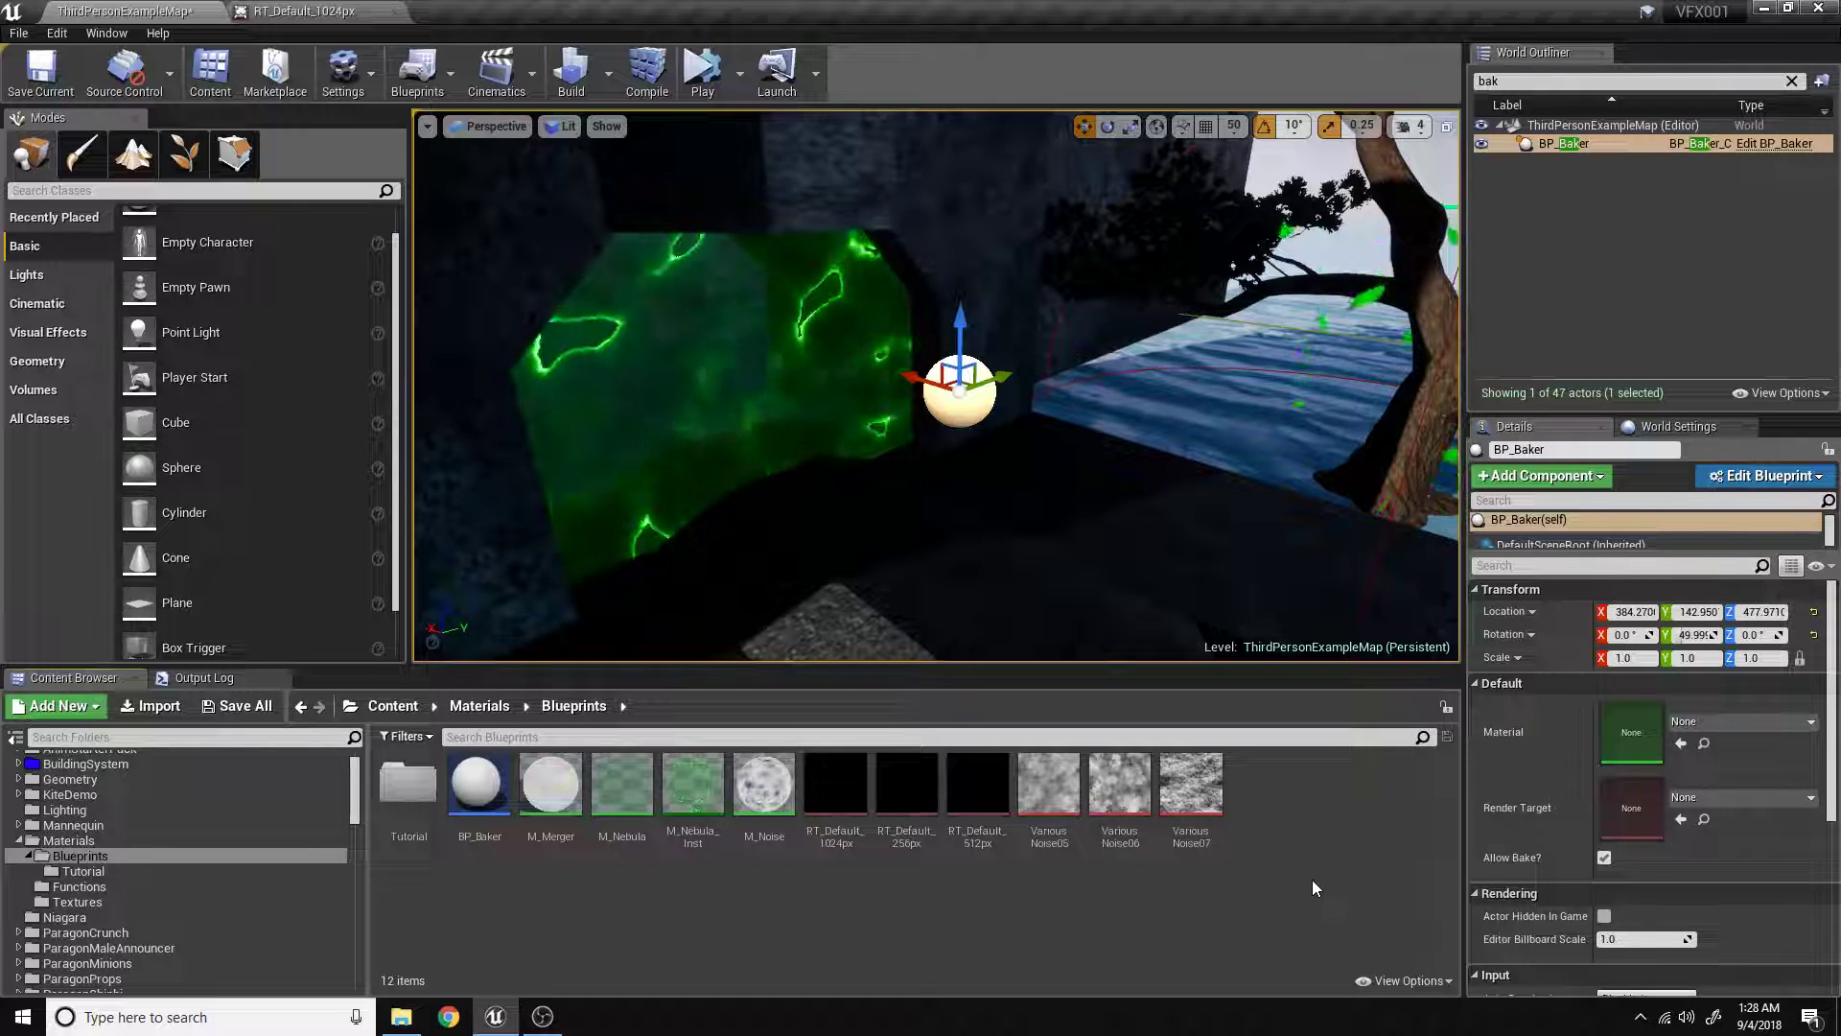
mouse_move(1047, 783)
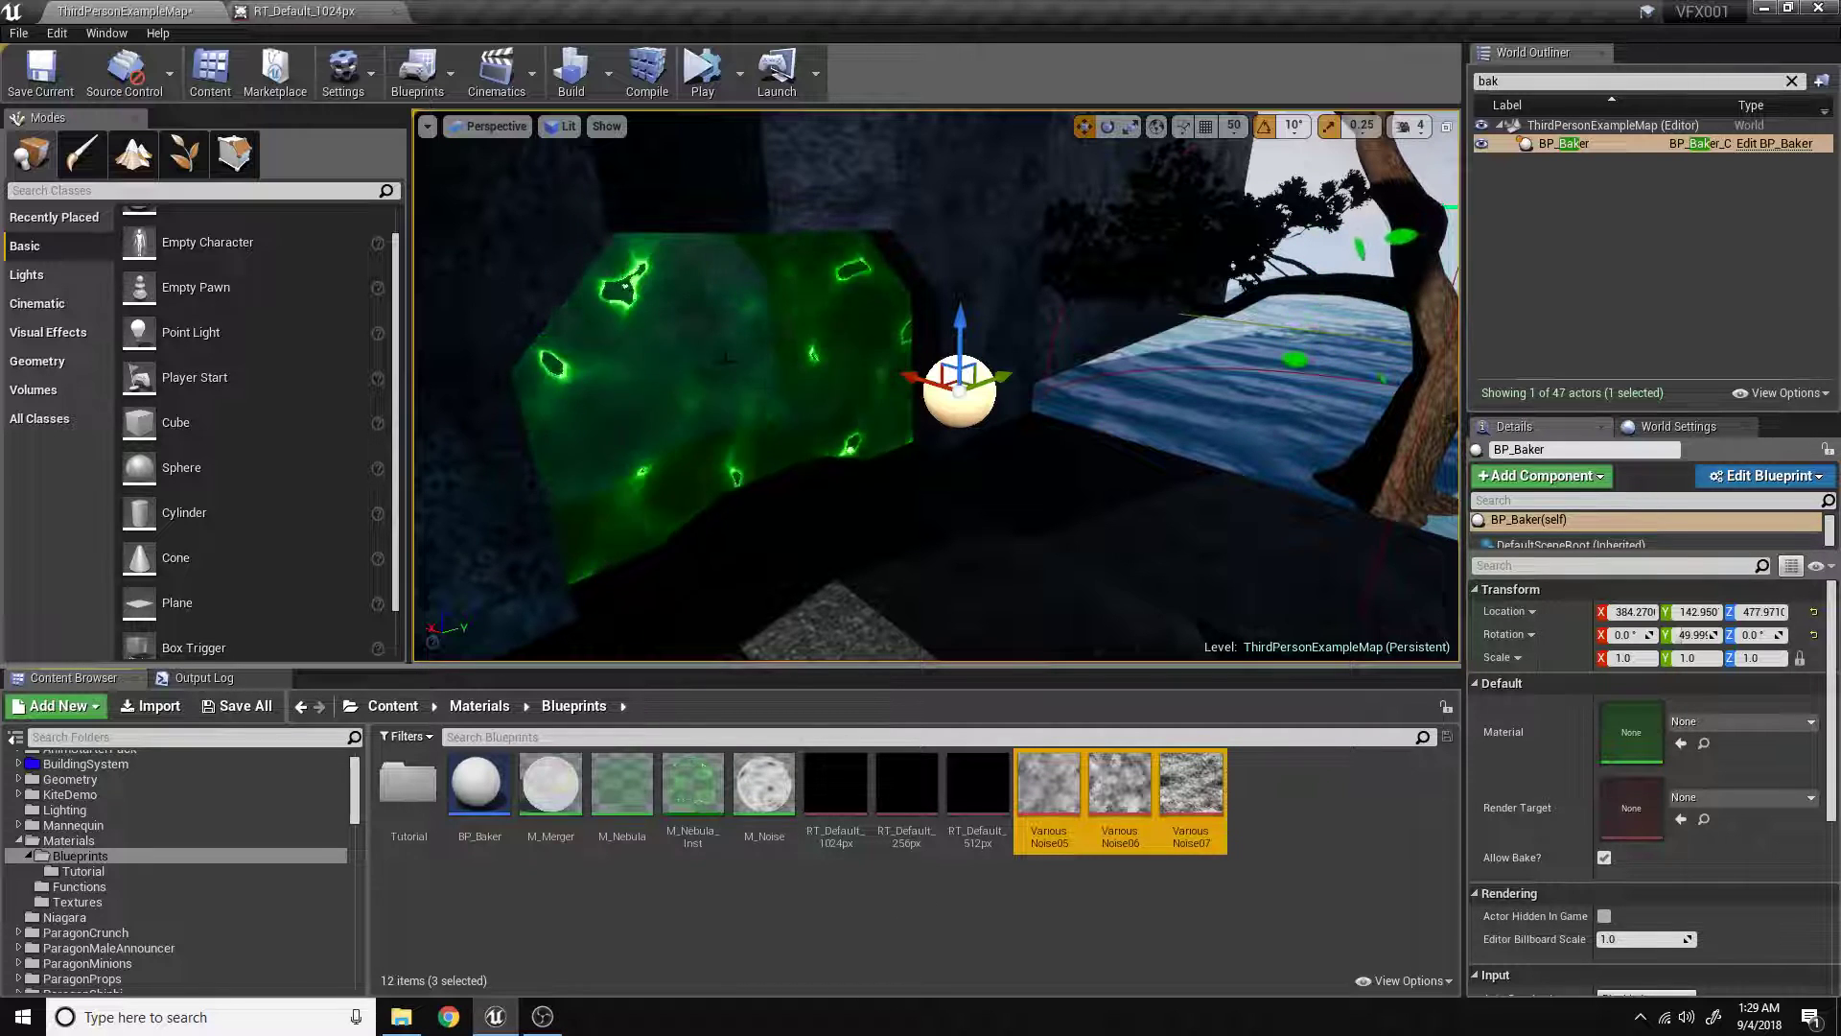
mouse_move(763, 781)
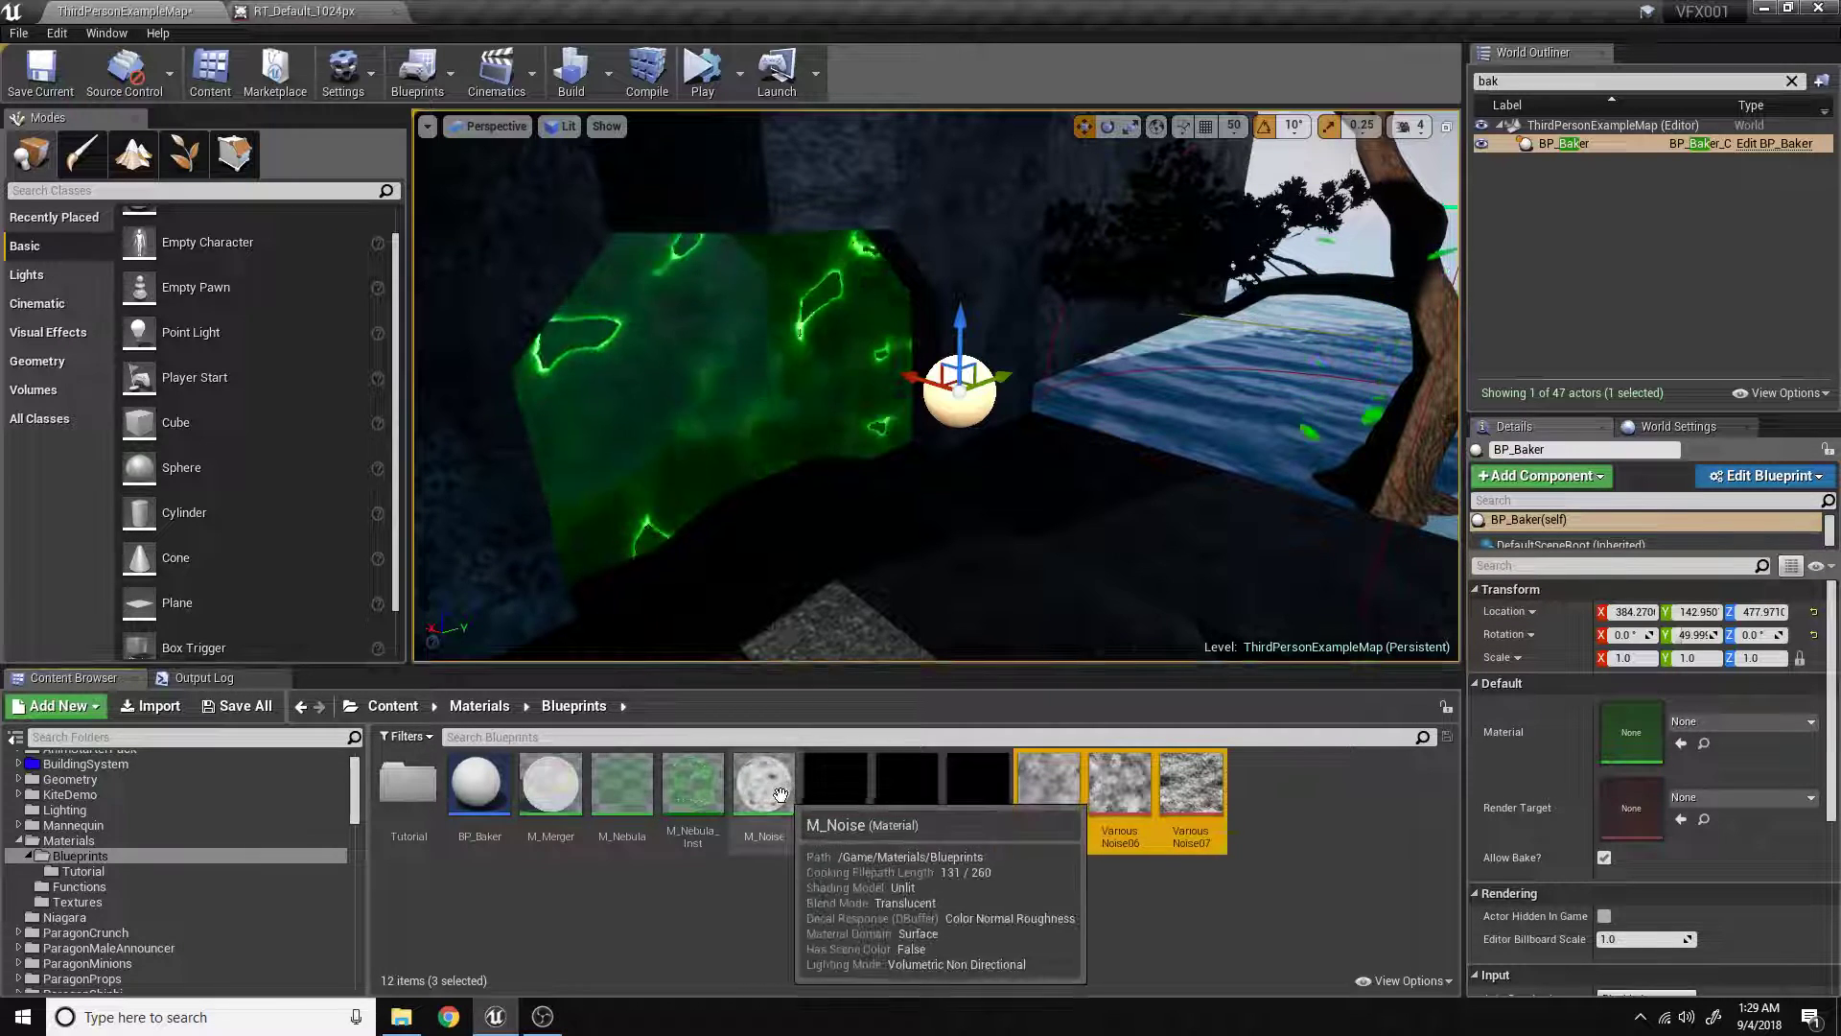
Inspect the M_Noise graph, then drag M_Noise into BP_Baker's Material slot in Details.
double_click(764, 780)
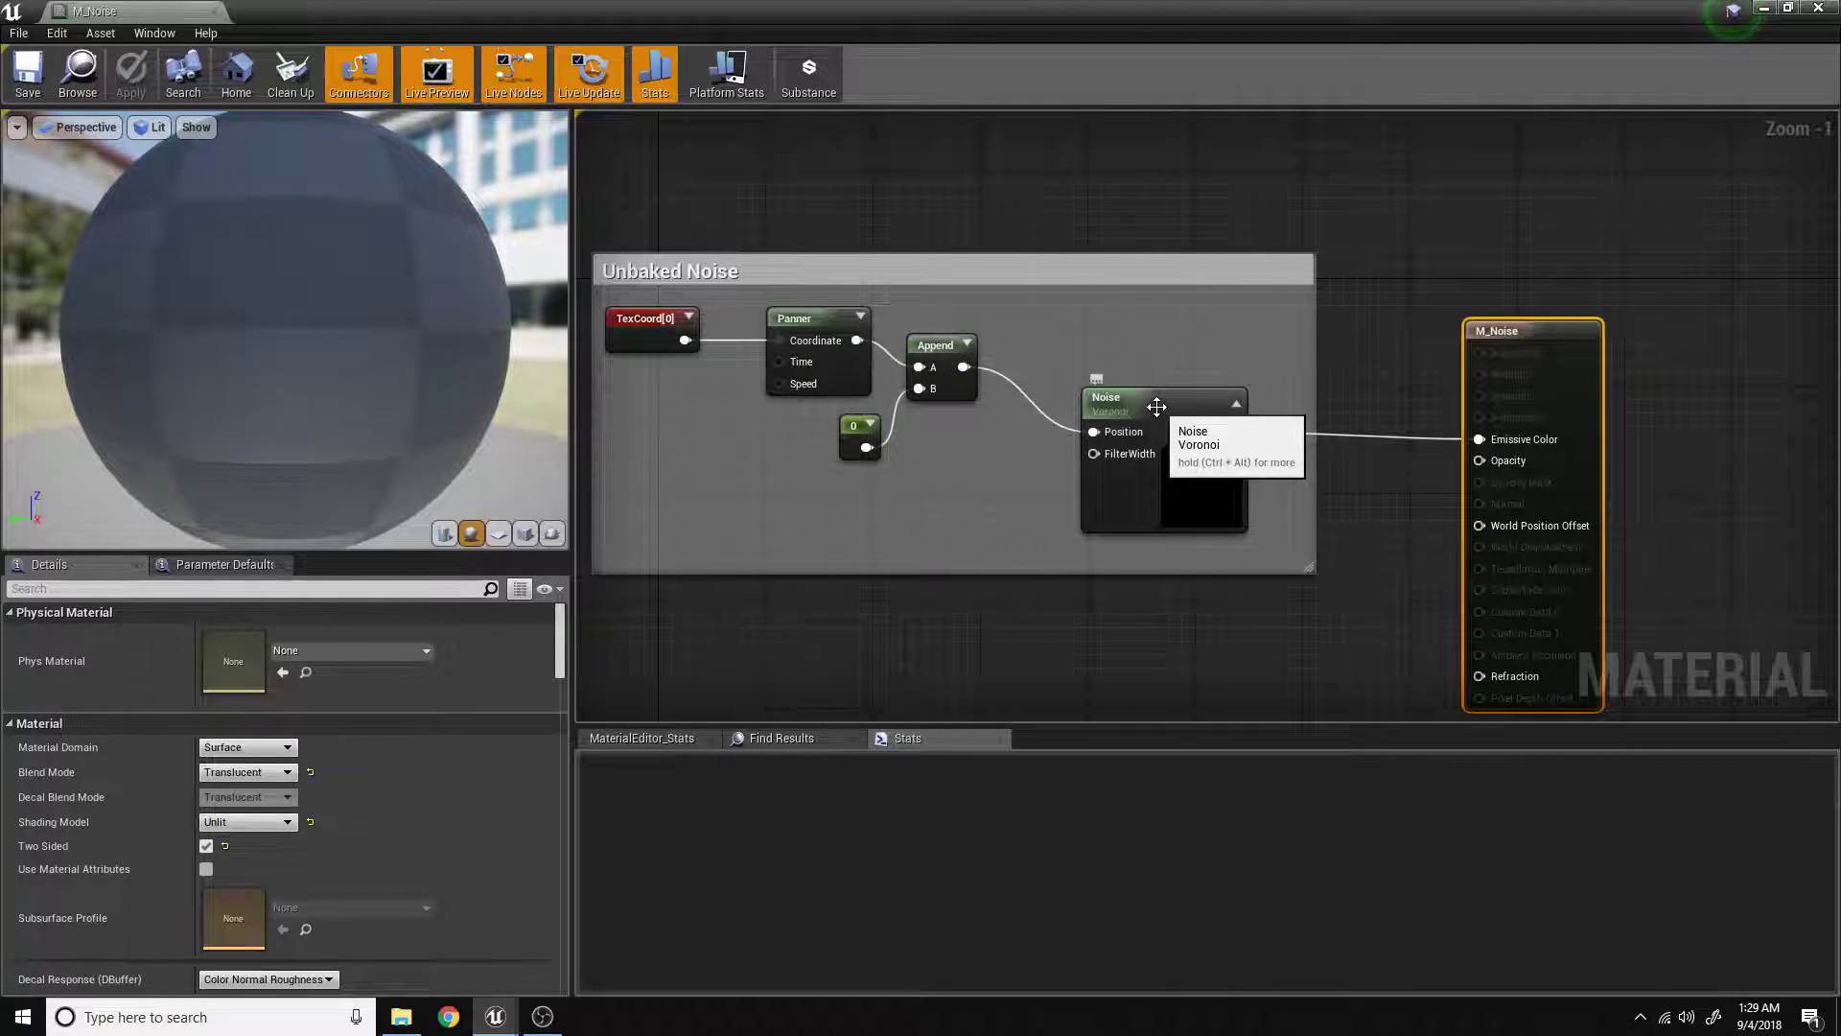
left_click(1145, 397)
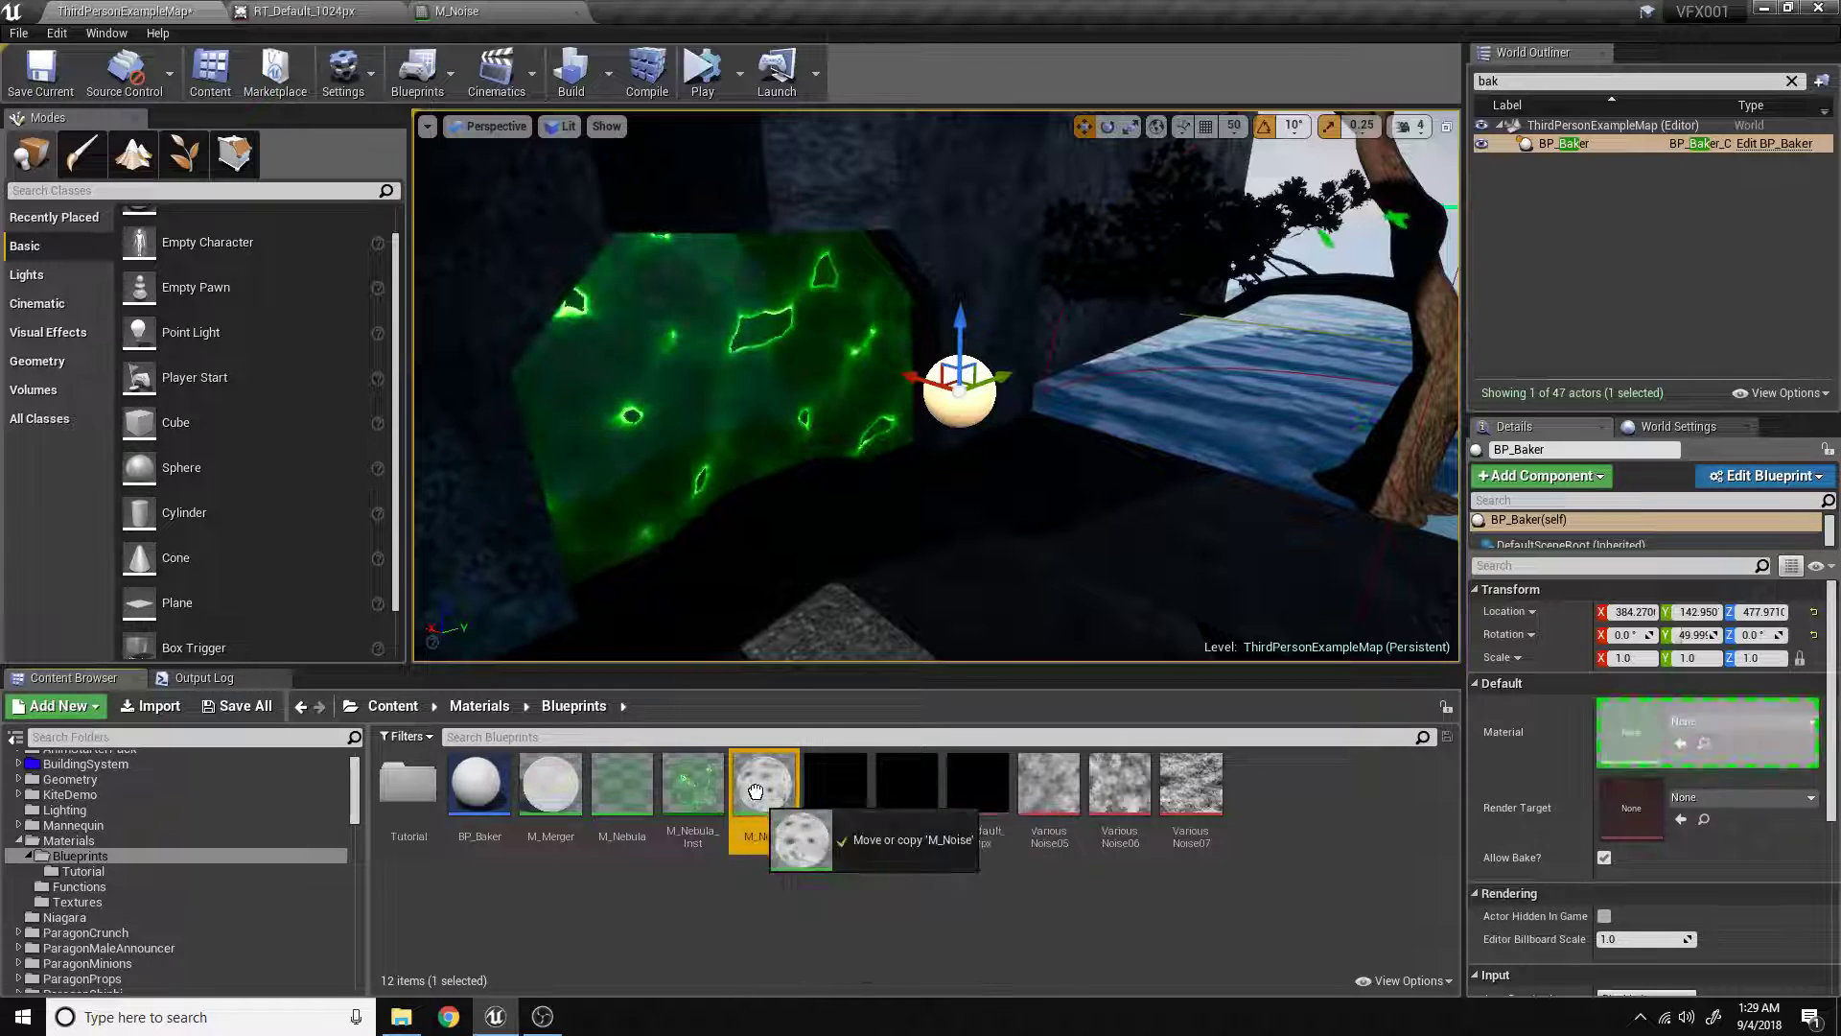
left_click_drag(764, 781, 1630, 730)
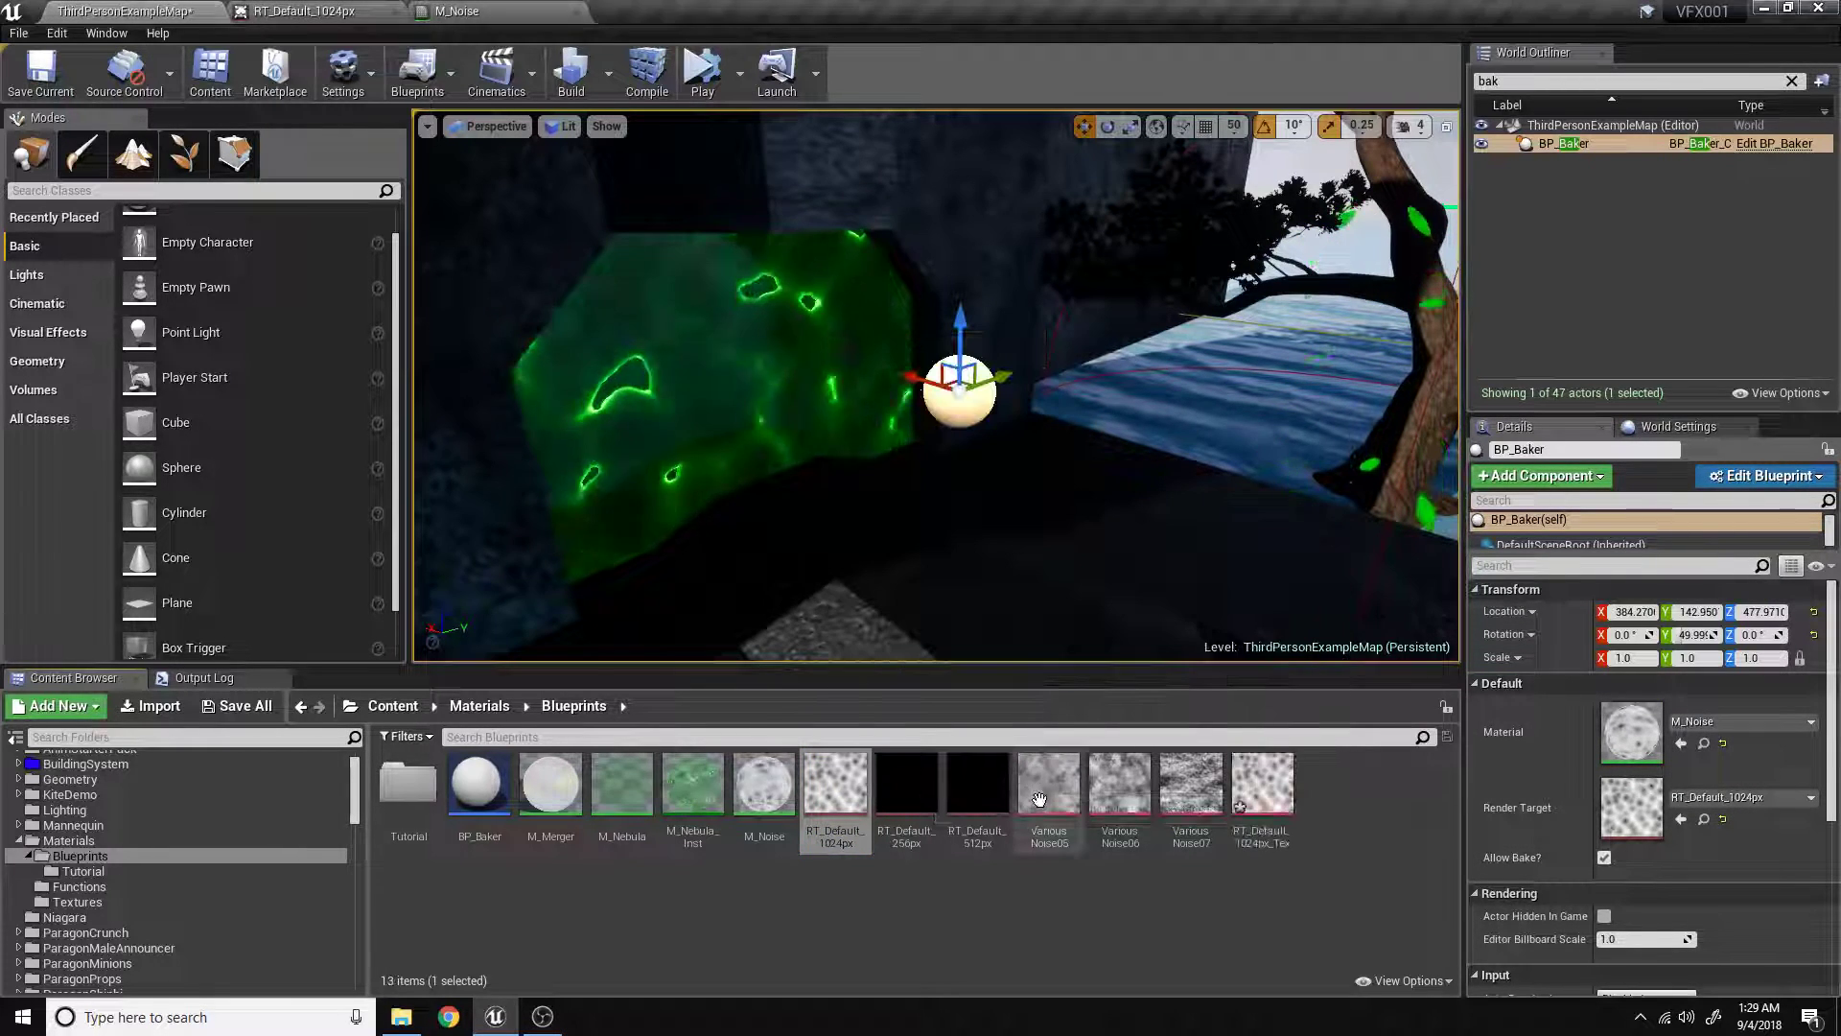
Create a material from the baked noise texture and open it.
right_click(1261, 781)
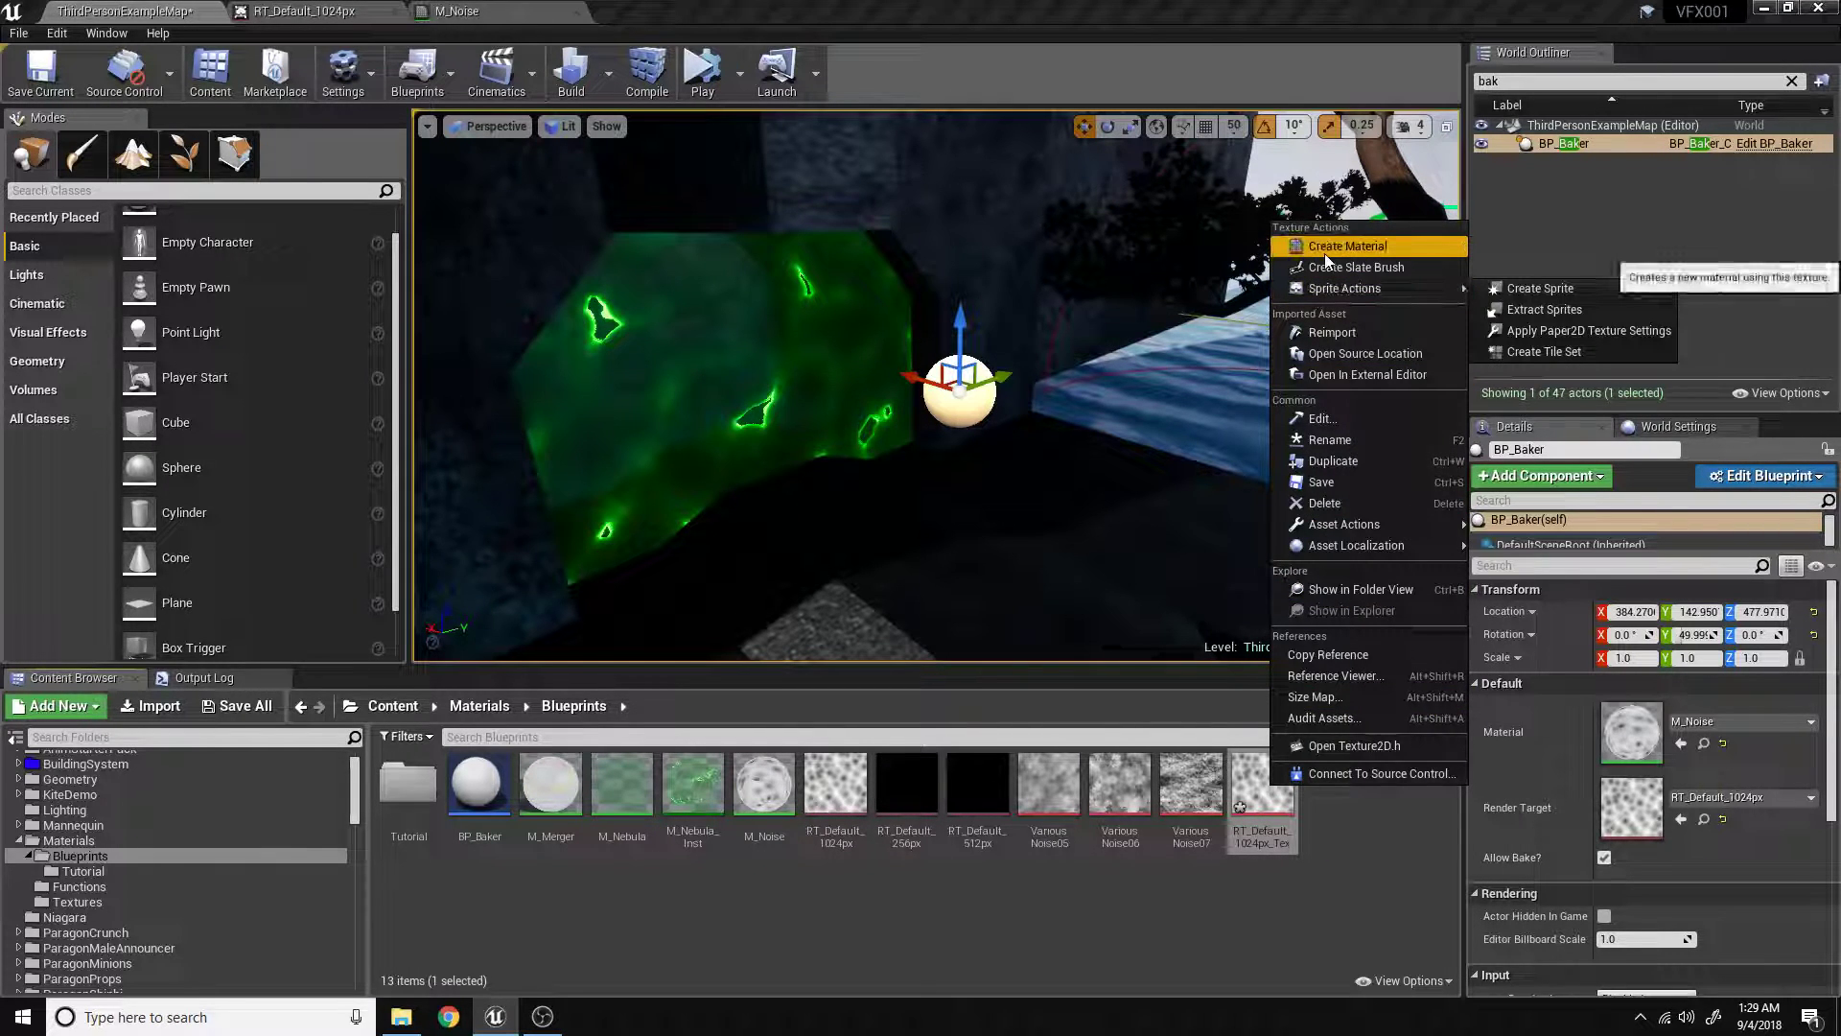
left_click(1347, 245)
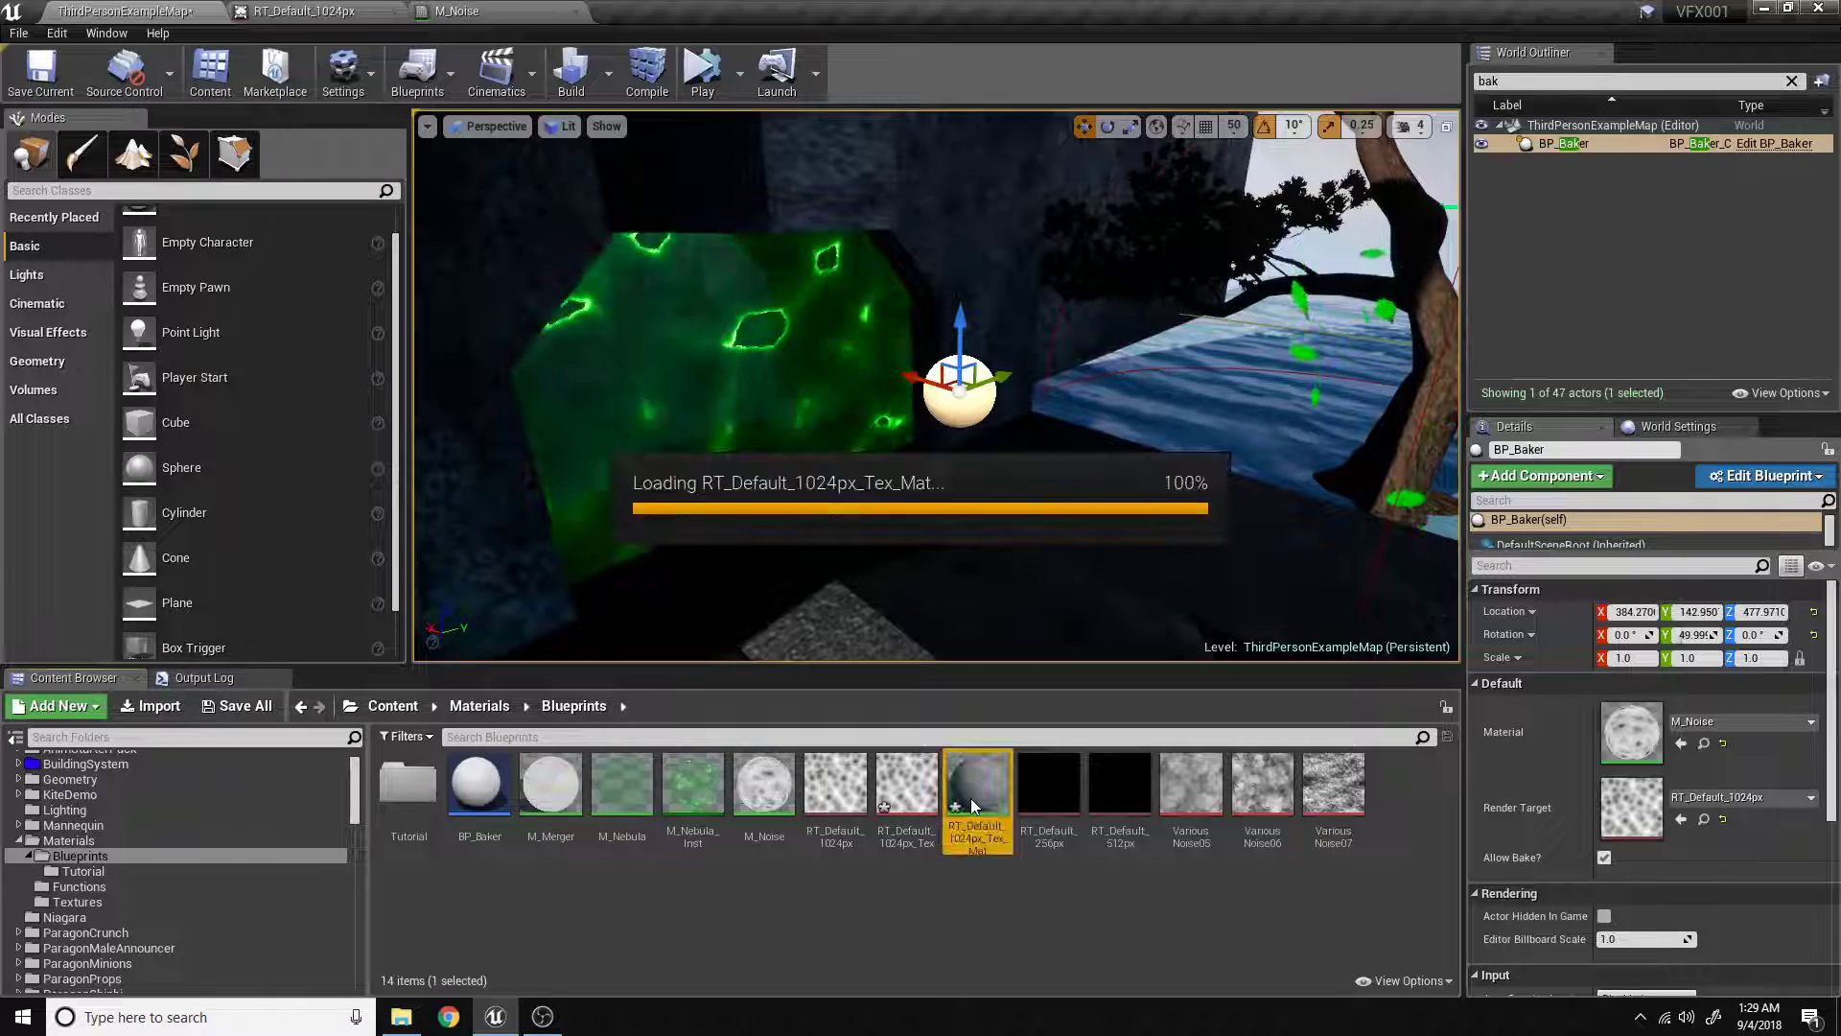
double_click(976, 781)
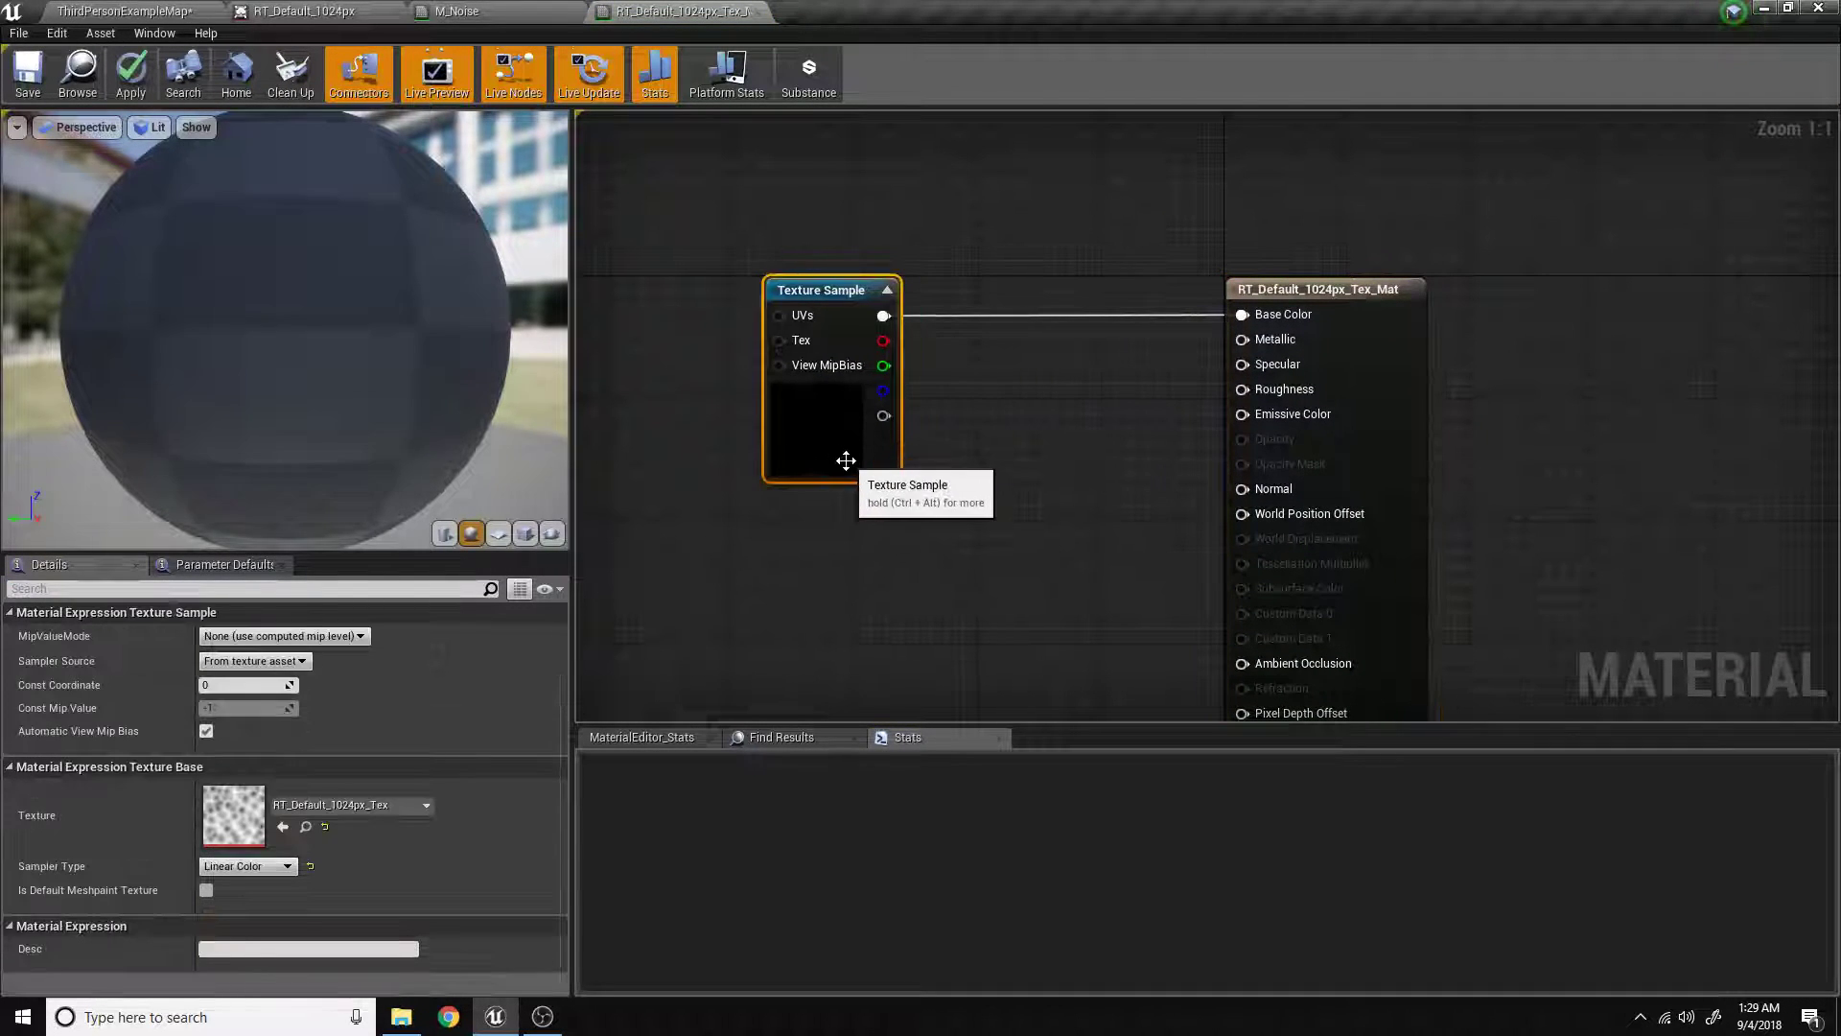
mouse_move(232, 816)
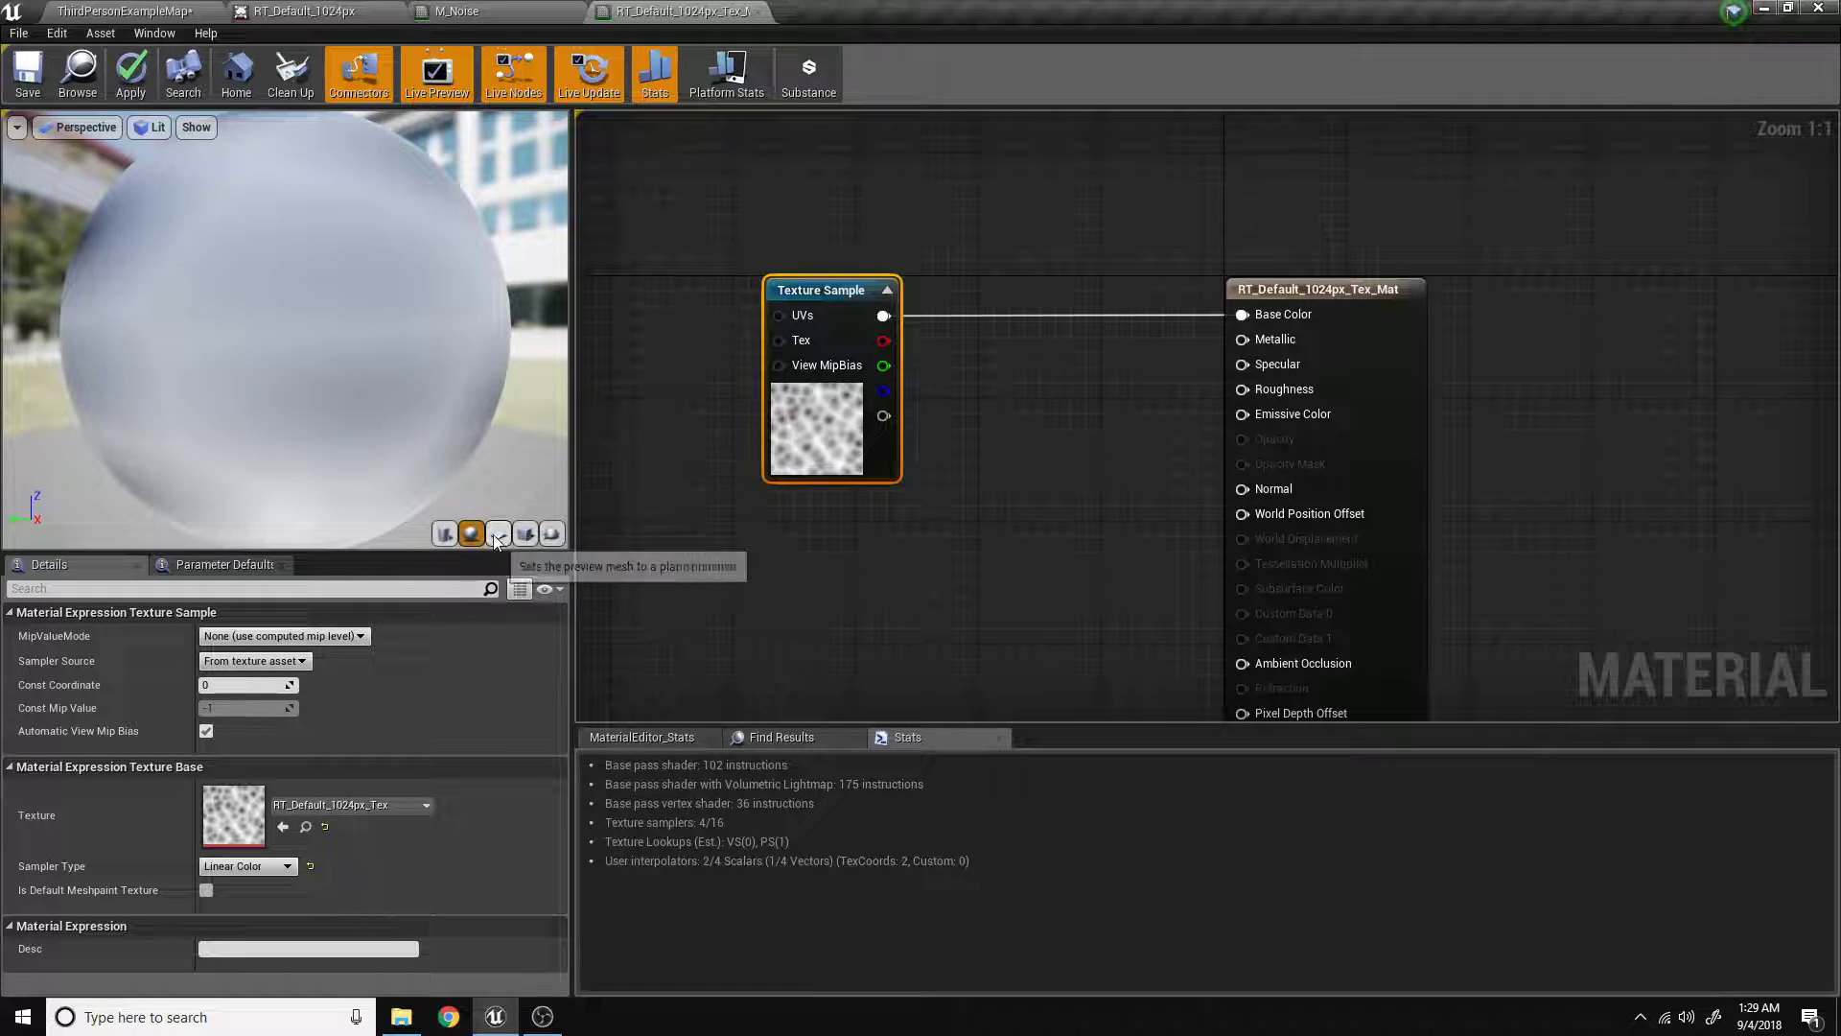
Compare it against the M_Noise graph, then close the M_Noise editor.
left_click(497, 534)
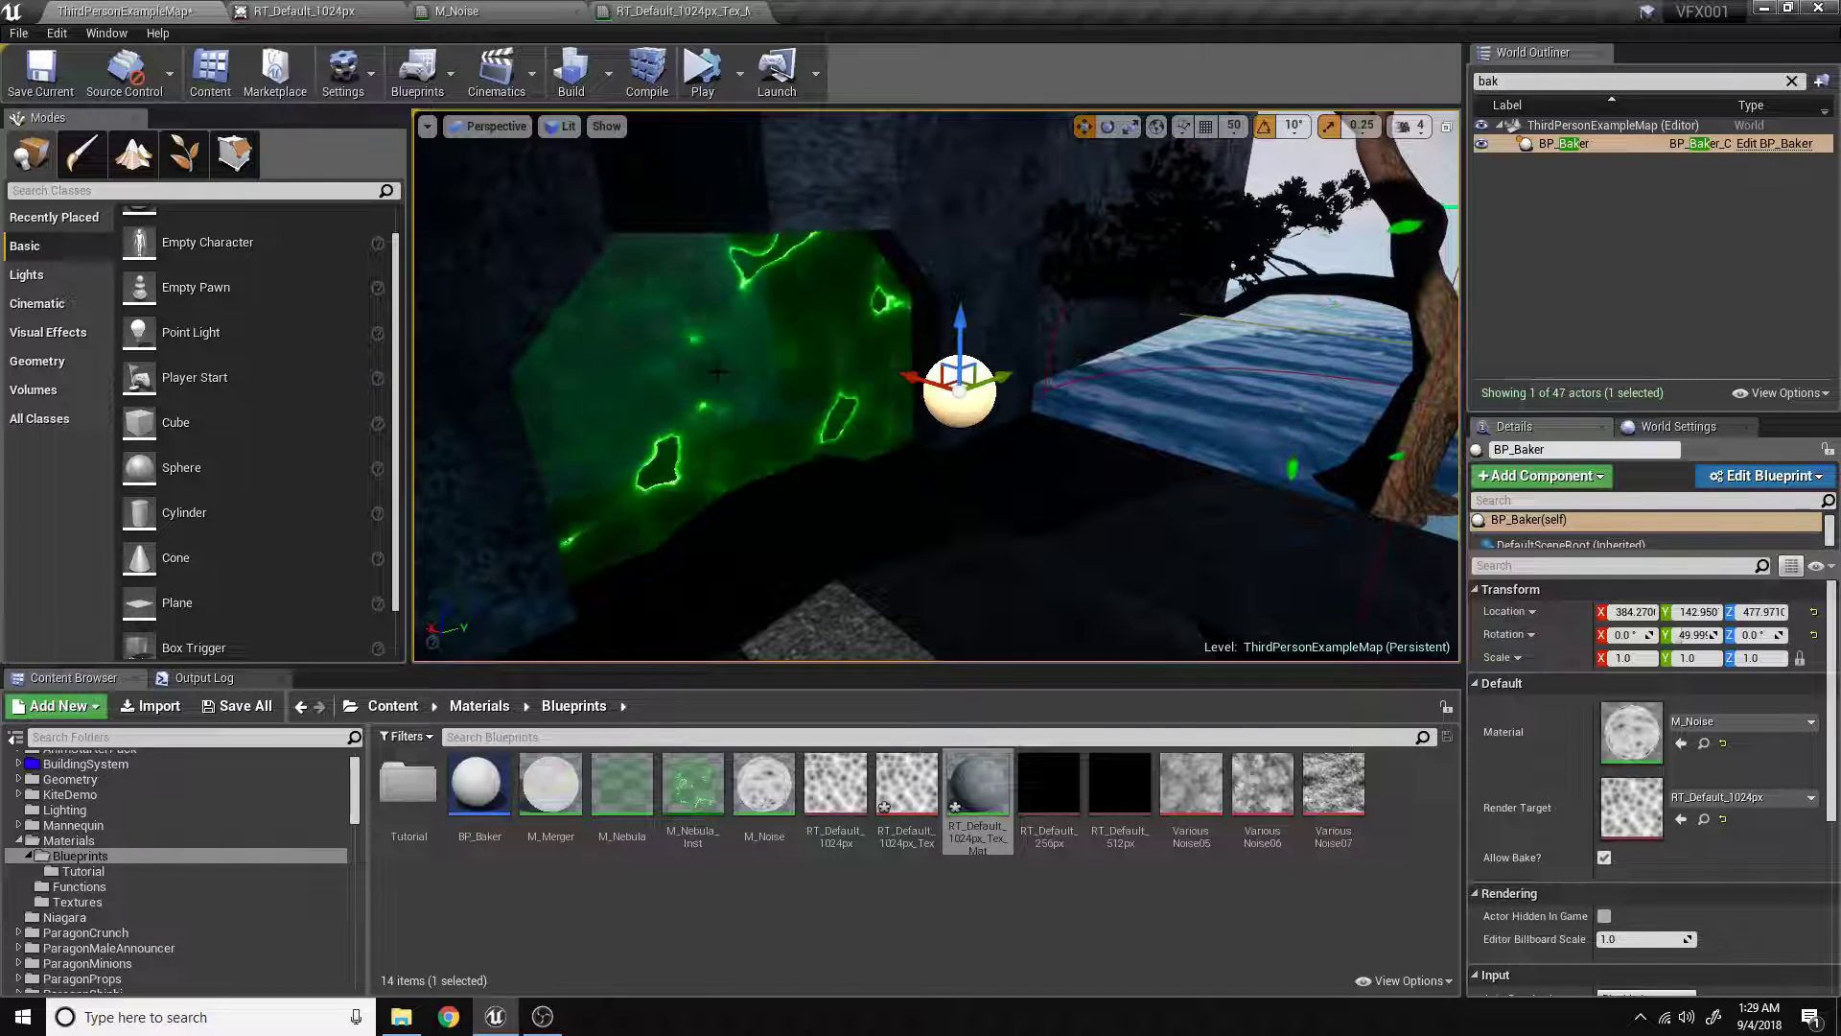
left_click(451, 11)
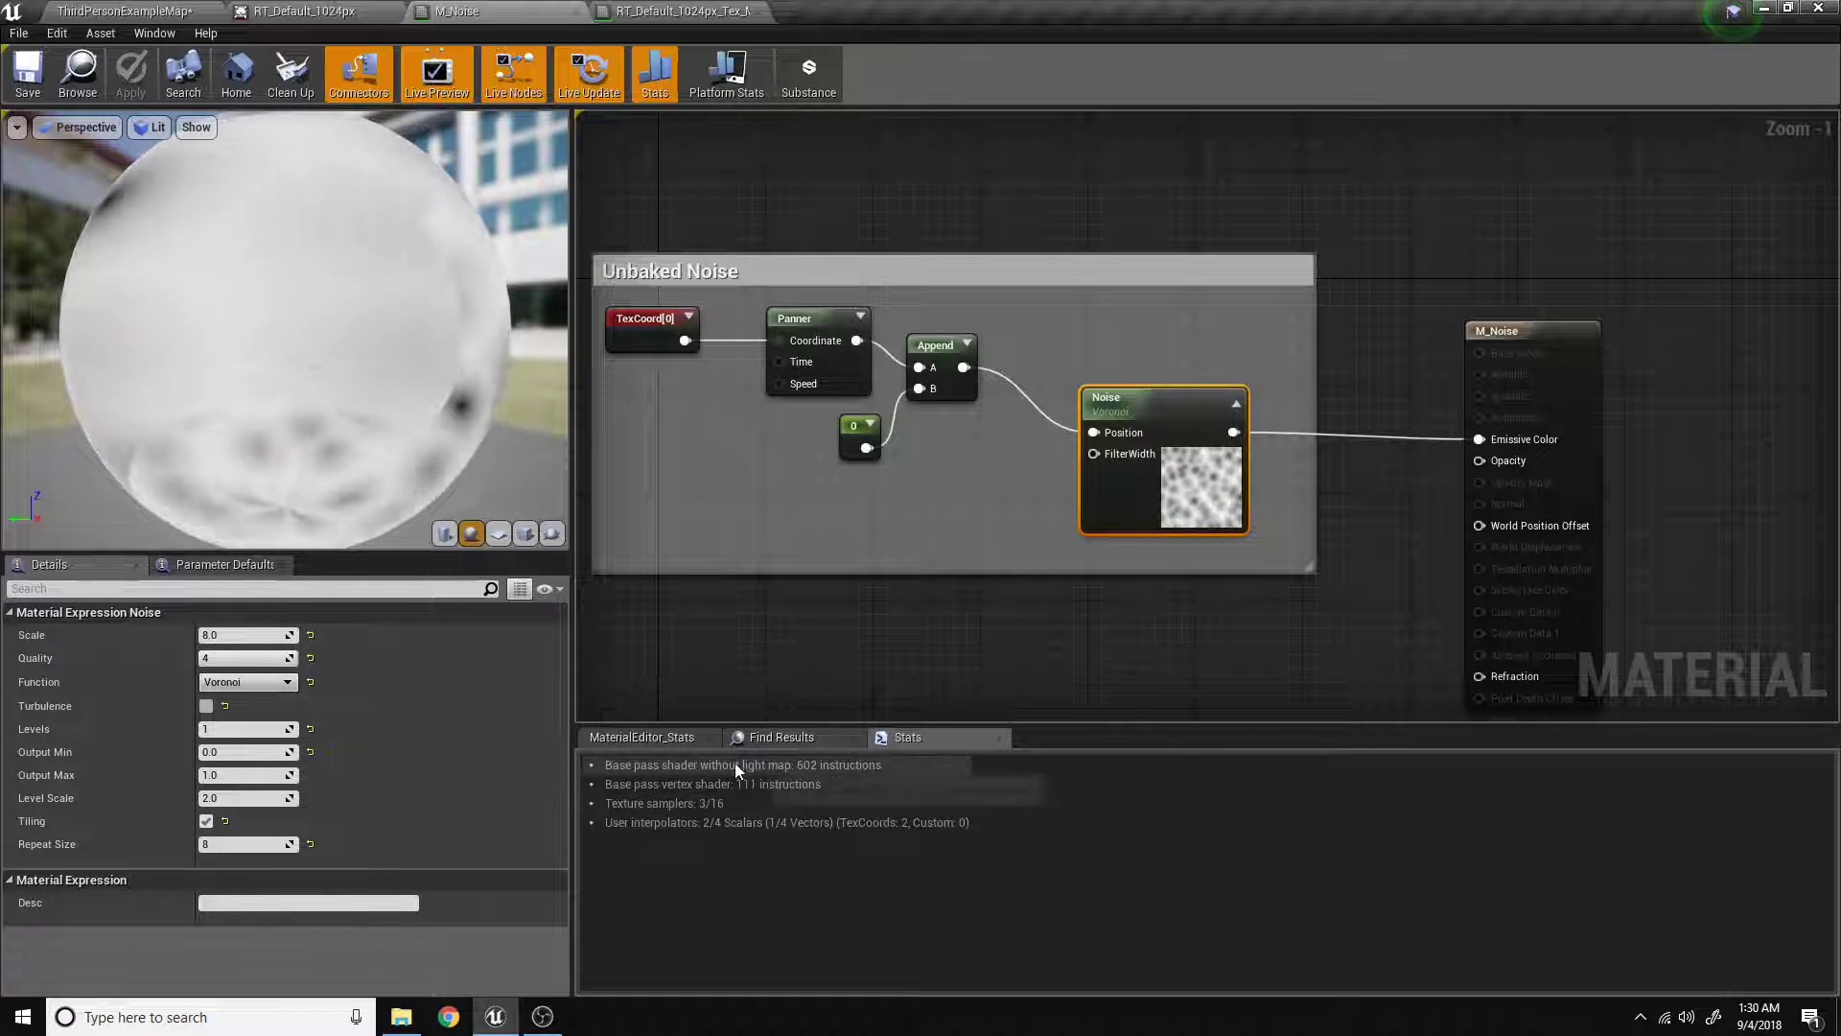
mouse_move(840, 765)
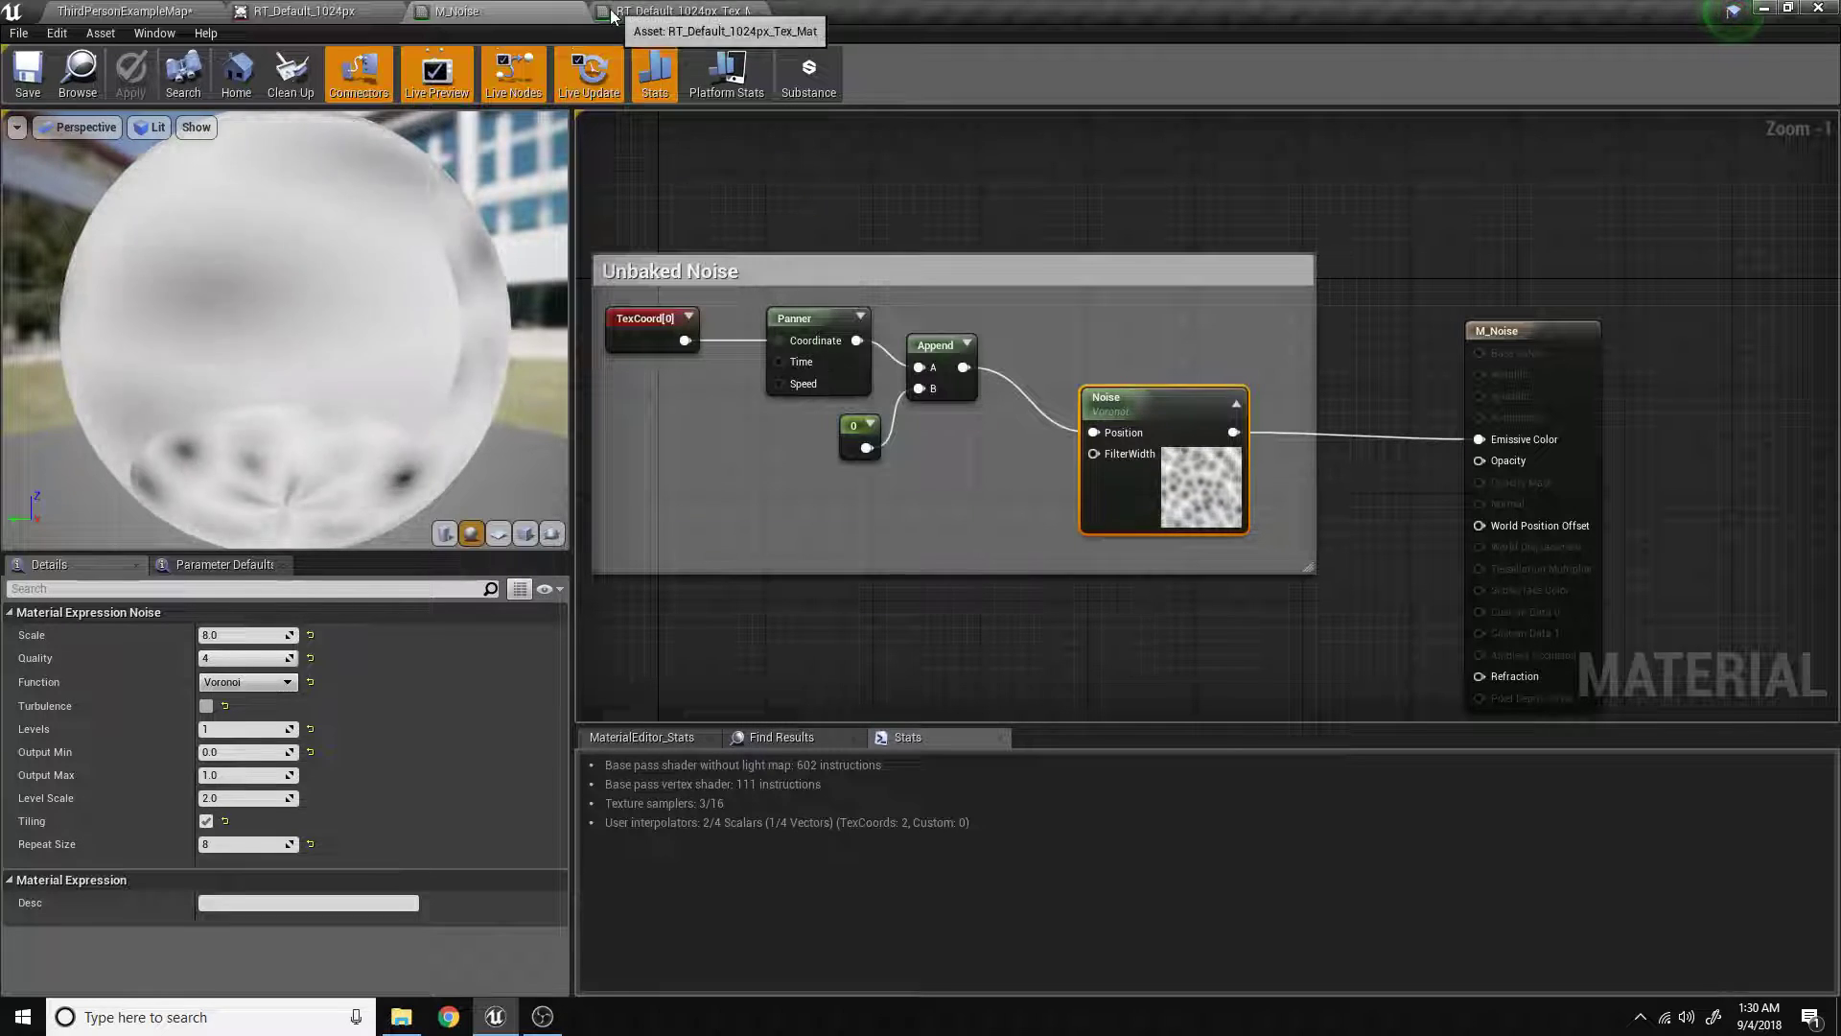
left_click(124, 10)
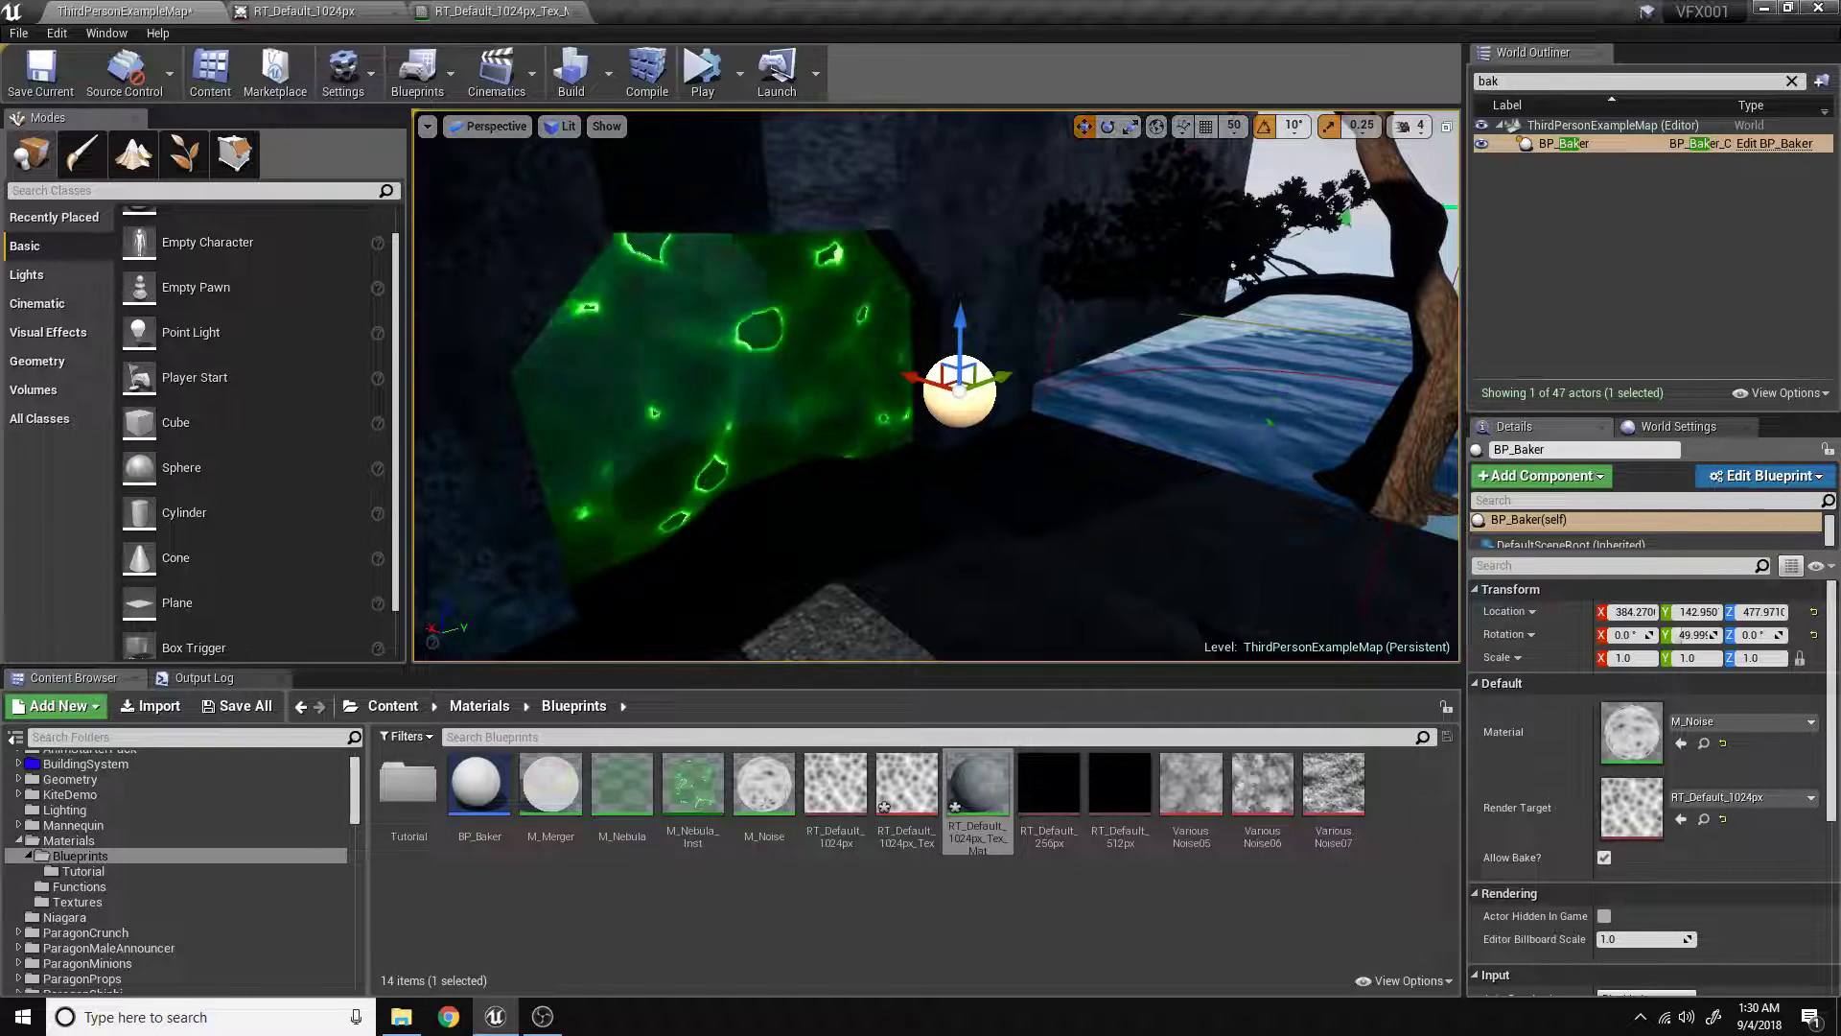
Switch the baker's material to M_Merger and create a static texture from RT_Default_1024px.
left_click(977, 784)
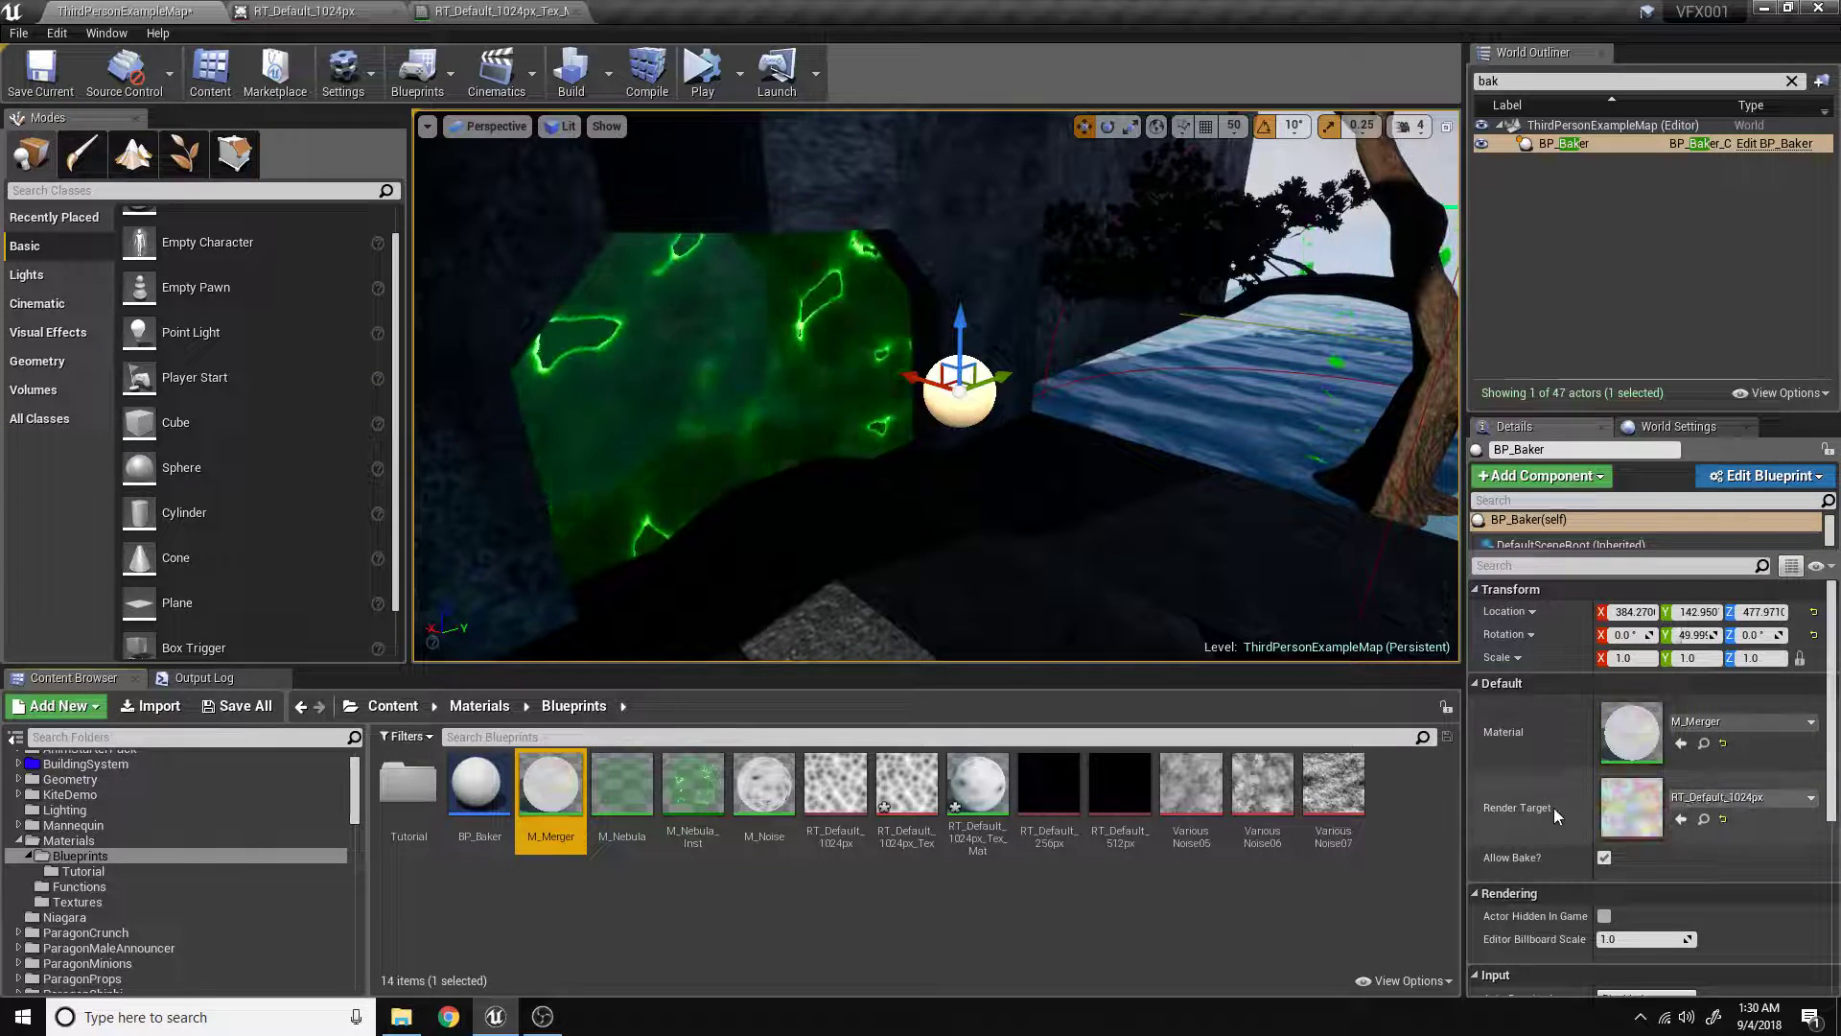
right_click(833, 784)
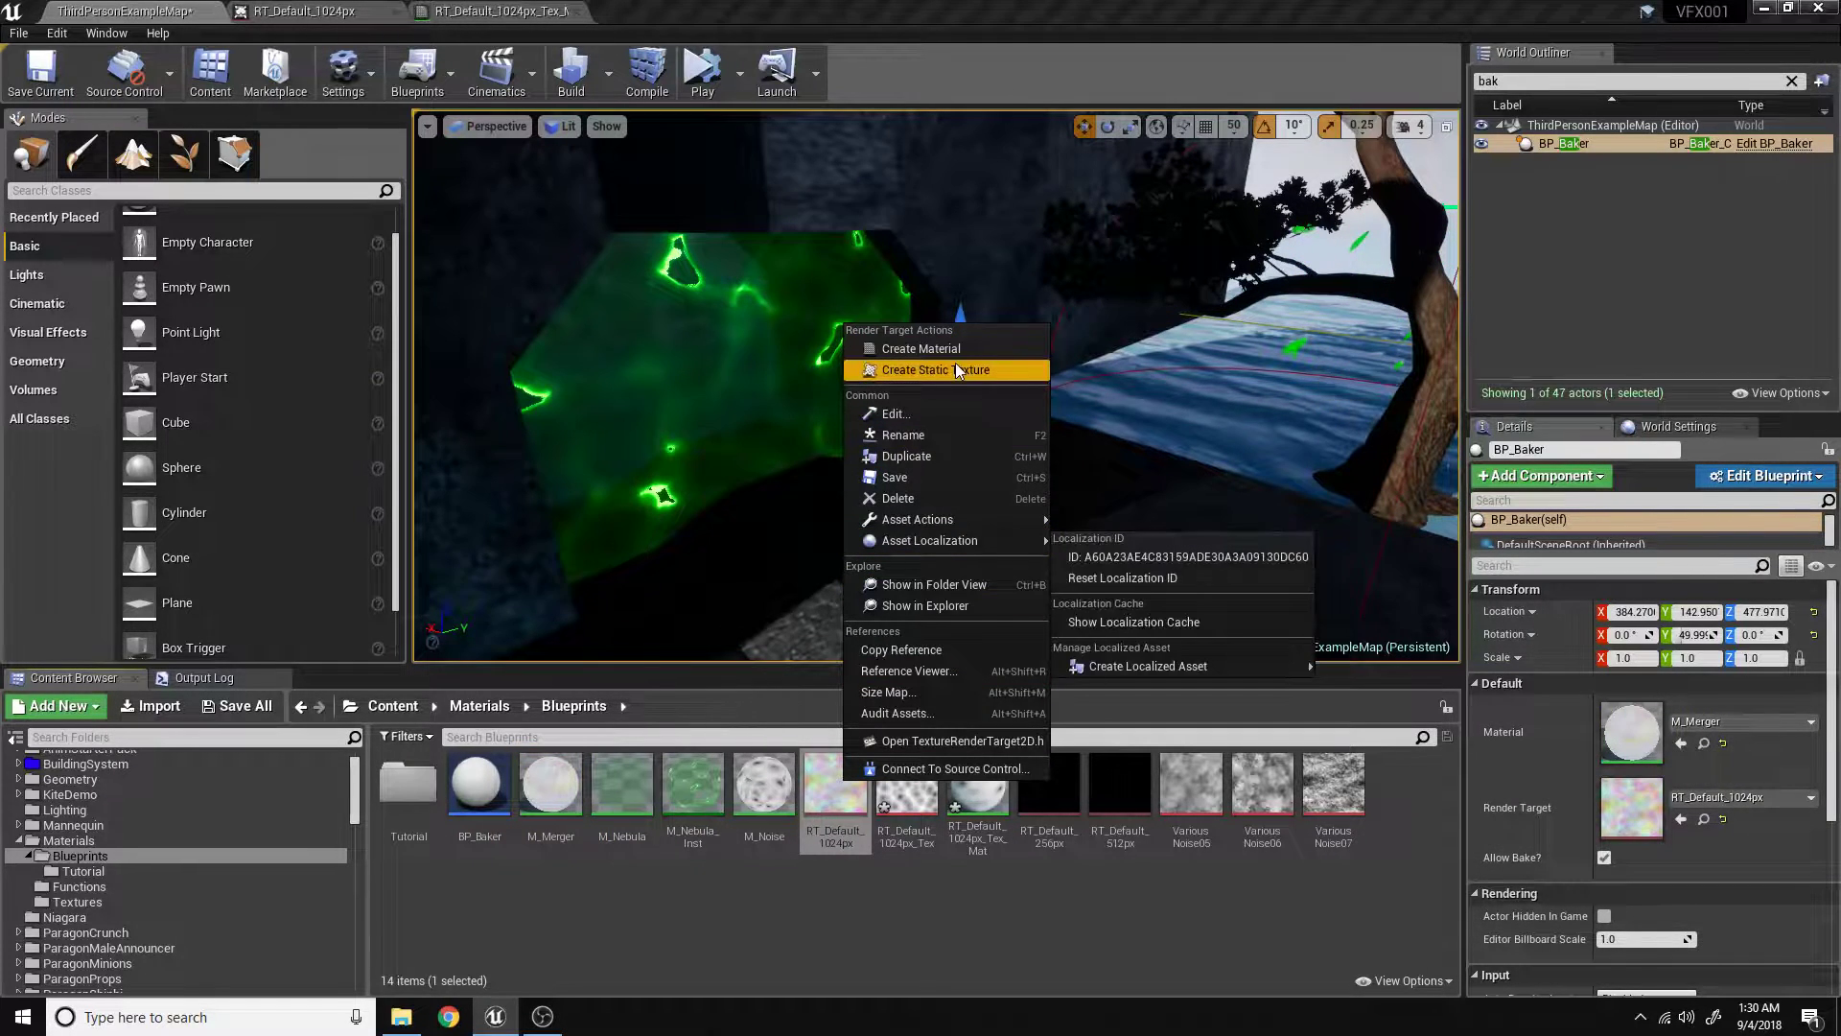
left_click(926, 370)
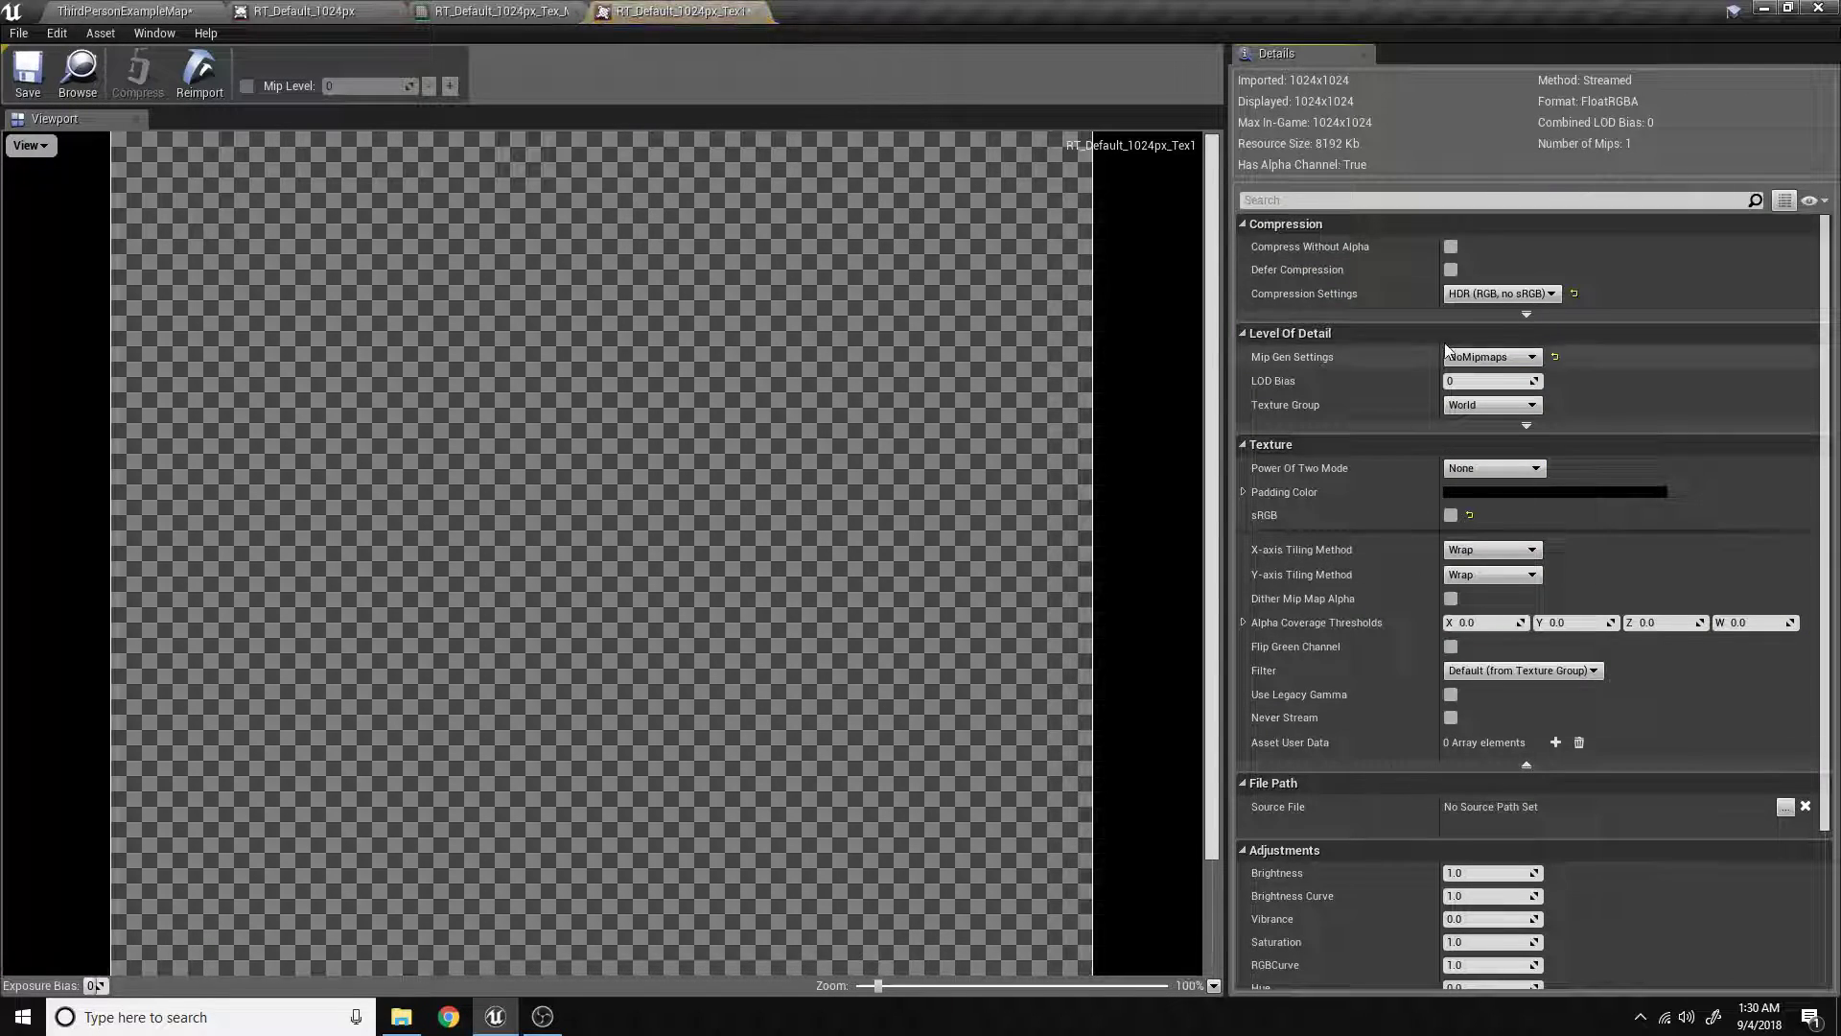
Set the static texture's compression to Default (DXT1) and preview its colour channels.
left_click(1500, 294)
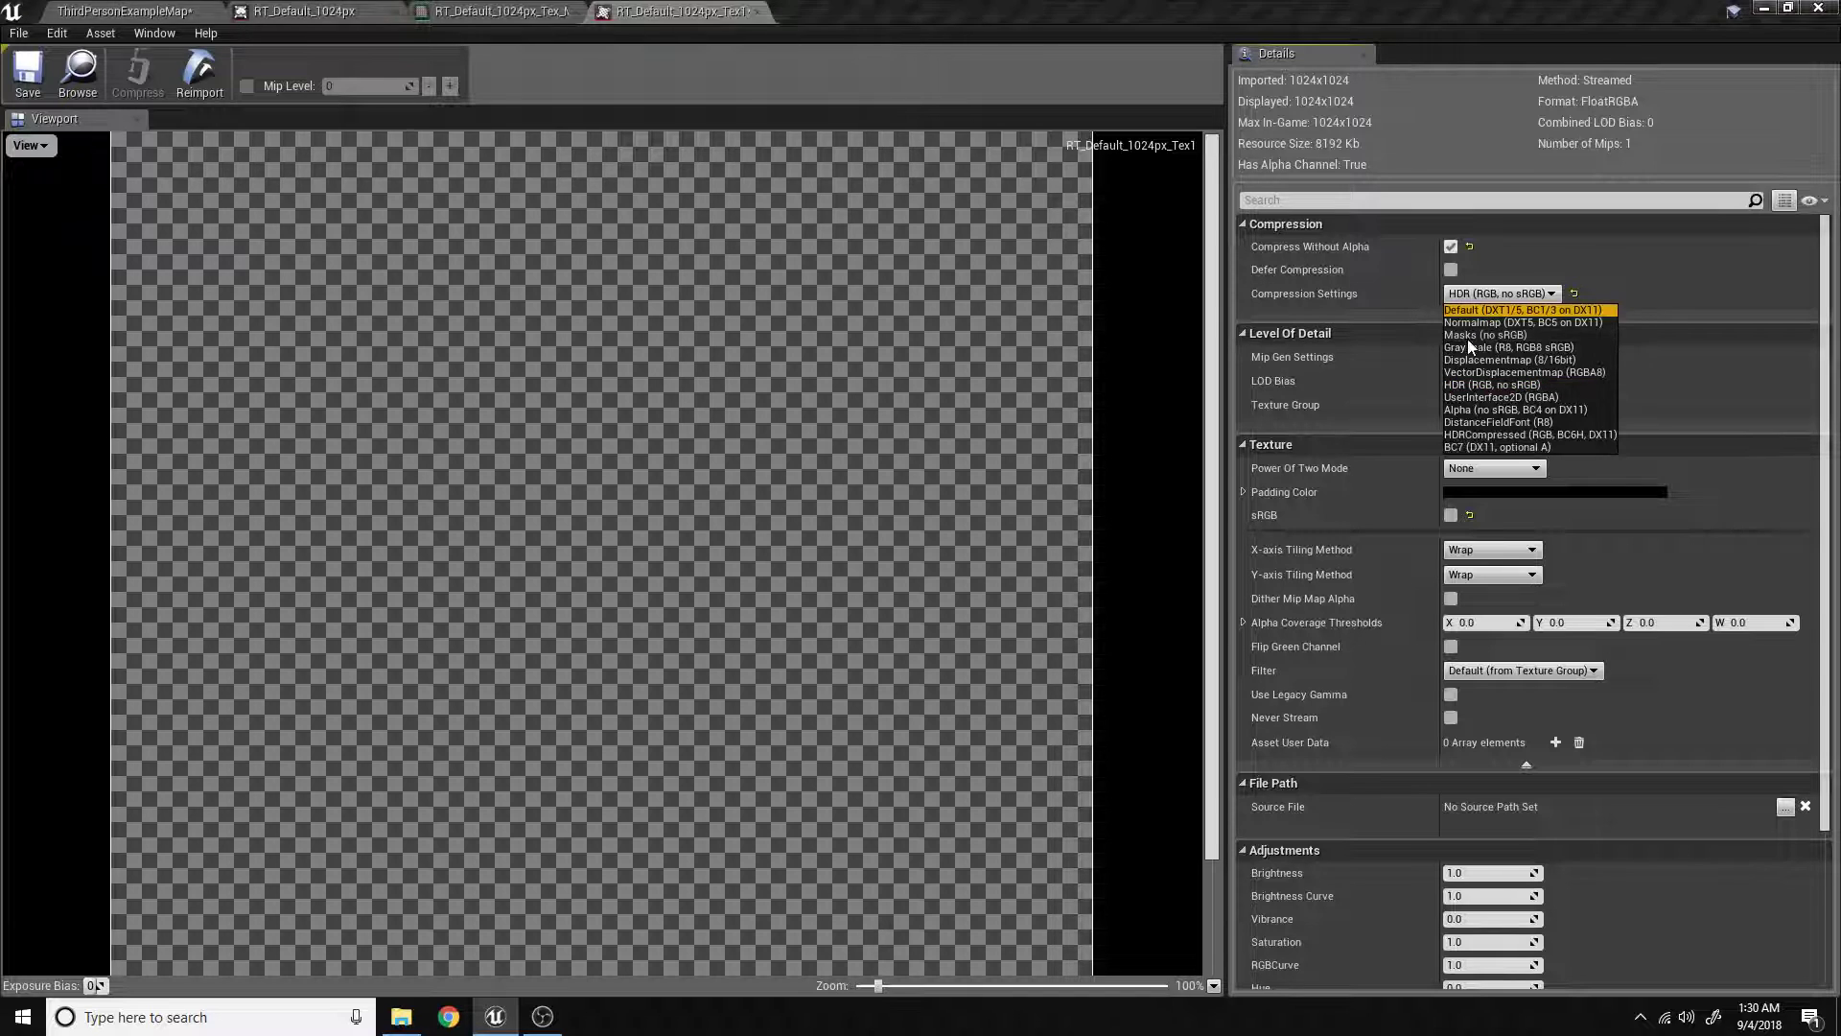
left_click(1524, 309)
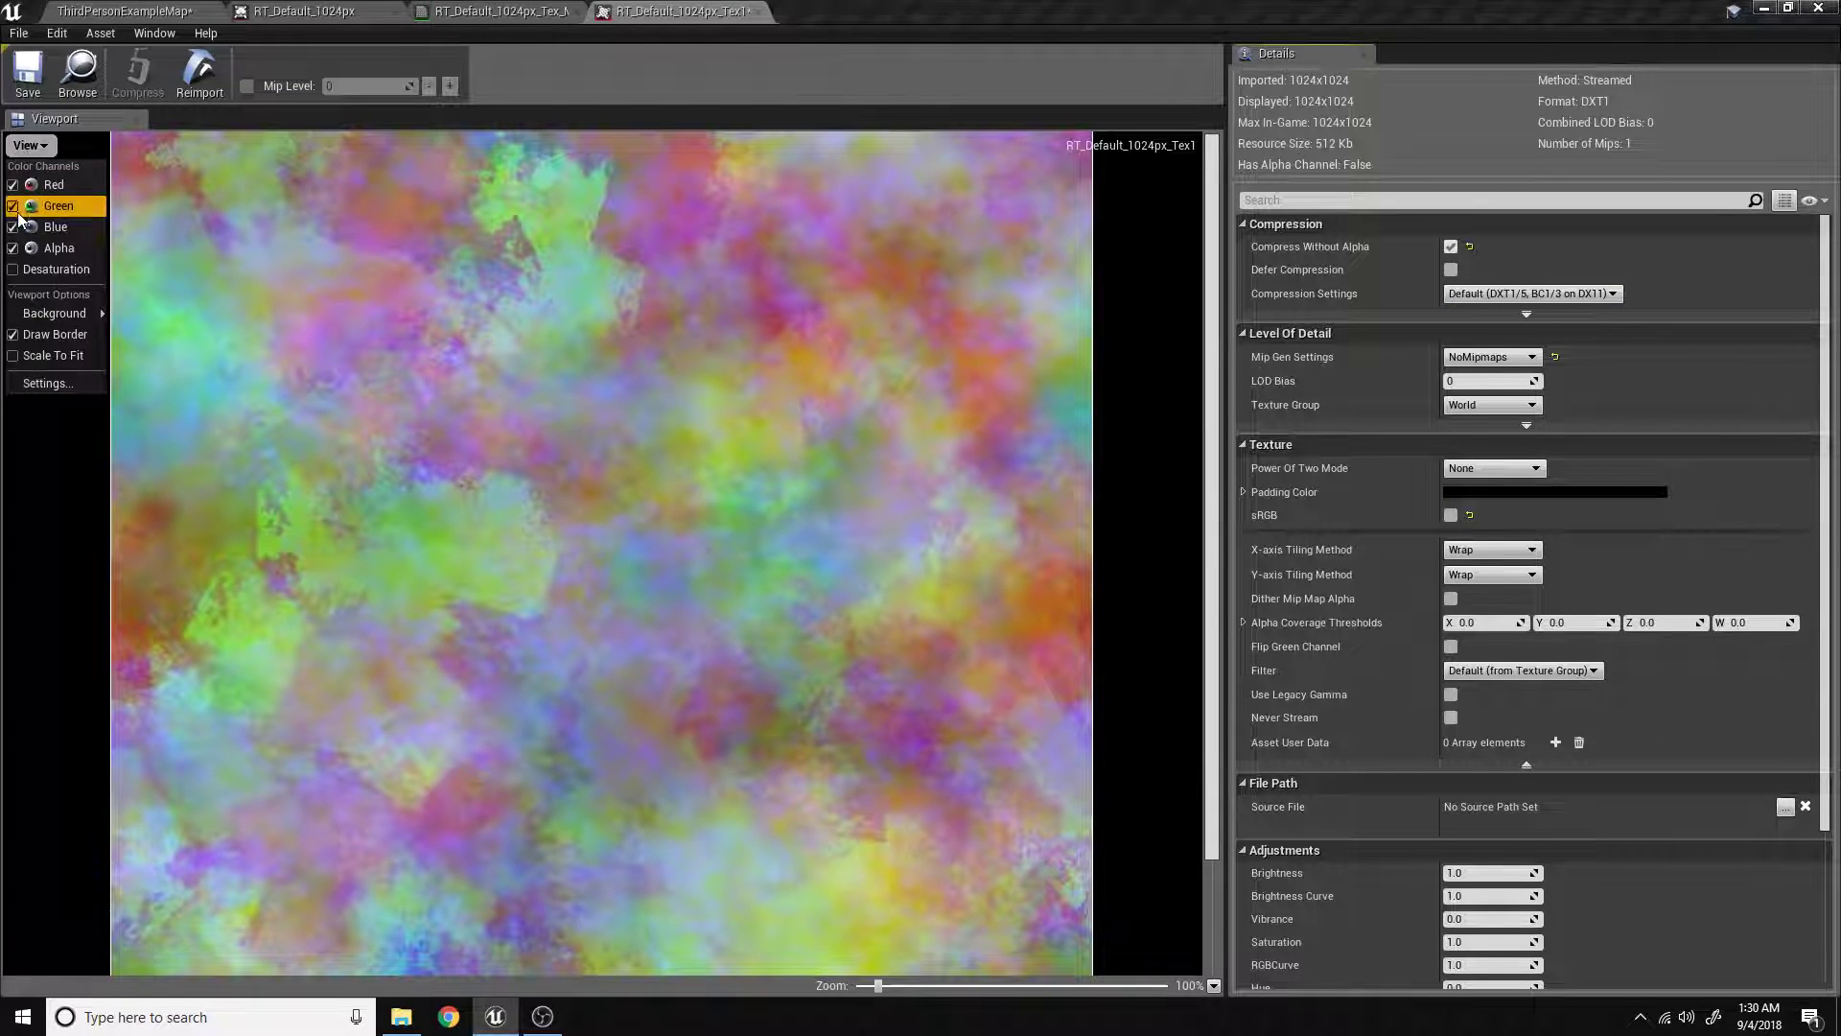
left_click(12, 184)
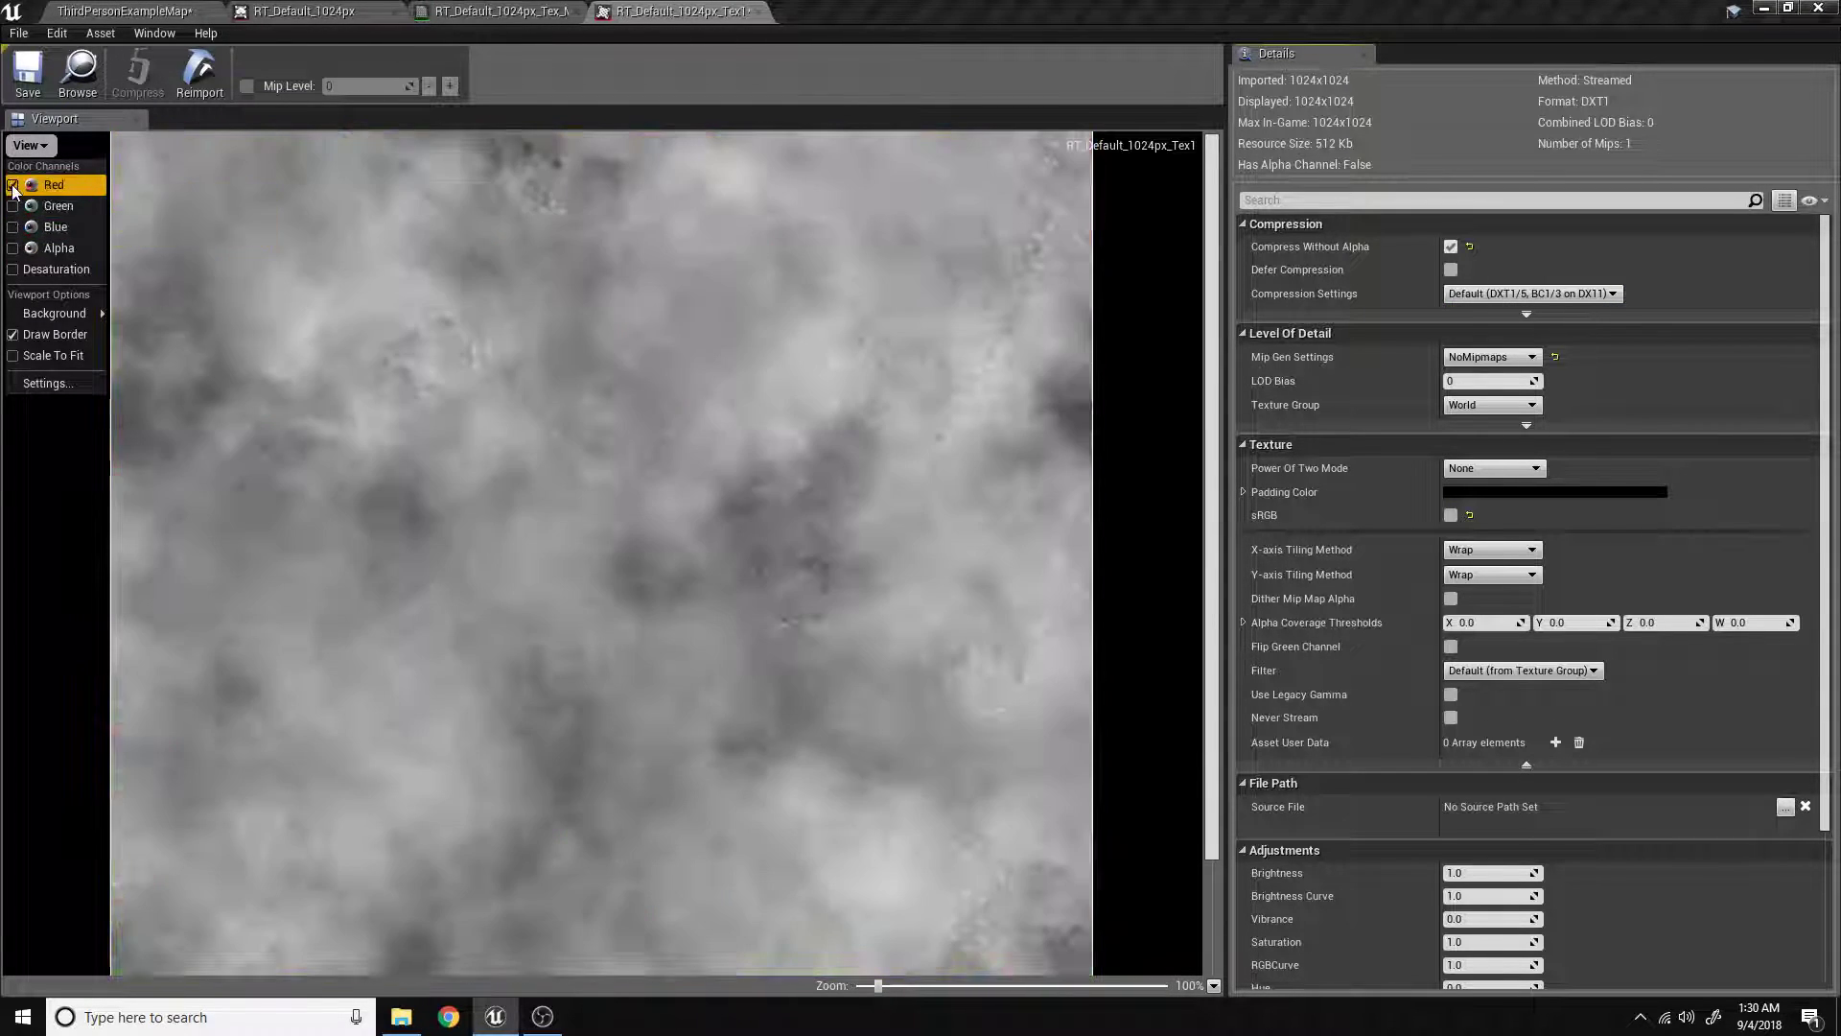
left_click(13, 184)
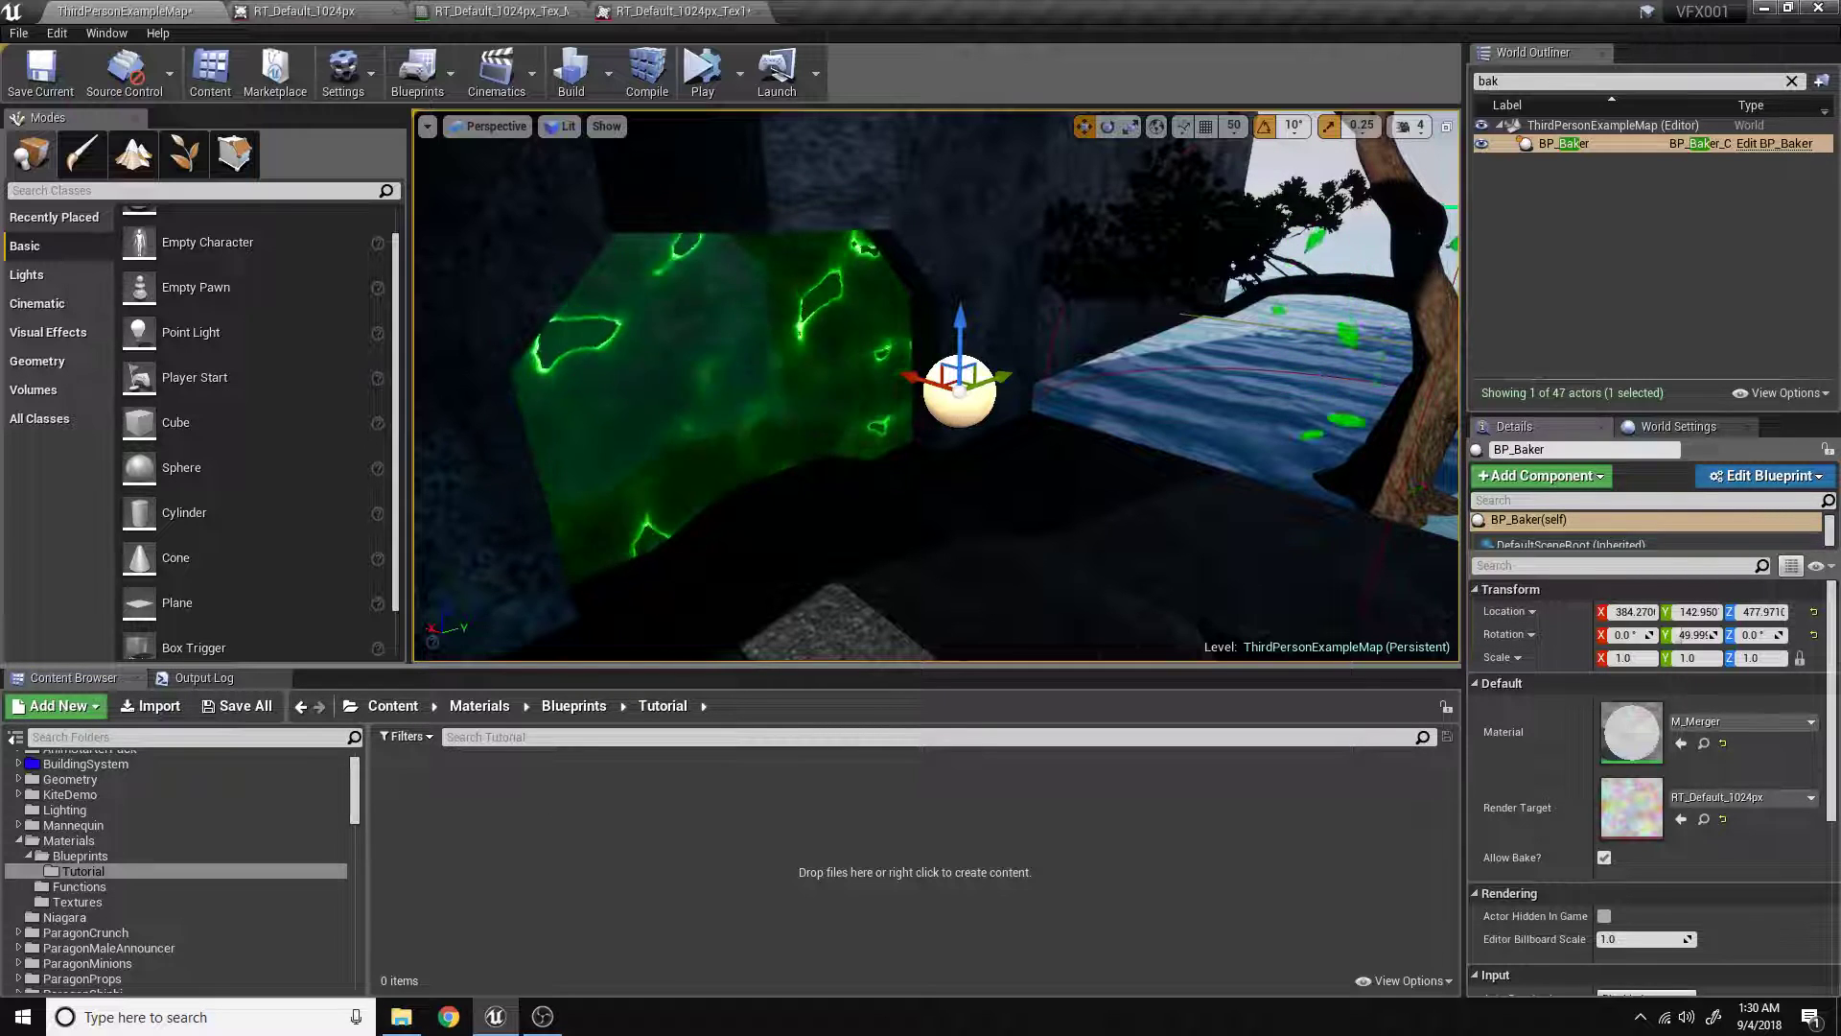
Add an Actor Blueprint Class called BP_Baker in Tutorial and open its editor.
right_click(914, 872)
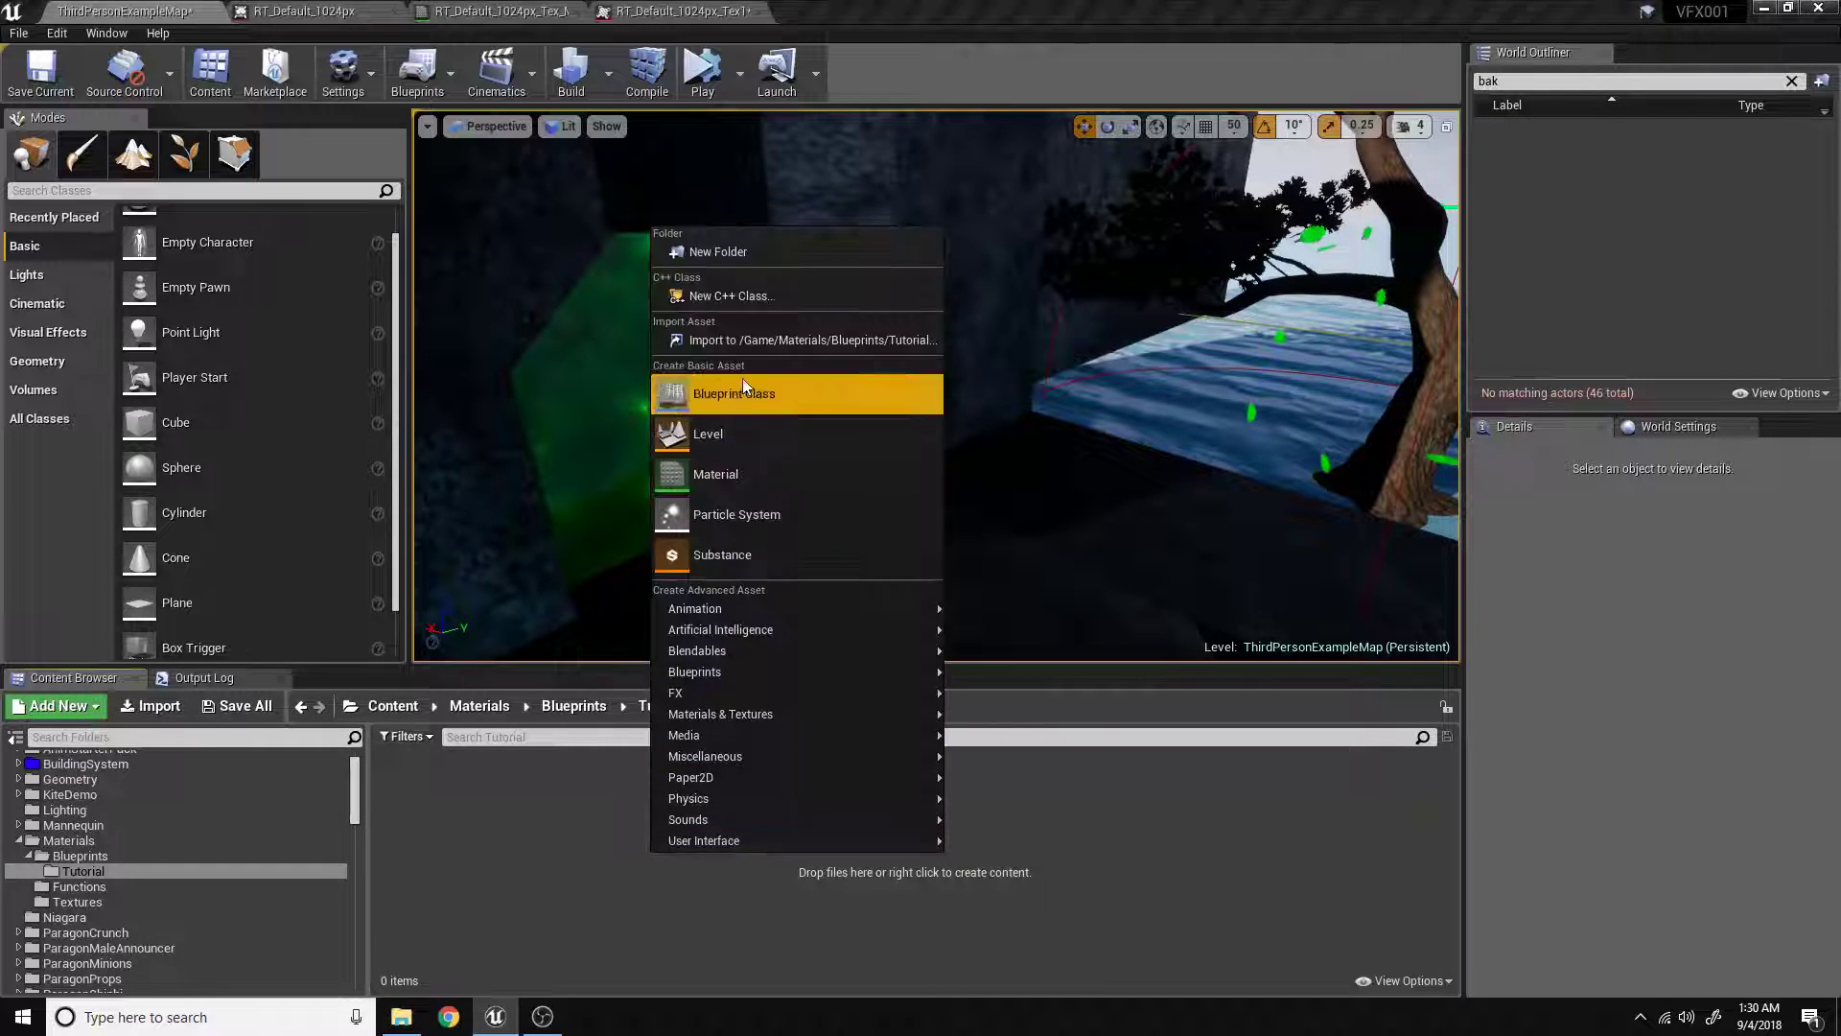
left_click(734, 393)
type("BP_B")
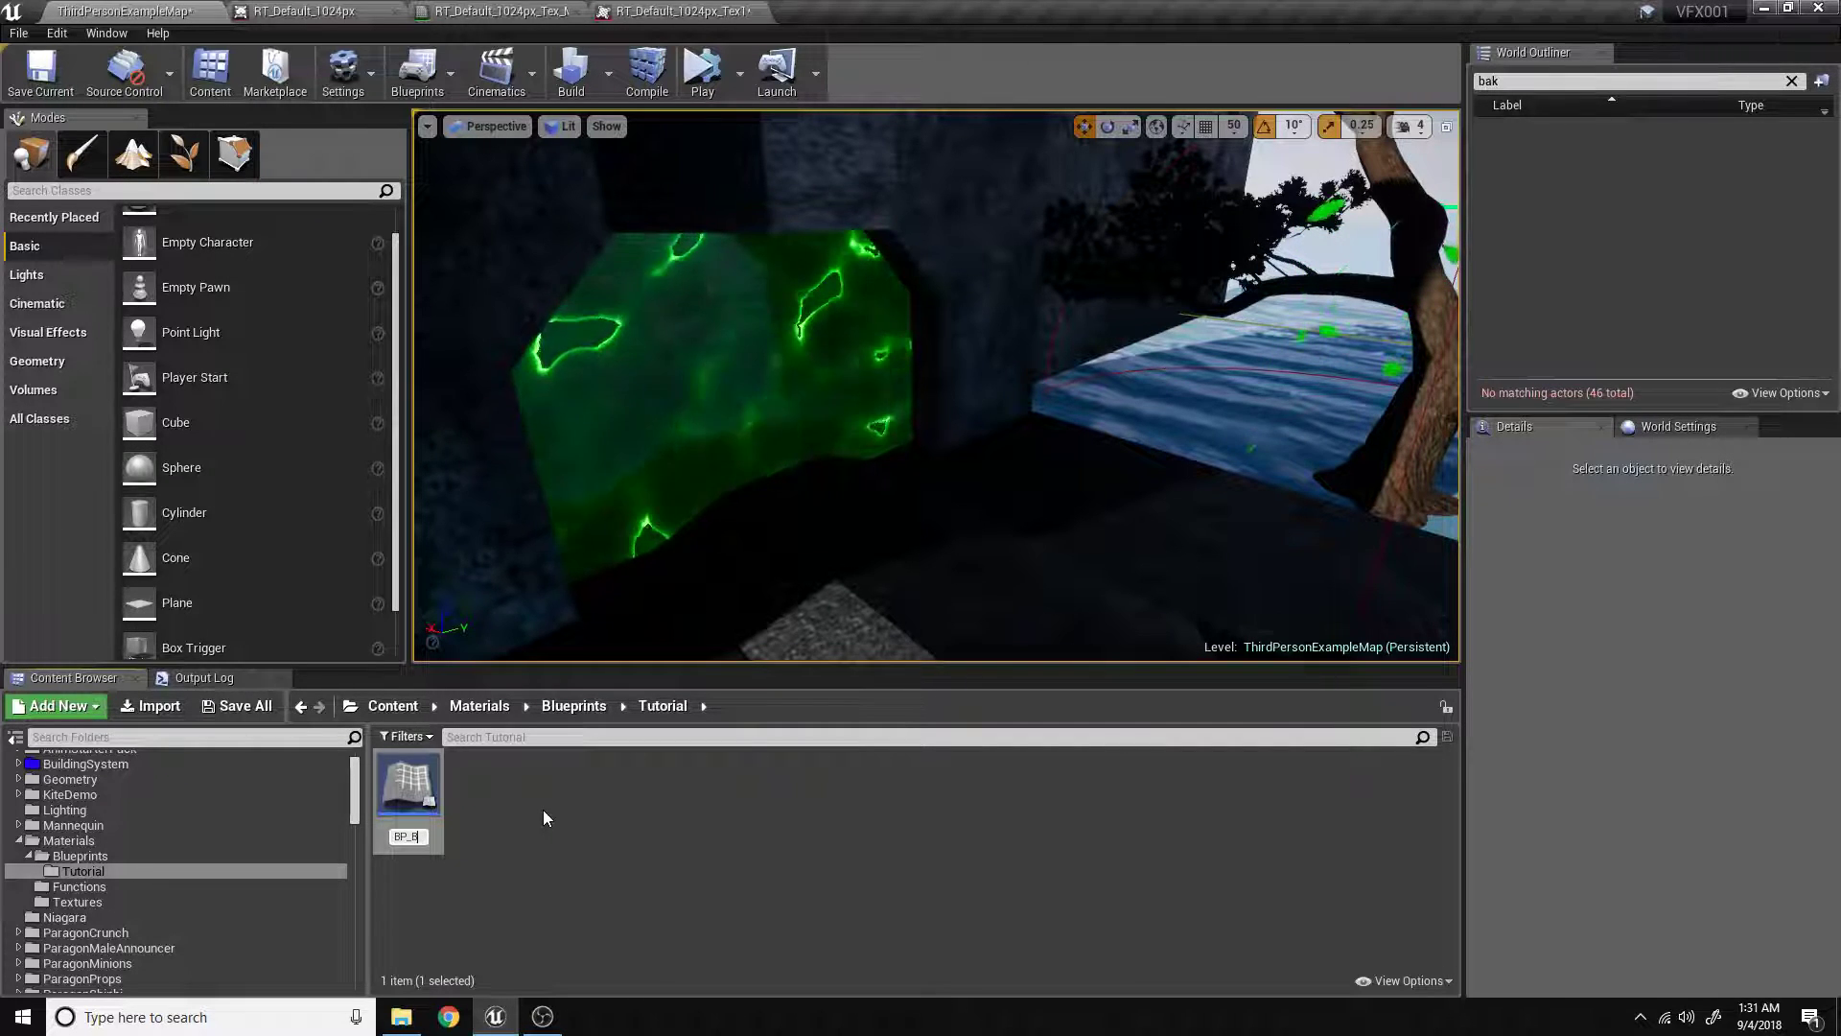
mouse_move(408, 781)
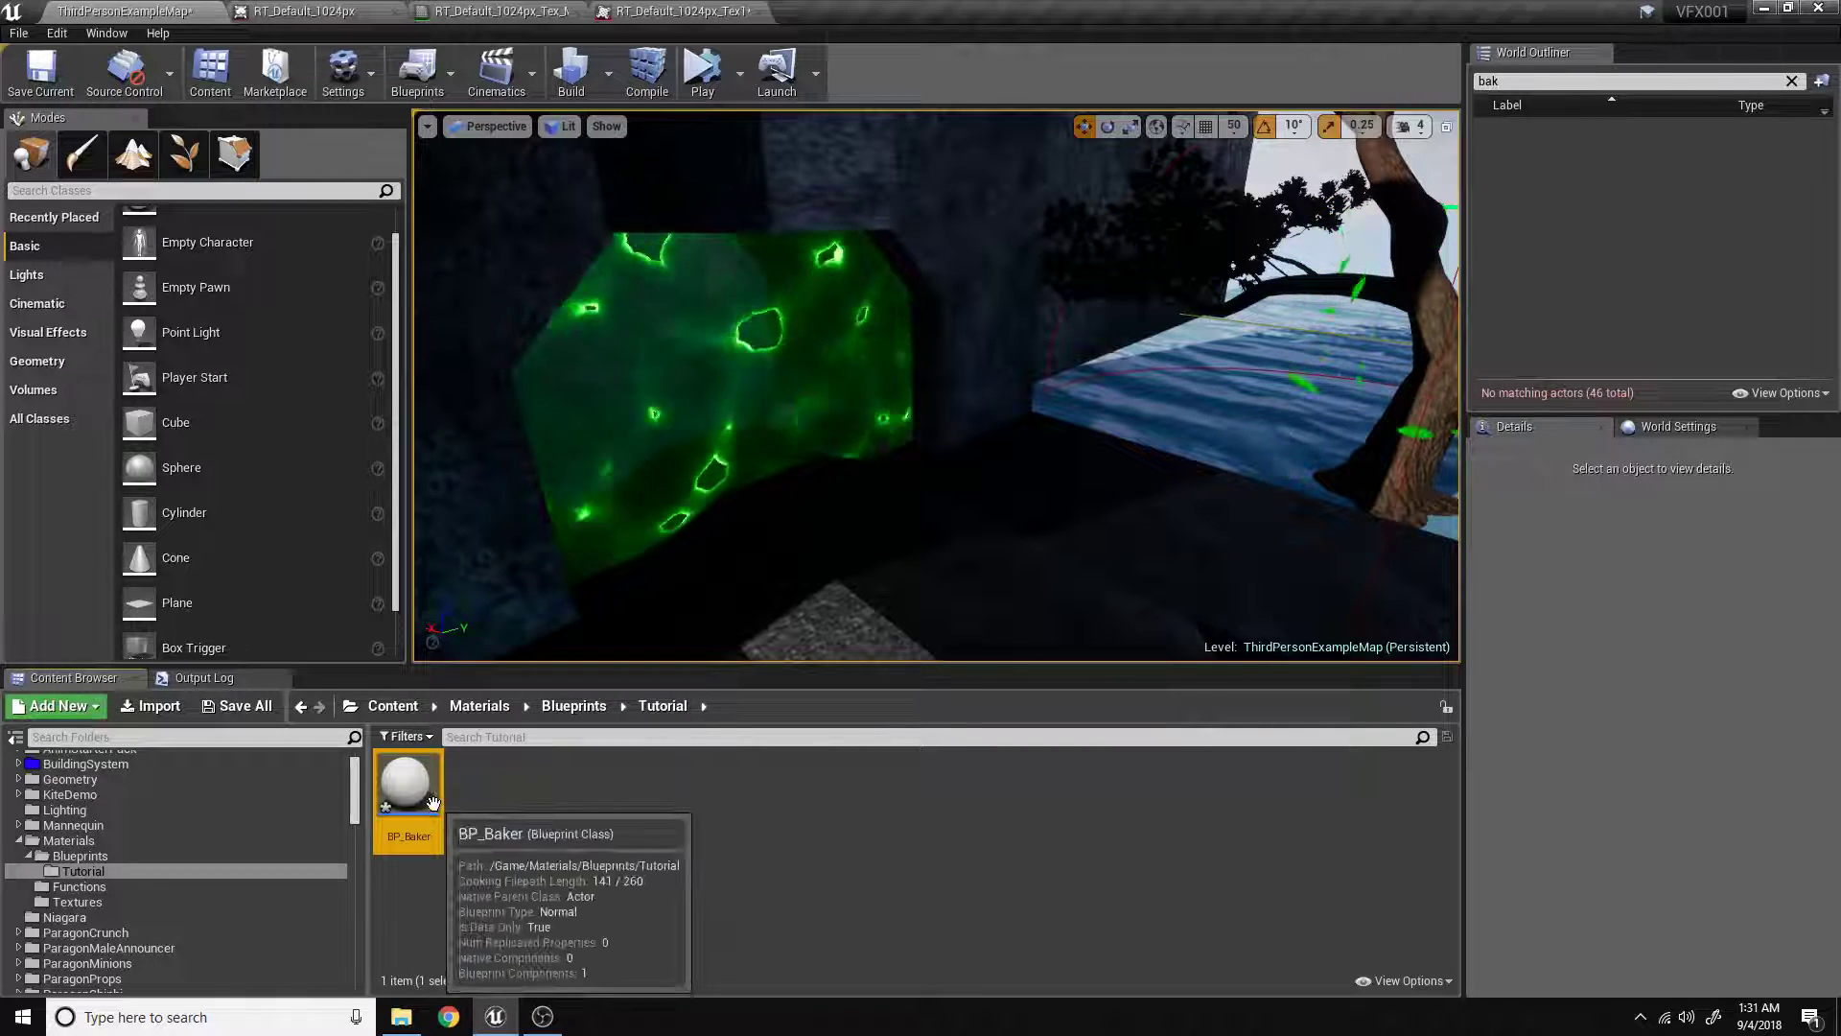
double_click(409, 781)
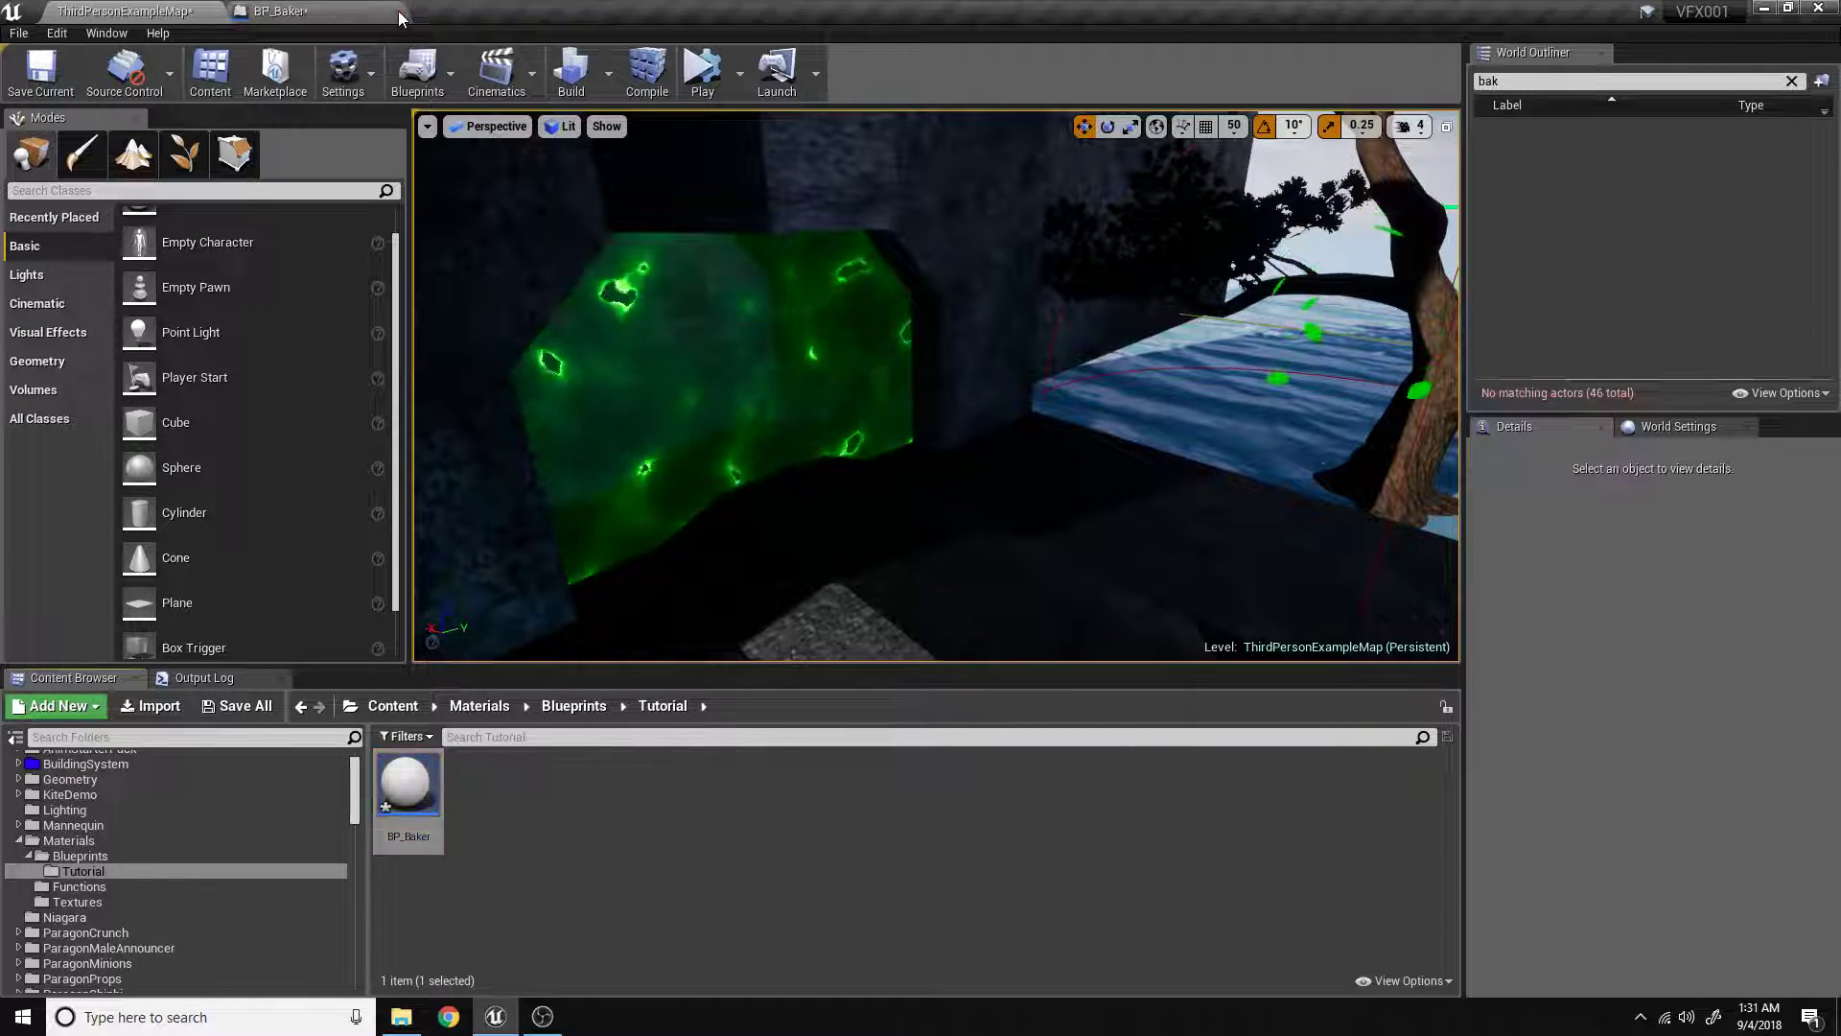
Add a custom Bake event and connect a Draw Material to Render Target node to it.
double_click(408, 781)
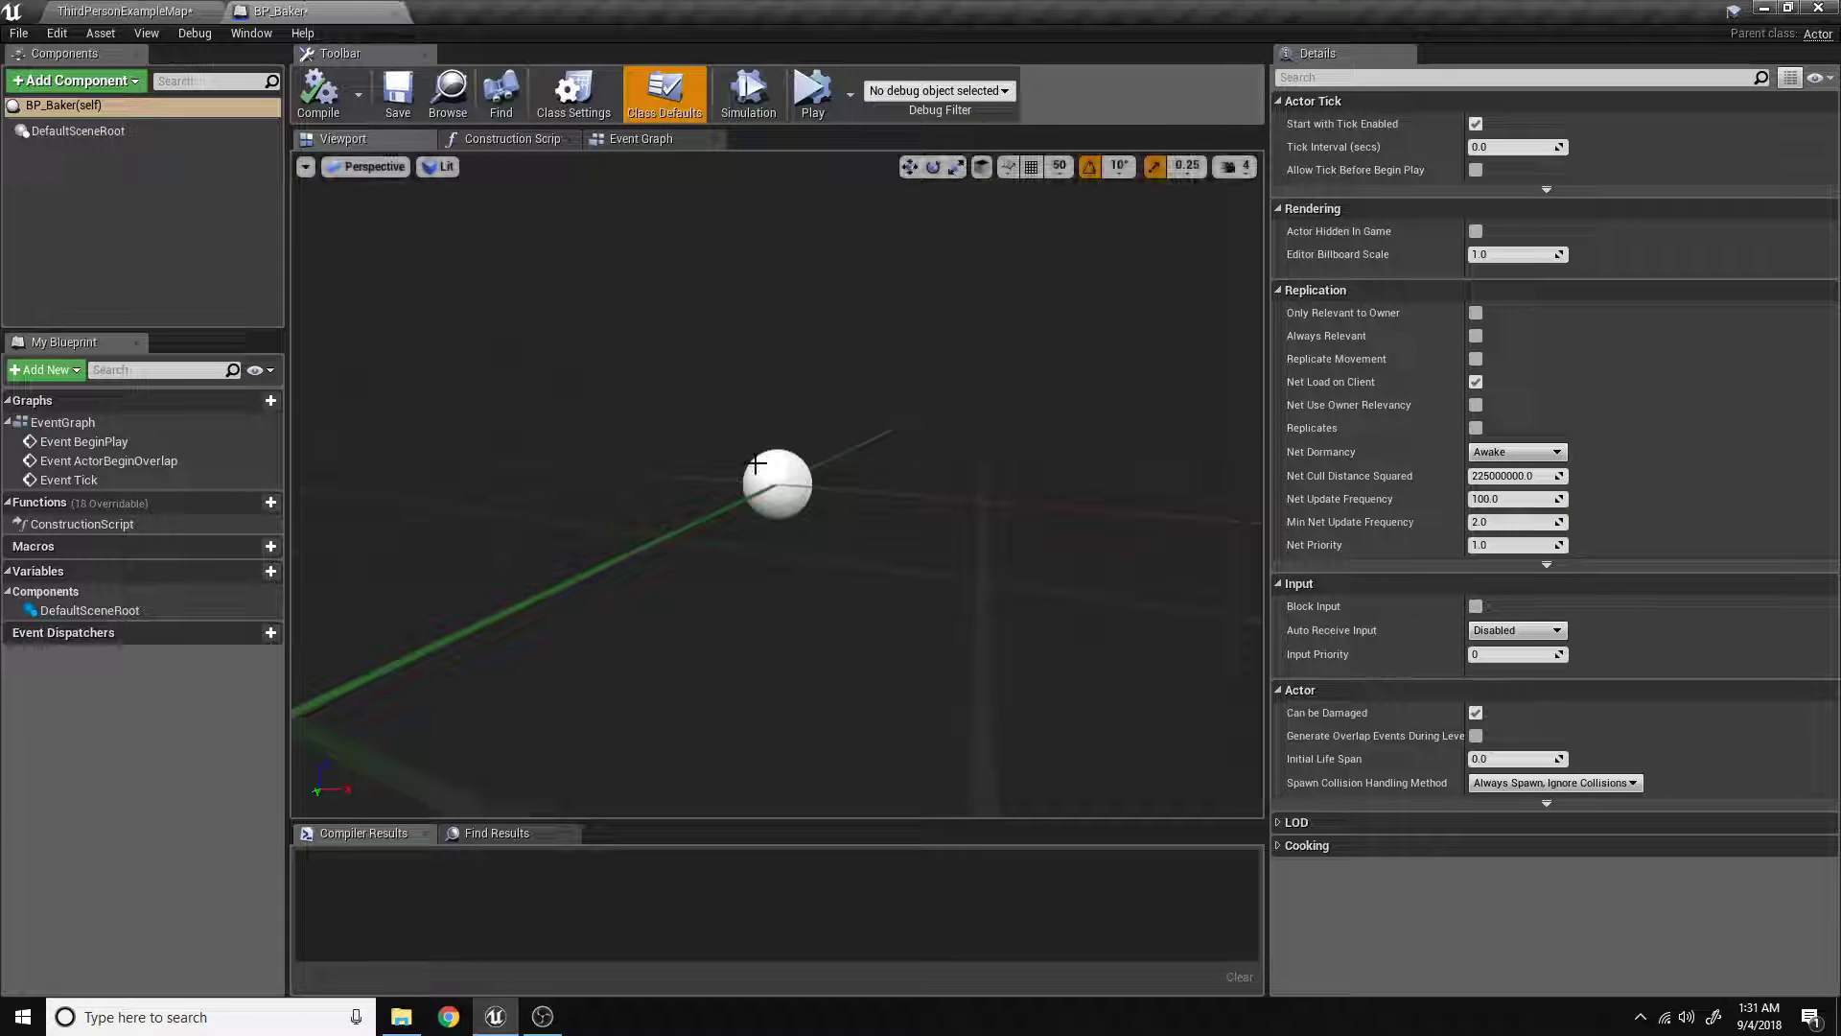
left_click(640, 138)
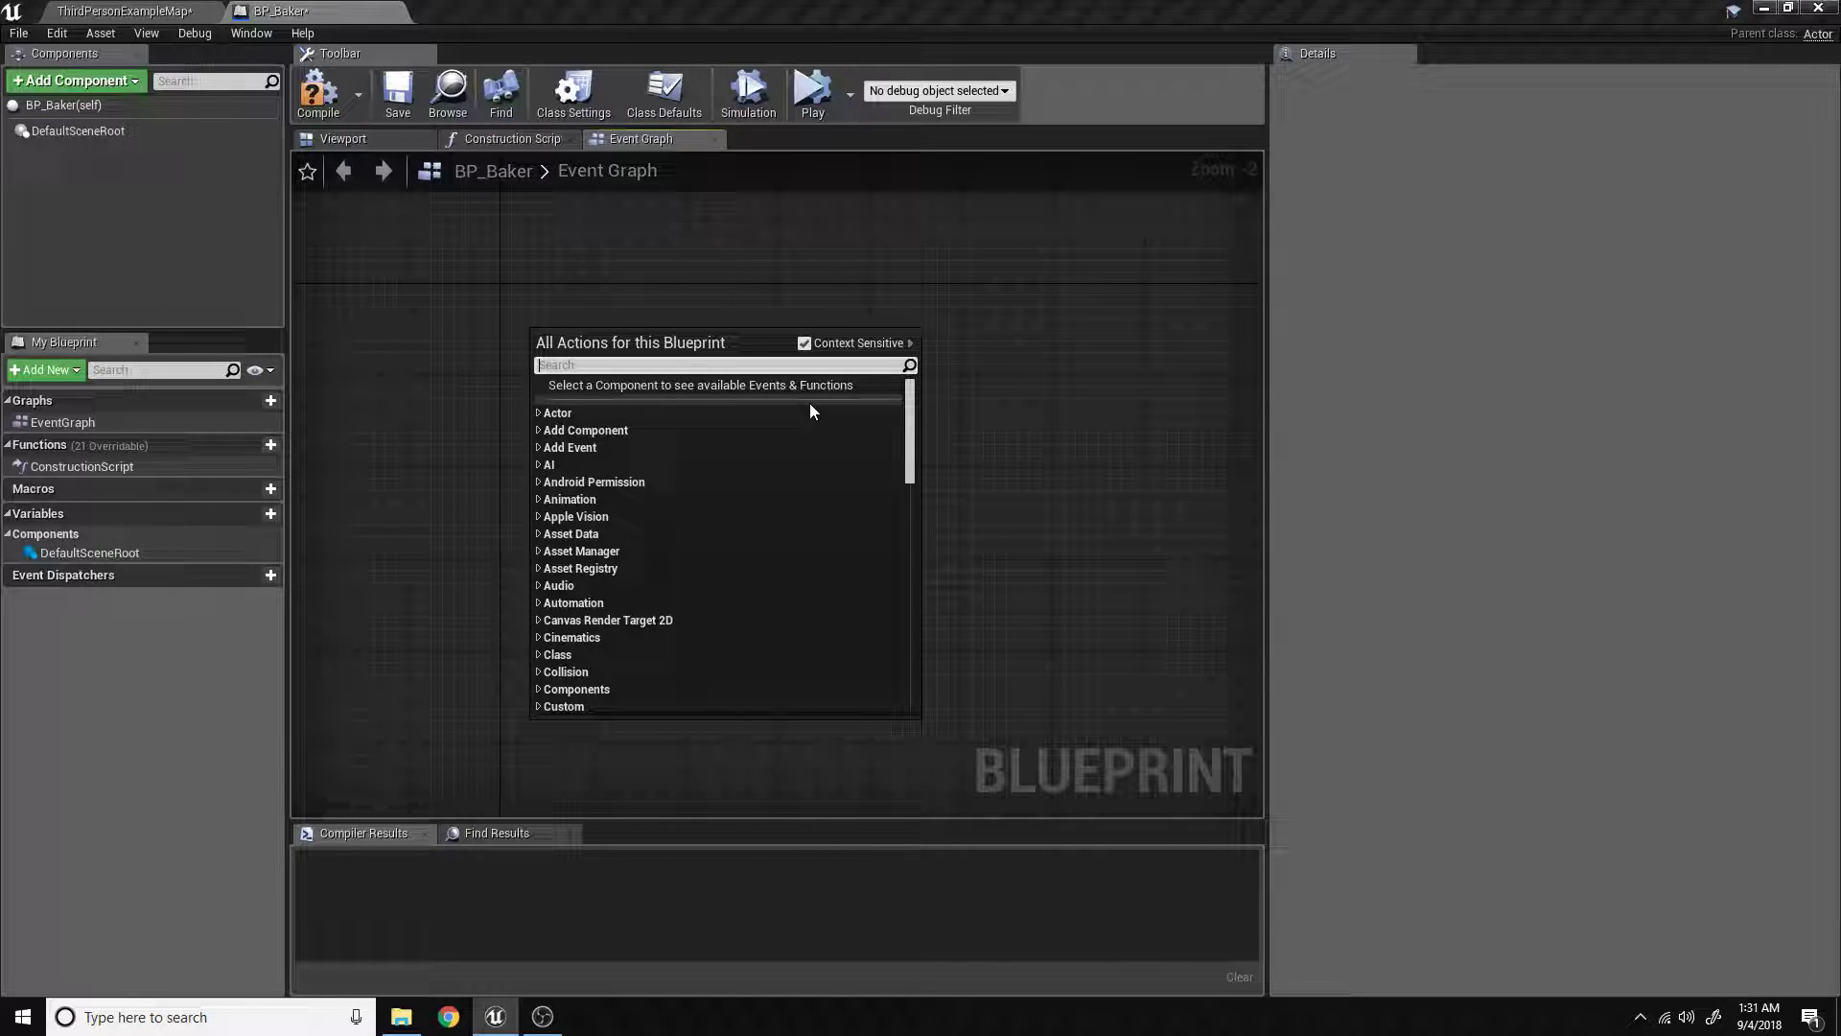
type("cust")
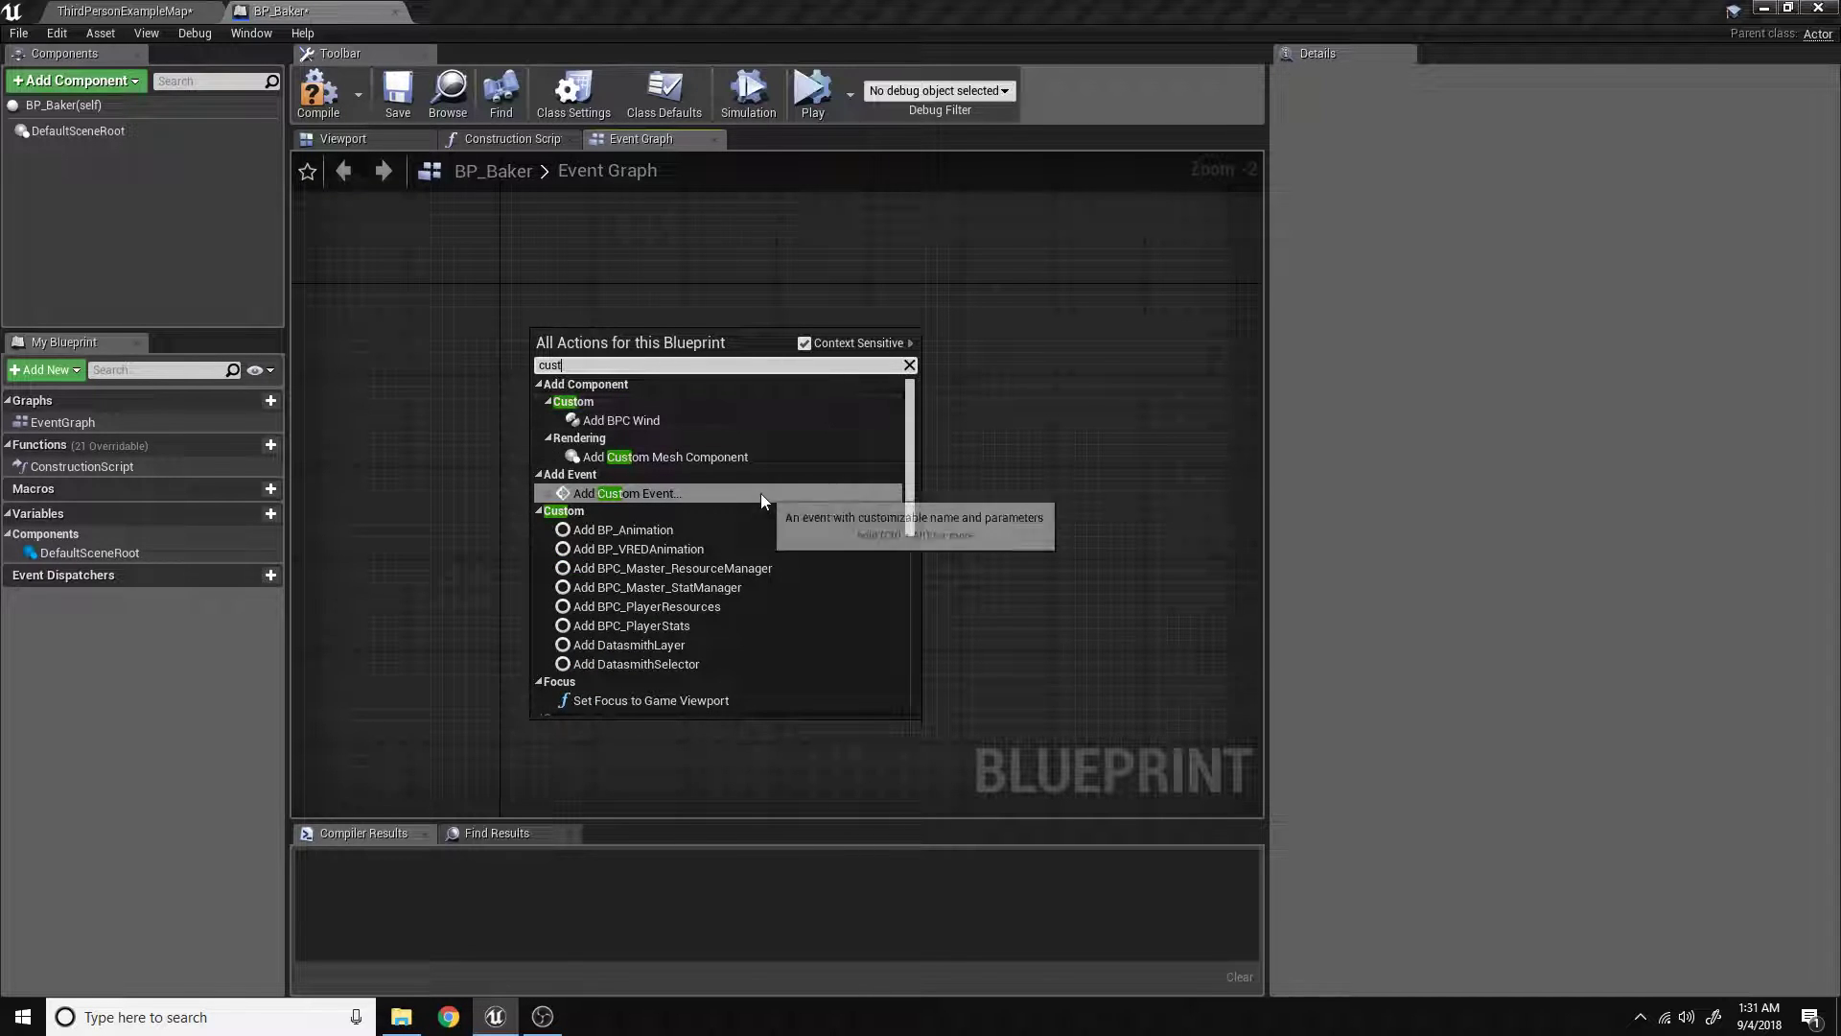
left_click(628, 492)
type("Bake")
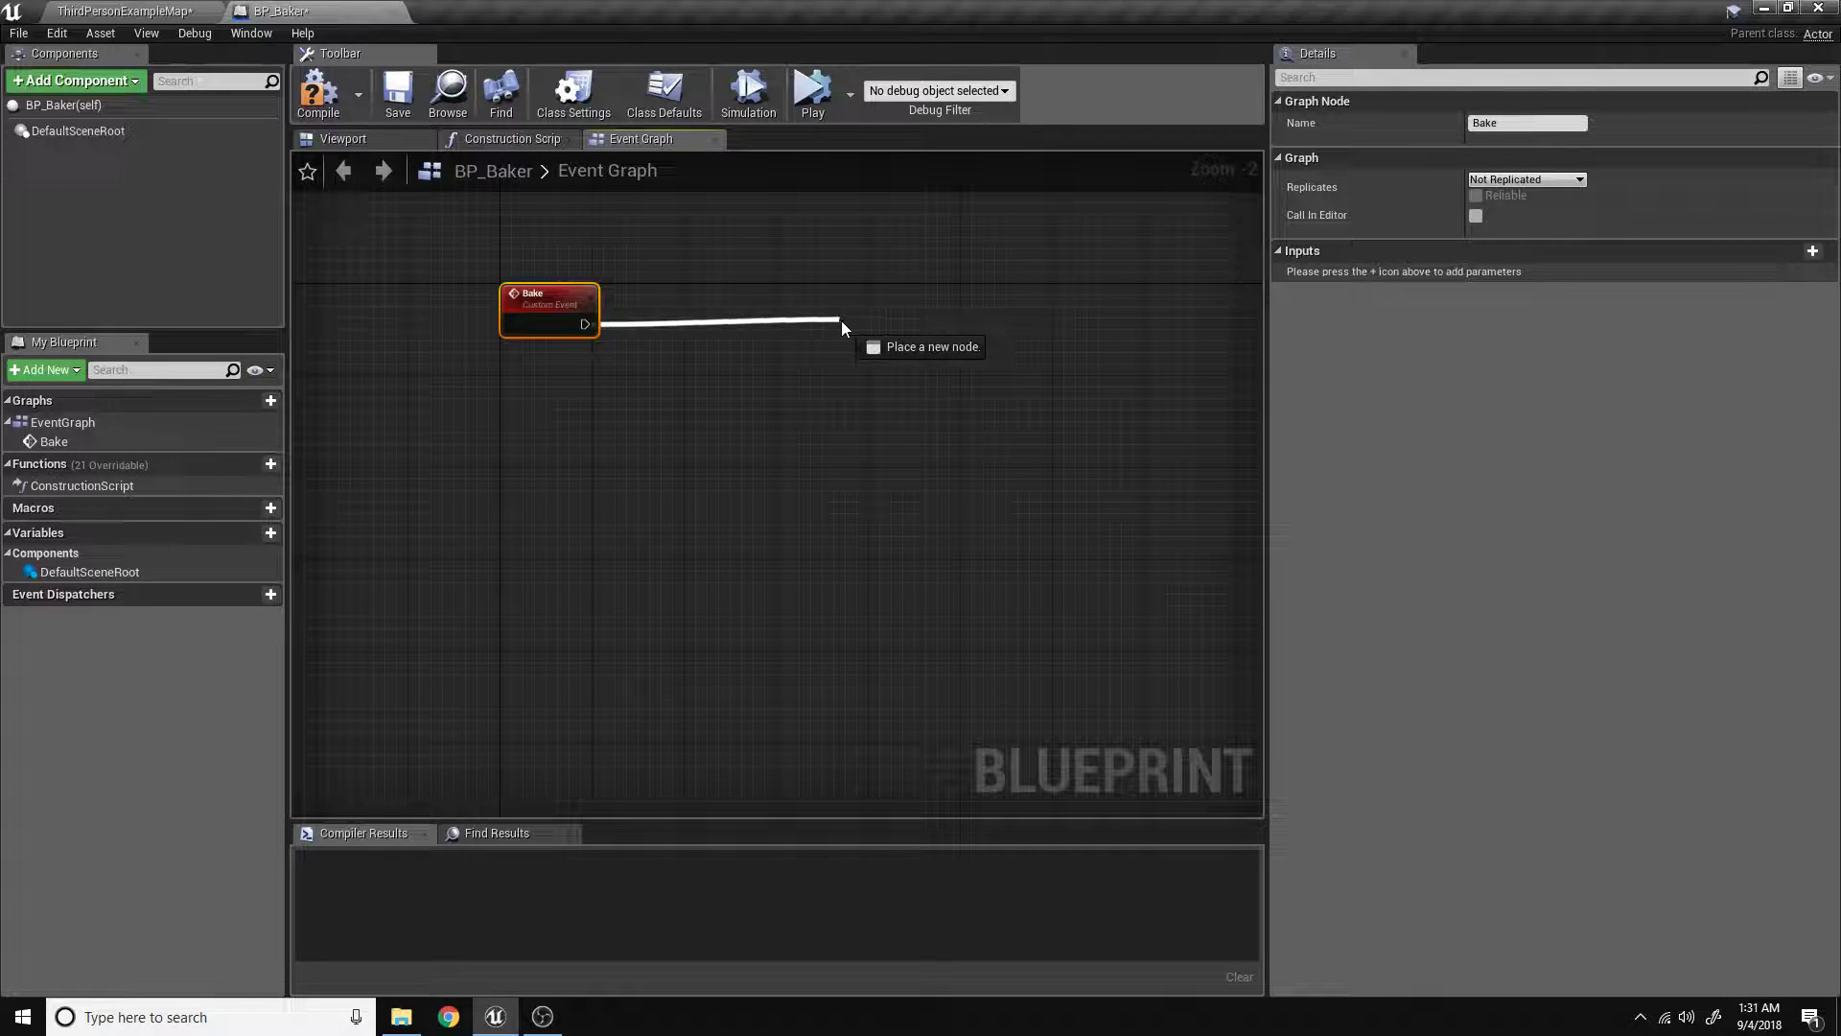
left_click(842, 329)
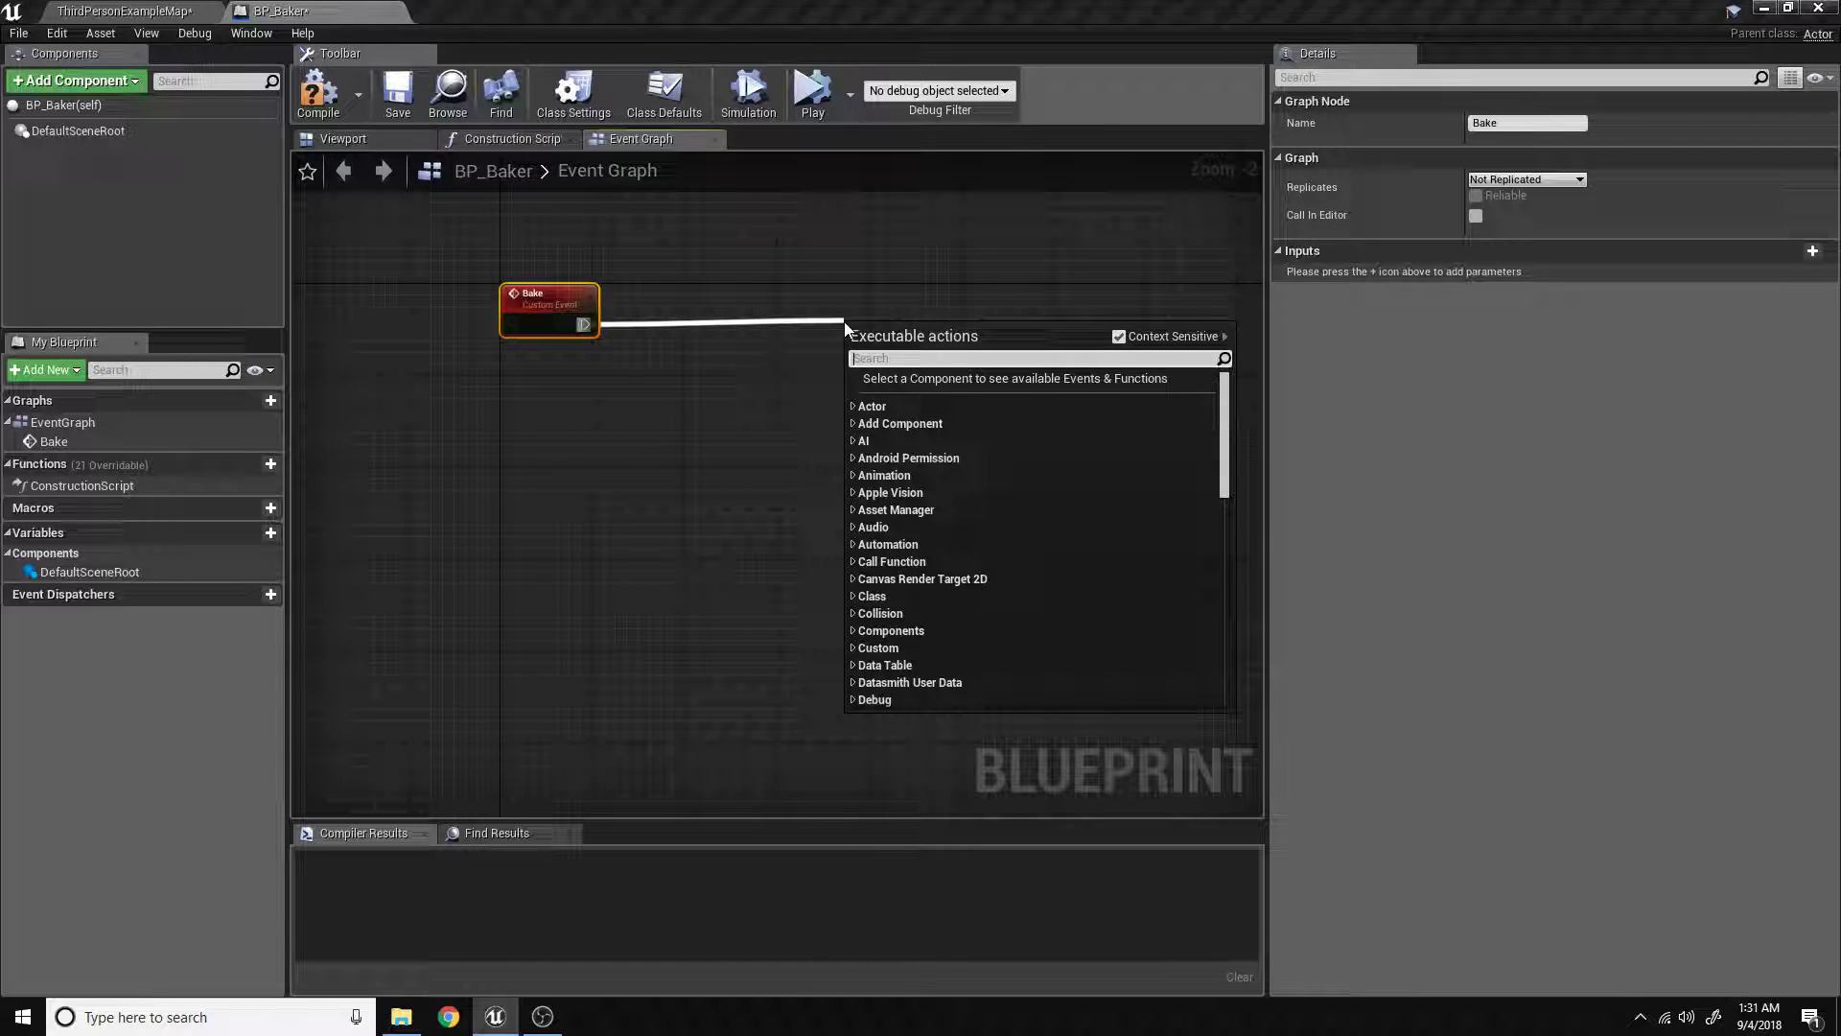
type("draw m")
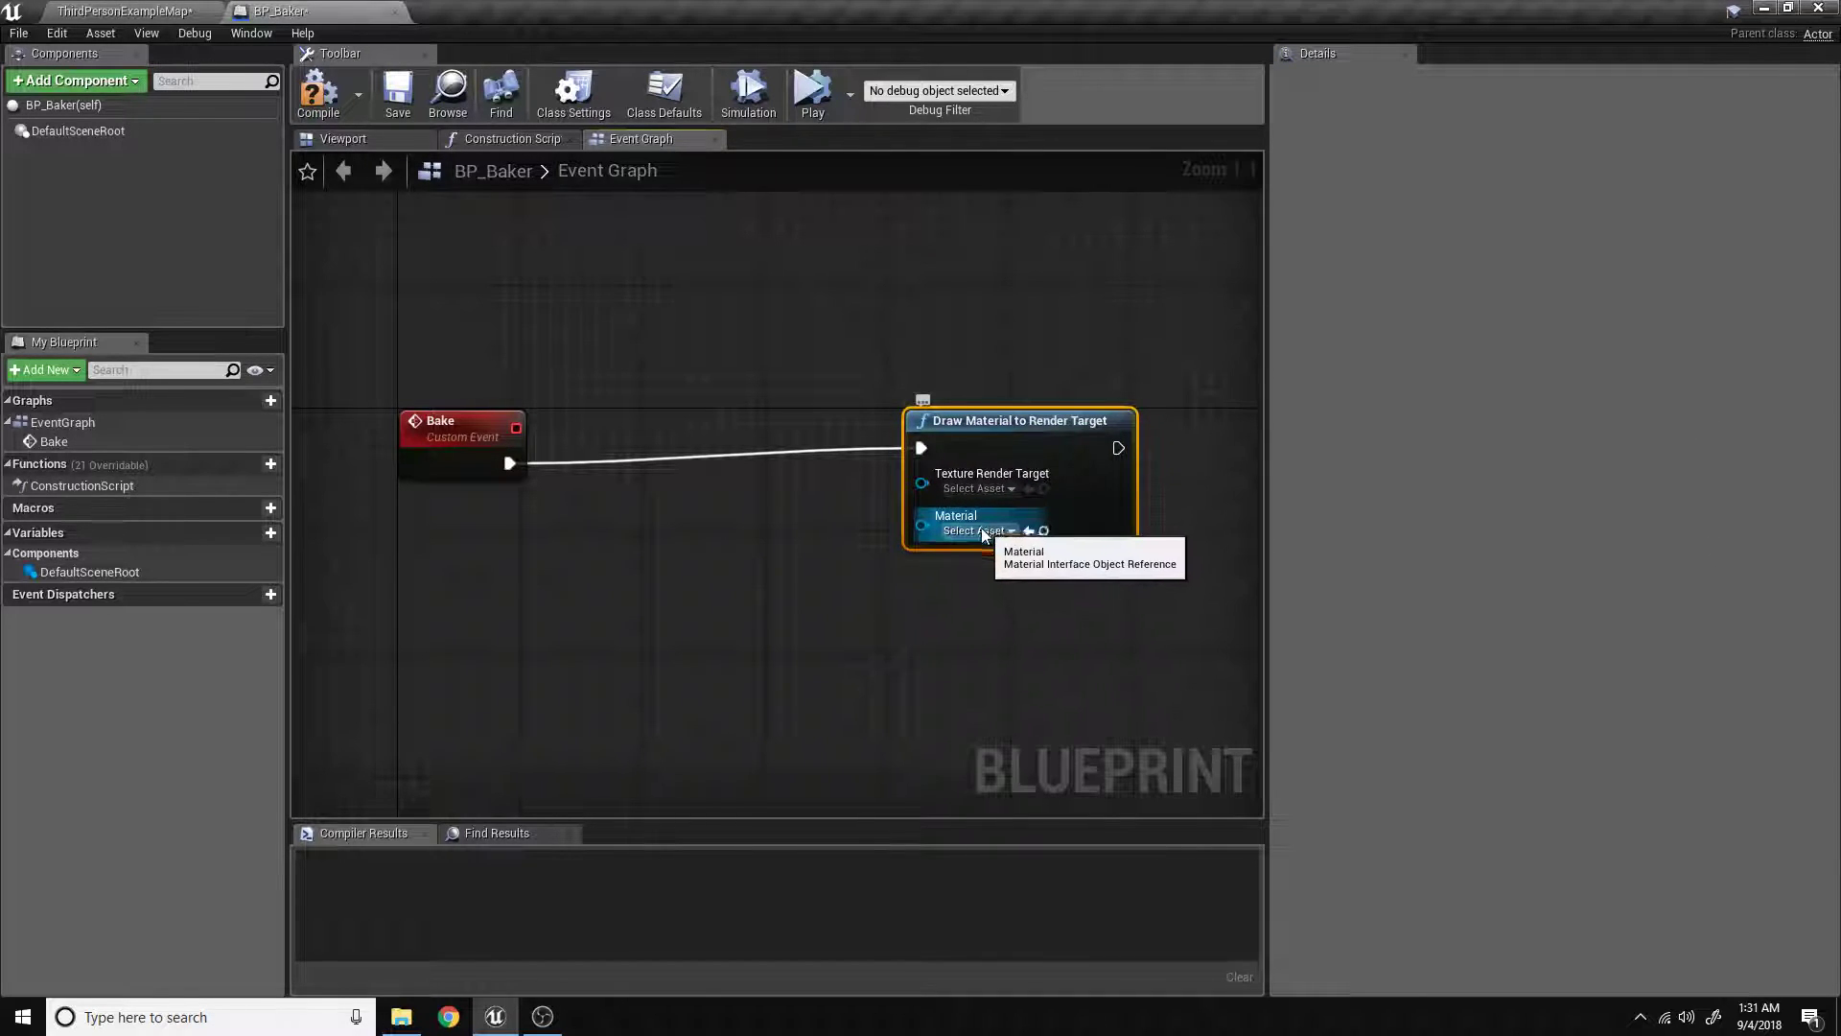
mouse_move(1004, 488)
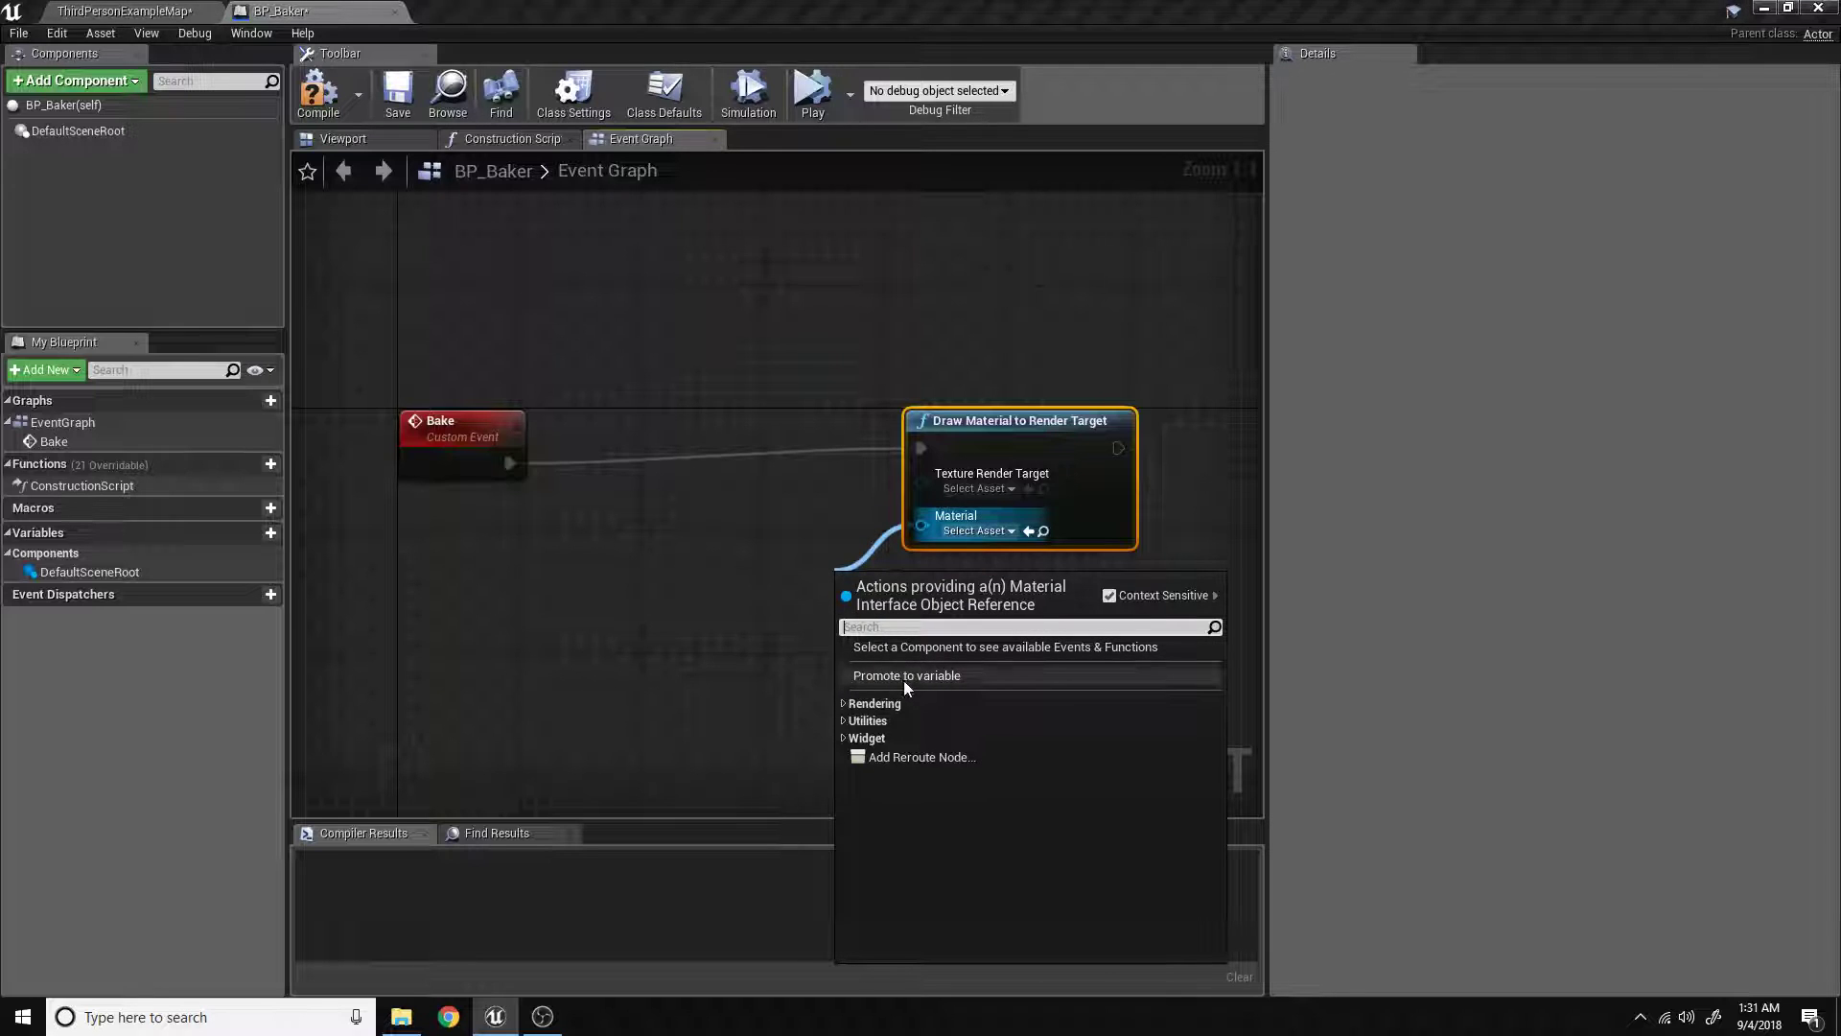
mouse_move(904, 675)
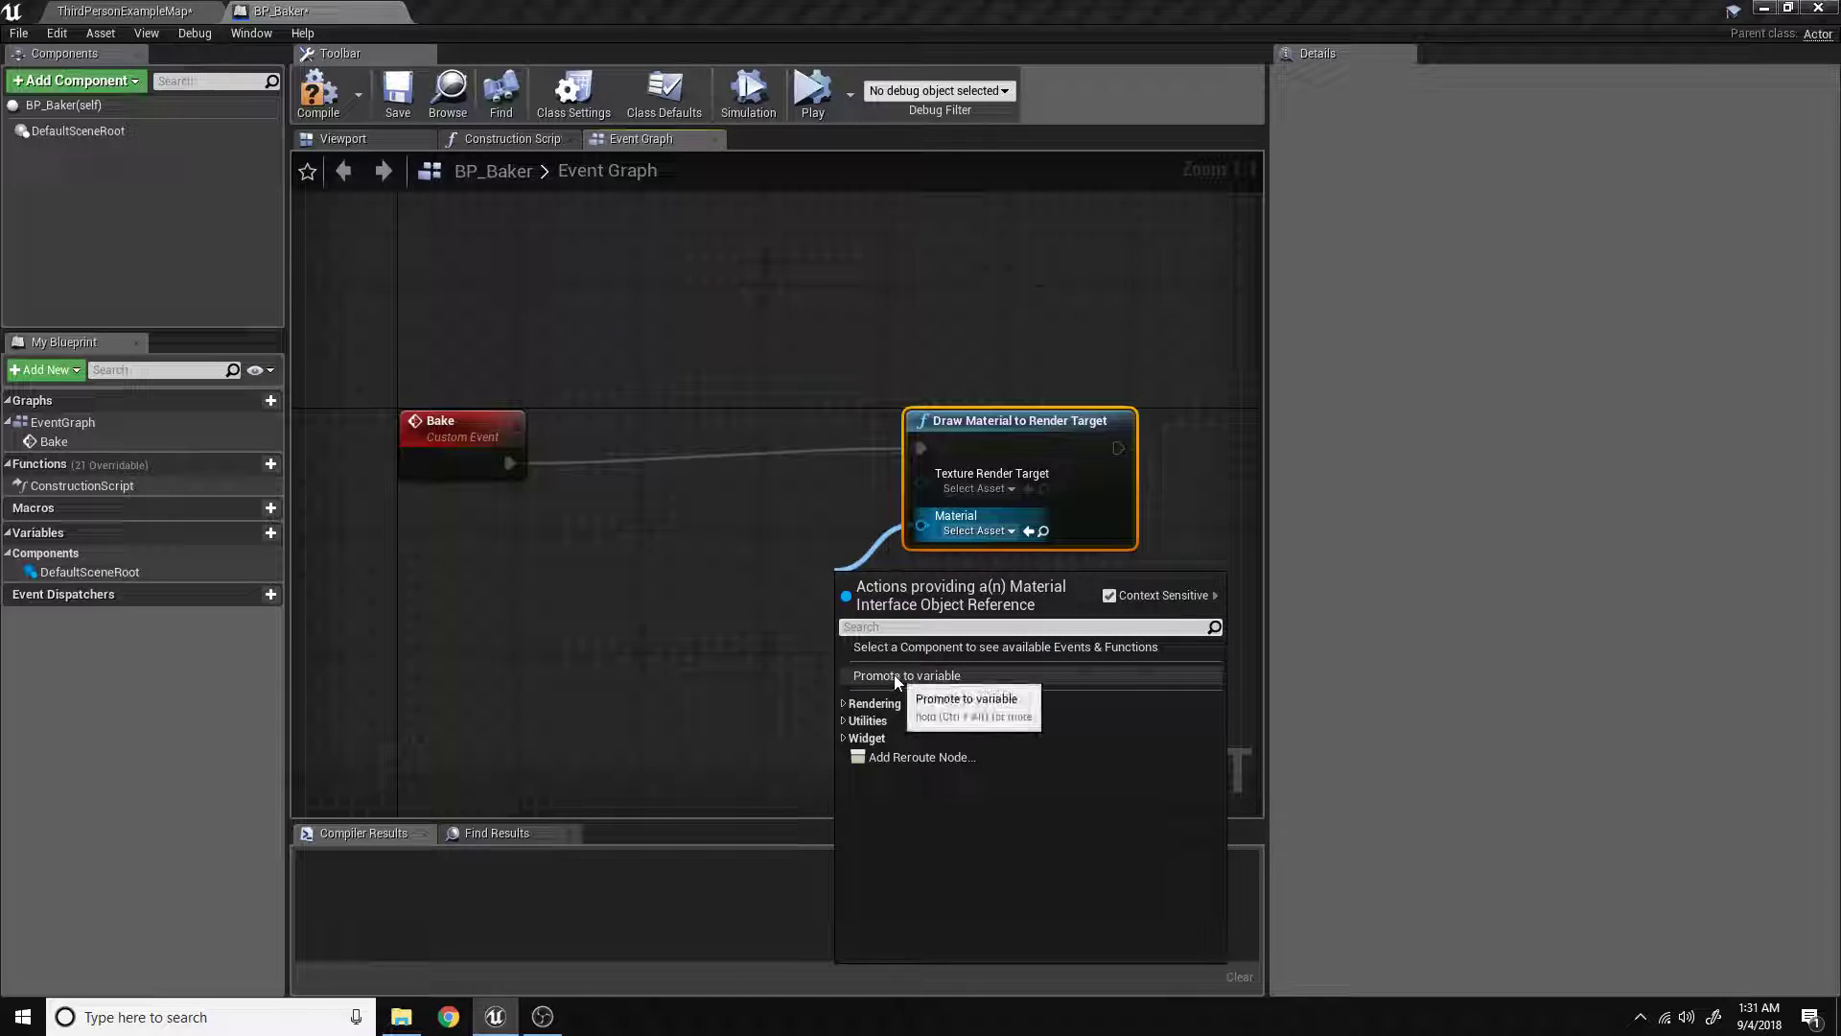
Promote the draw node's Material and Texture Render Target pins to variables.
left_click(907, 674)
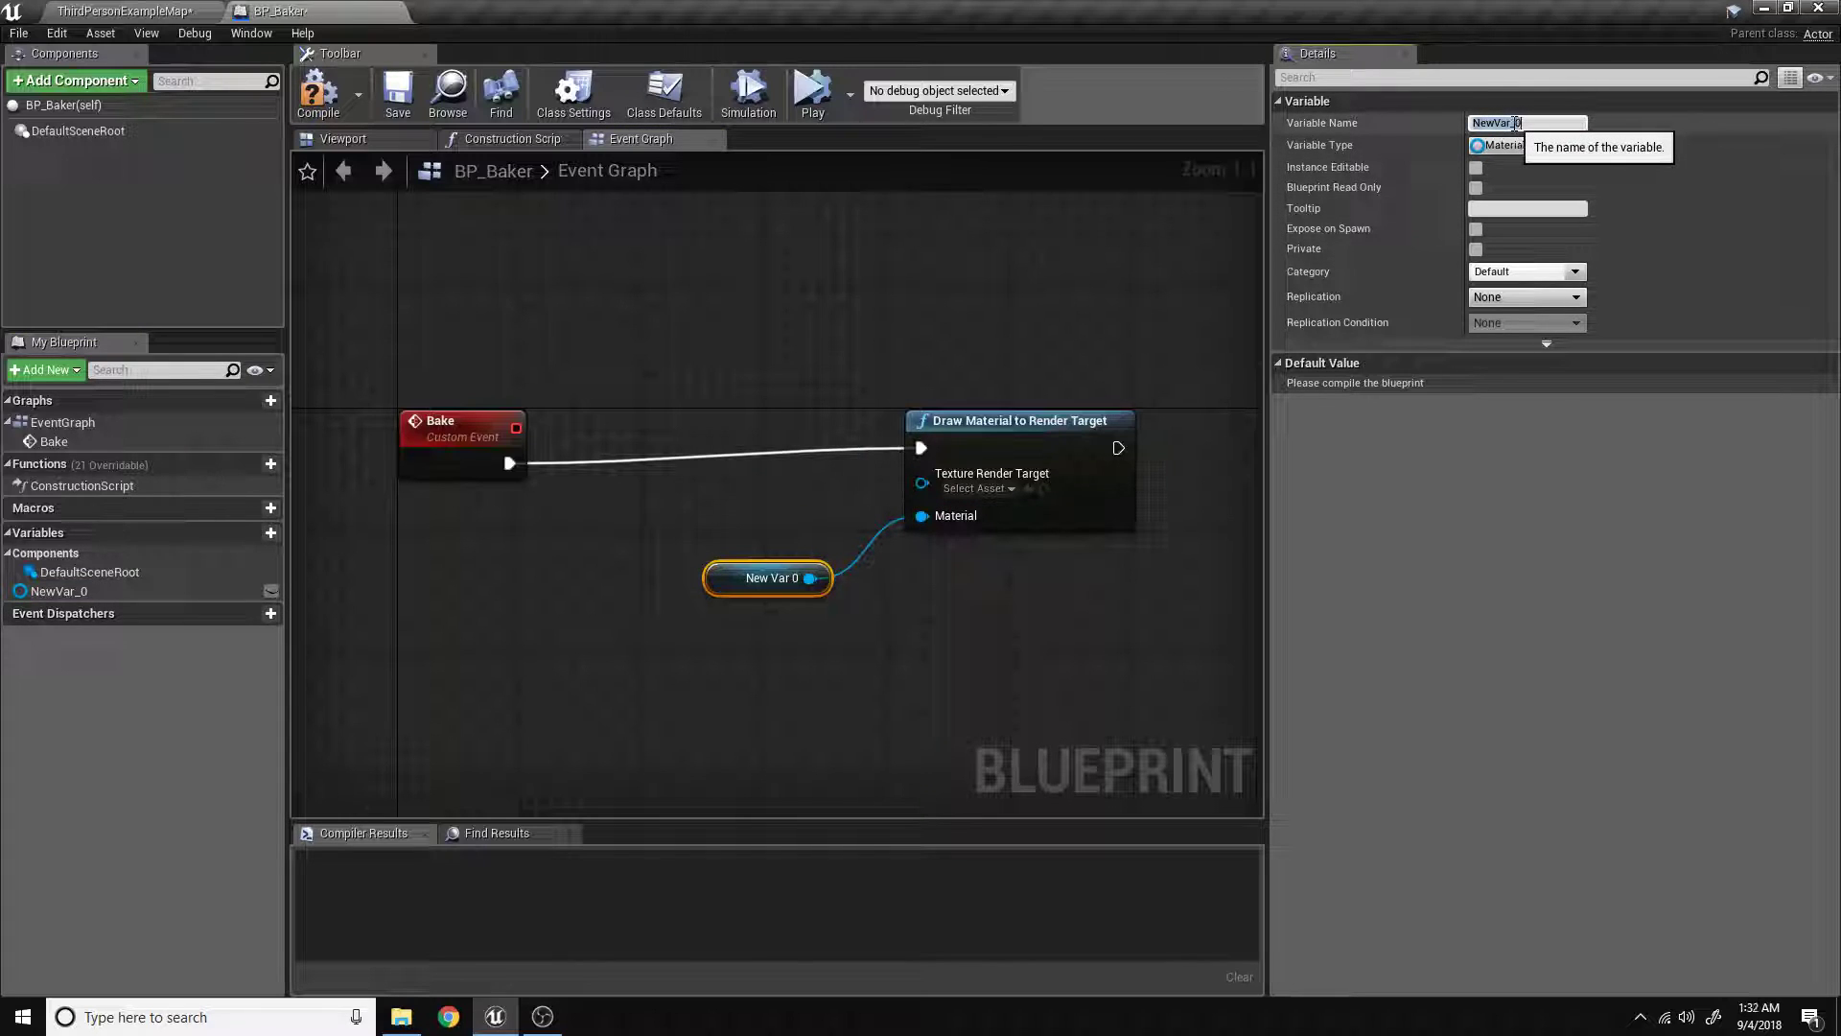
type("Mar")
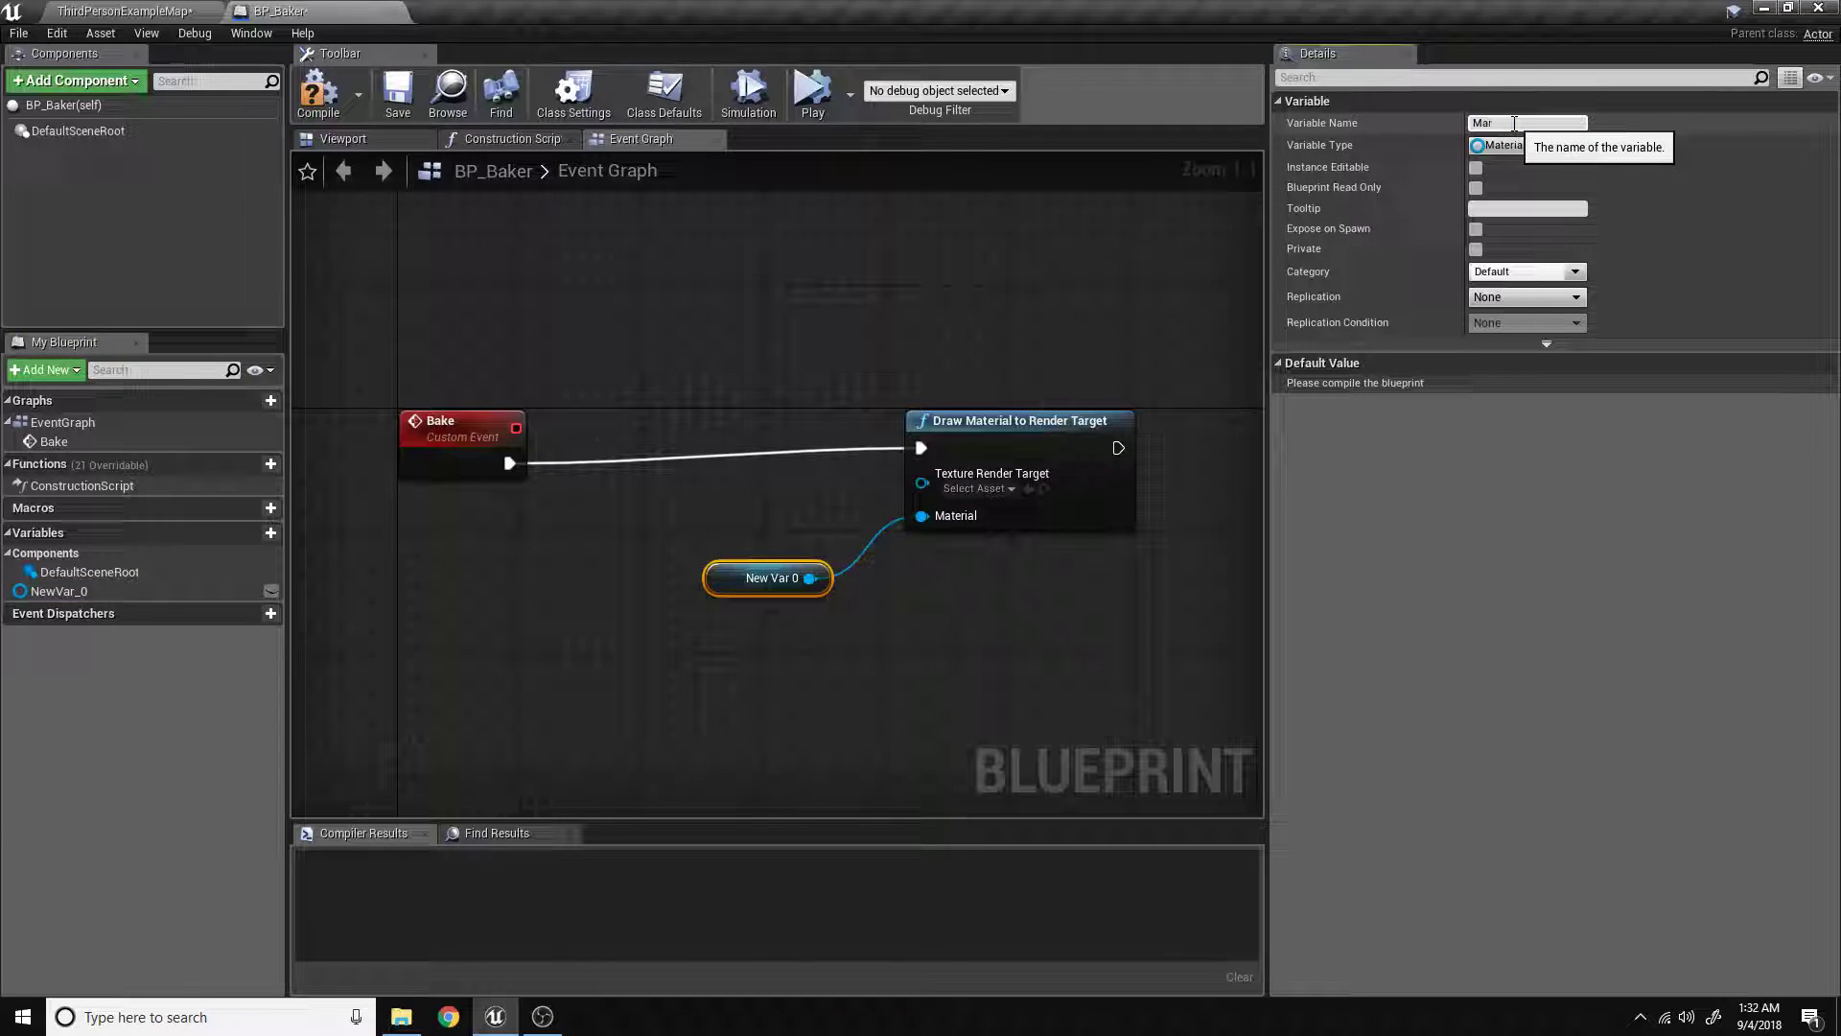
type("Material")
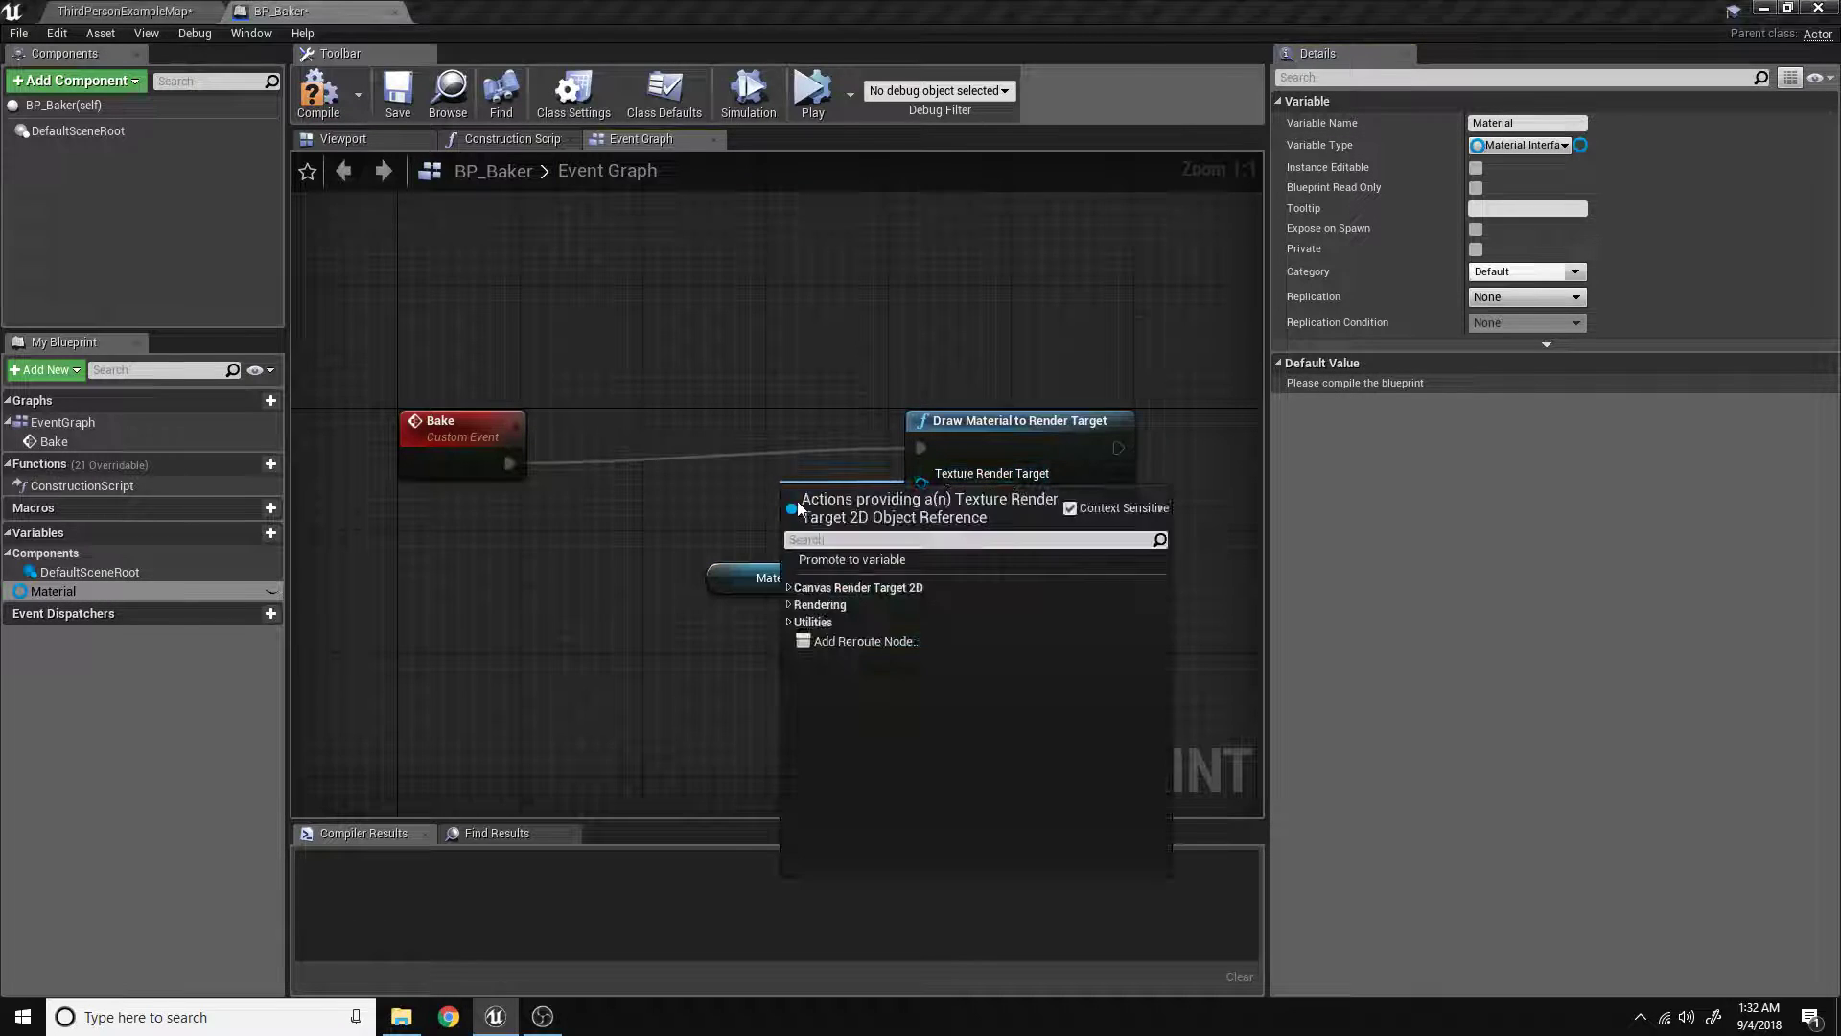
left_click(851, 559)
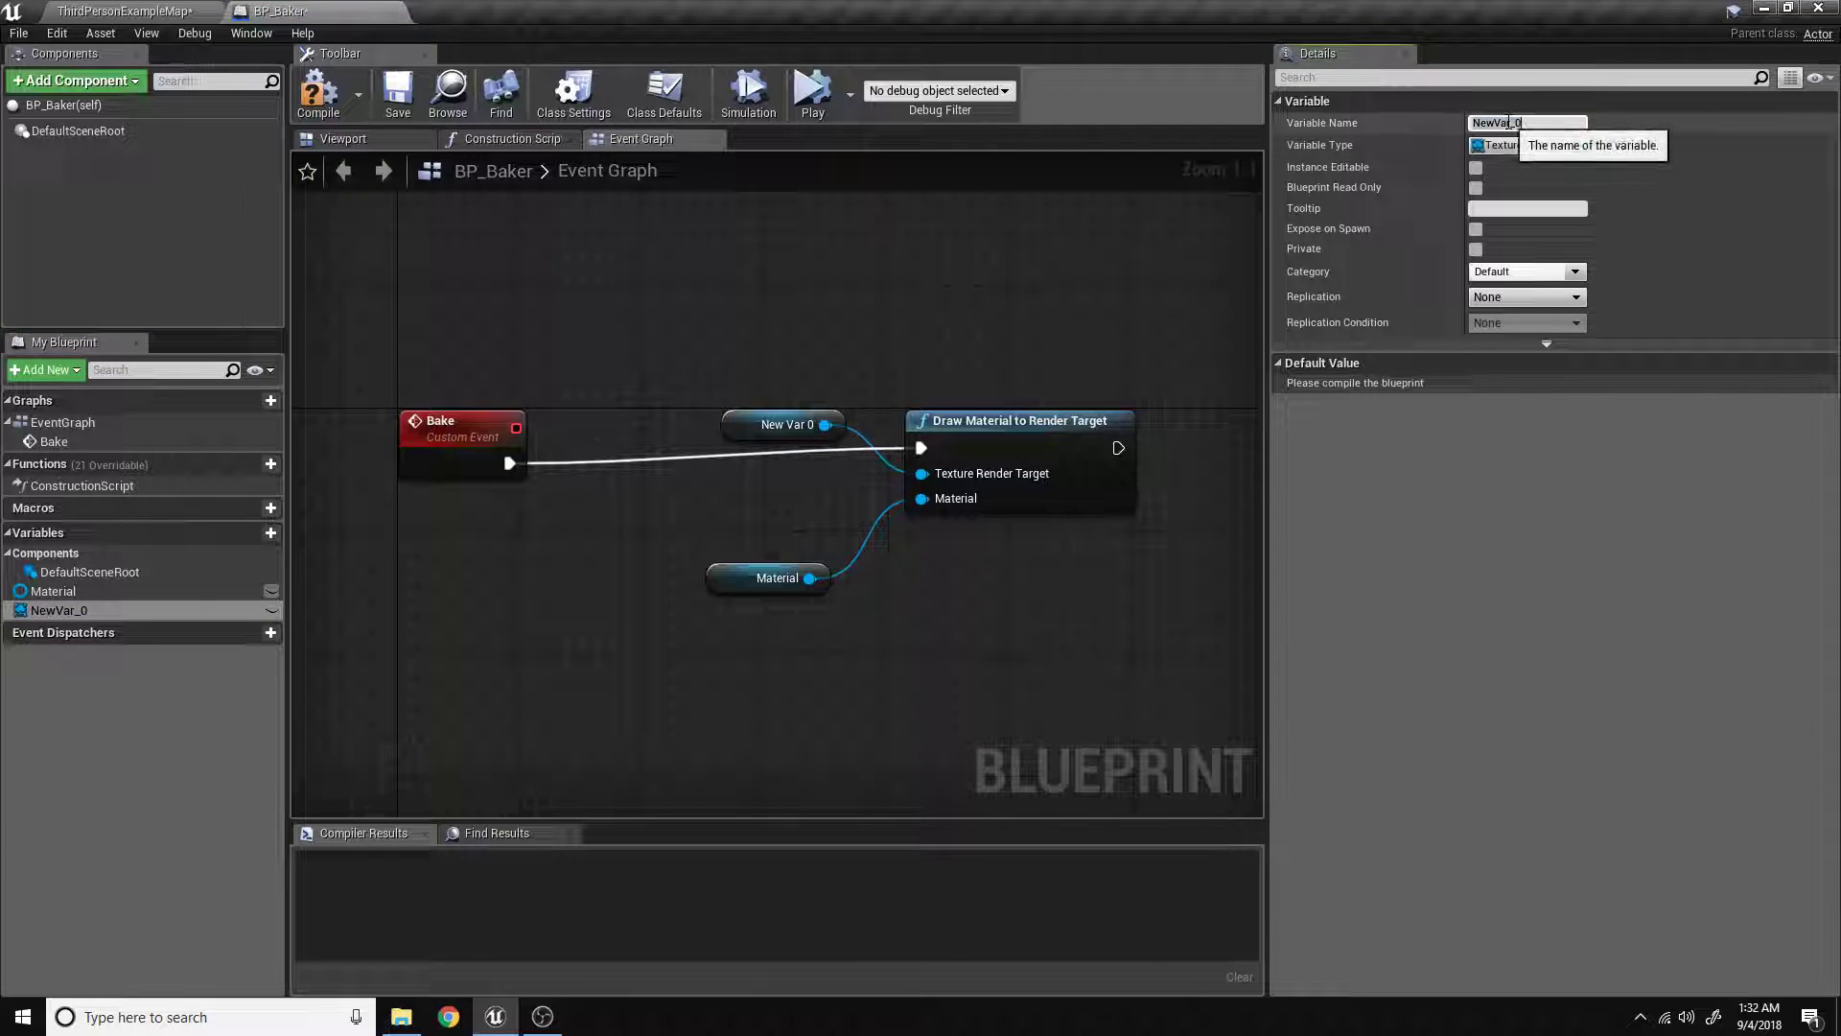
type("Rende")
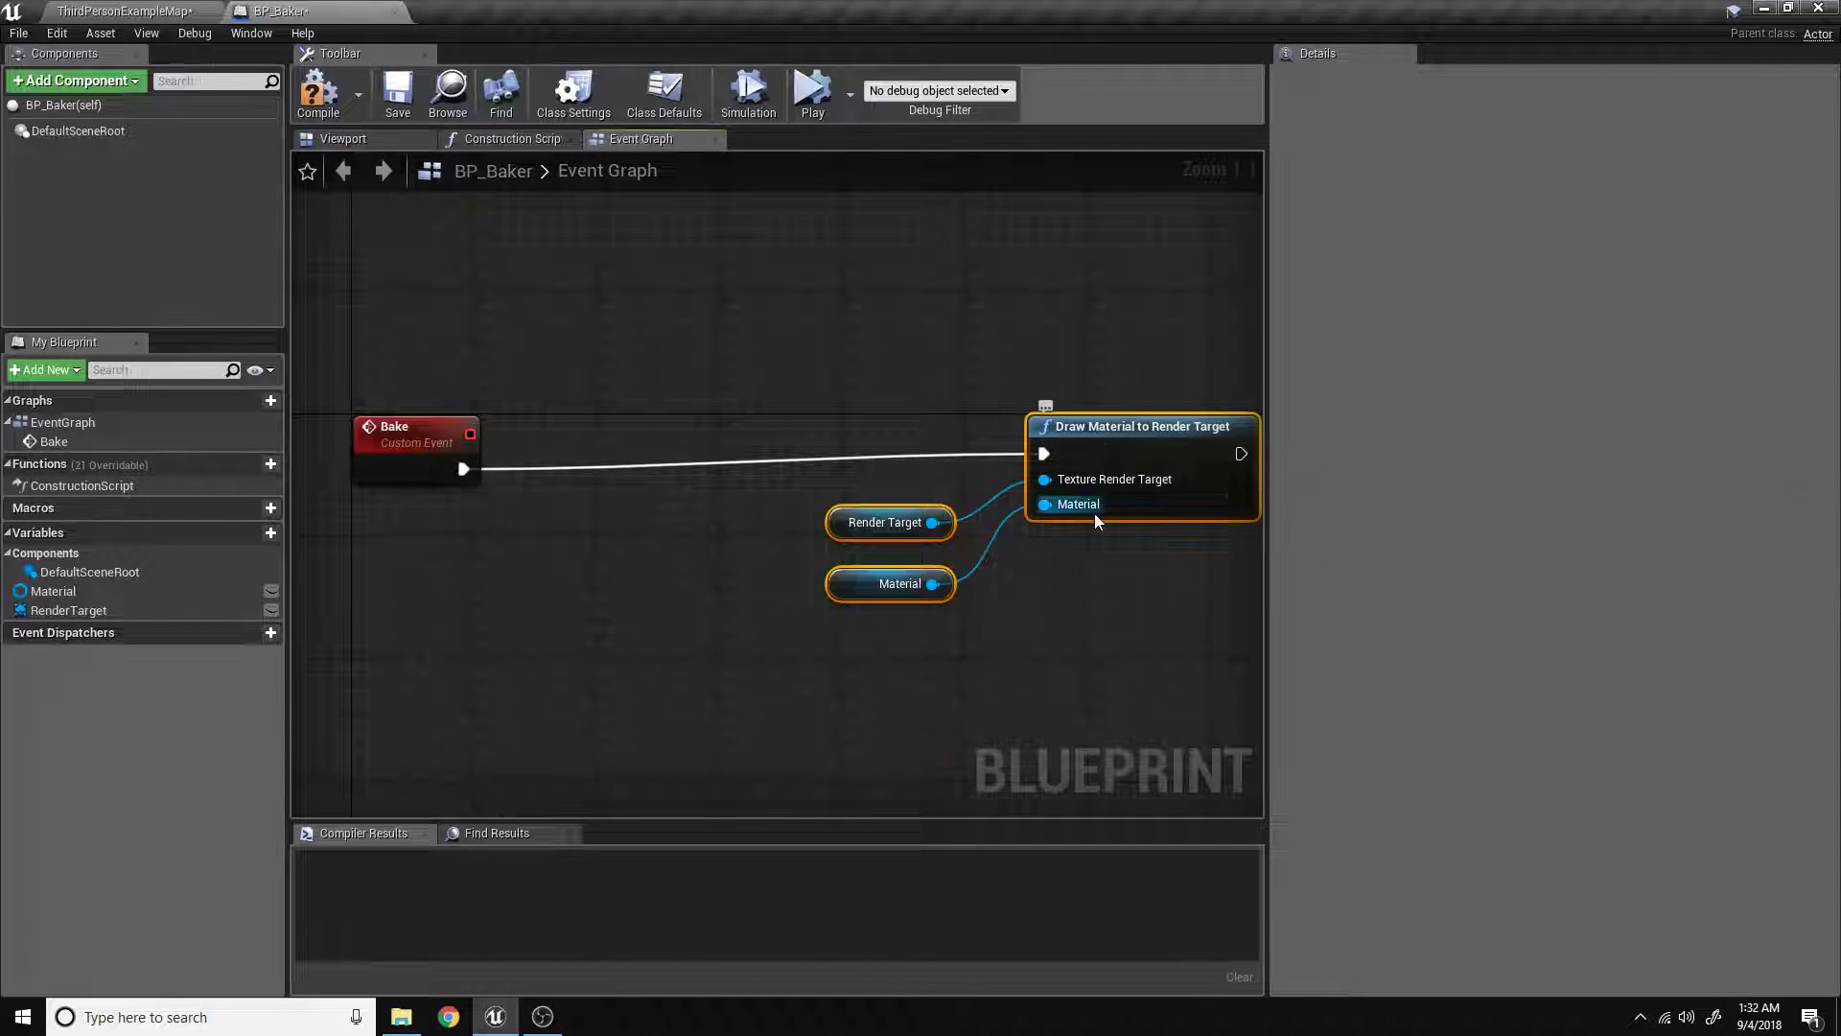
mouse_move(739, 539)
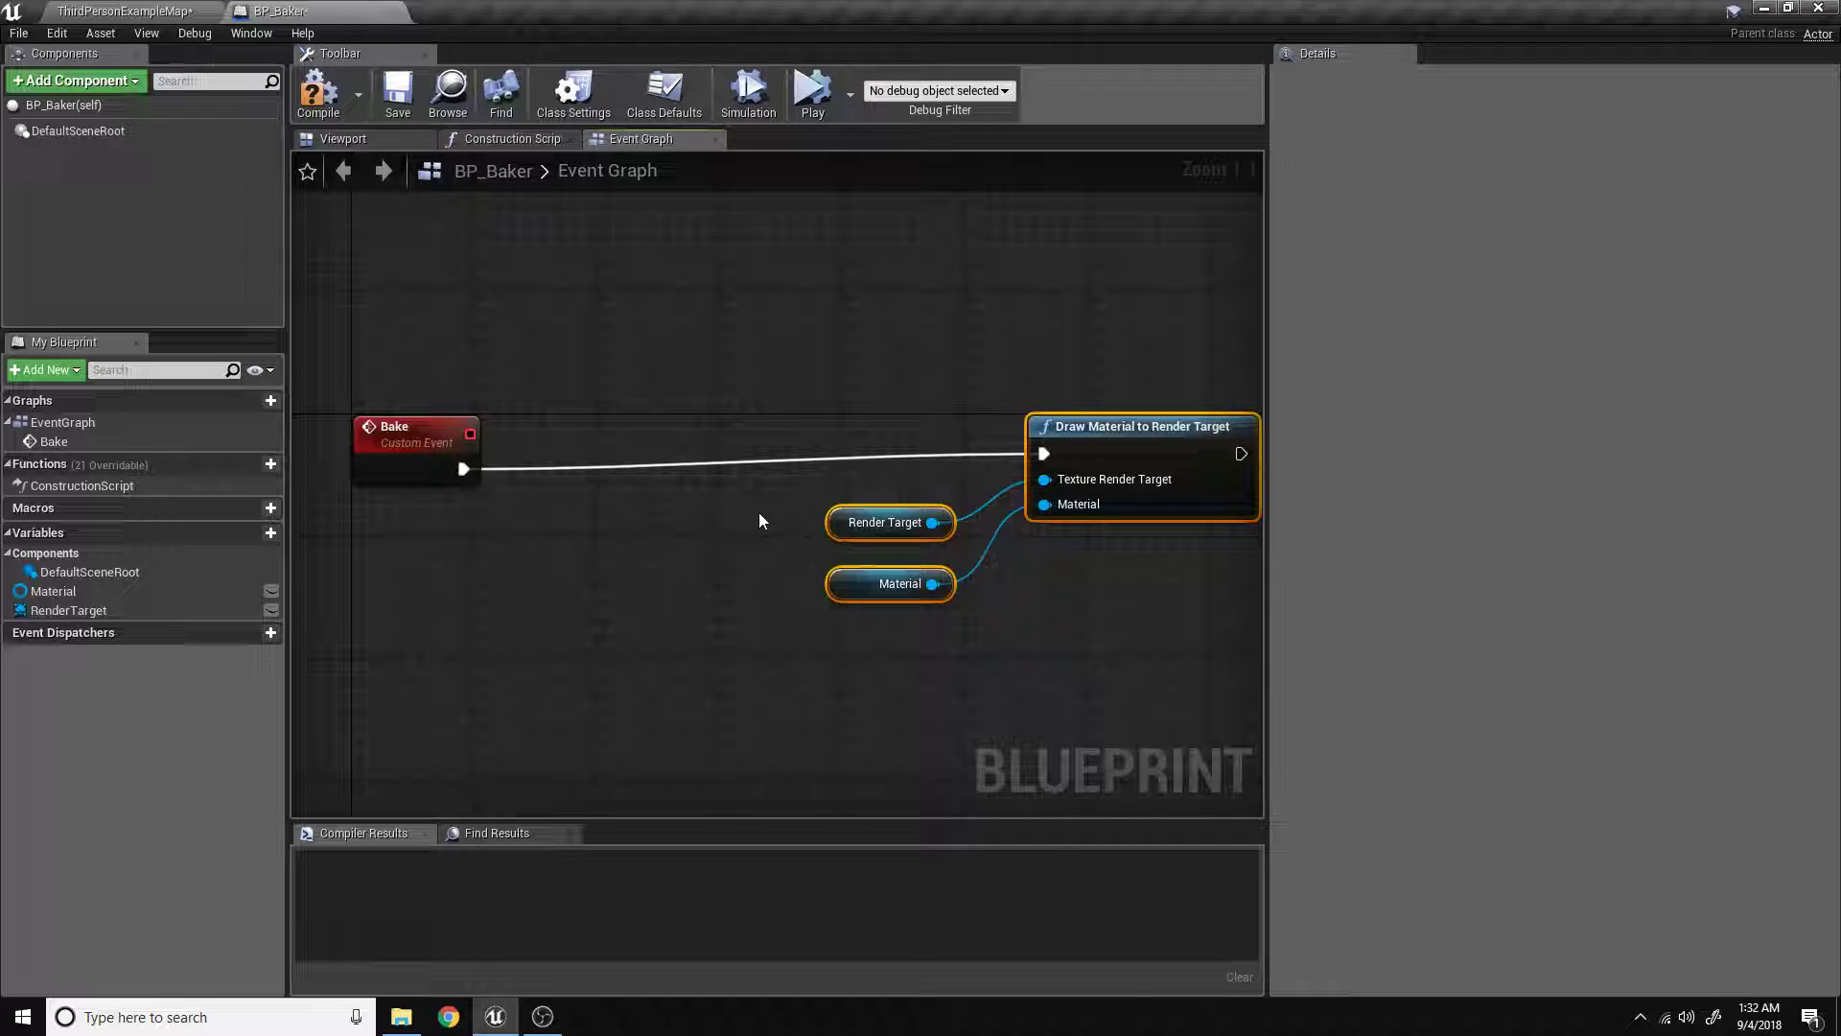
mouse_move(1005, 581)
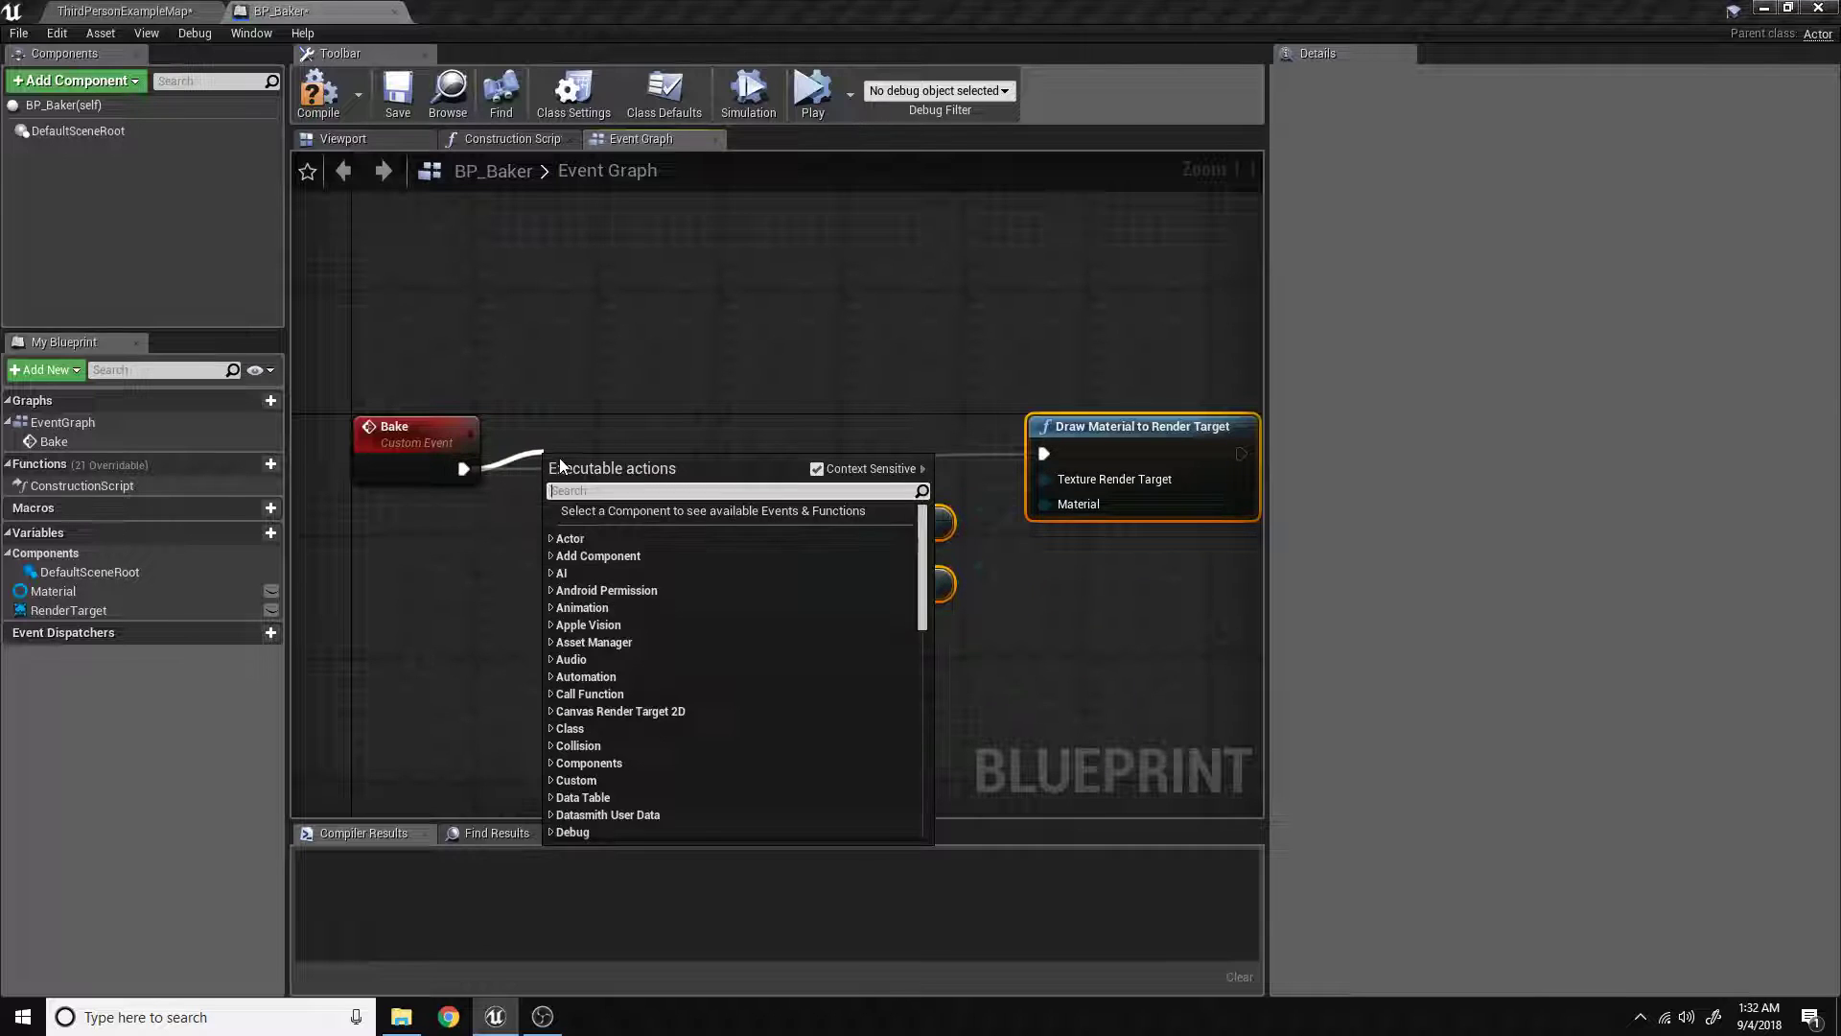
Add a black Clear Render Target 2D node after Bake, fed by RenderTarget.
type("cle")
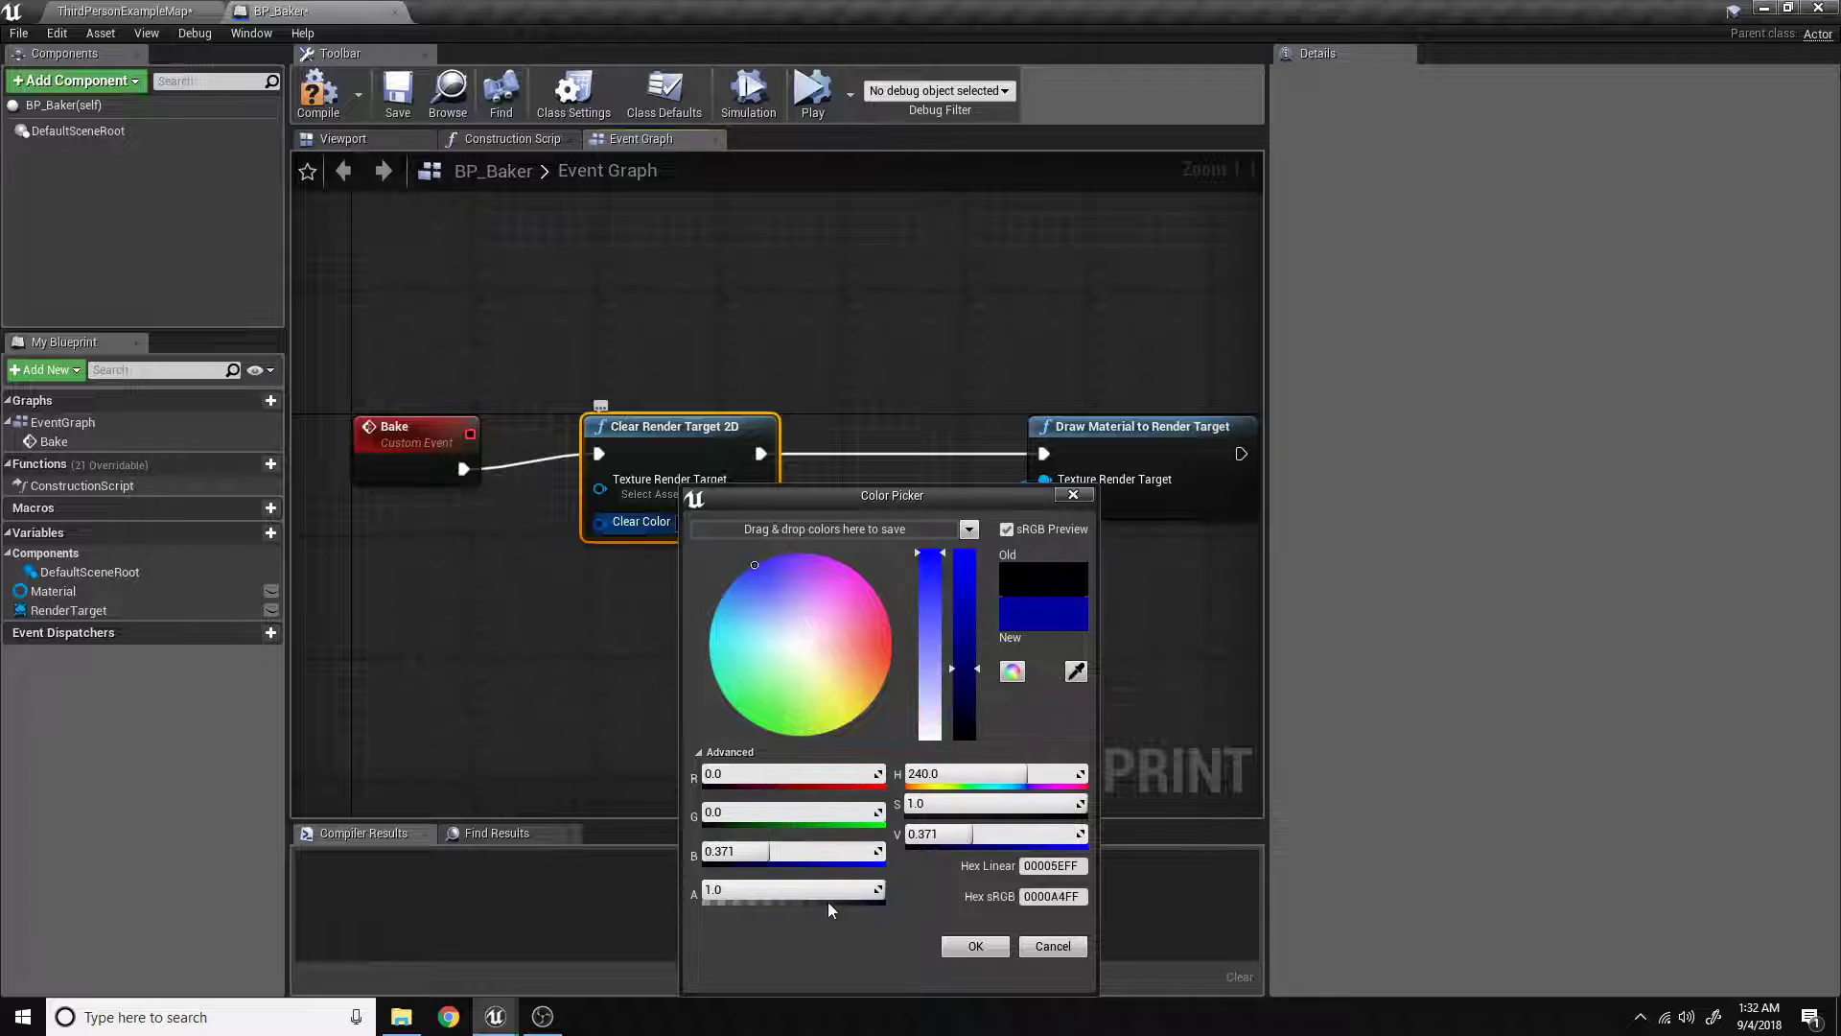
left_click(974, 945)
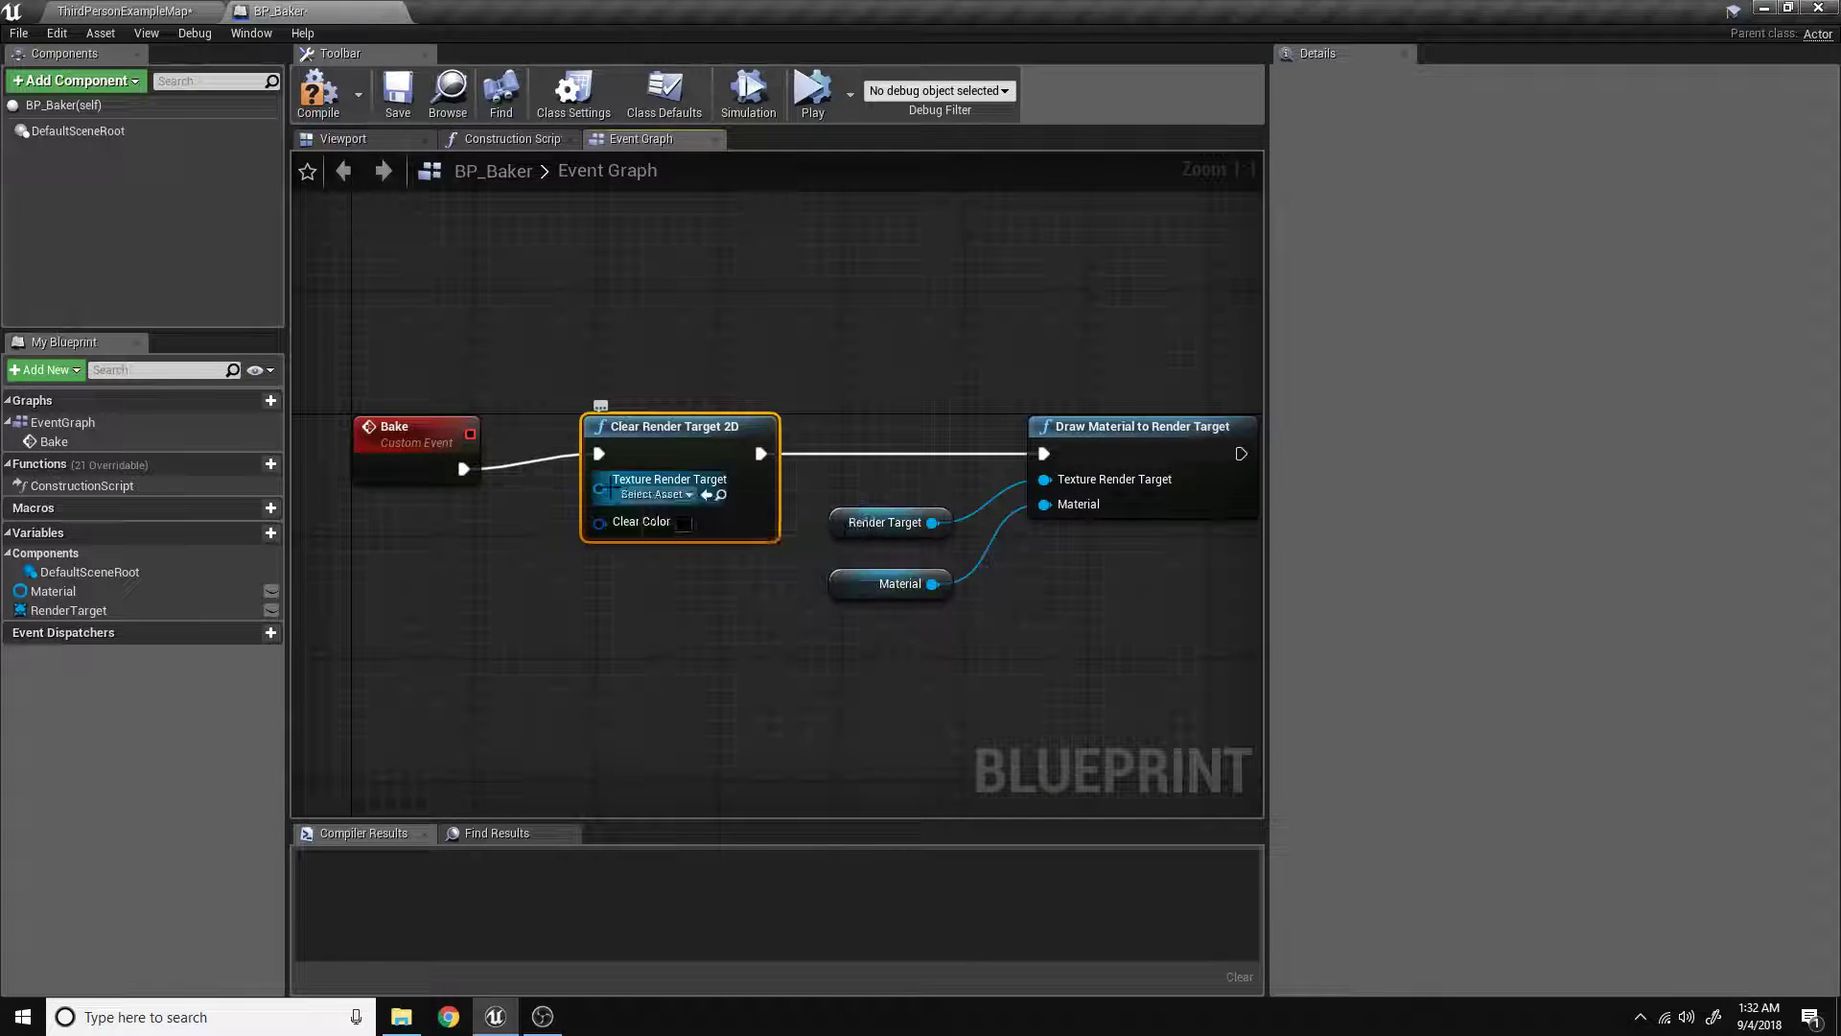
left_click_drag(890, 523, 538, 569)
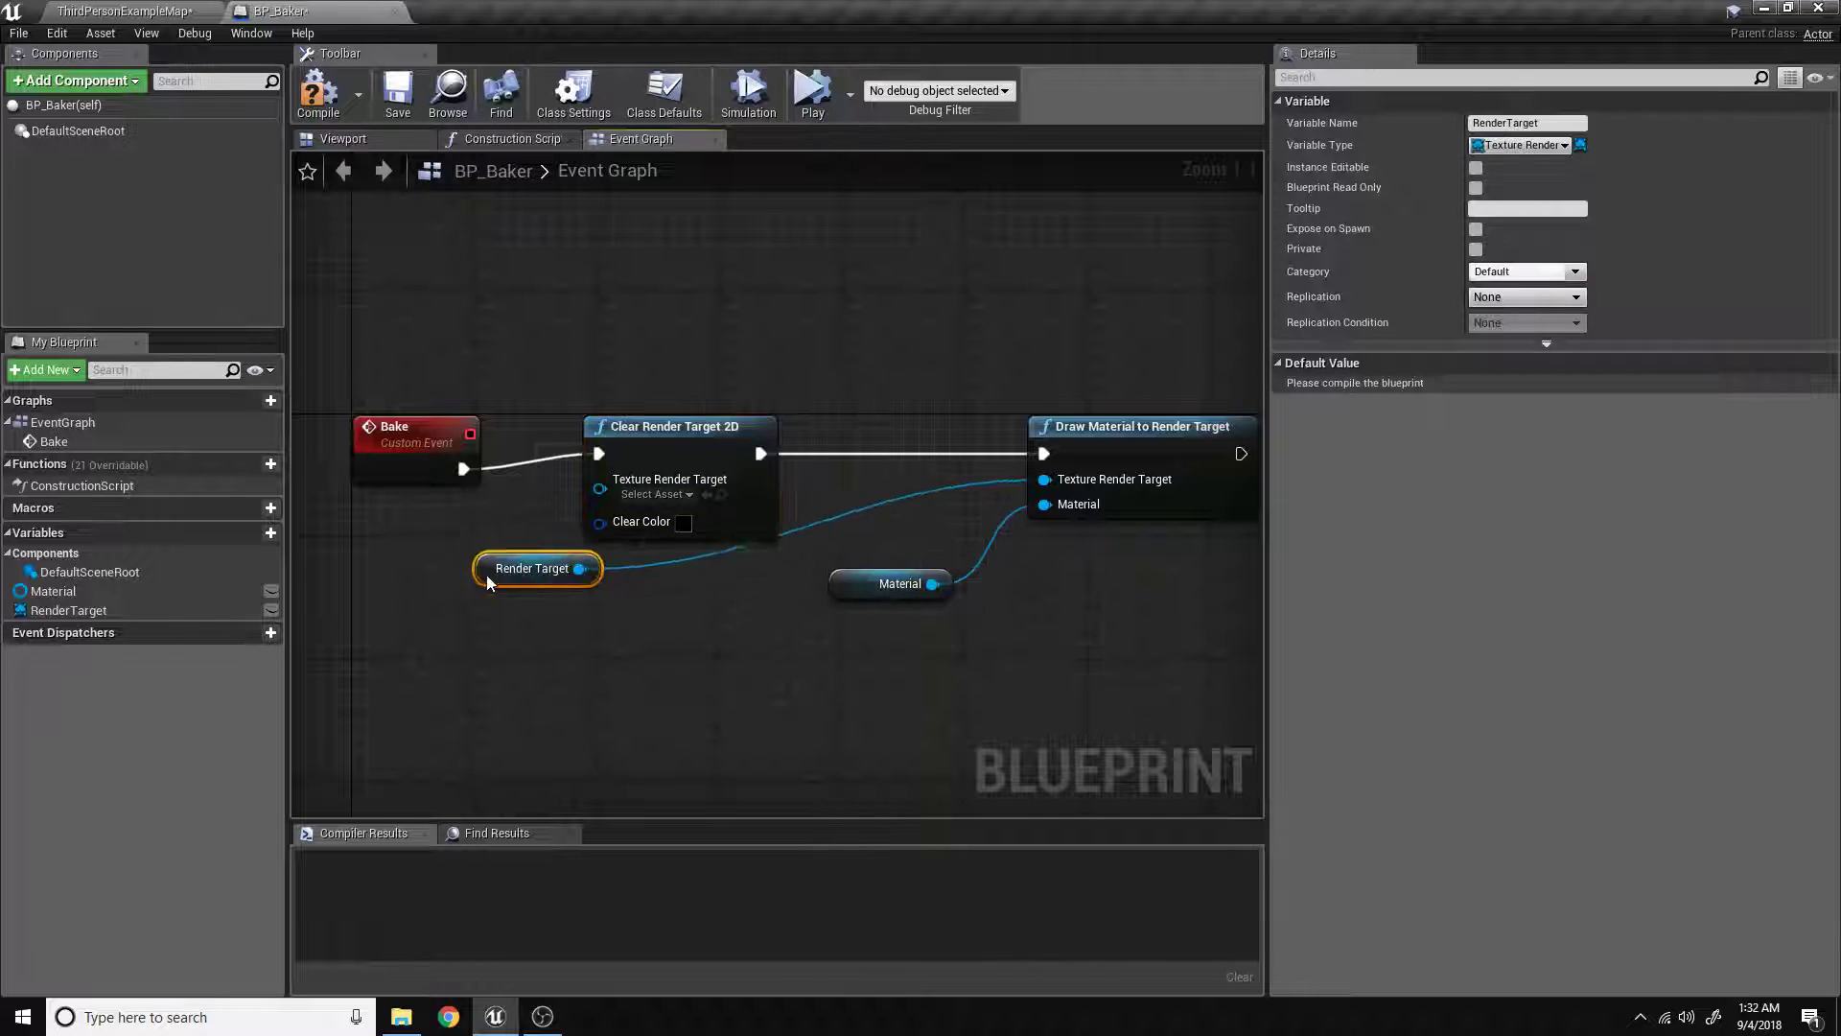
left_click_drag(537, 566, 413, 567)
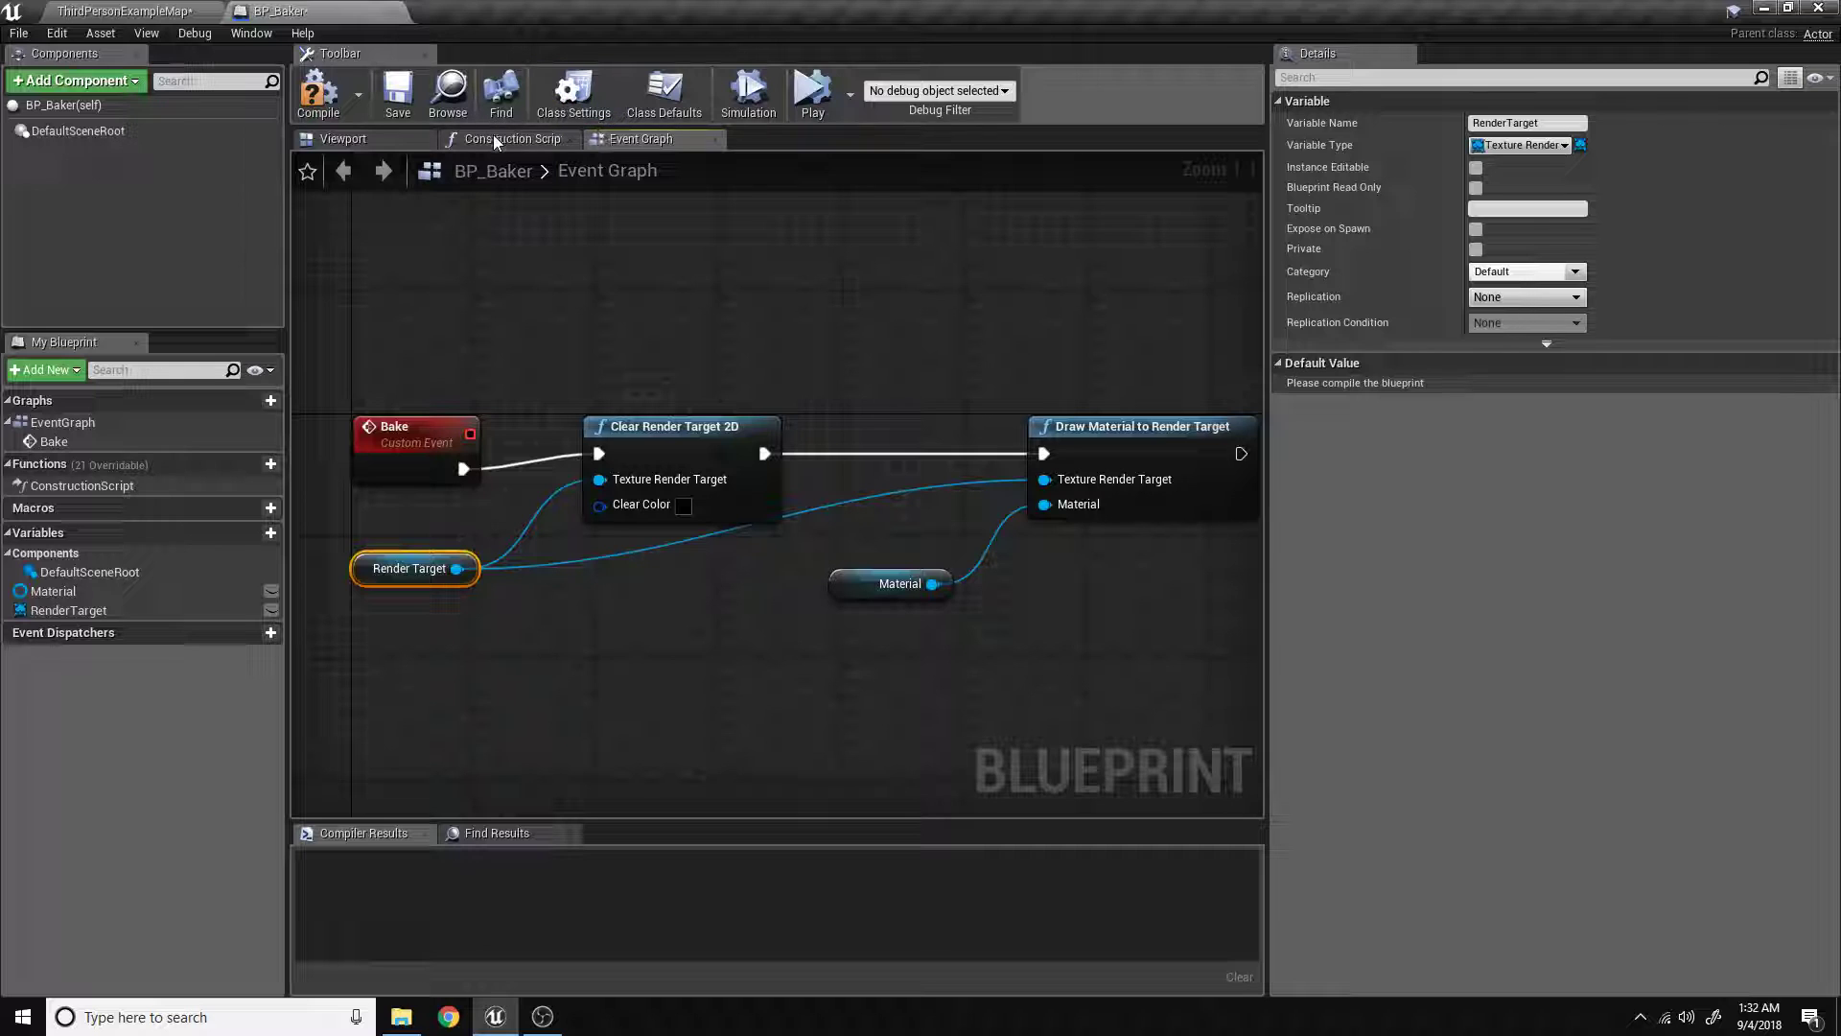
Call Bake from the Construction Script's start node and tidy the node's position.
left_click(513, 138)
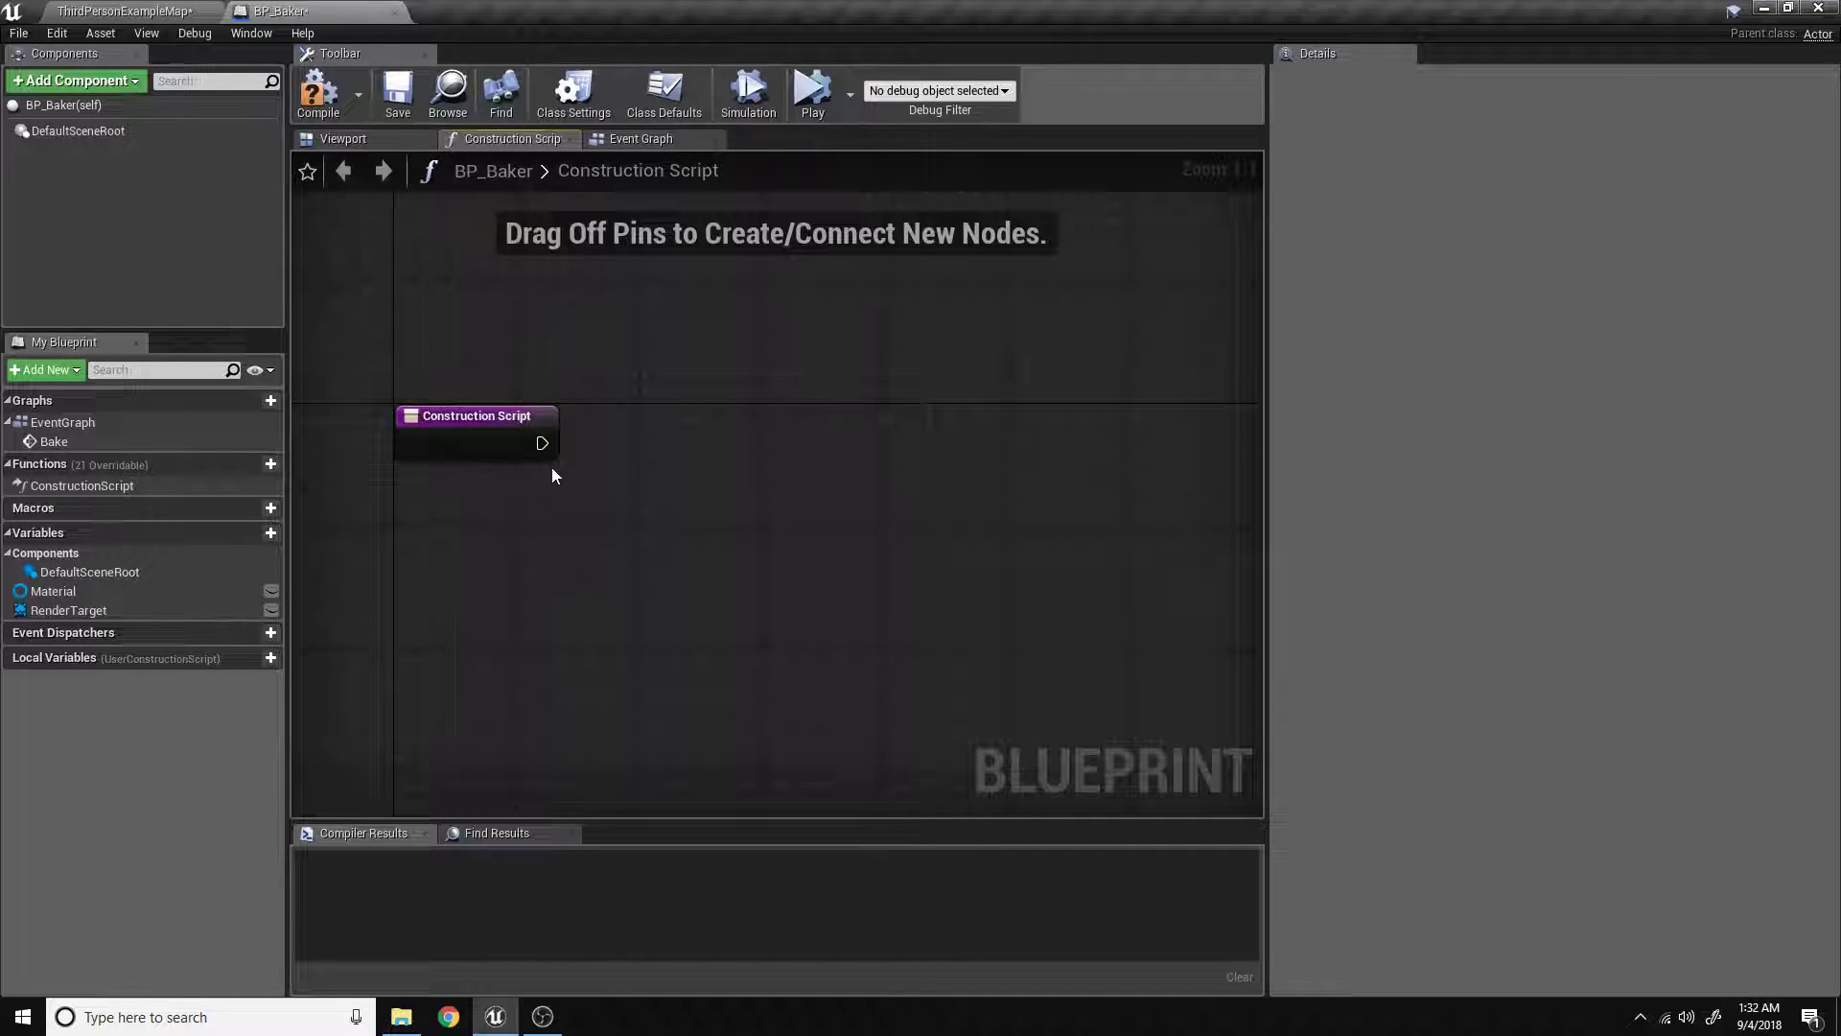
left_click_drag(541, 443, 764, 451)
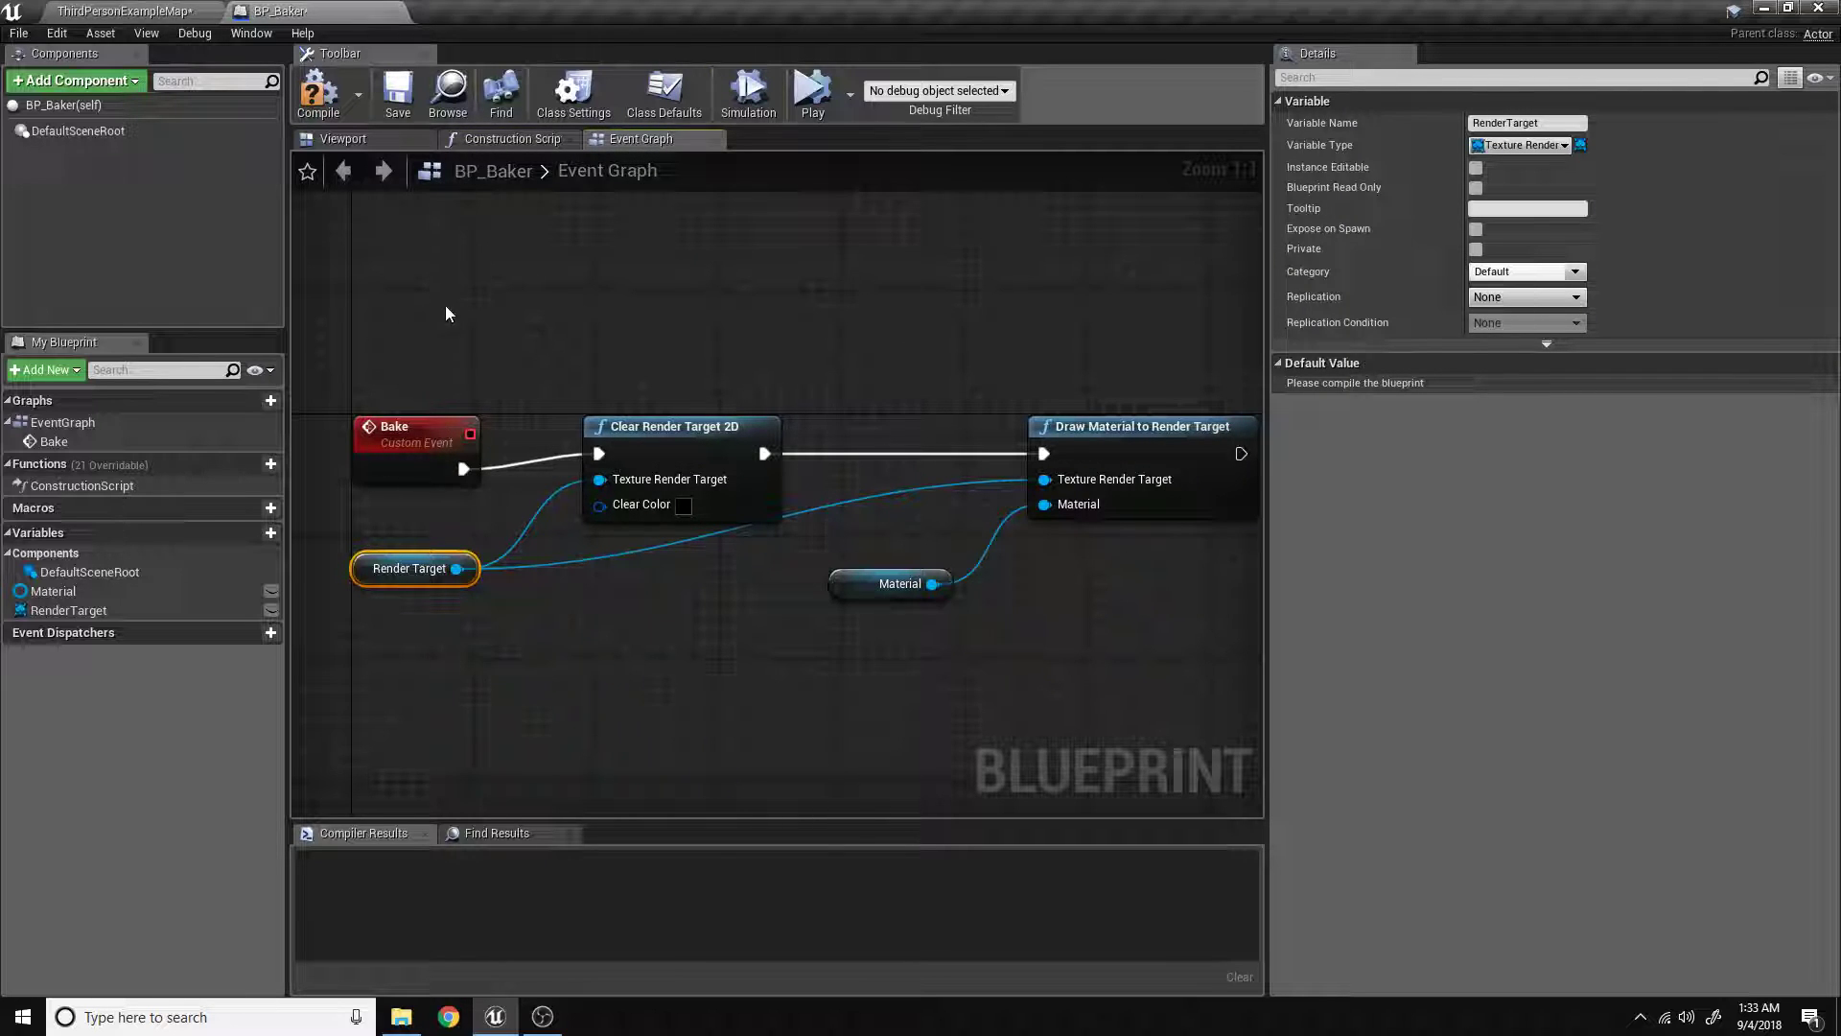
left_click(513, 138)
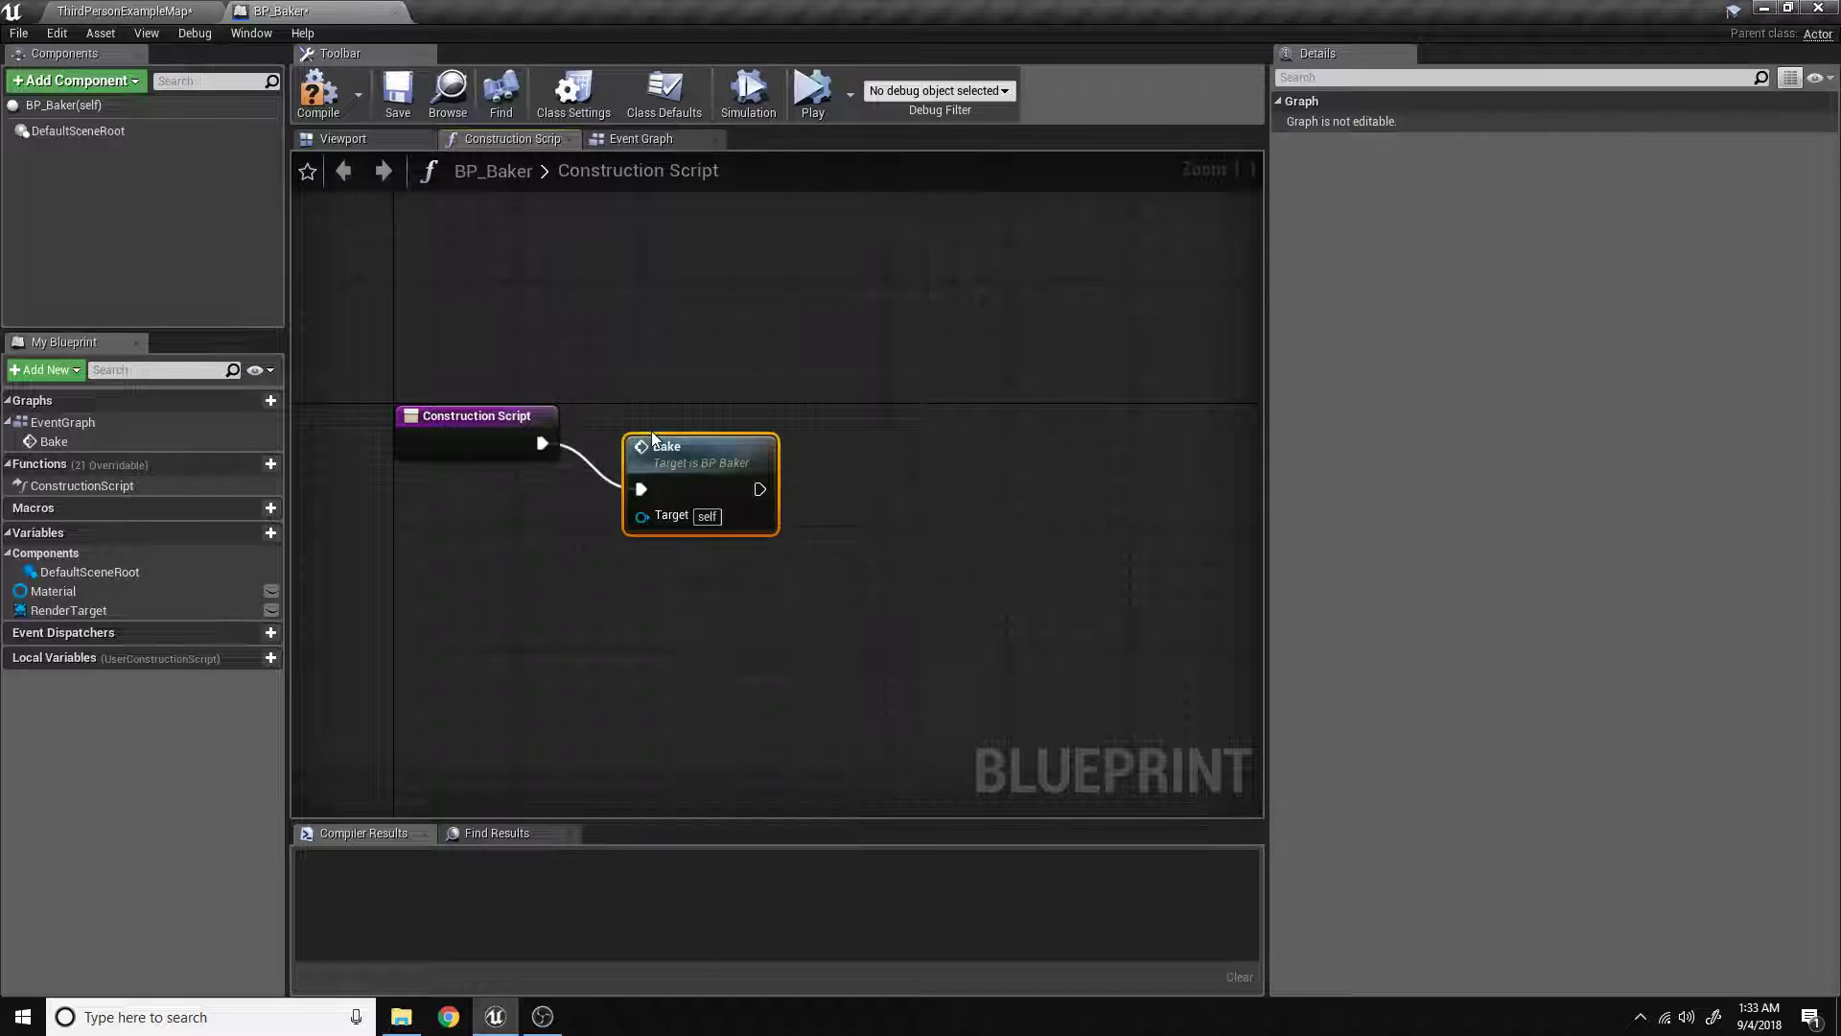
left_click_drag(700, 458, 990, 413)
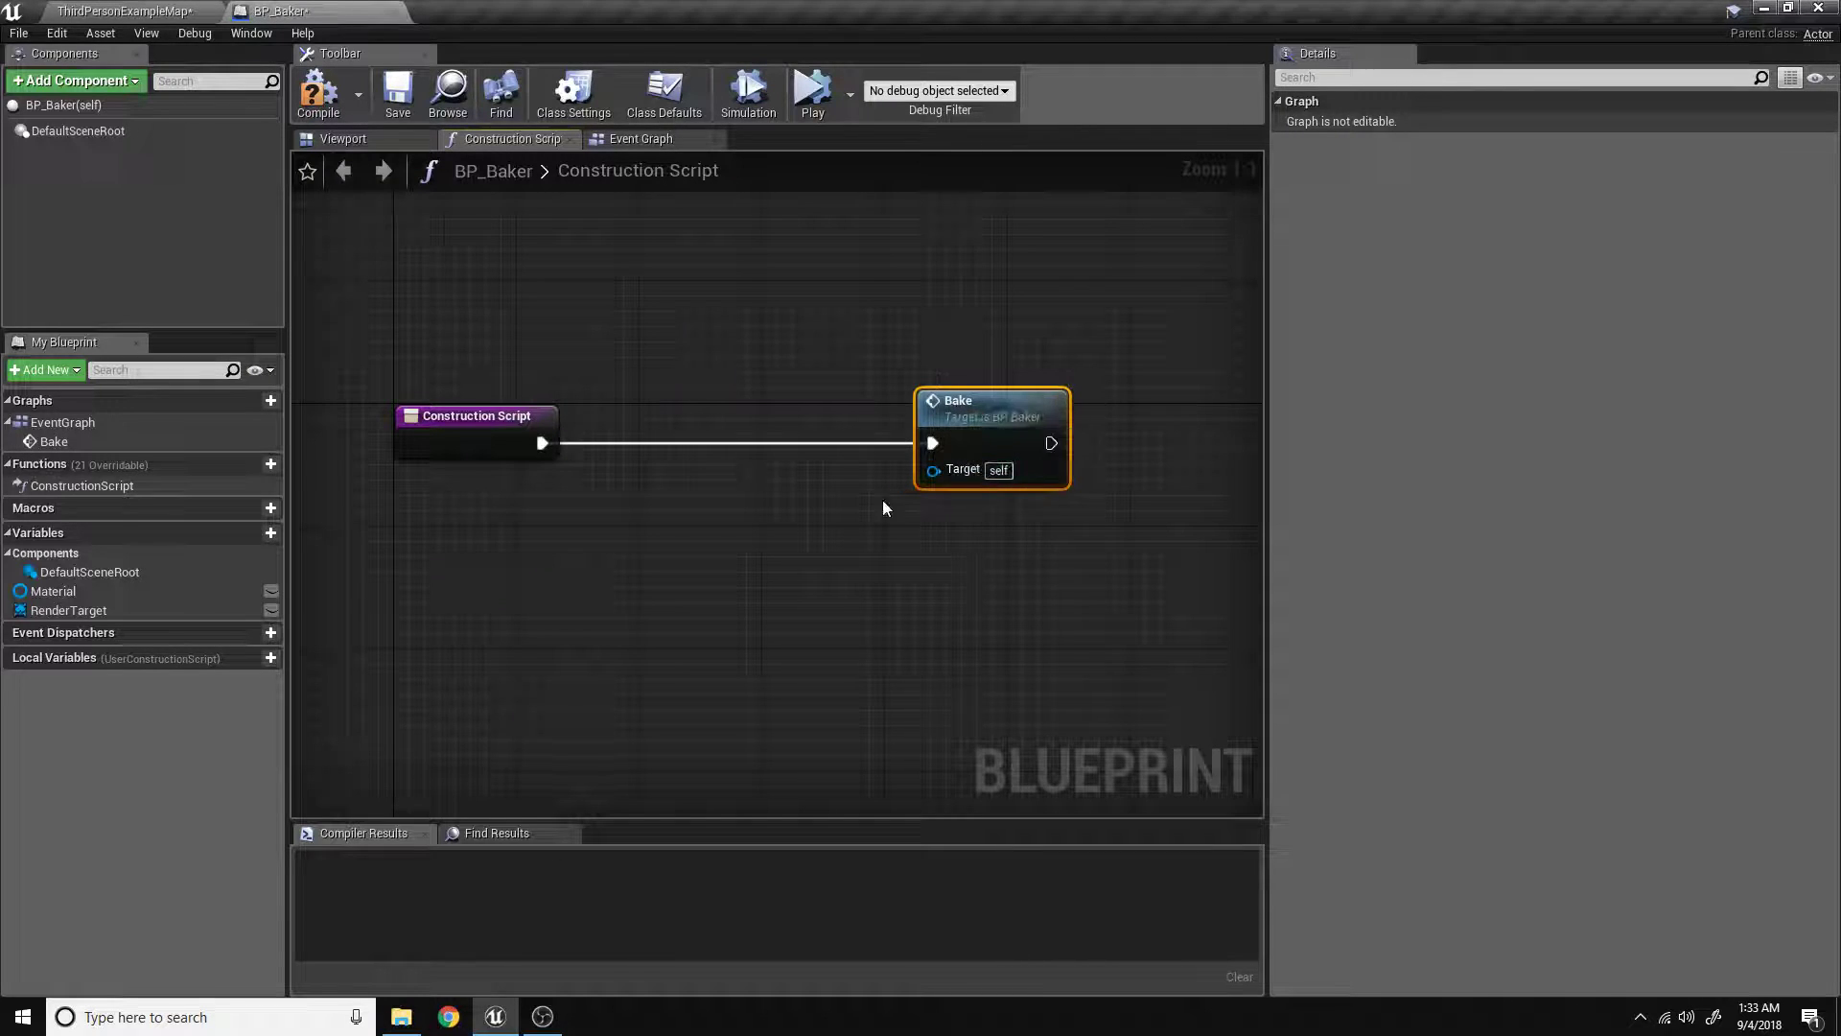
mouse_move(476, 423)
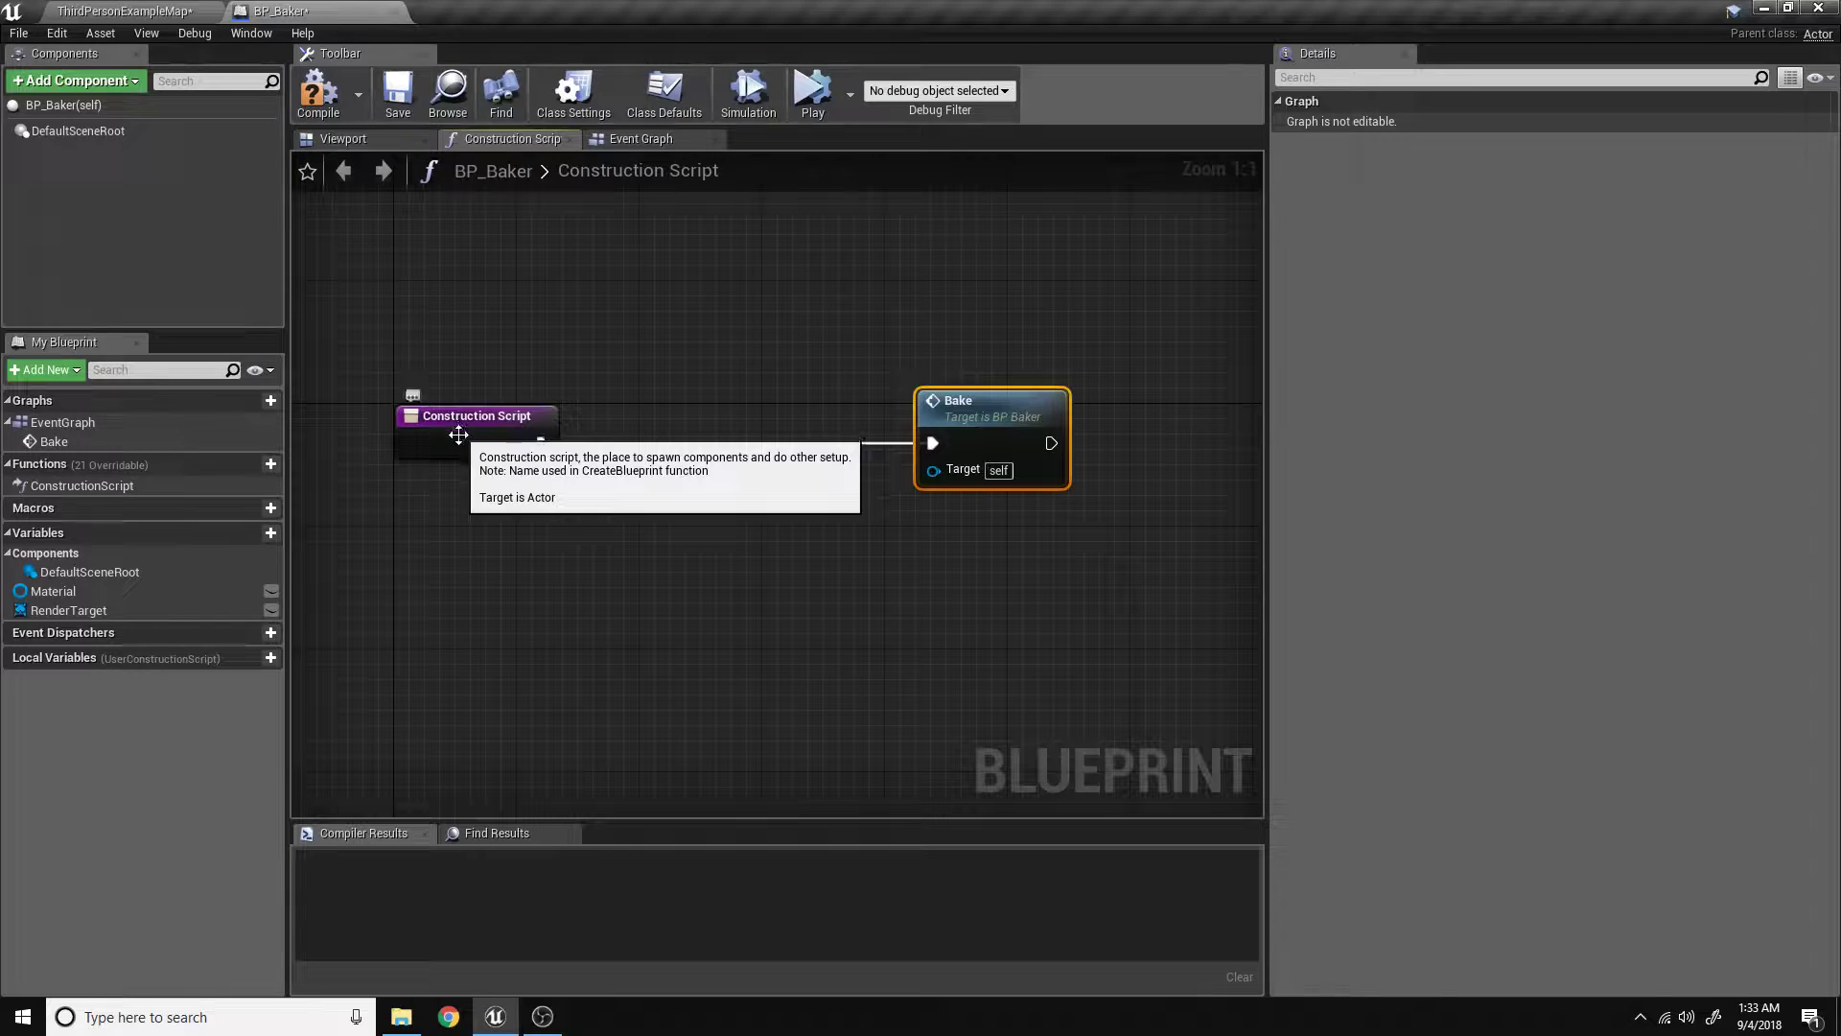
mouse_move(884, 318)
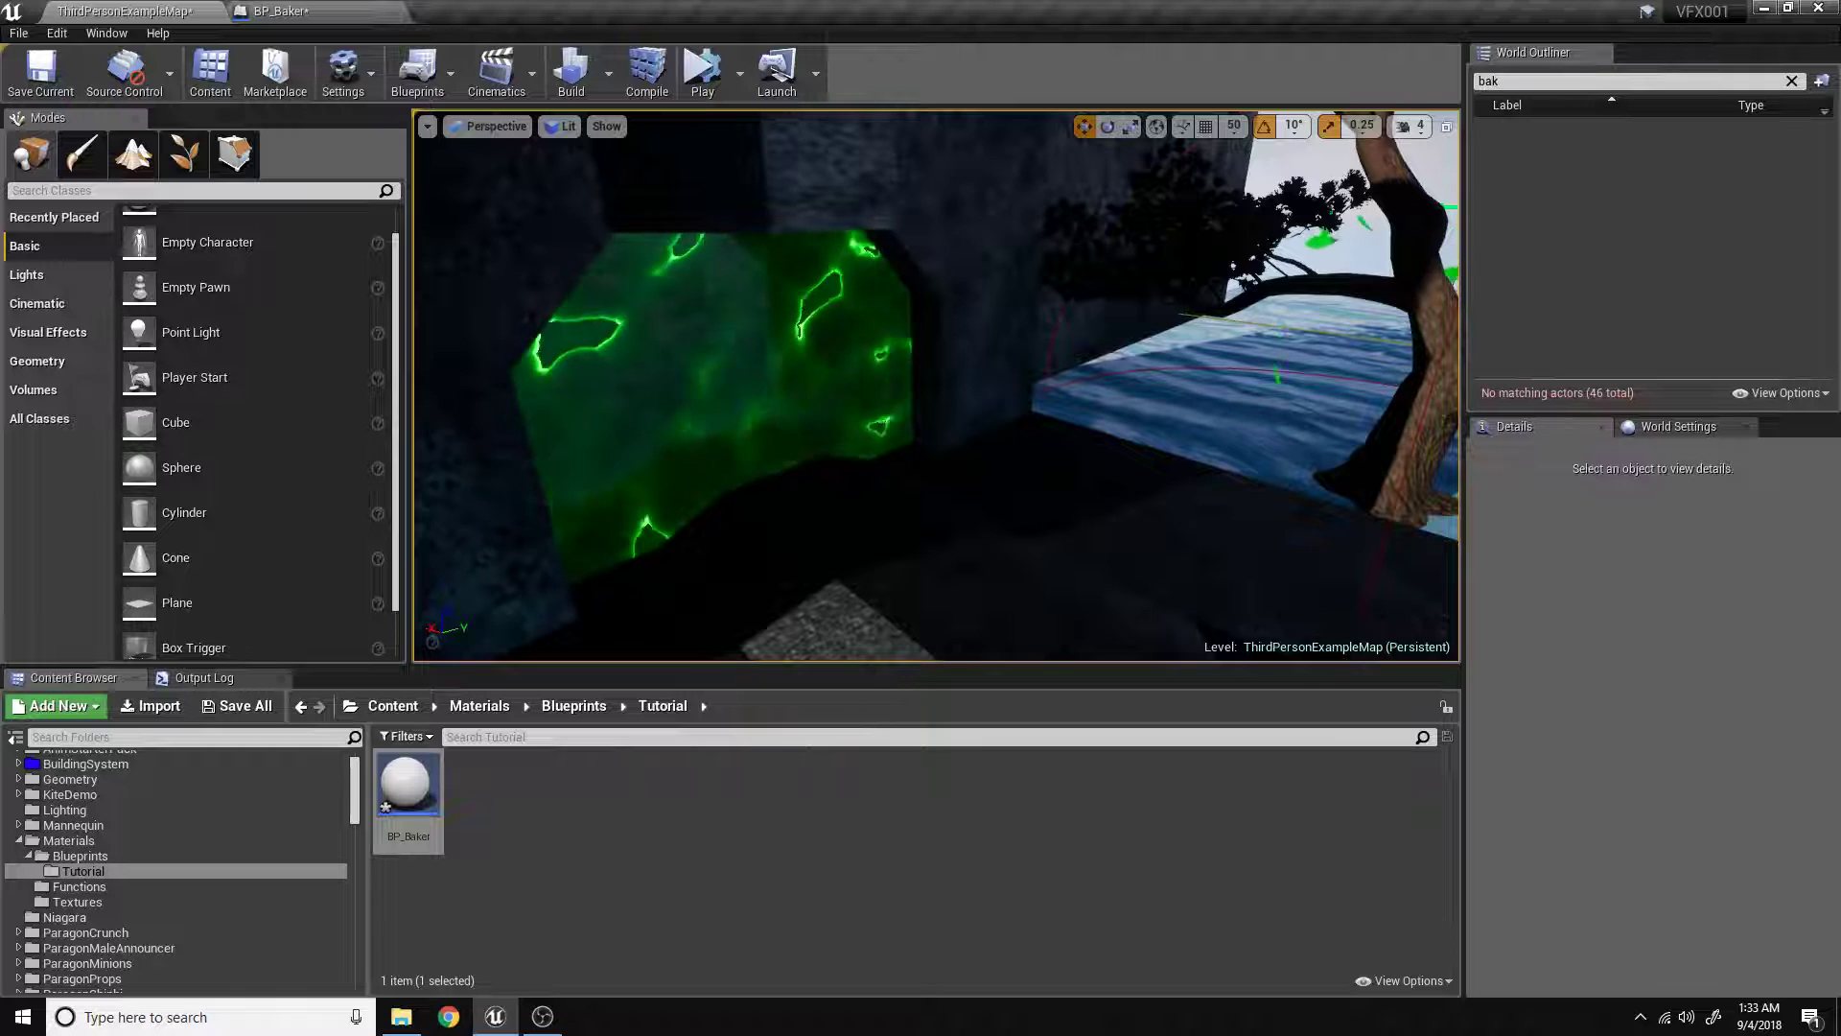
Reopen BP_Baker and check the level map before returning to the blueprint.
double_click(408, 778)
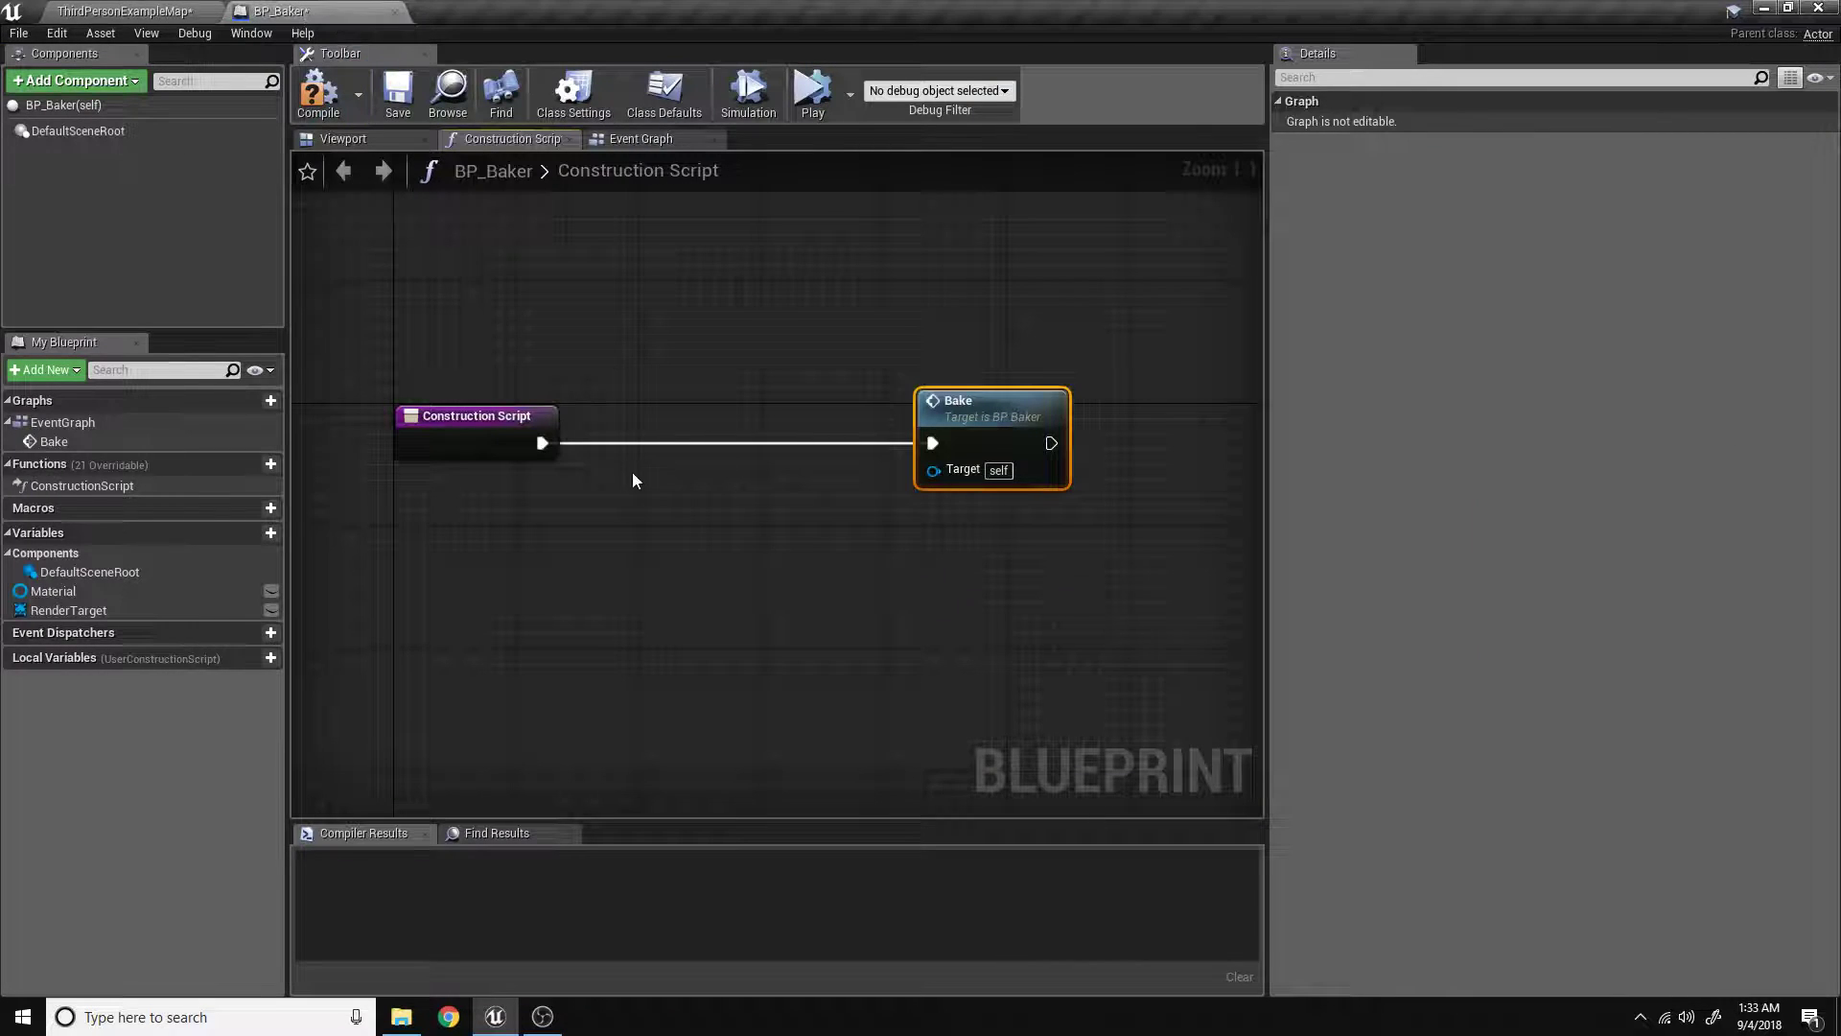
left_click(117, 11)
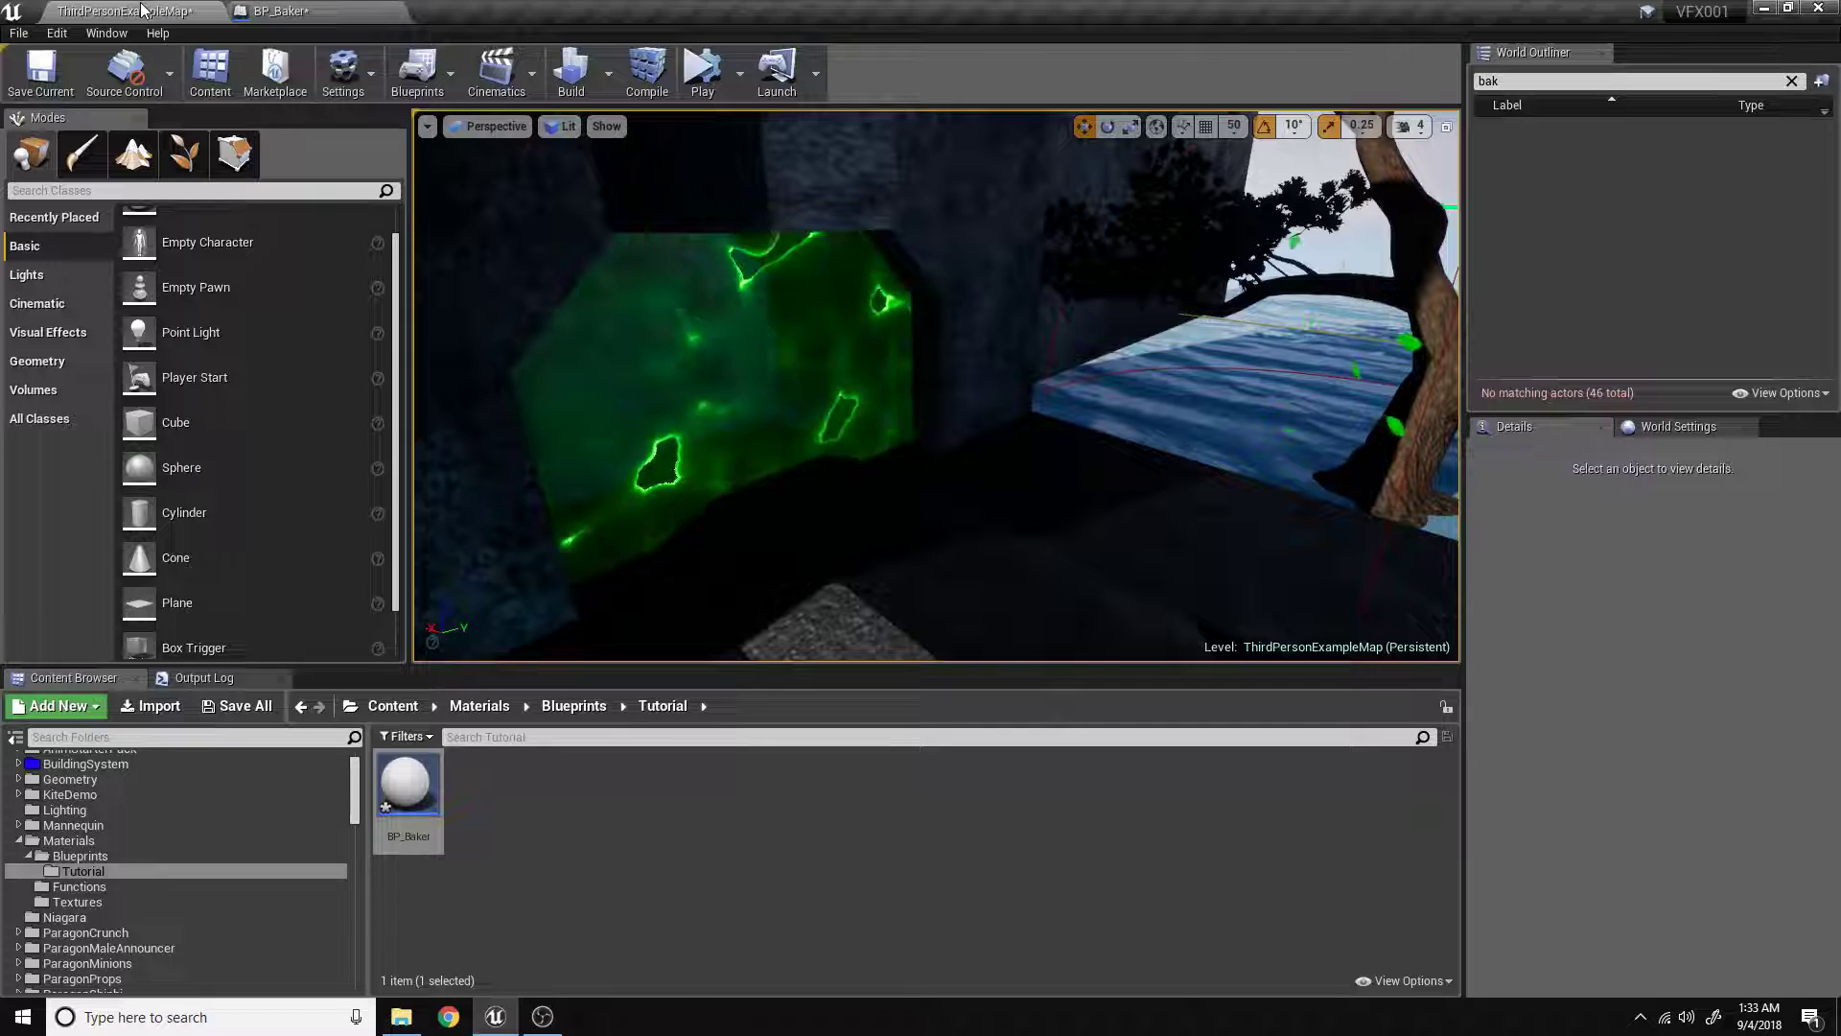
left_click(279, 11)
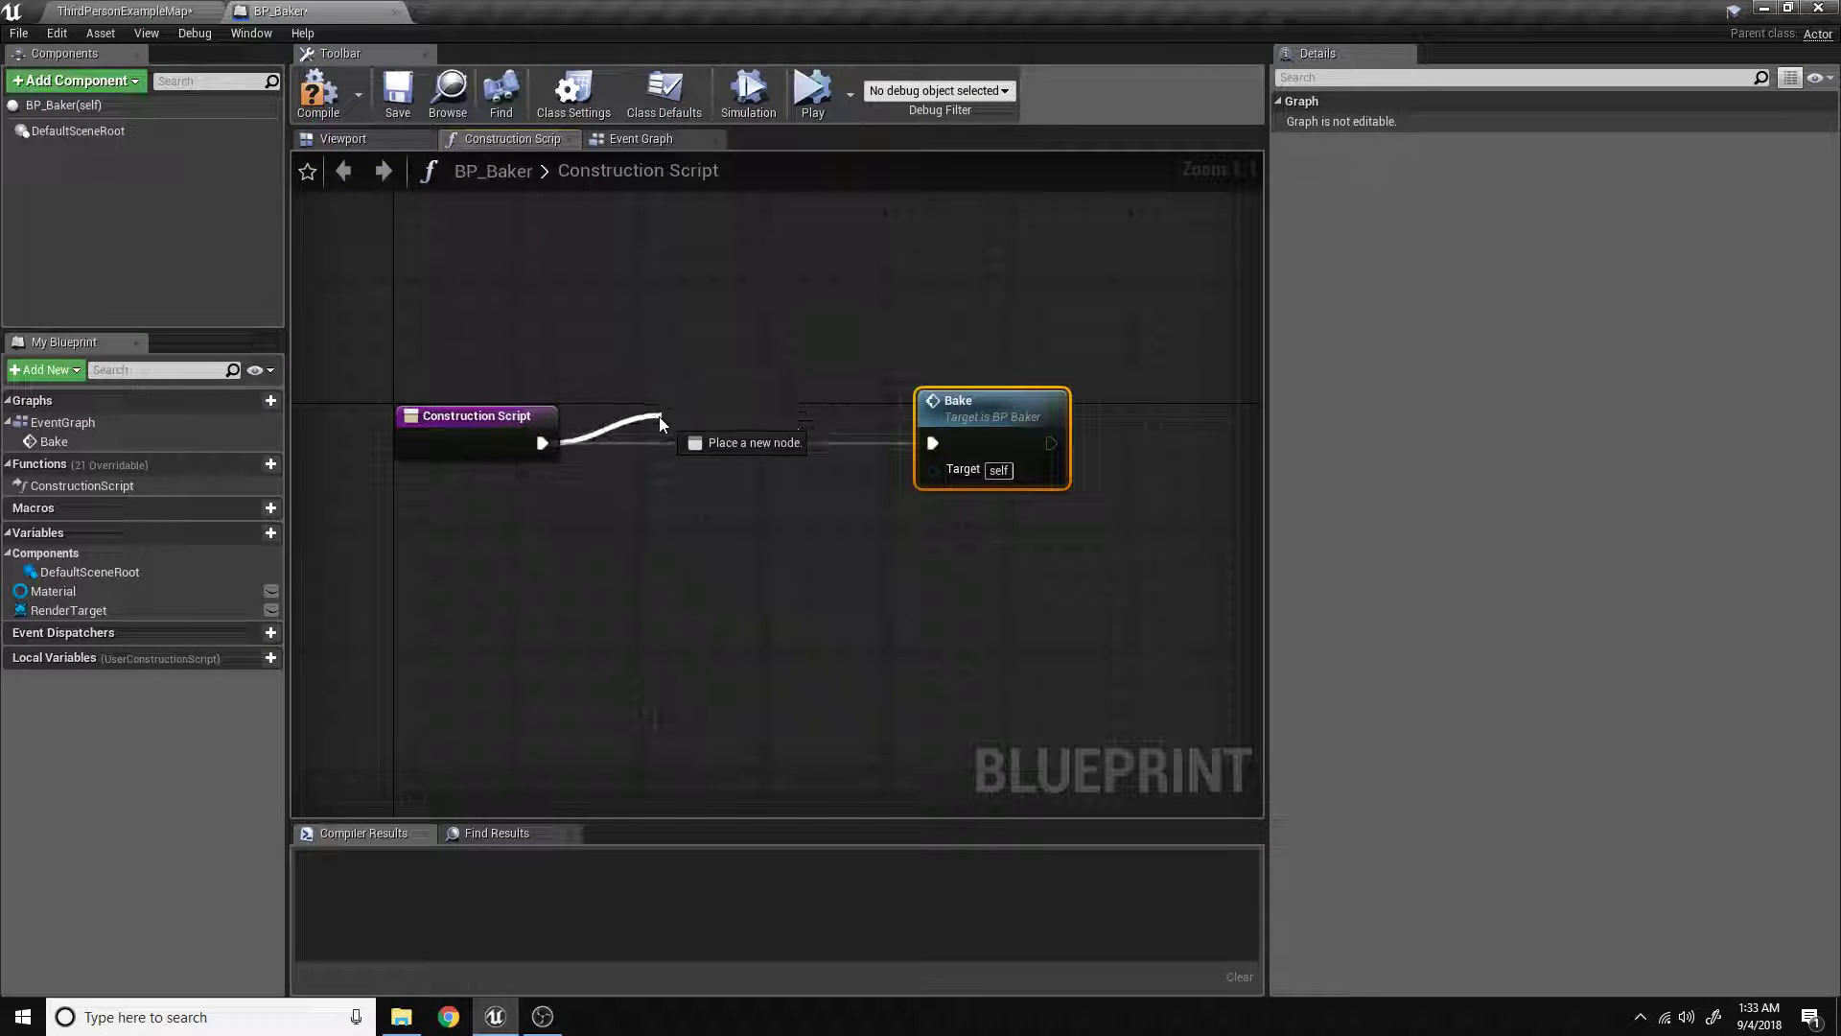
Gate the Bake call with a Branch on a new AllowBake boolean, compile, and return to the level.
left_click(661, 423)
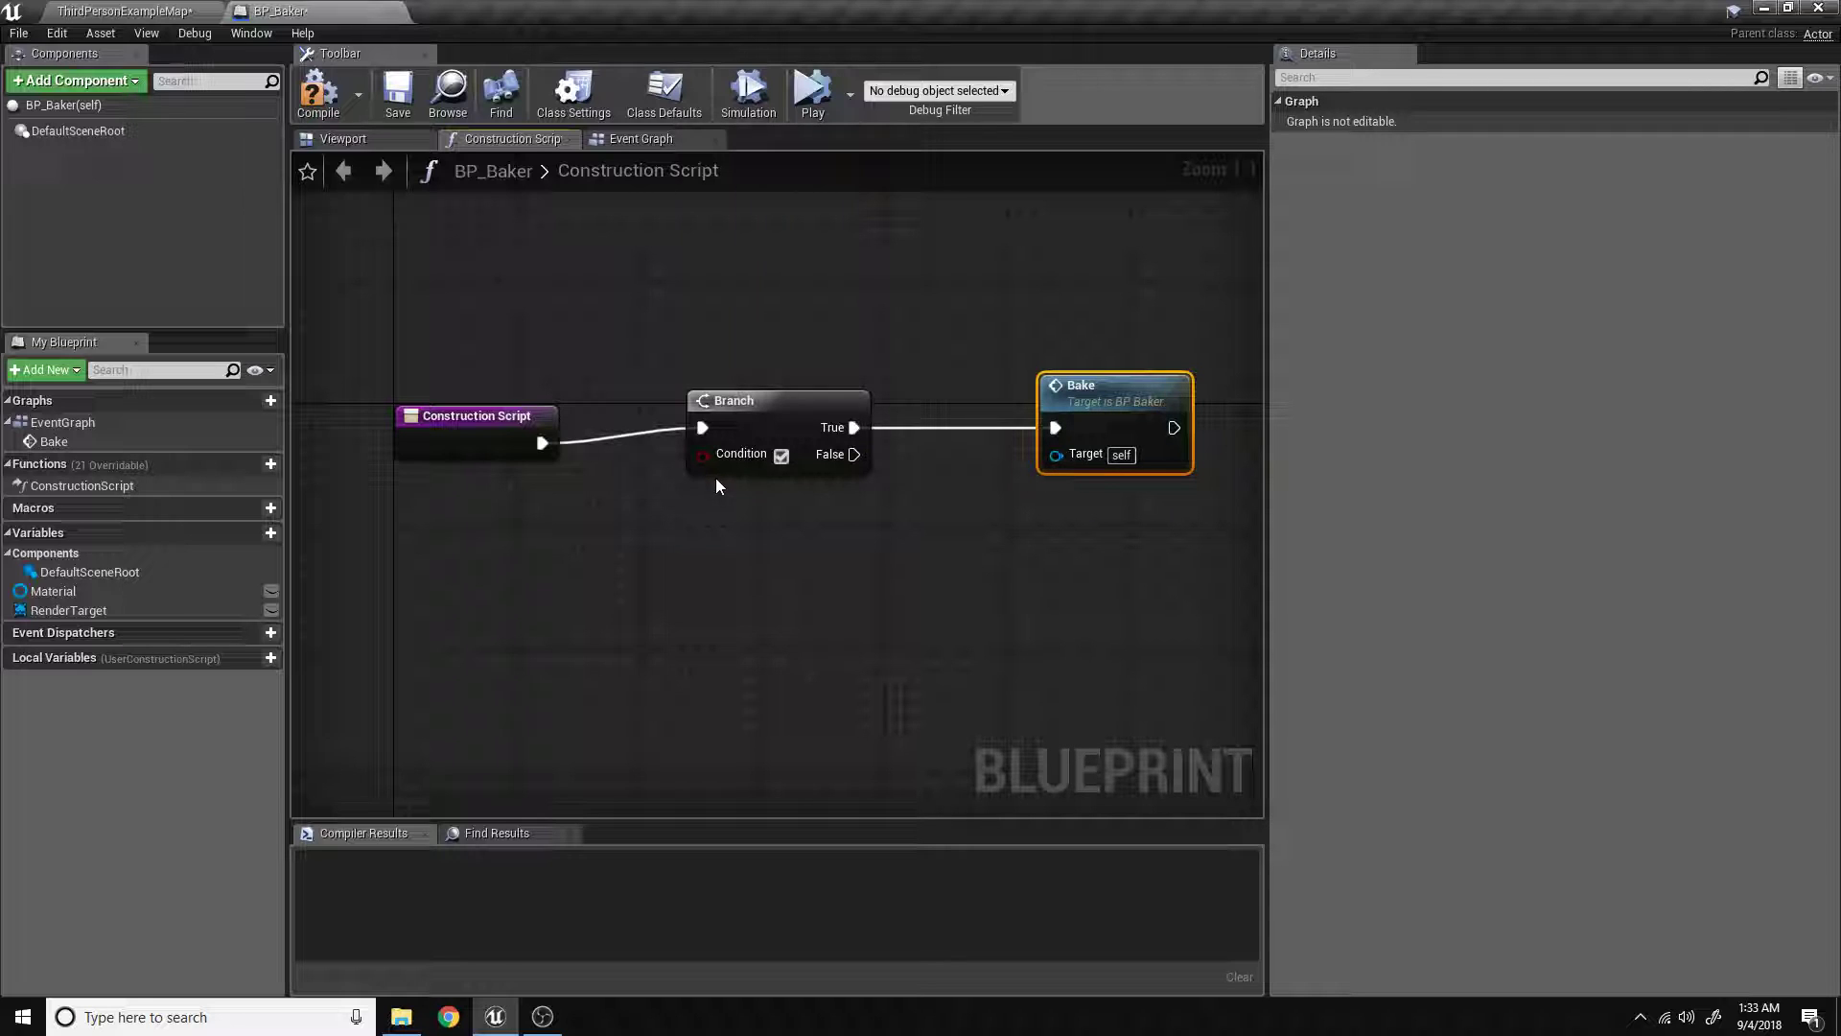
mouse_move(746, 440)
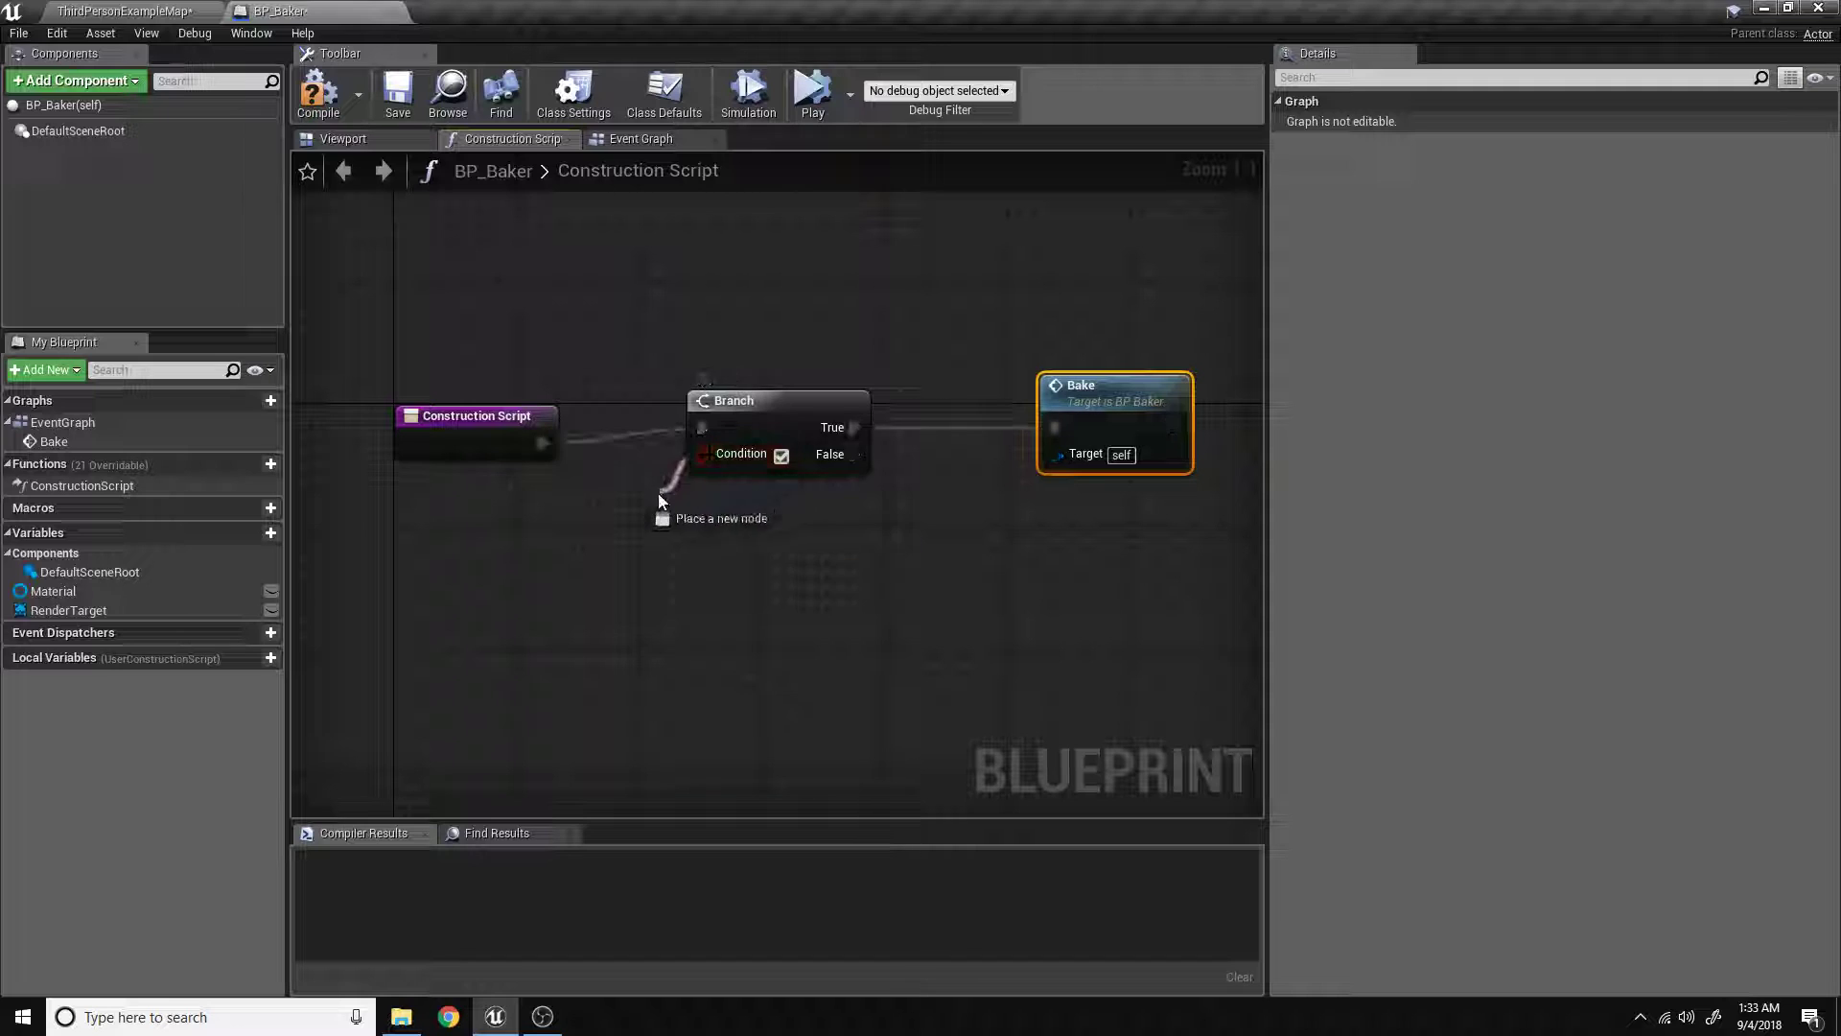
left_click(661, 506)
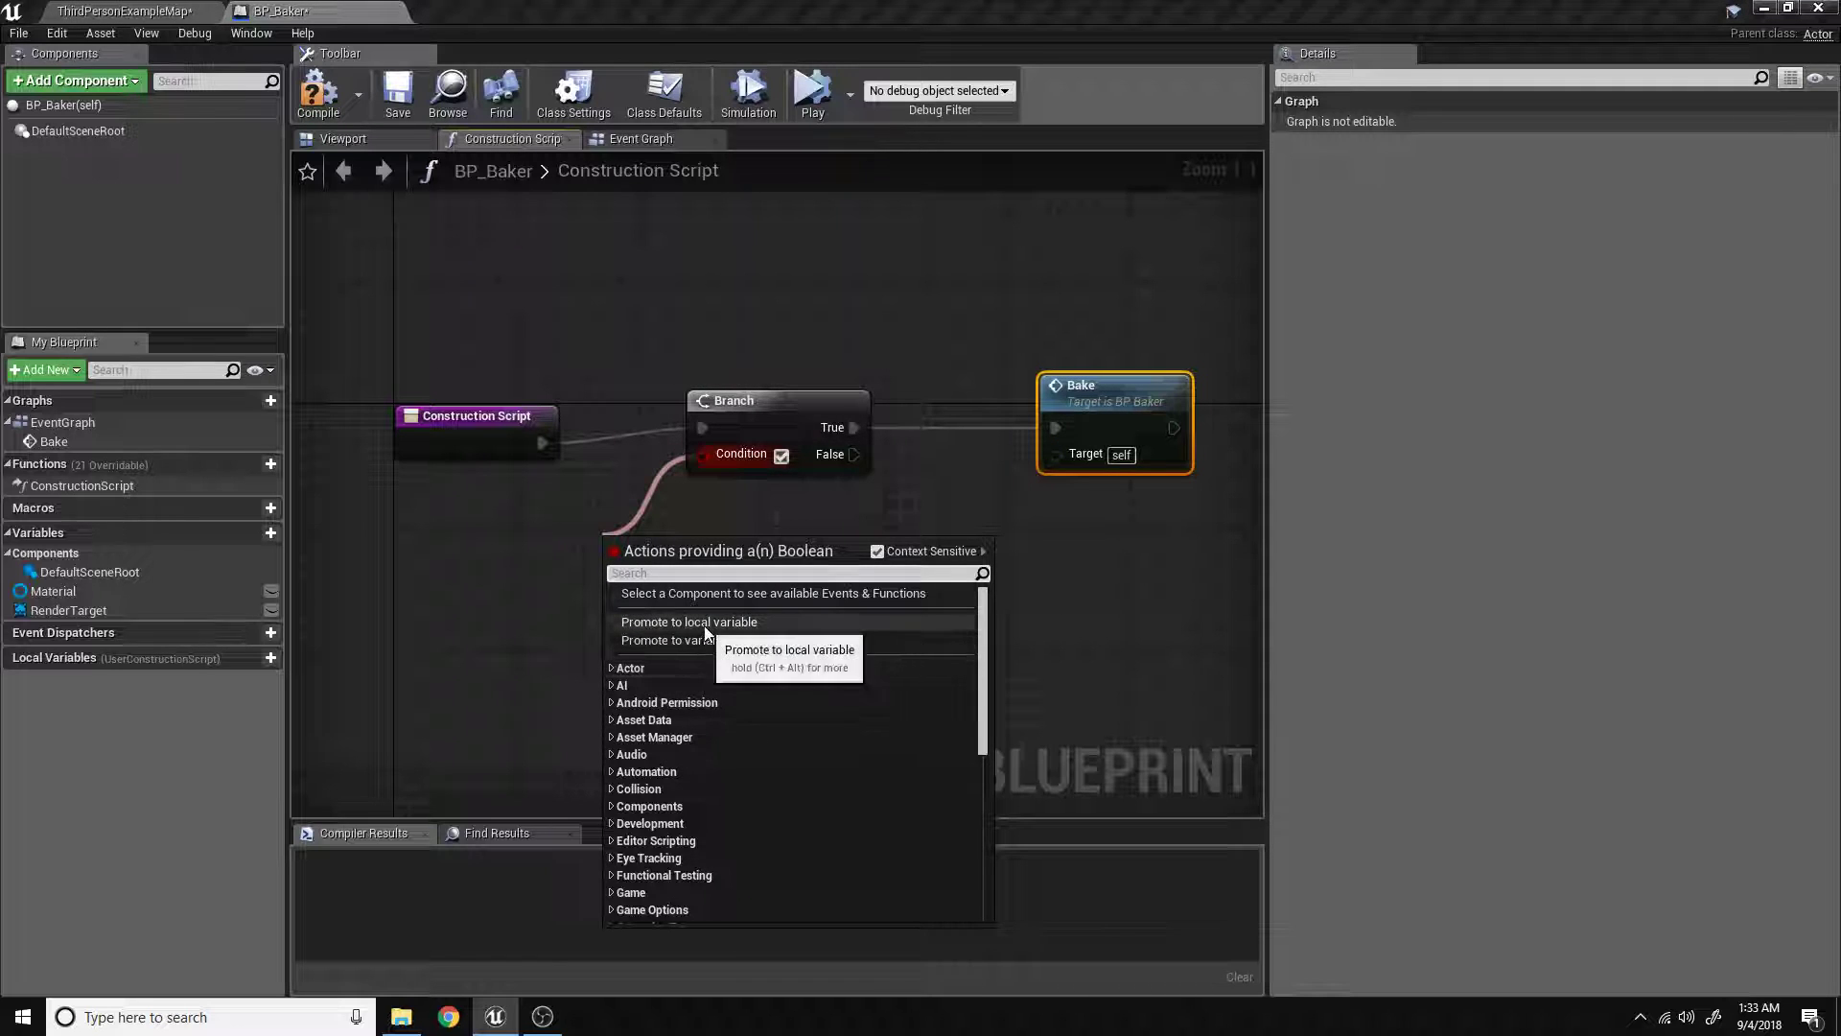
left_click(690, 621)
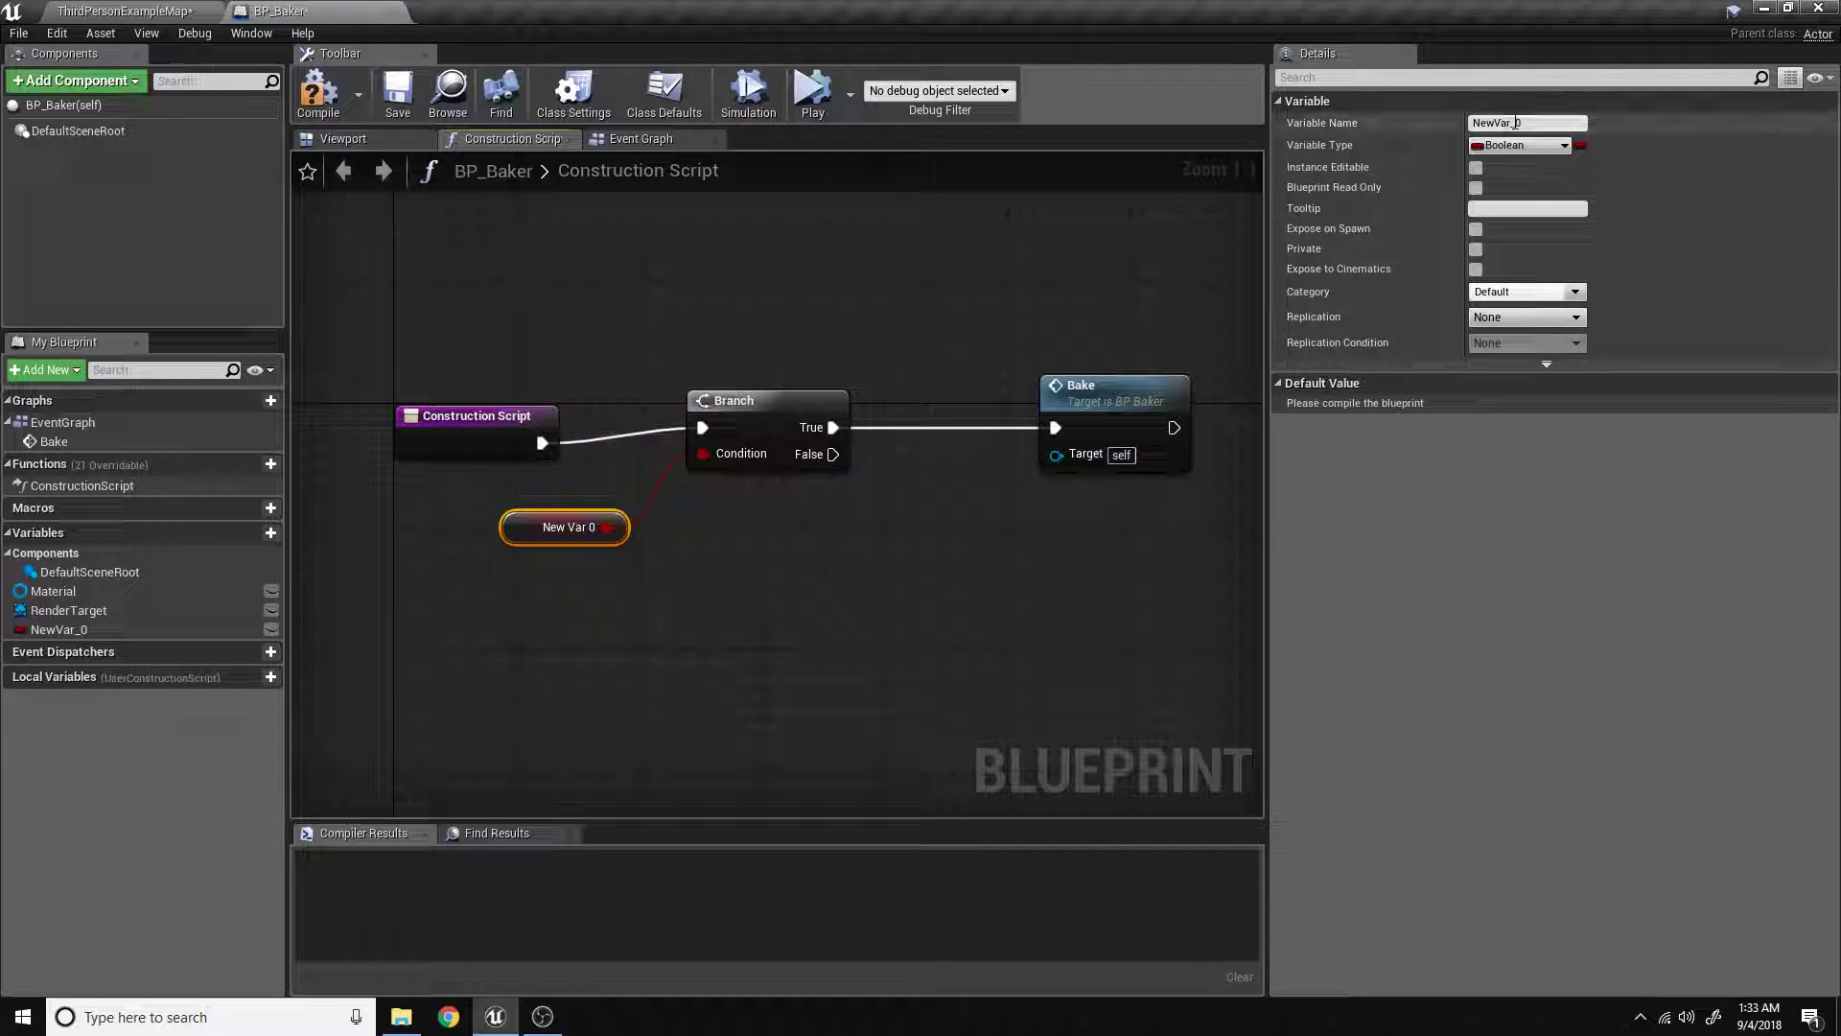
type("AI")
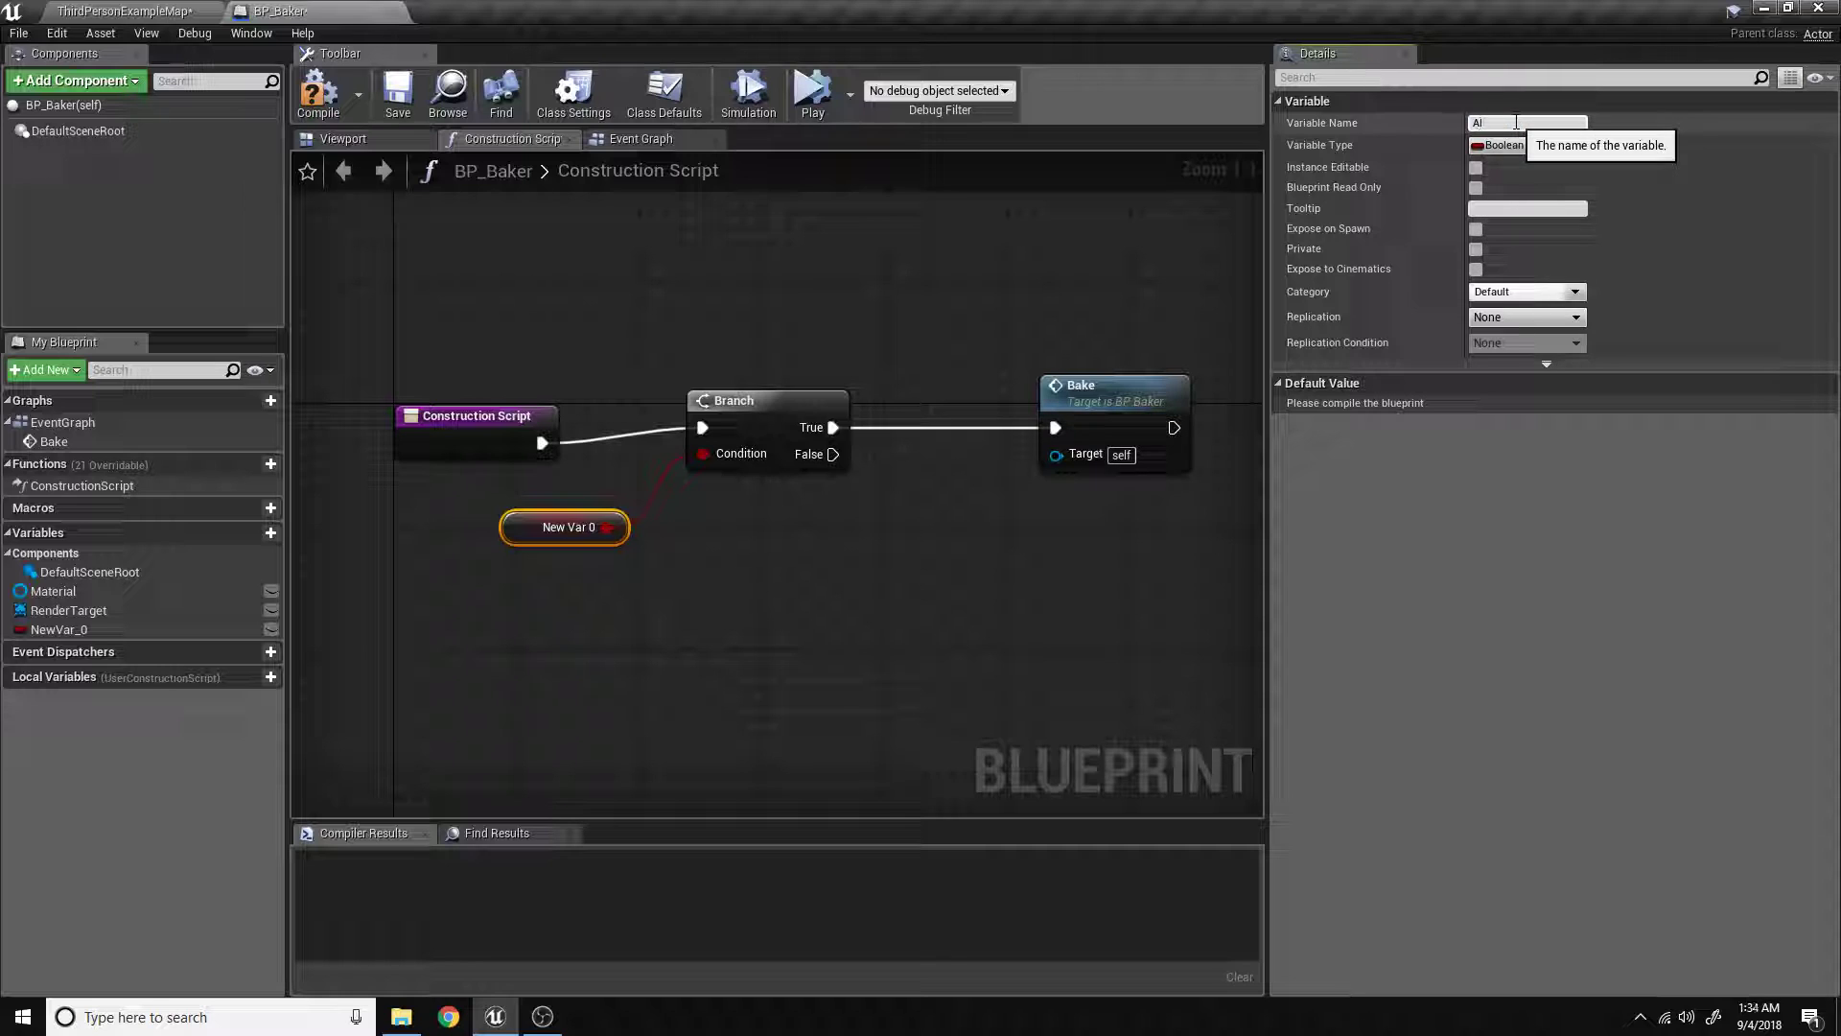
type("AllowBake?")
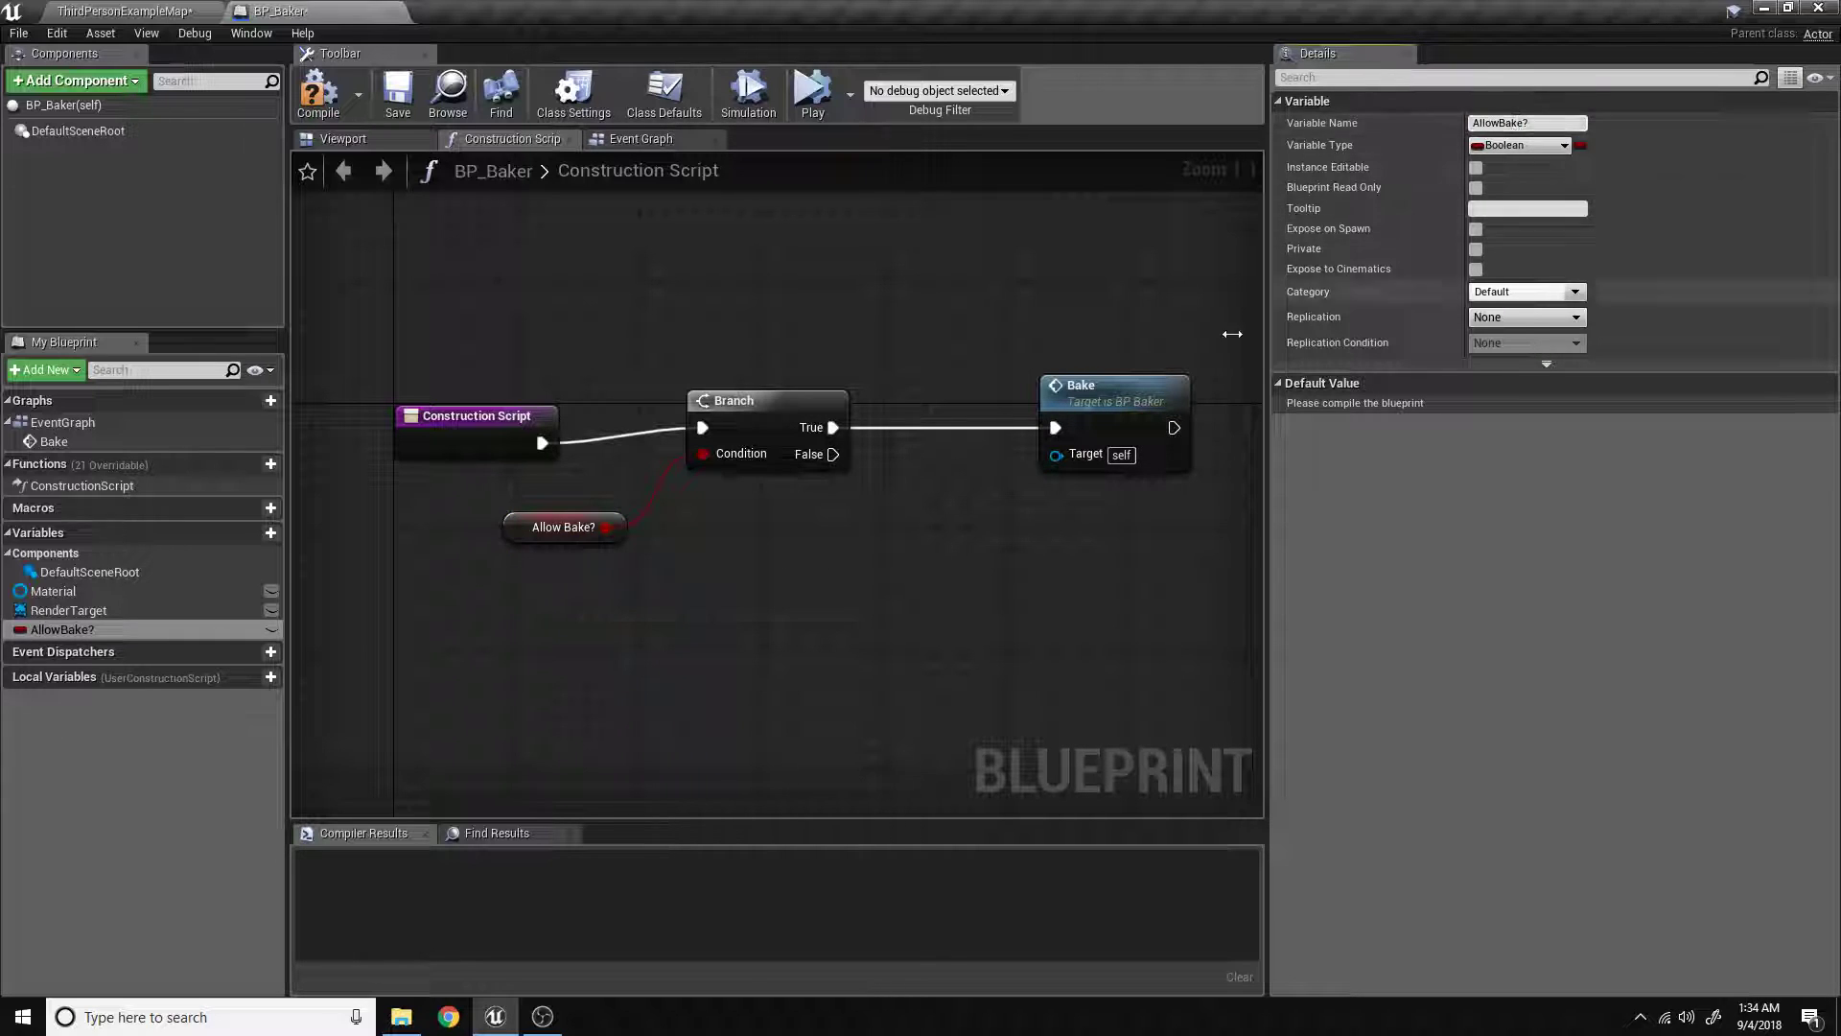
left_click(318, 94)
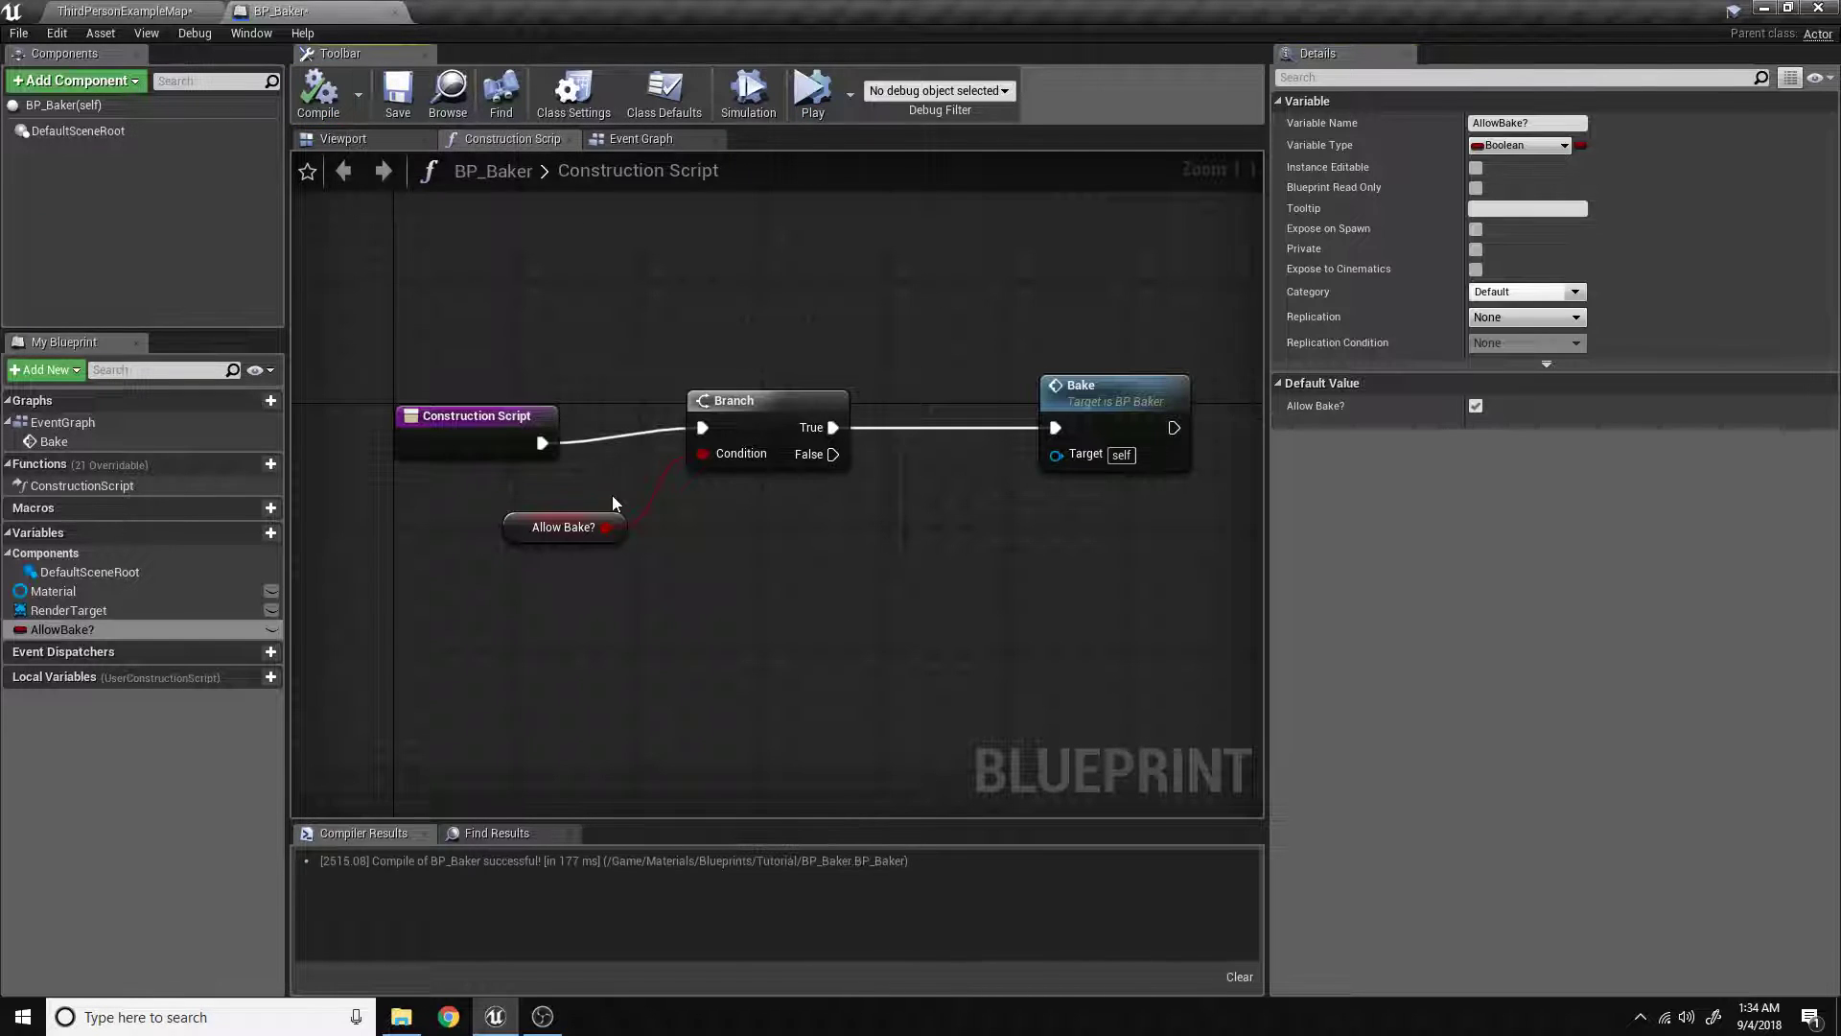
mouse_move(710, 608)
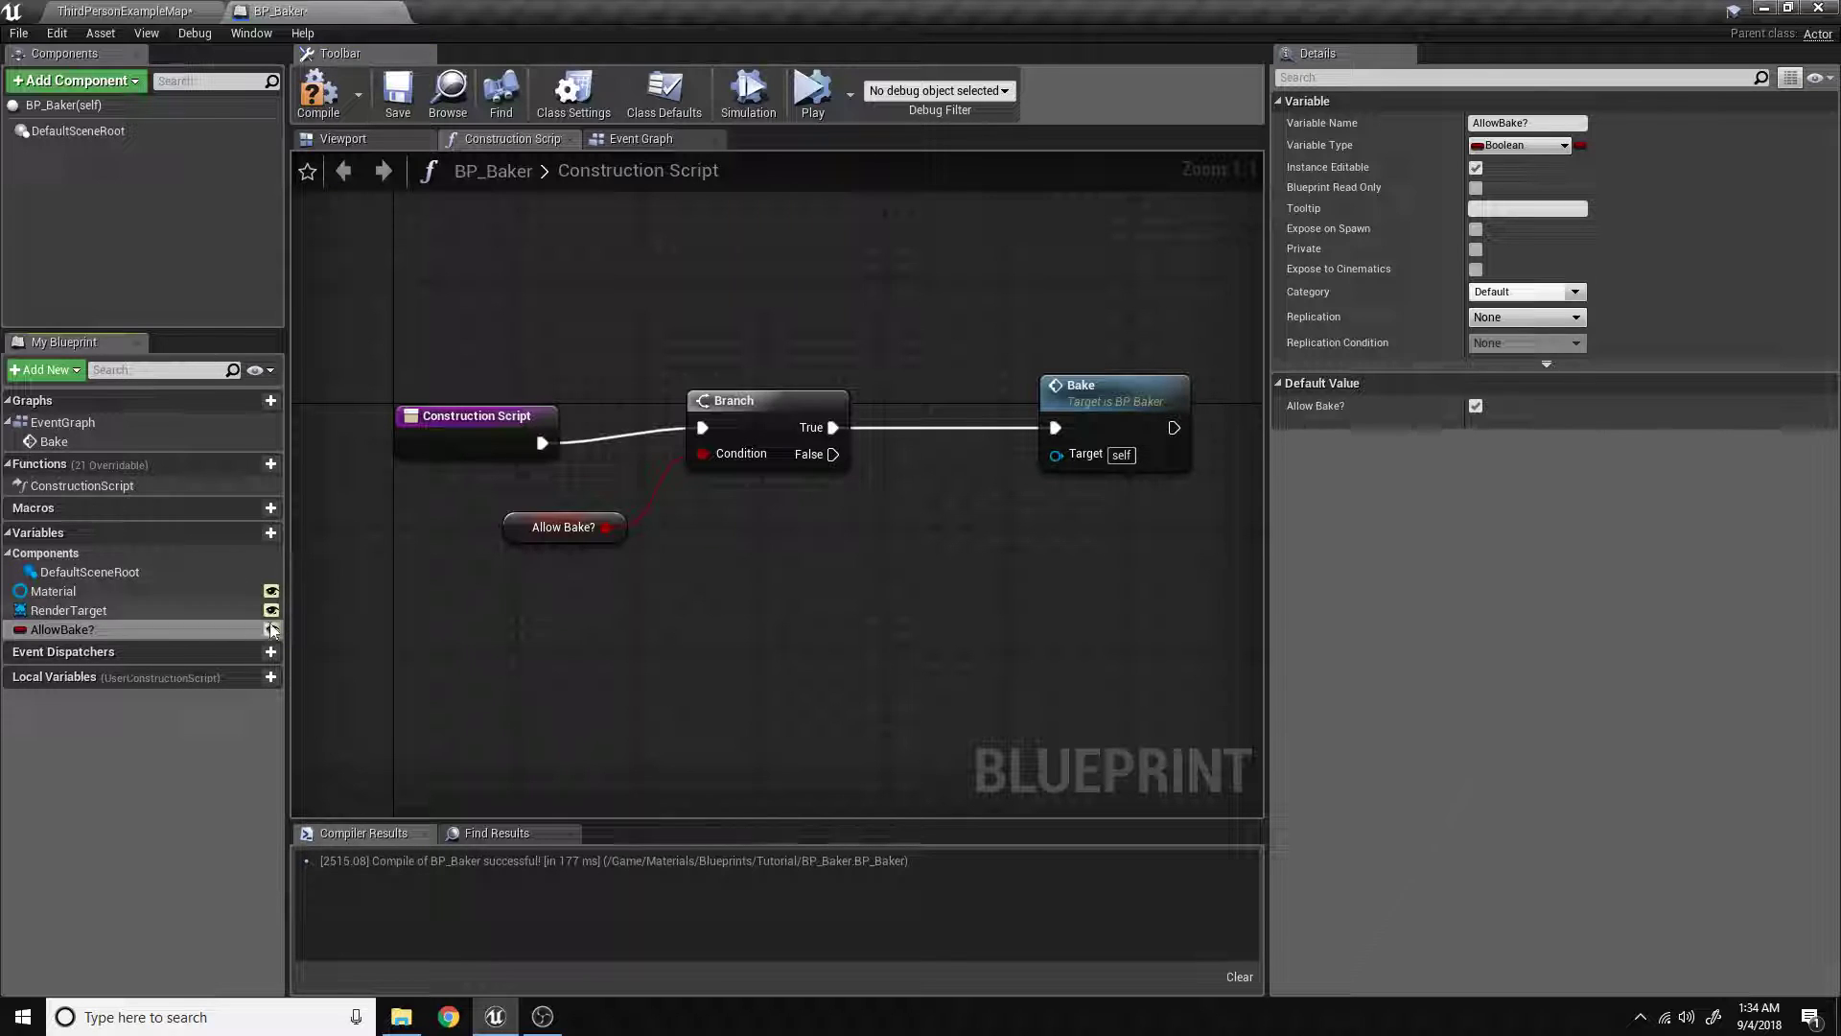
left_click(68, 610)
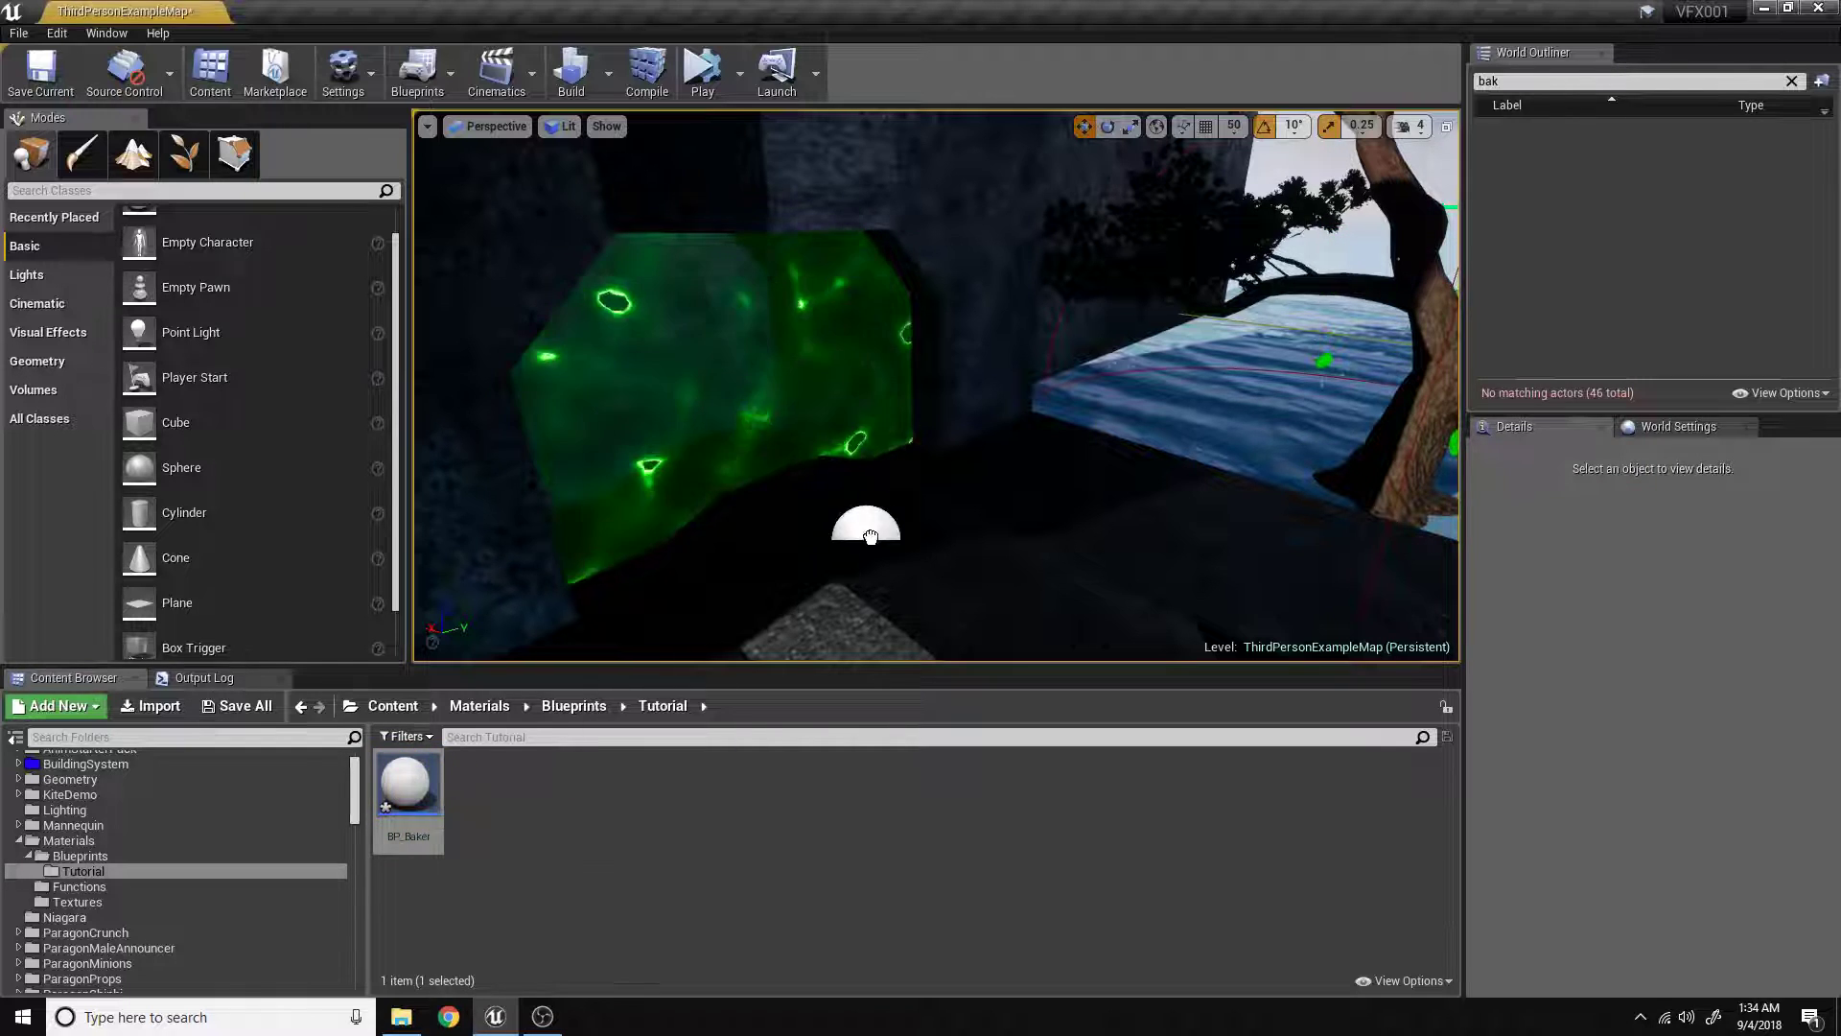
Place a BP_Baker actor in the level, recompile the blueprint, and check the actor's Details.
left_click(867, 525)
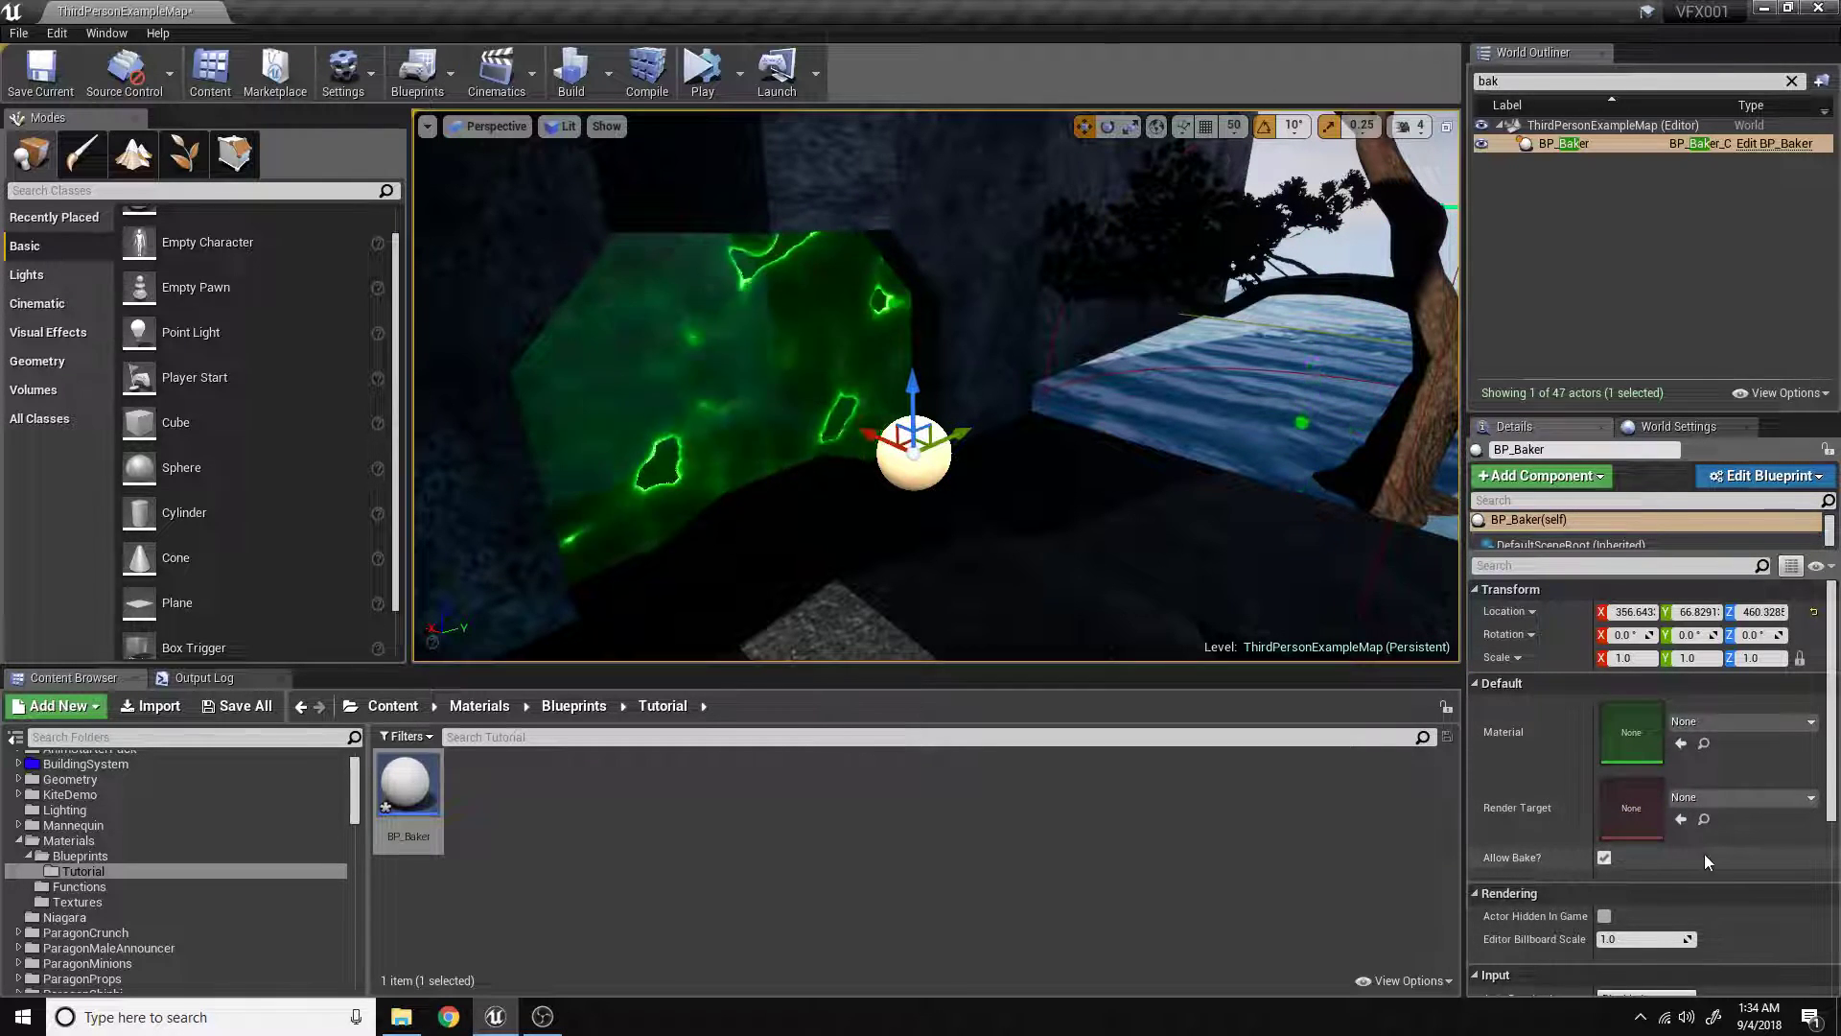
mouse_move(407, 780)
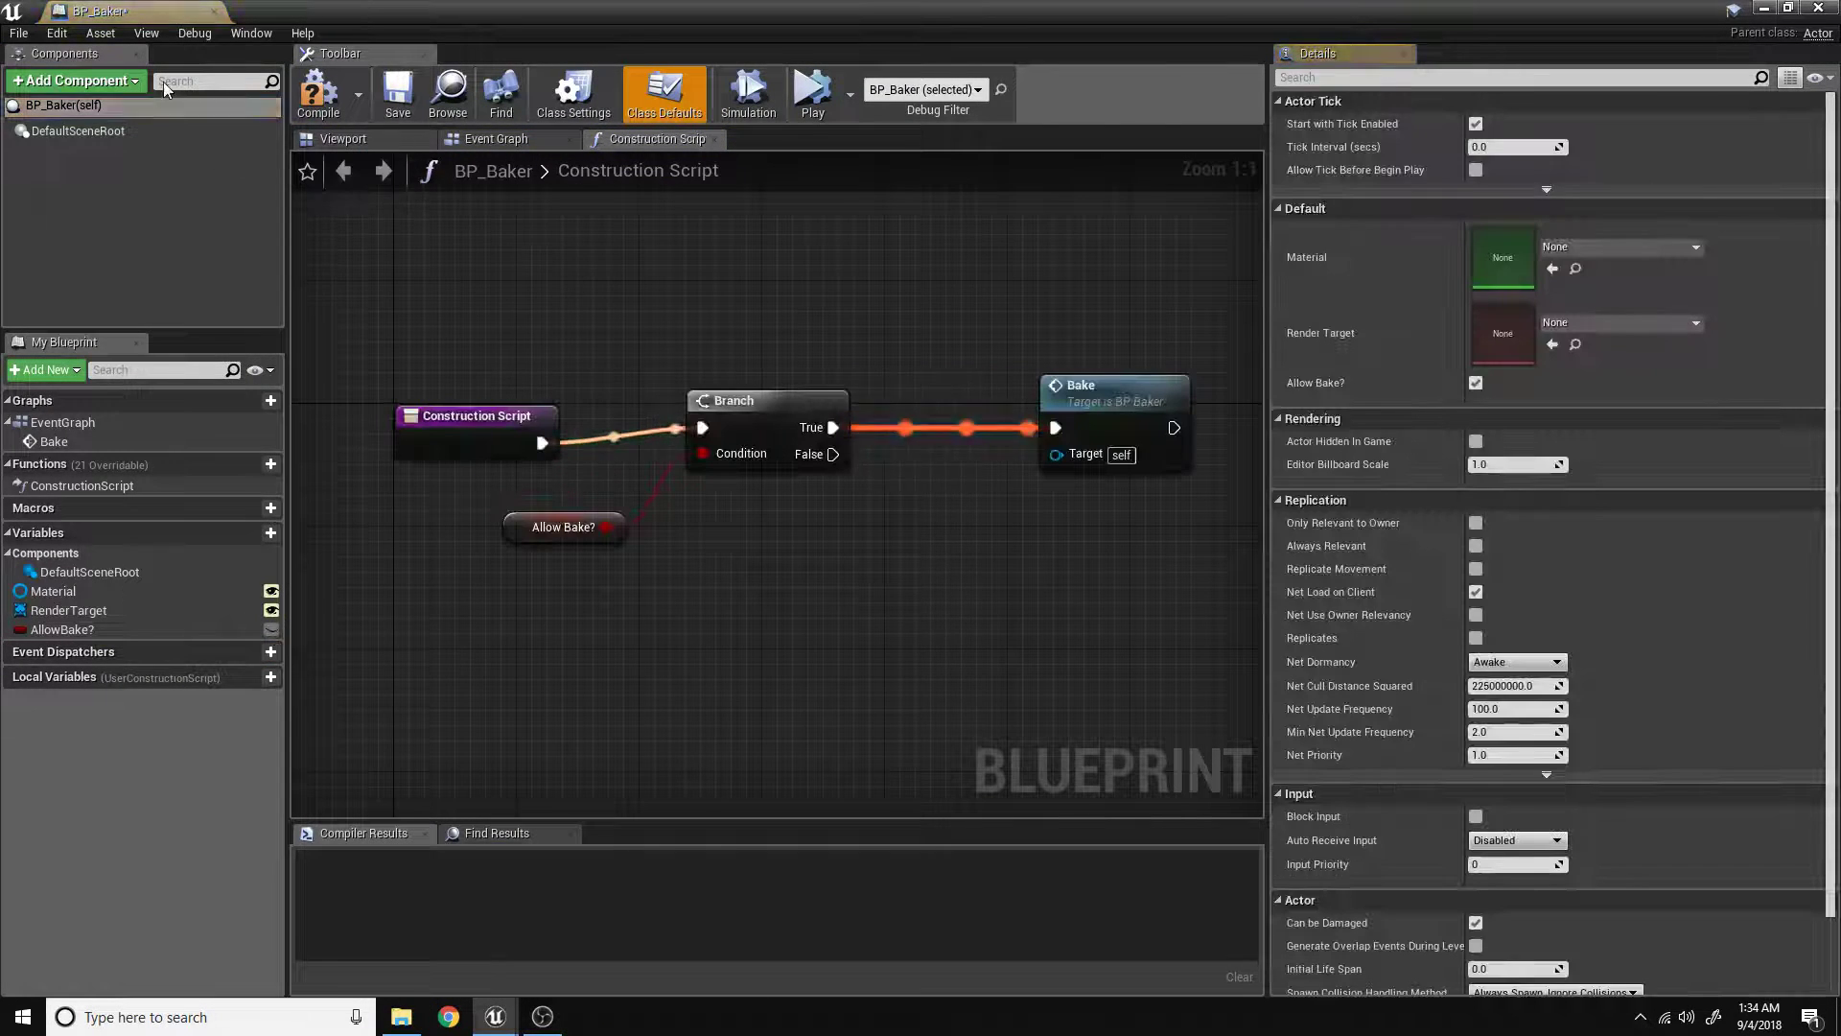
left_click(318, 94)
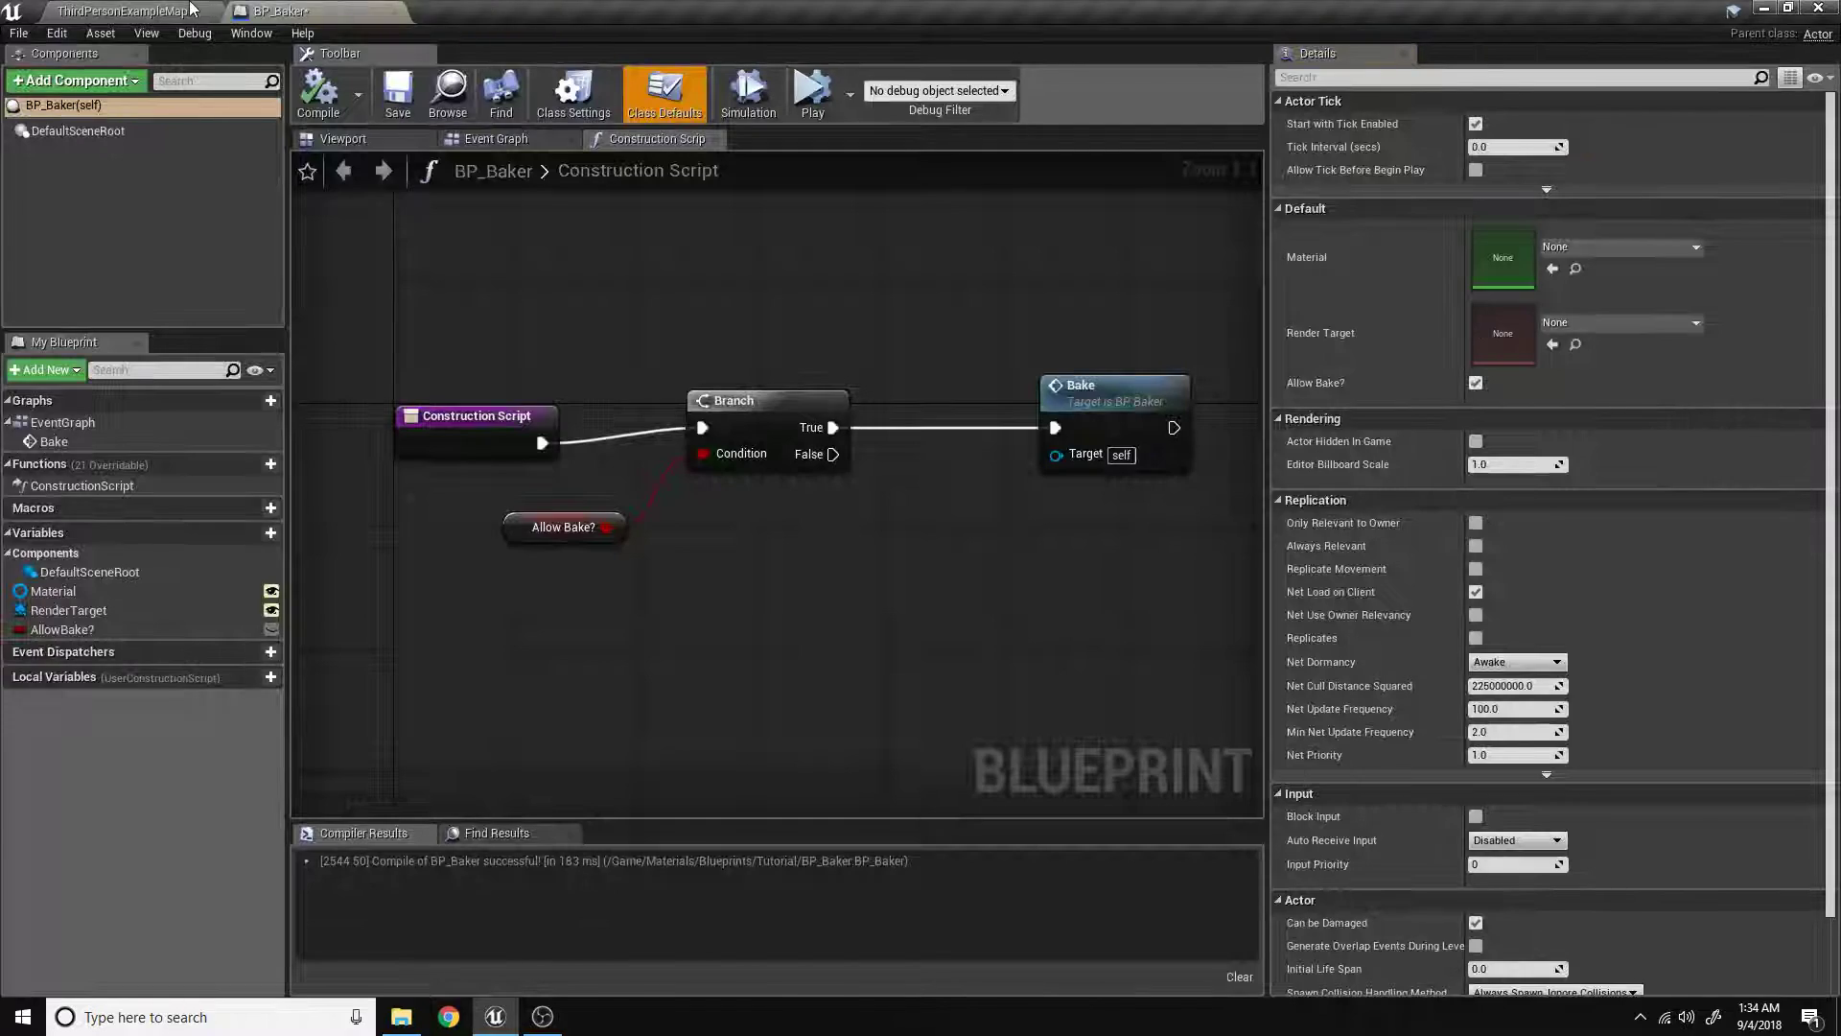
left_click(117, 10)
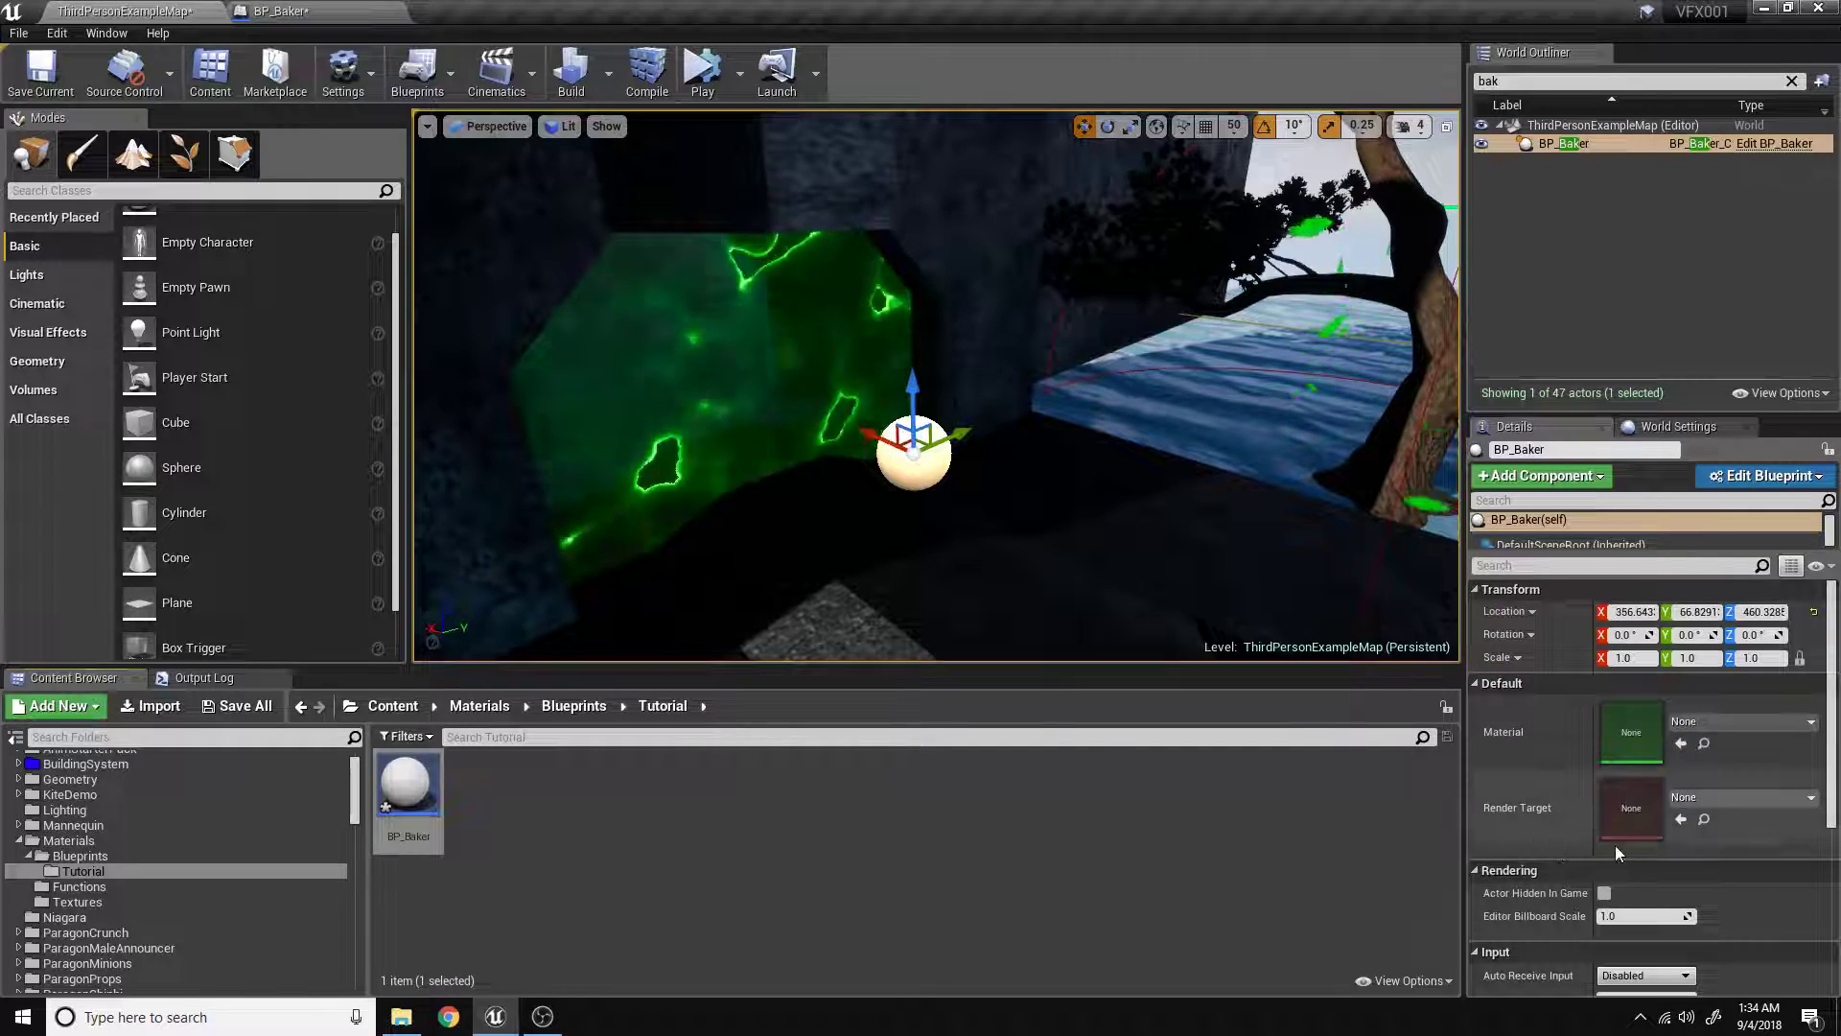
left_click(1759, 475)
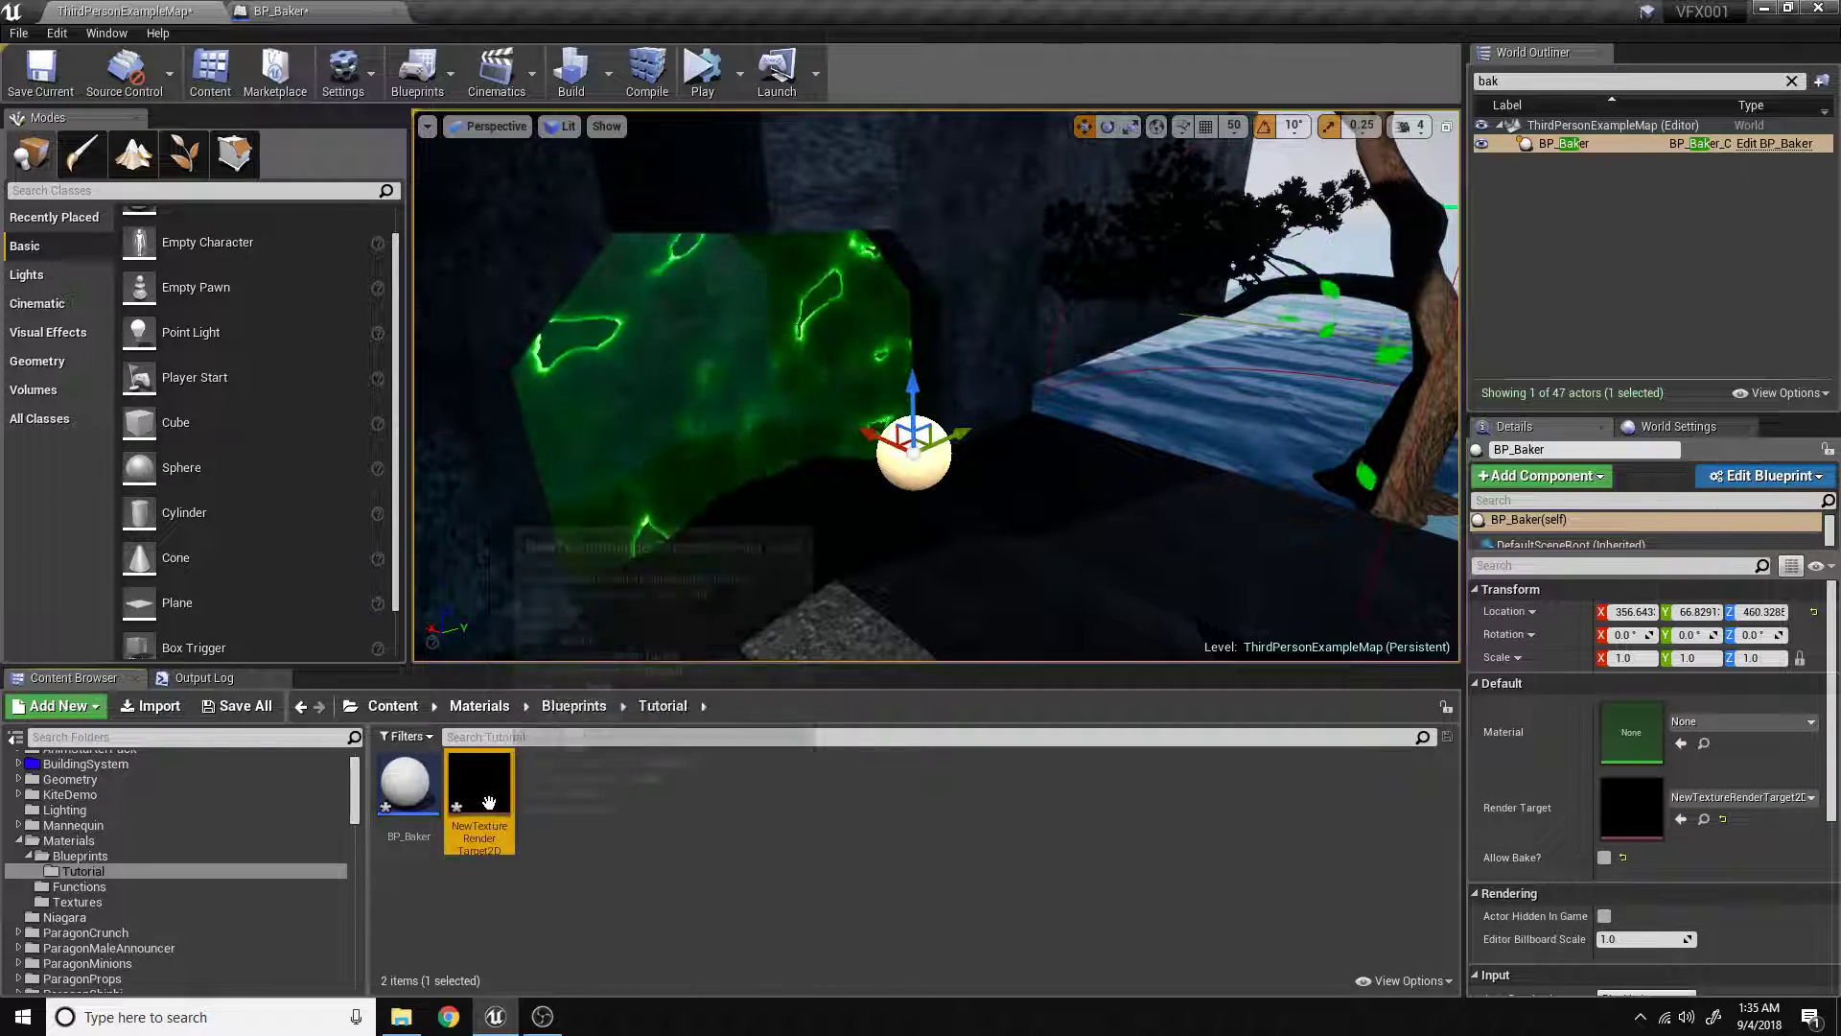
Resize NewTextureRenderTarget2D from 512×256 to 512×512.
double_click(480, 769)
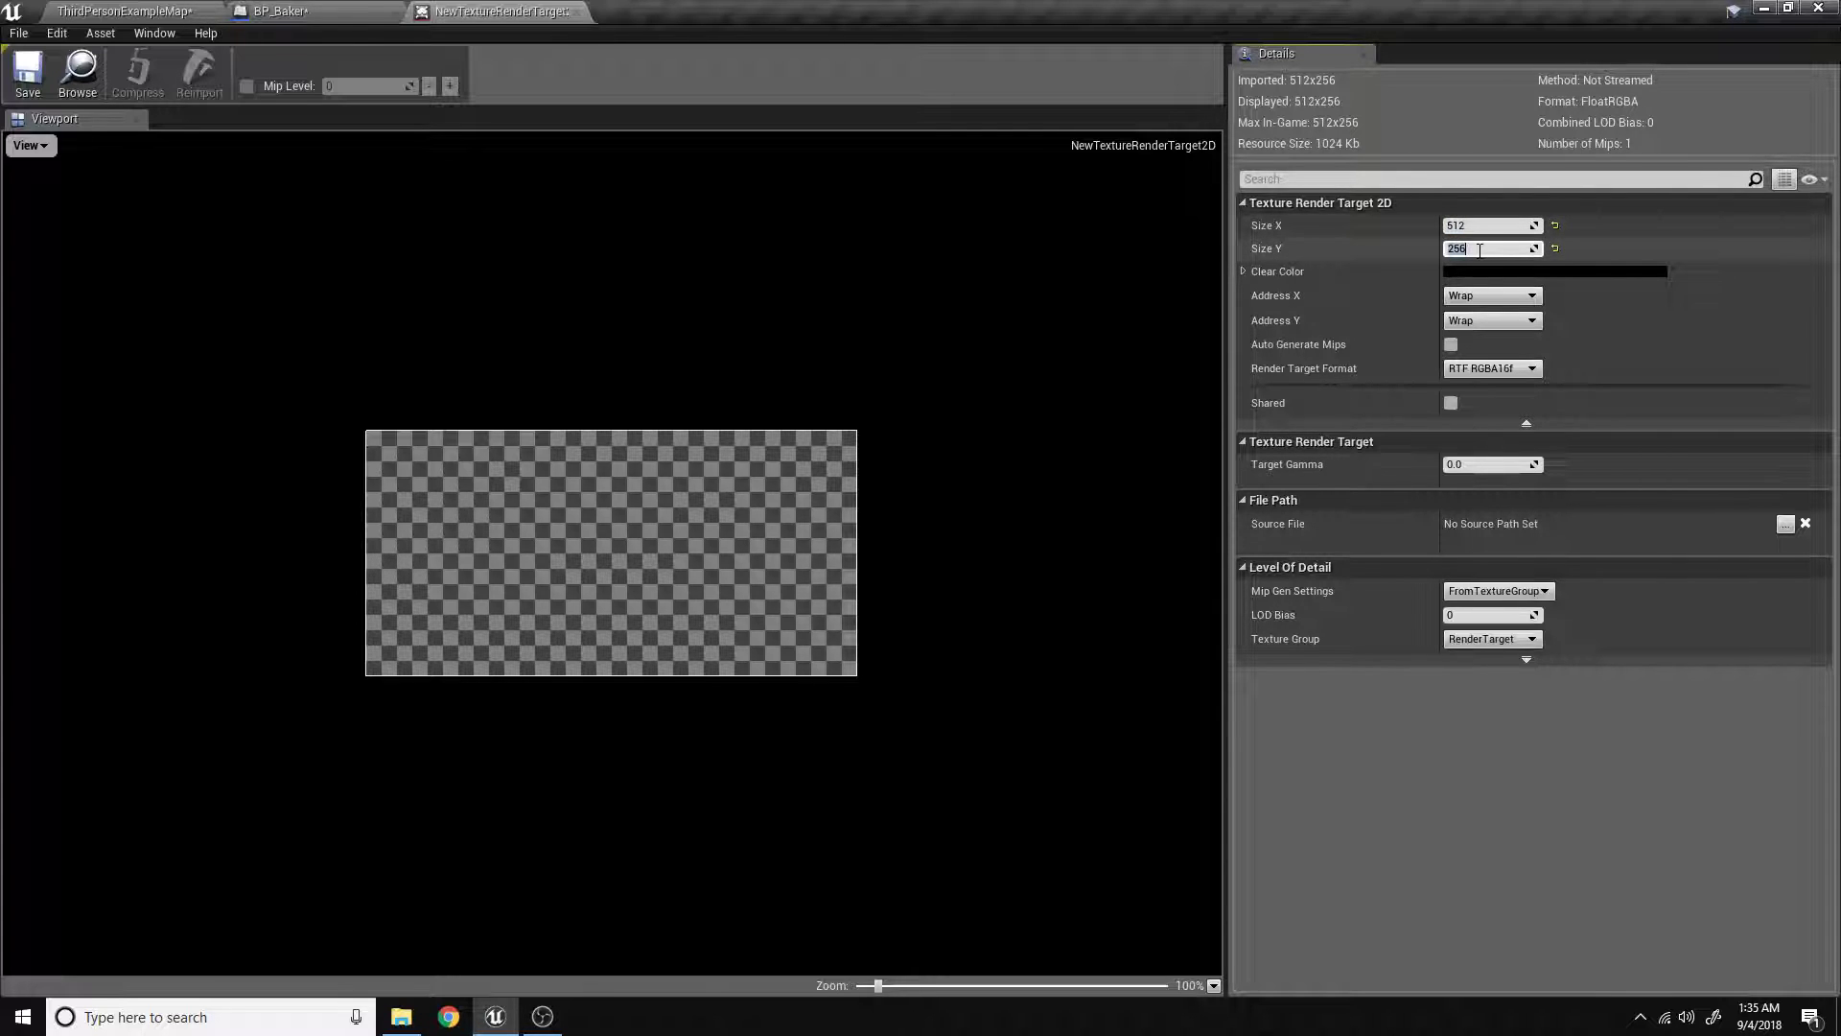
type("512")
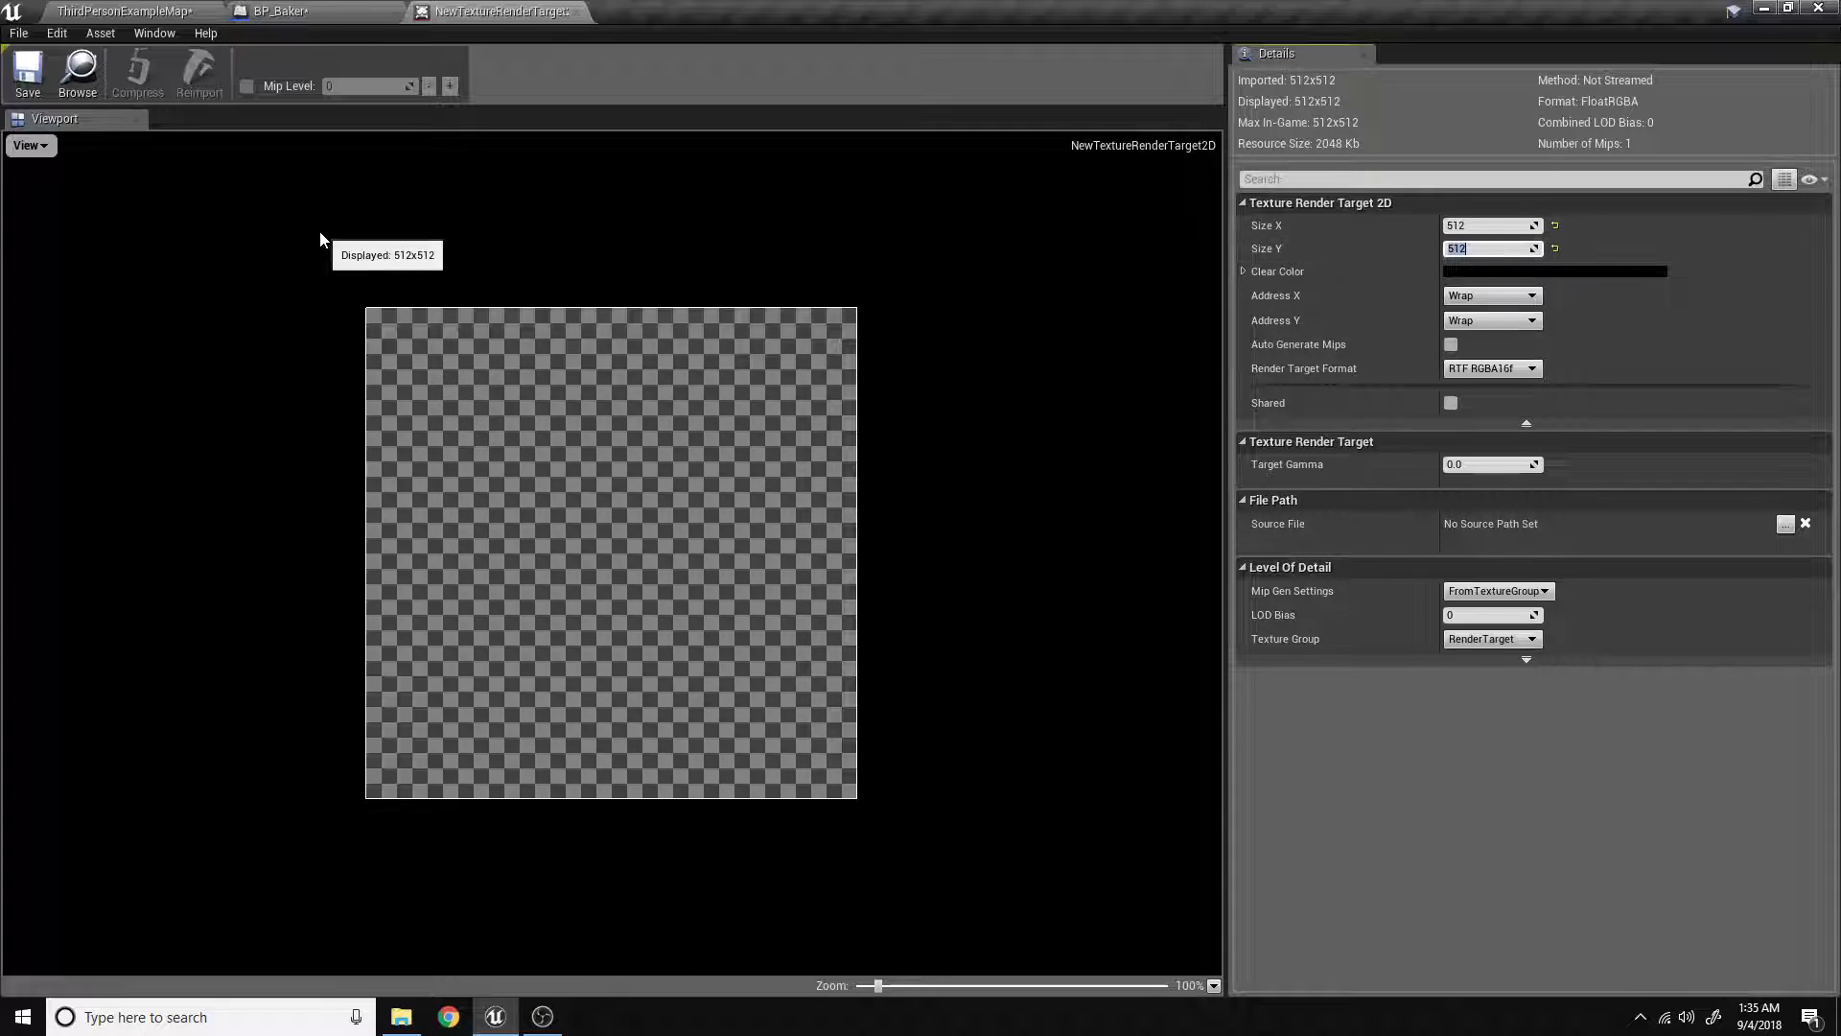
left_click(117, 10)
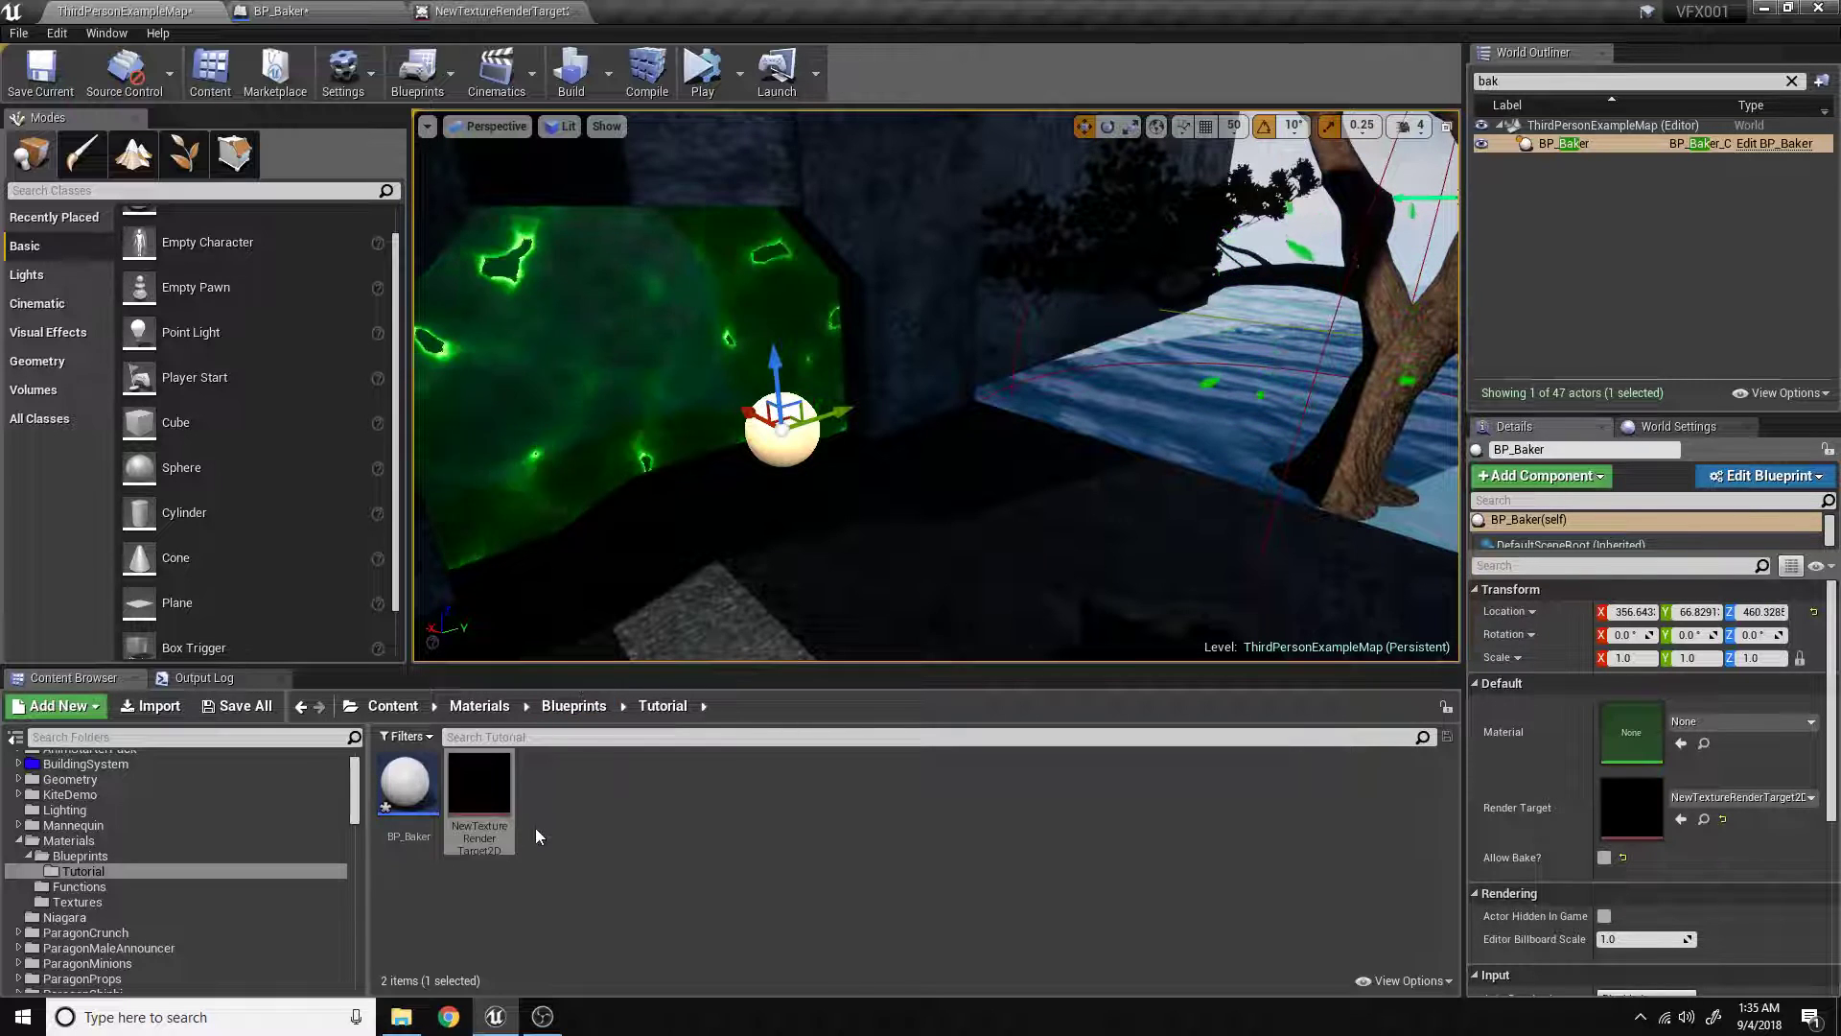
Add a Material in the Content Browser, name it M_Gradient, and open it.
left_click(1631, 732)
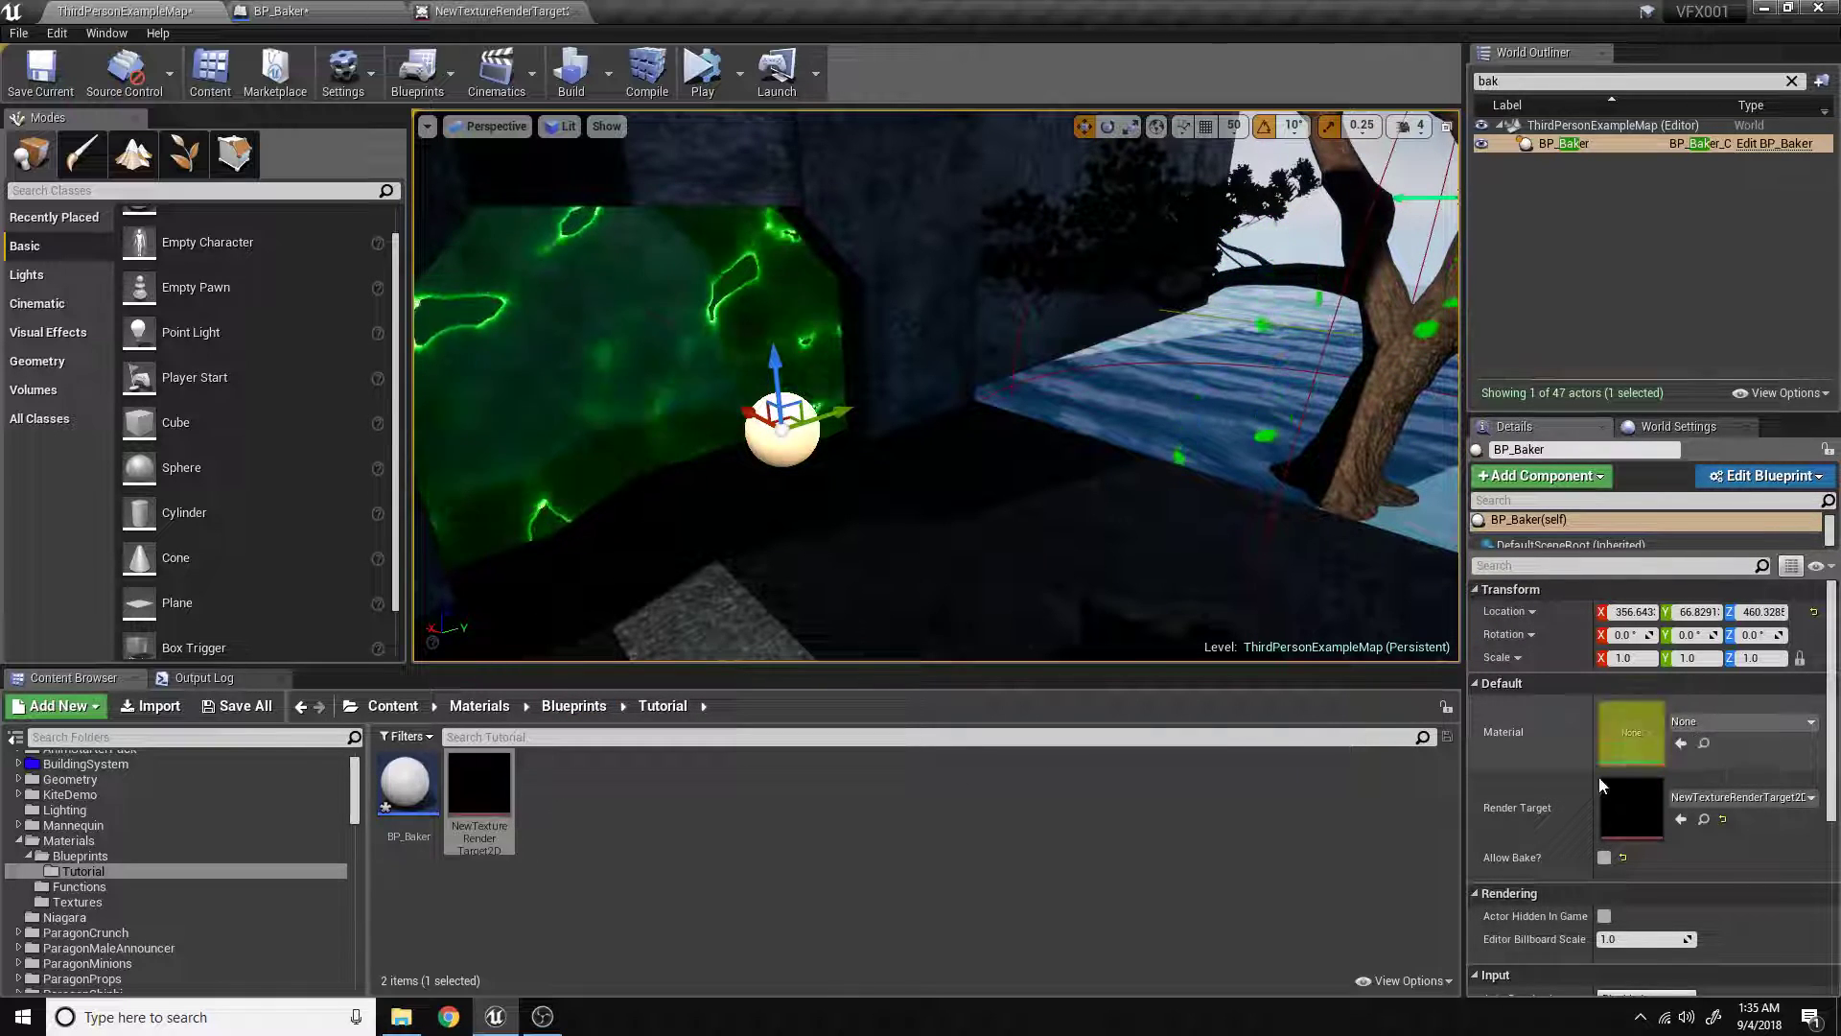
mouse_move(480, 781)
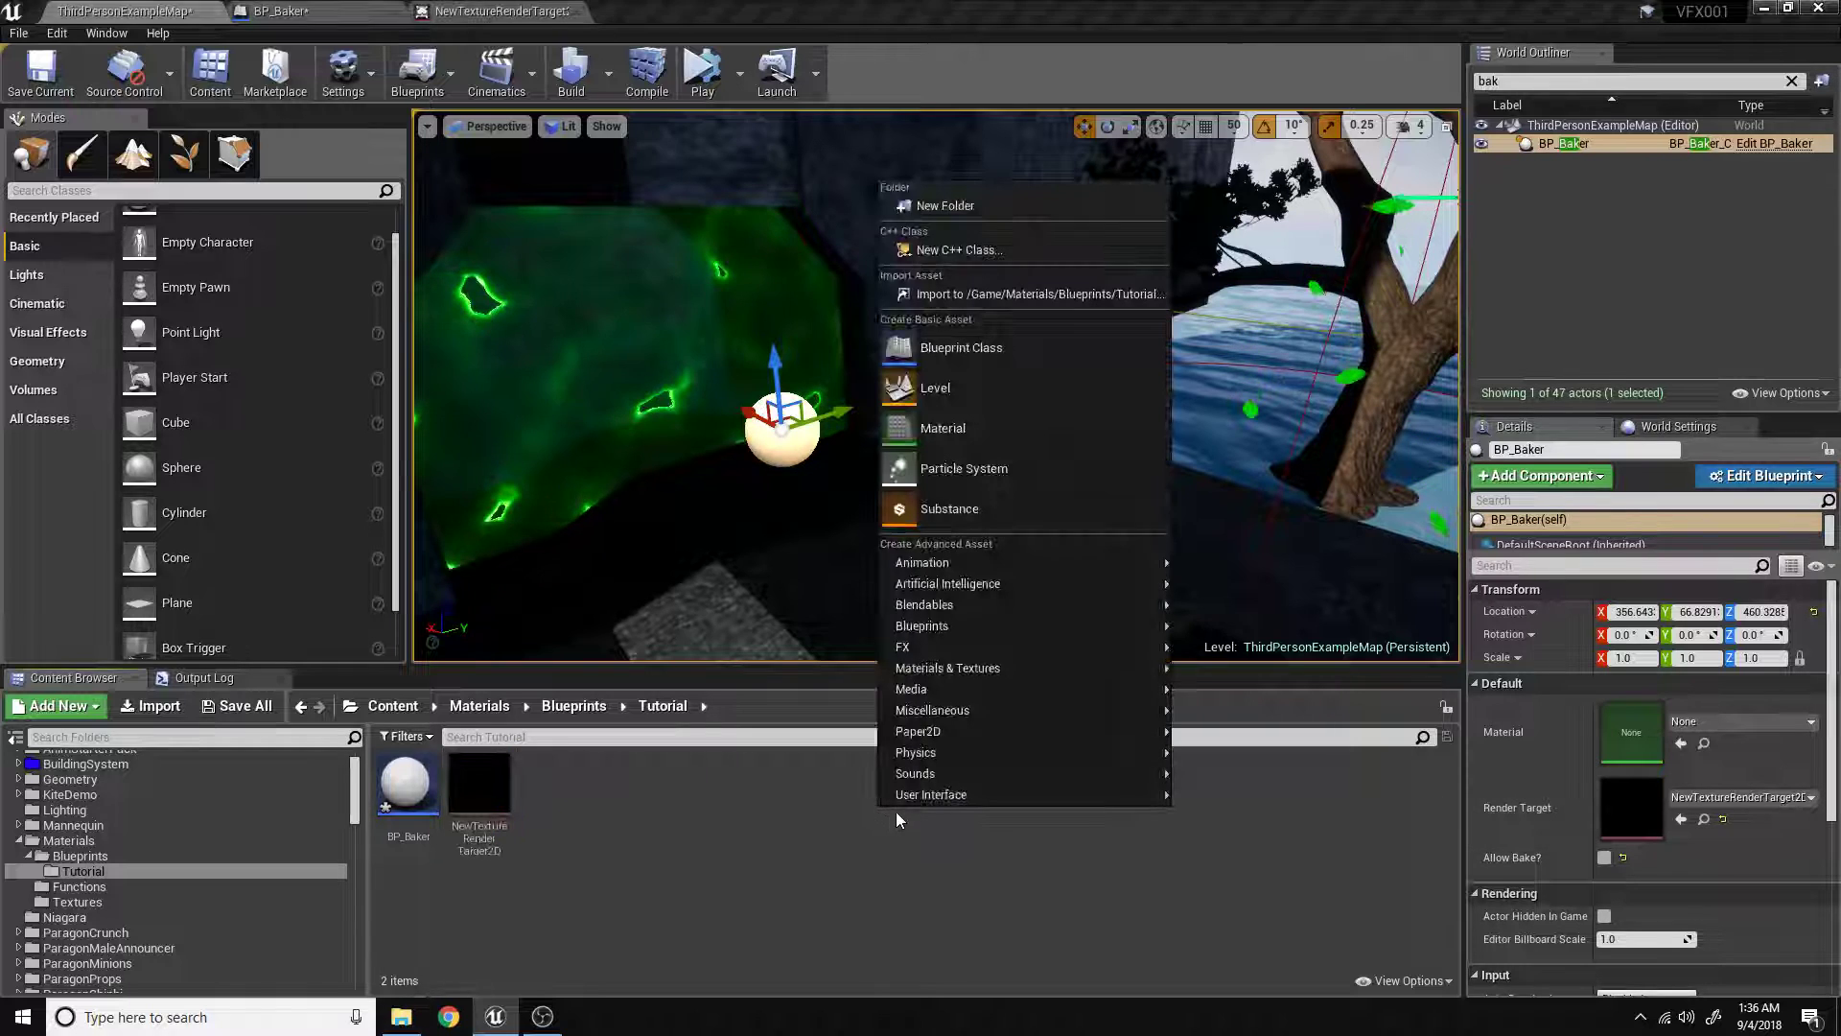
left_click(943, 427)
type("M_Gra")
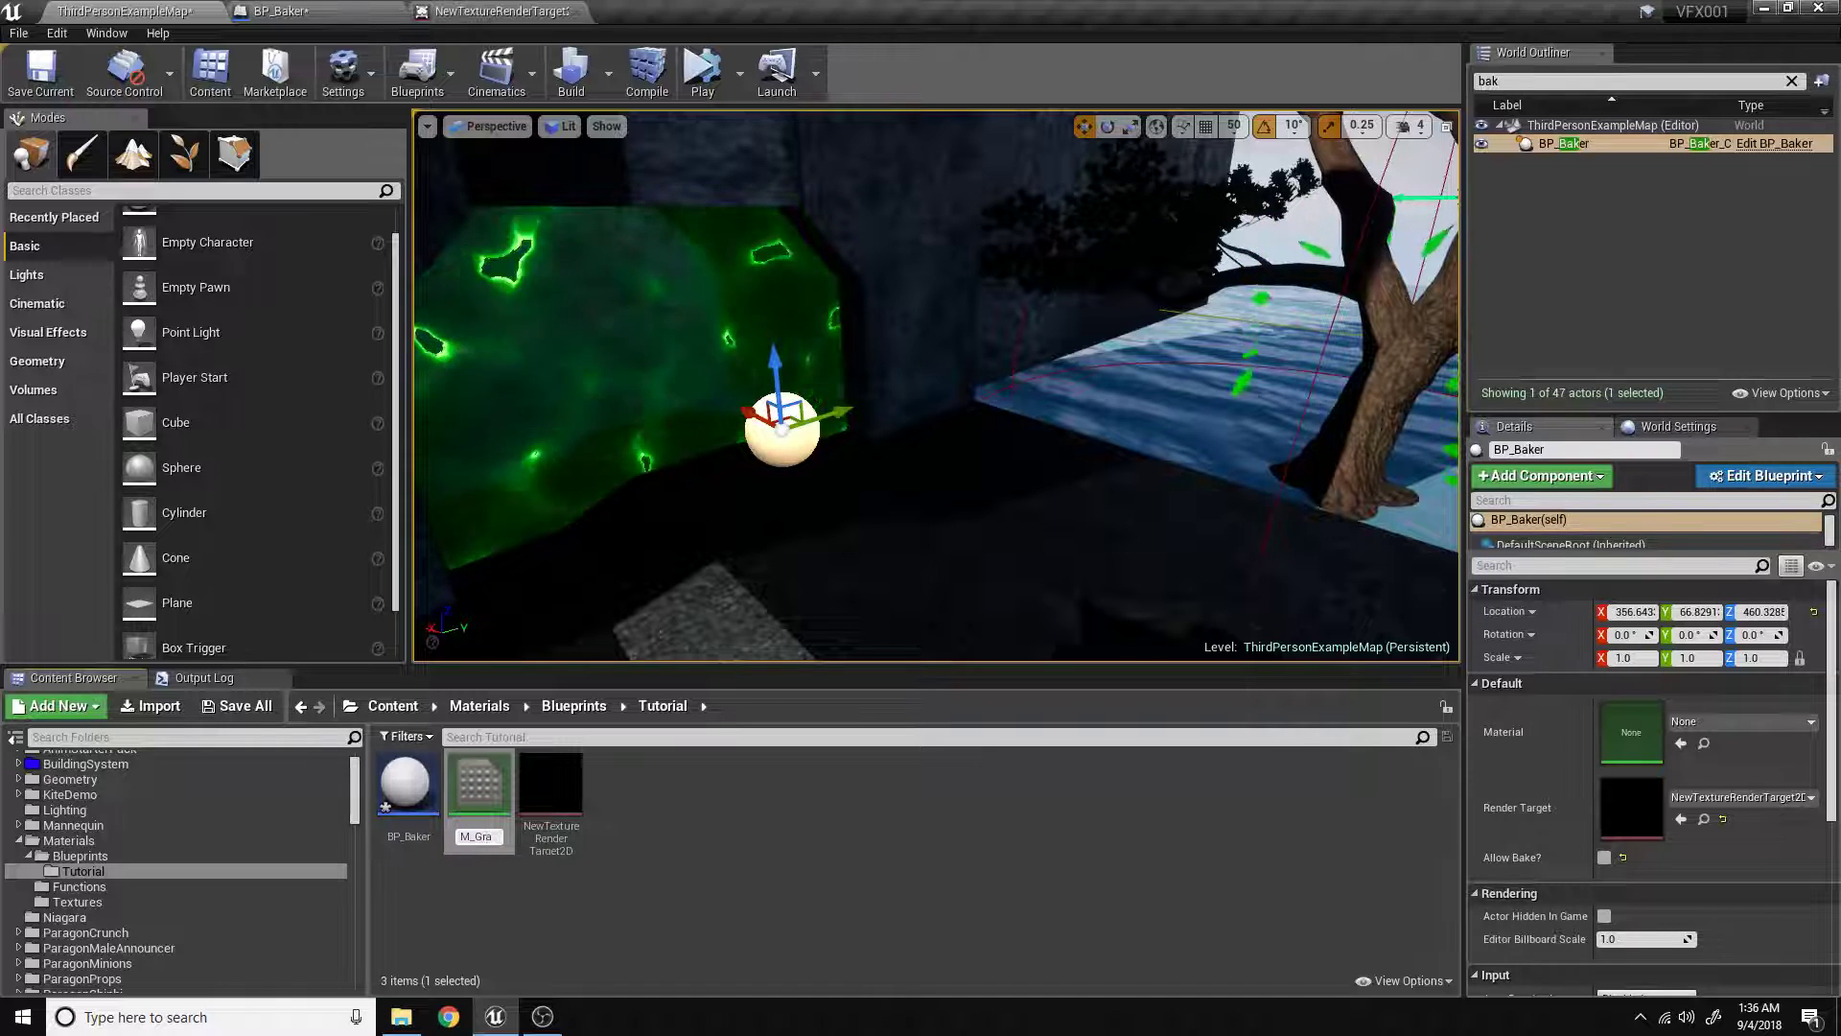
left_click(477, 782)
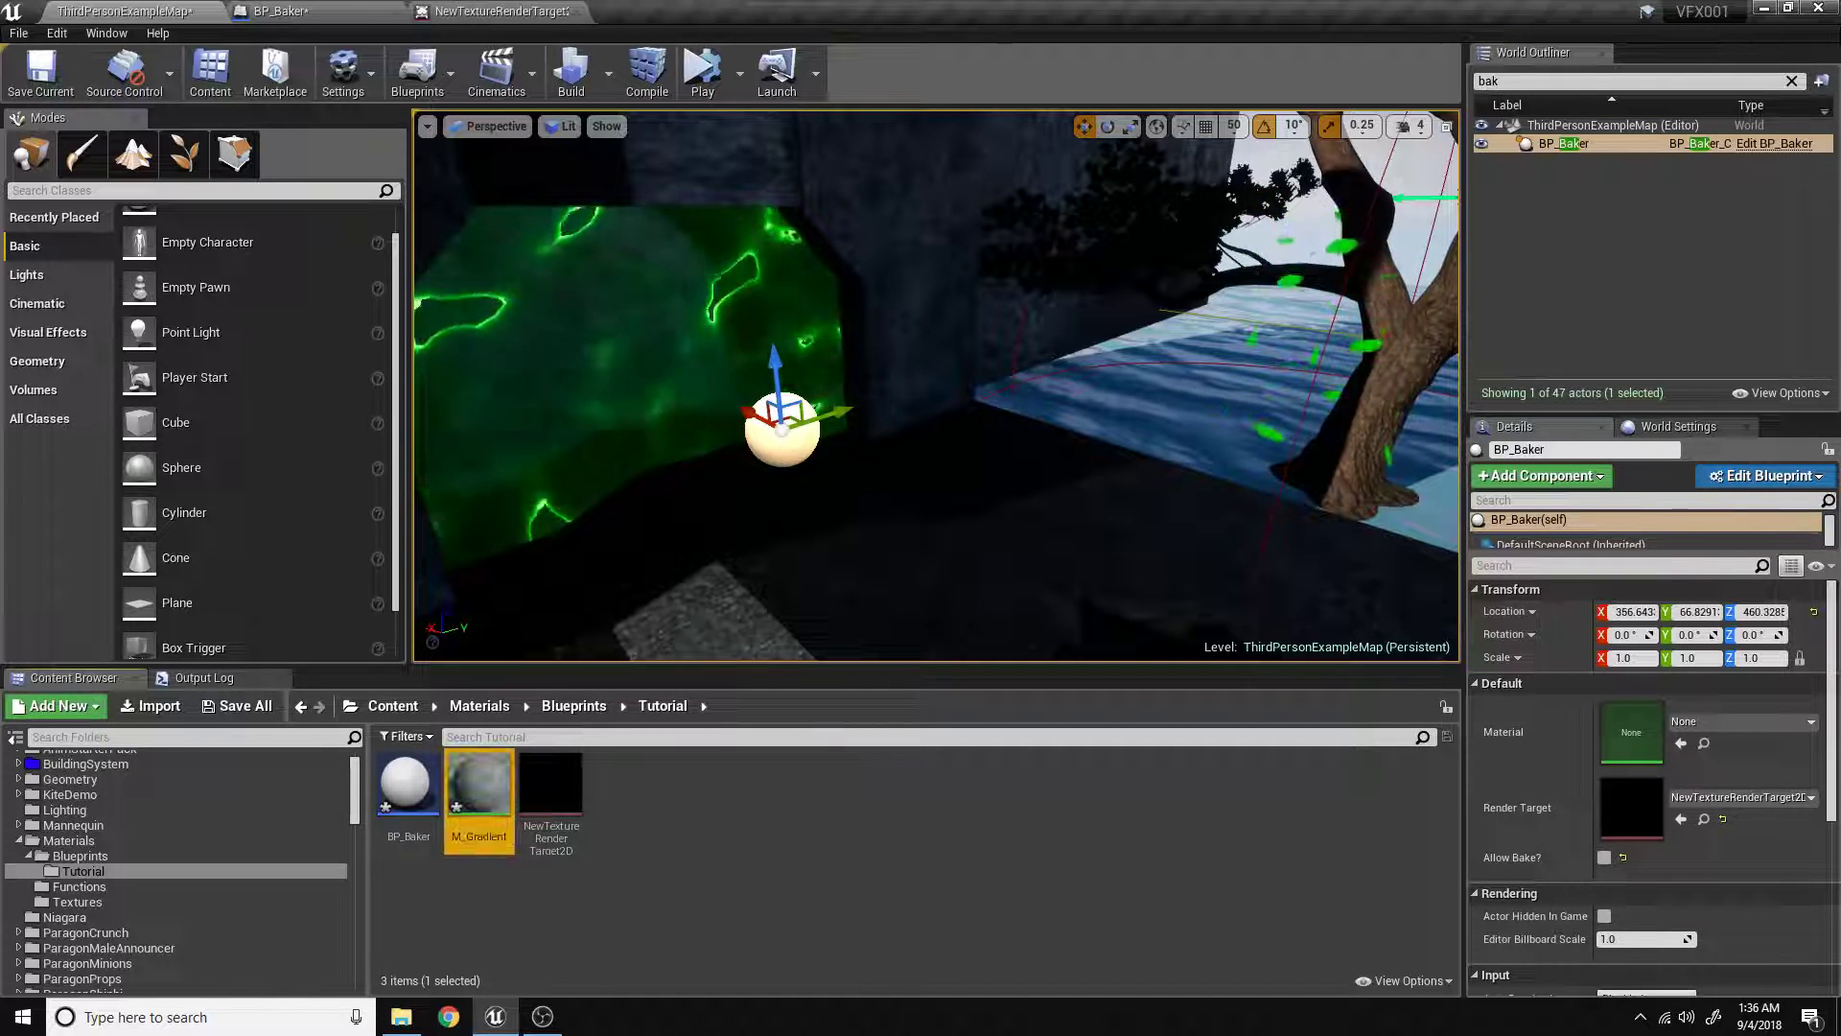
double_click(477, 781)
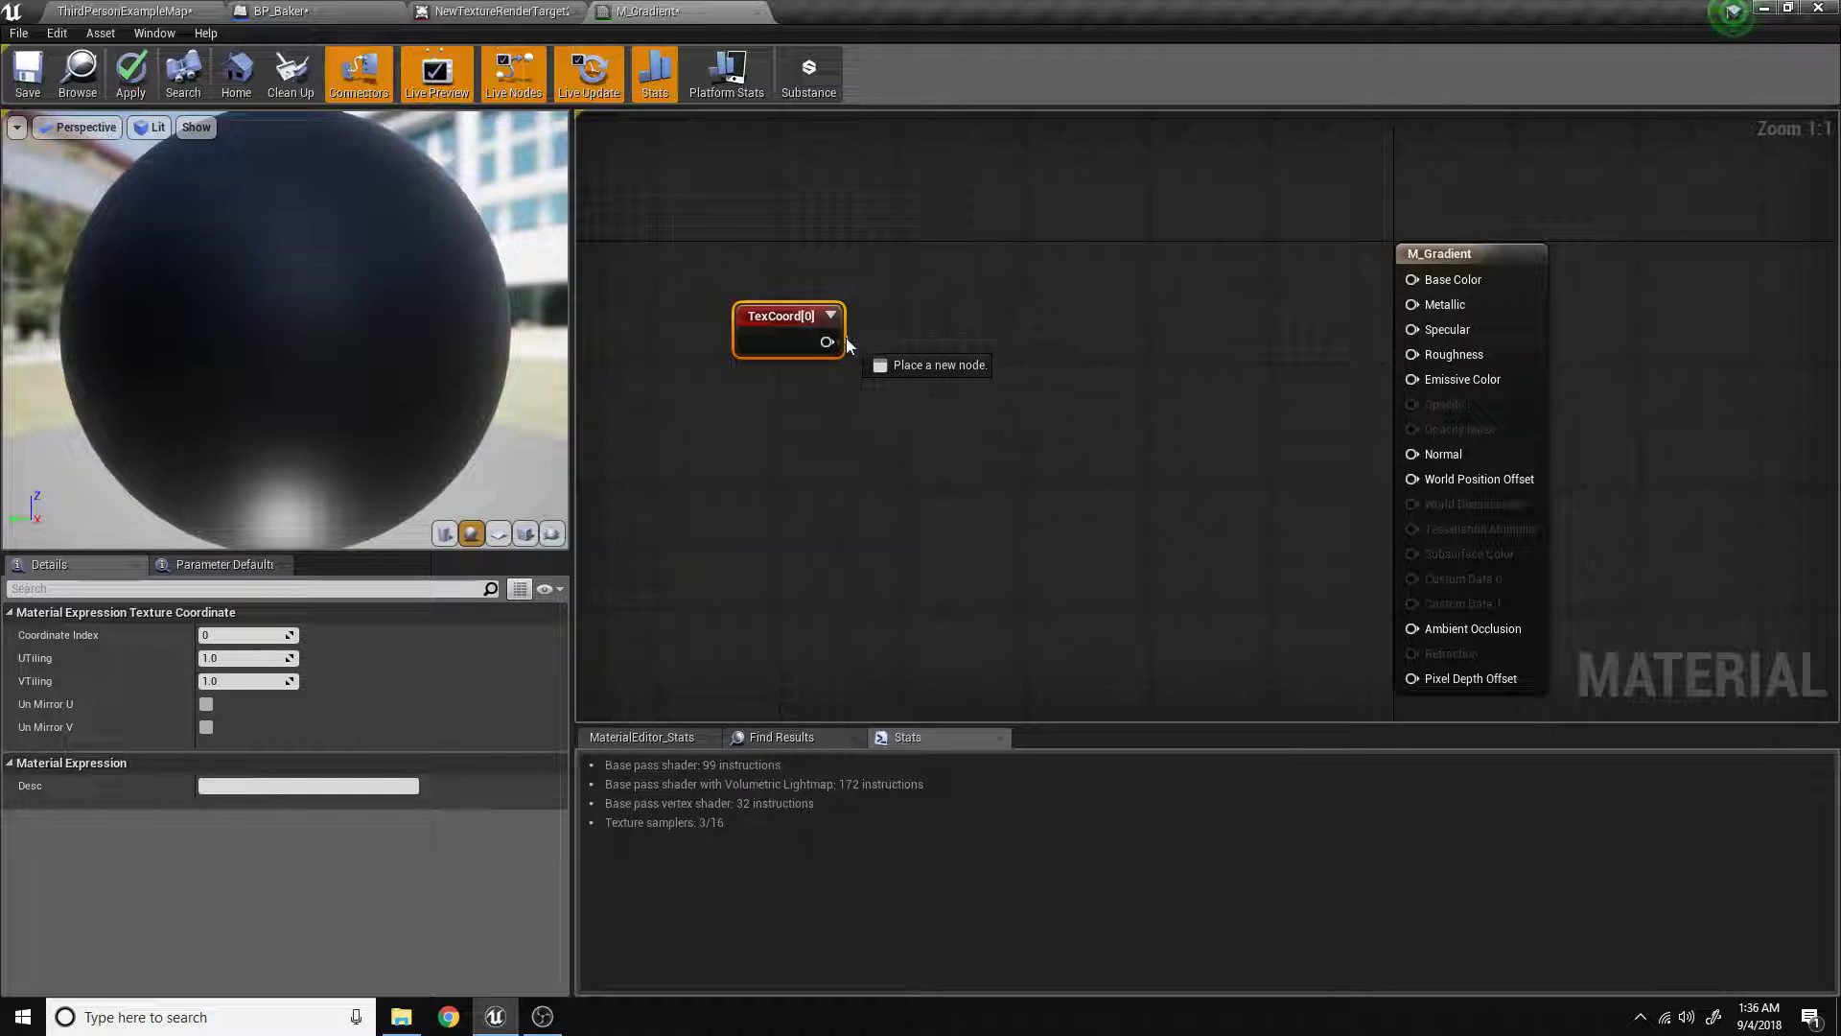
Add a ComponentMask keeping only R off TexCoord and wire it into Emissive Color.
left_click(828, 342)
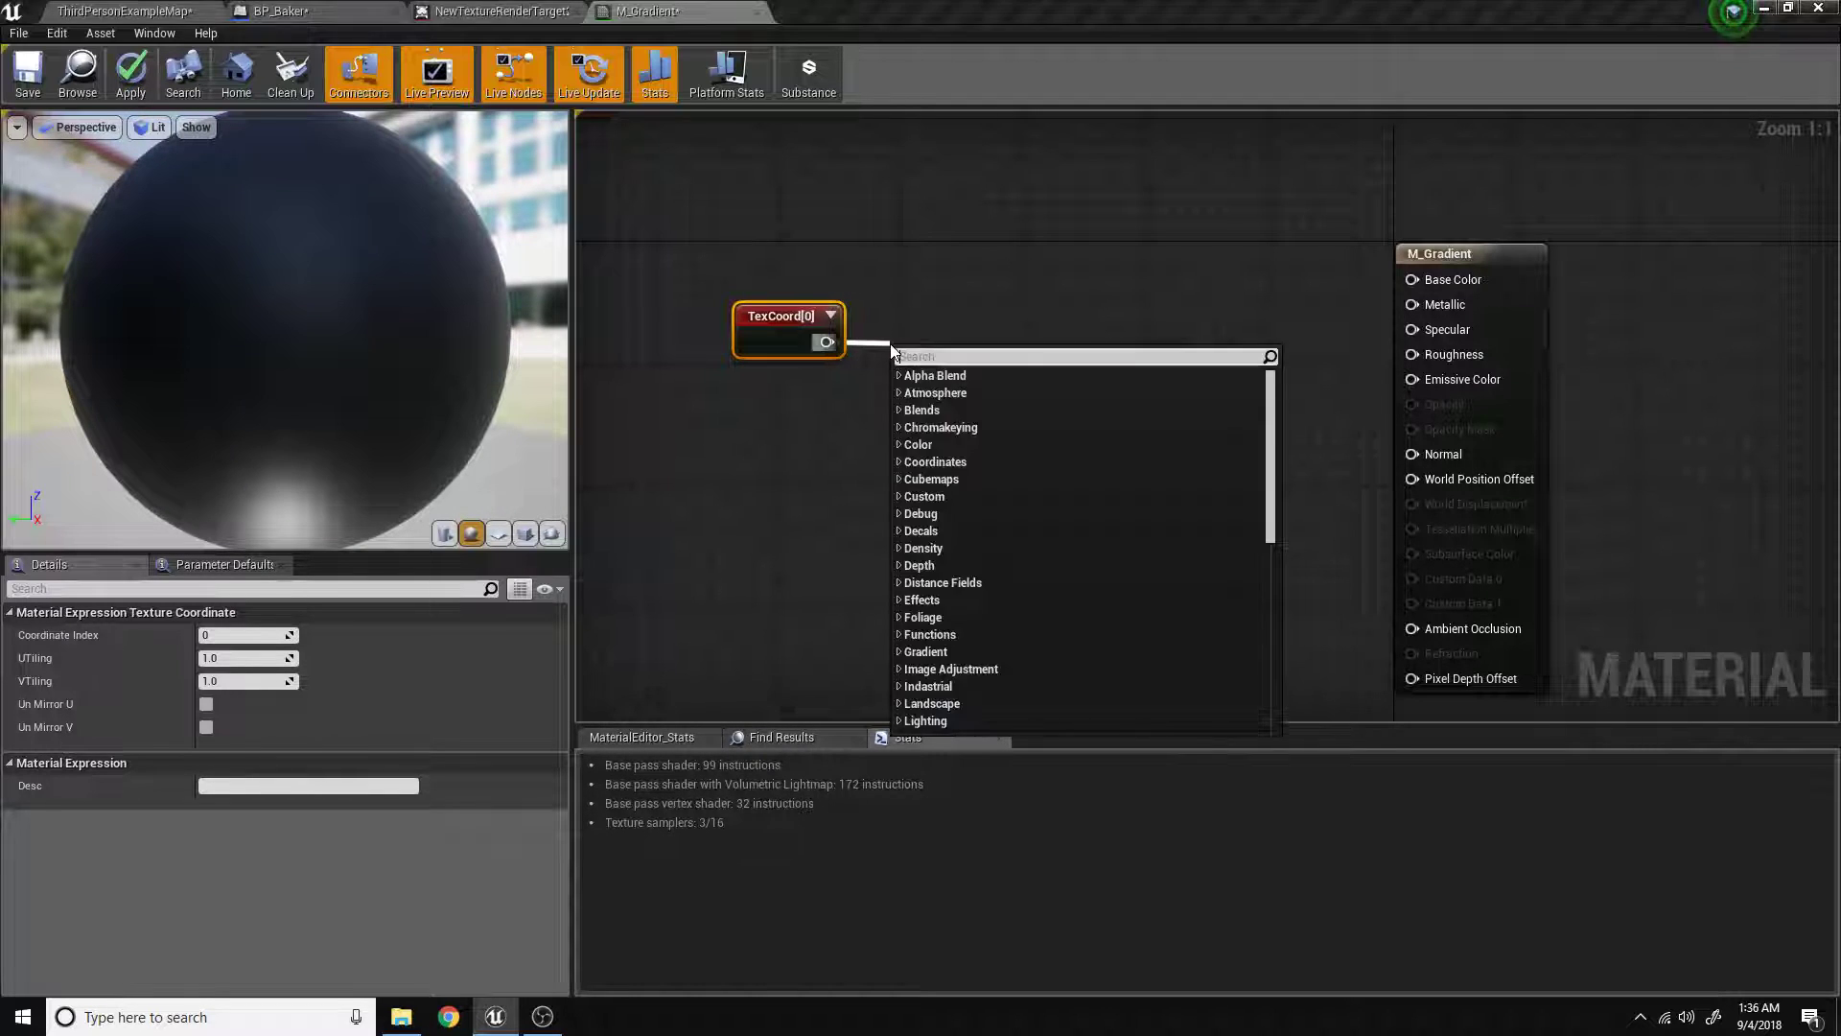
type("mal")
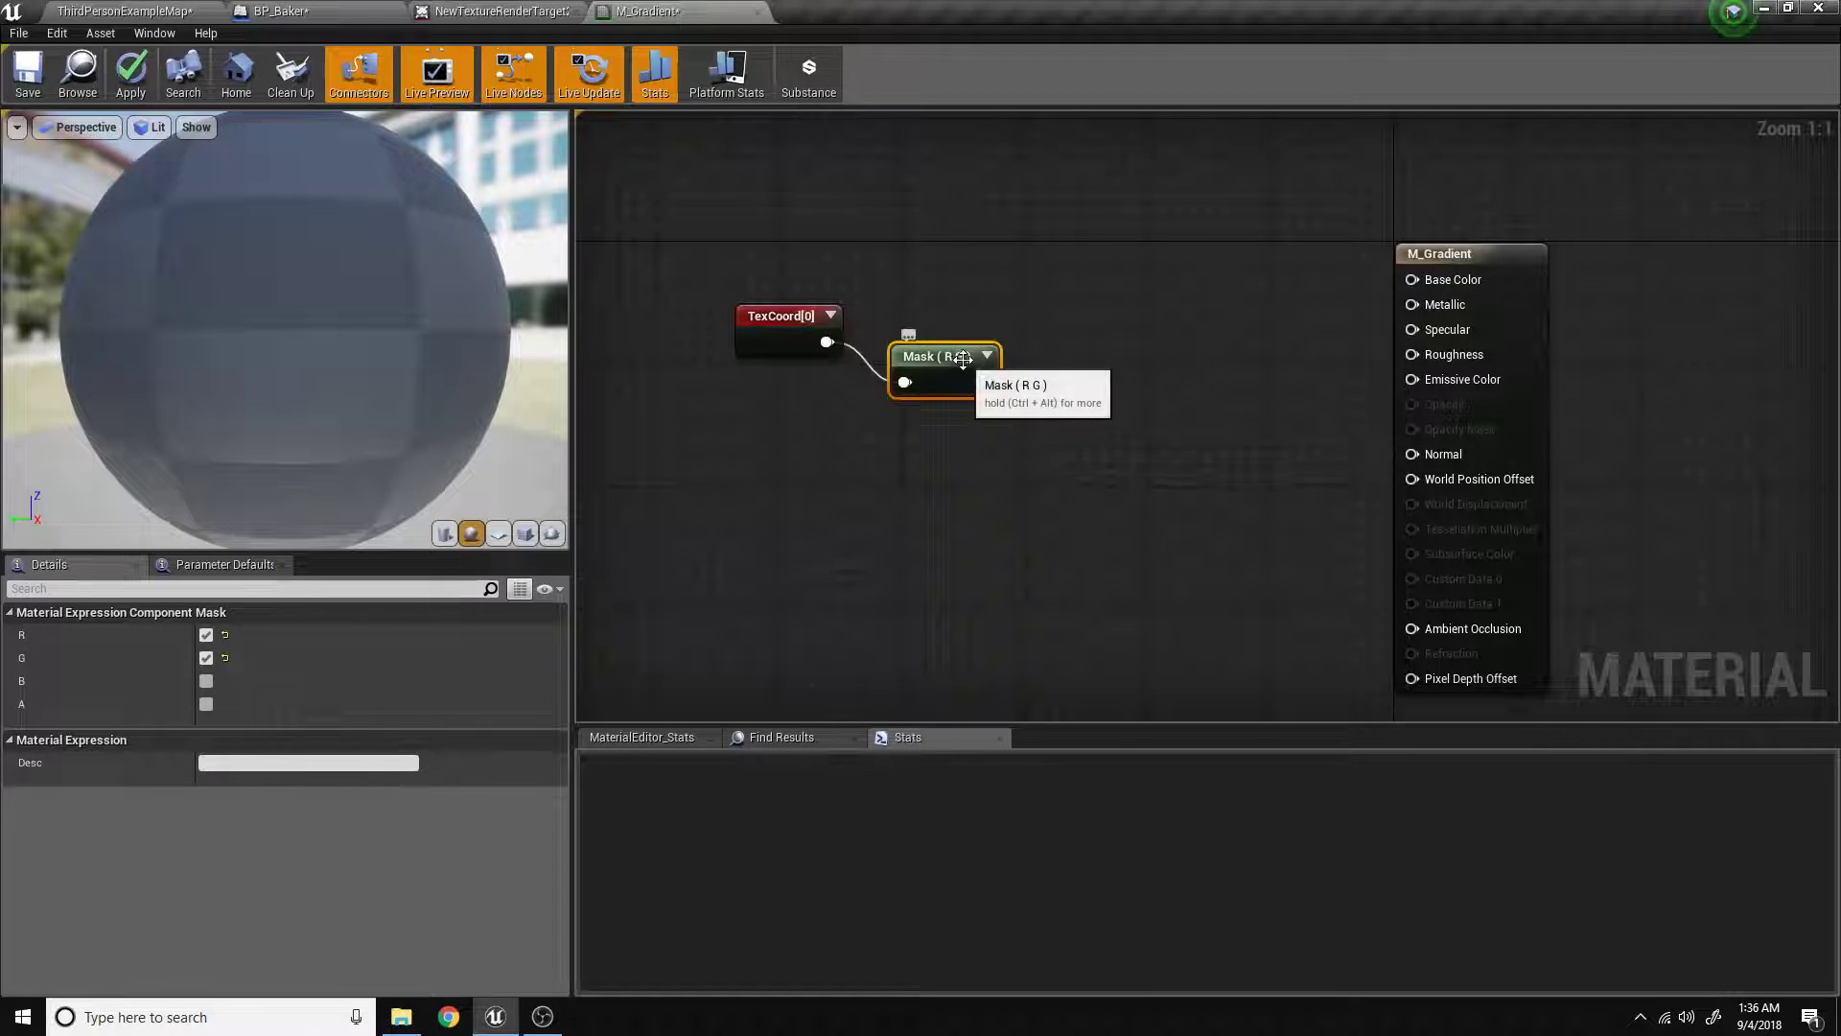
left_click(207, 658)
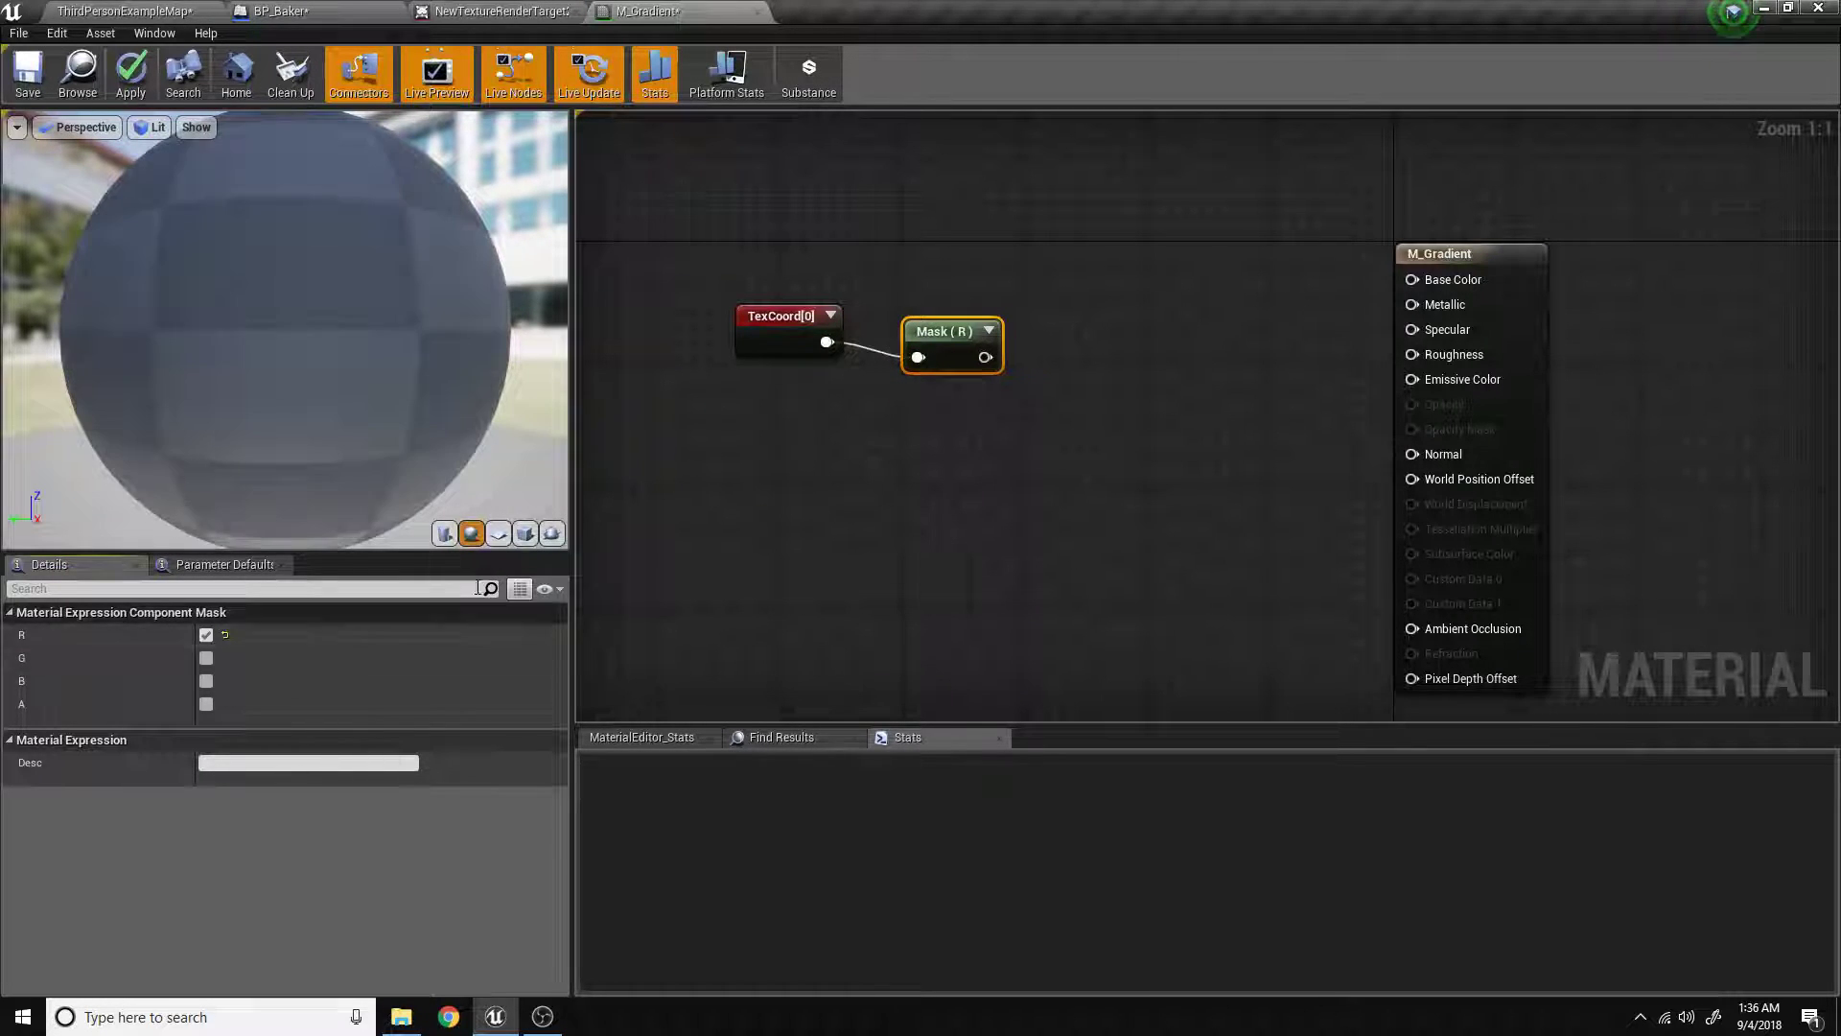
left_click(994, 316)
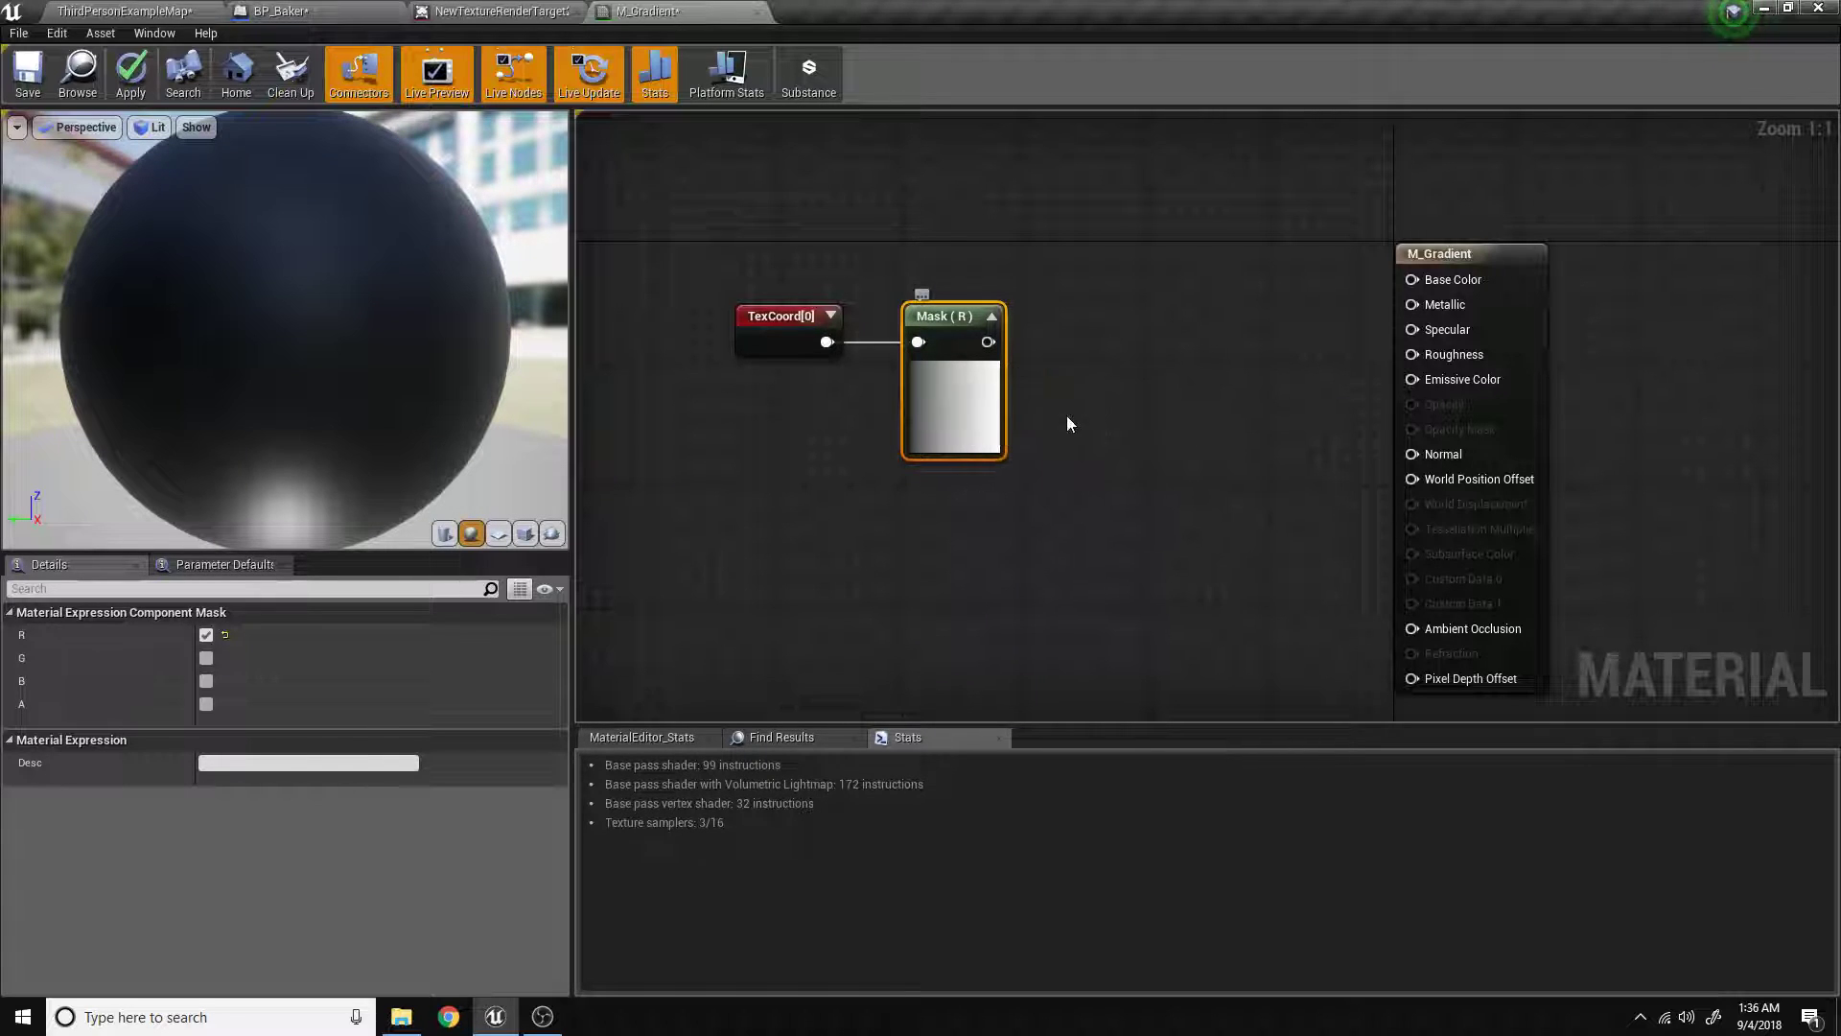
left_click_drag(993, 341, 1413, 379)
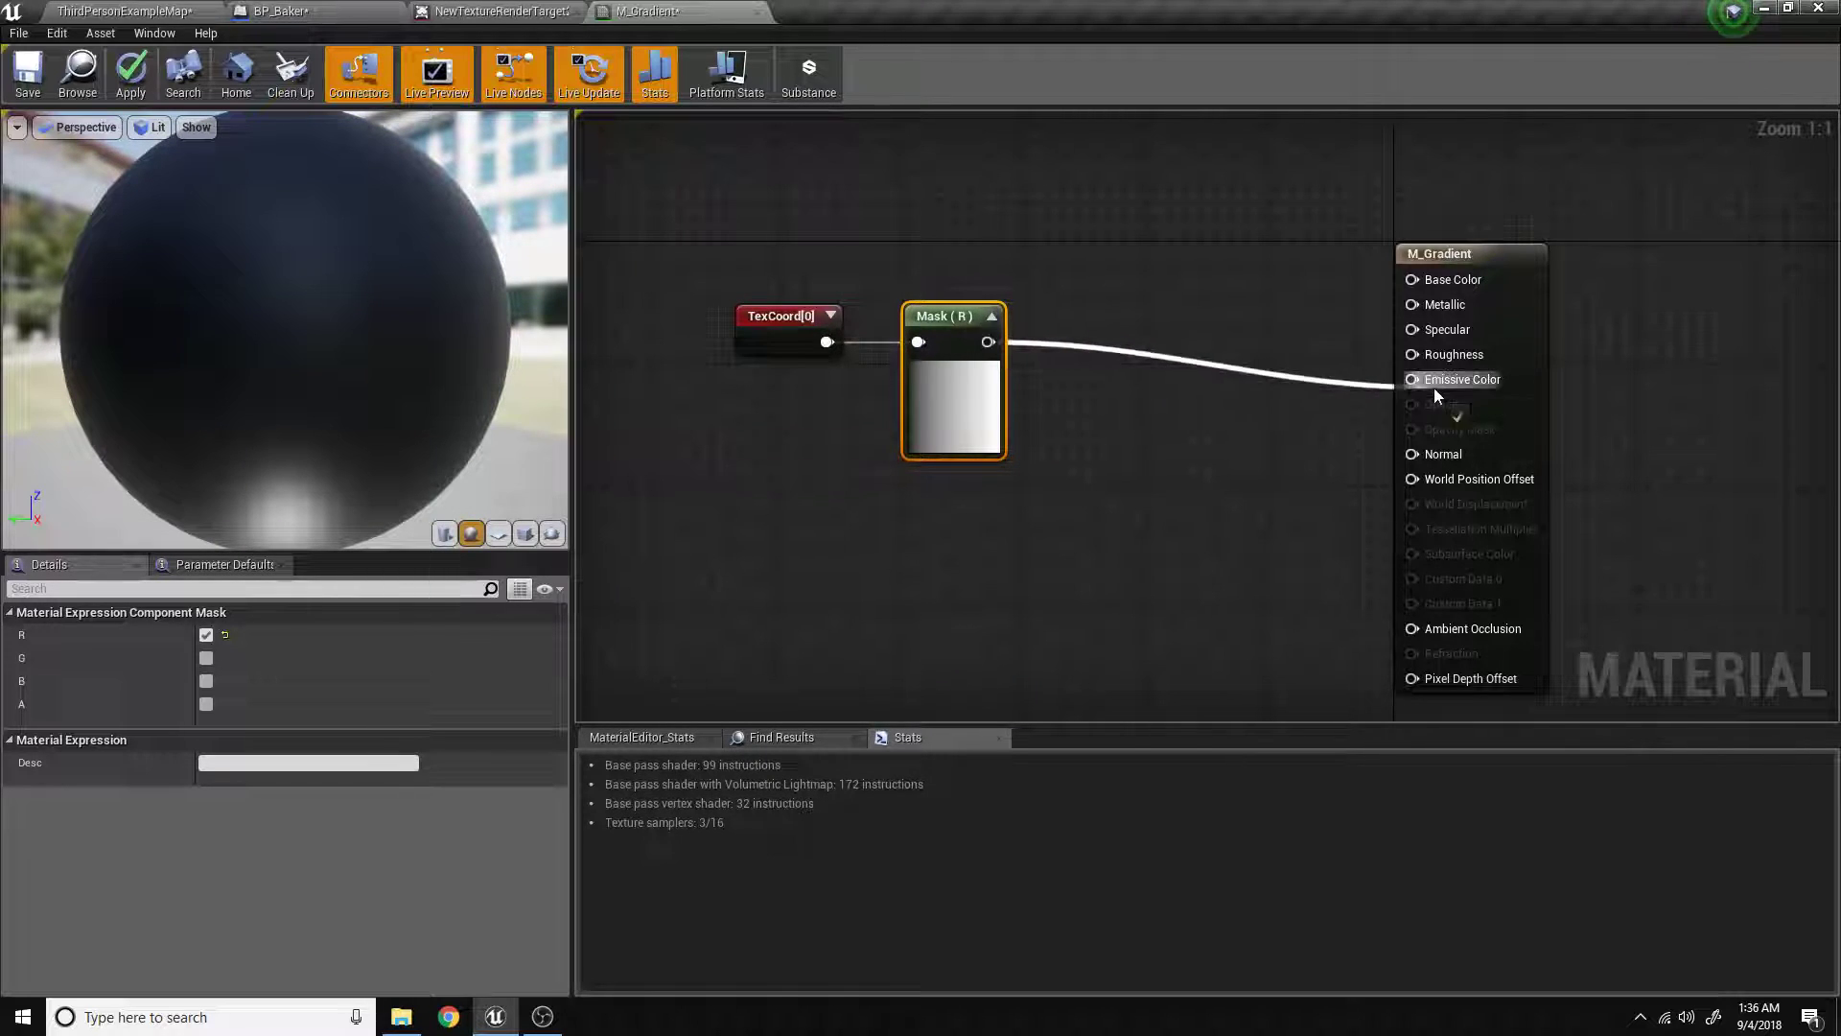
left_click(1412, 380)
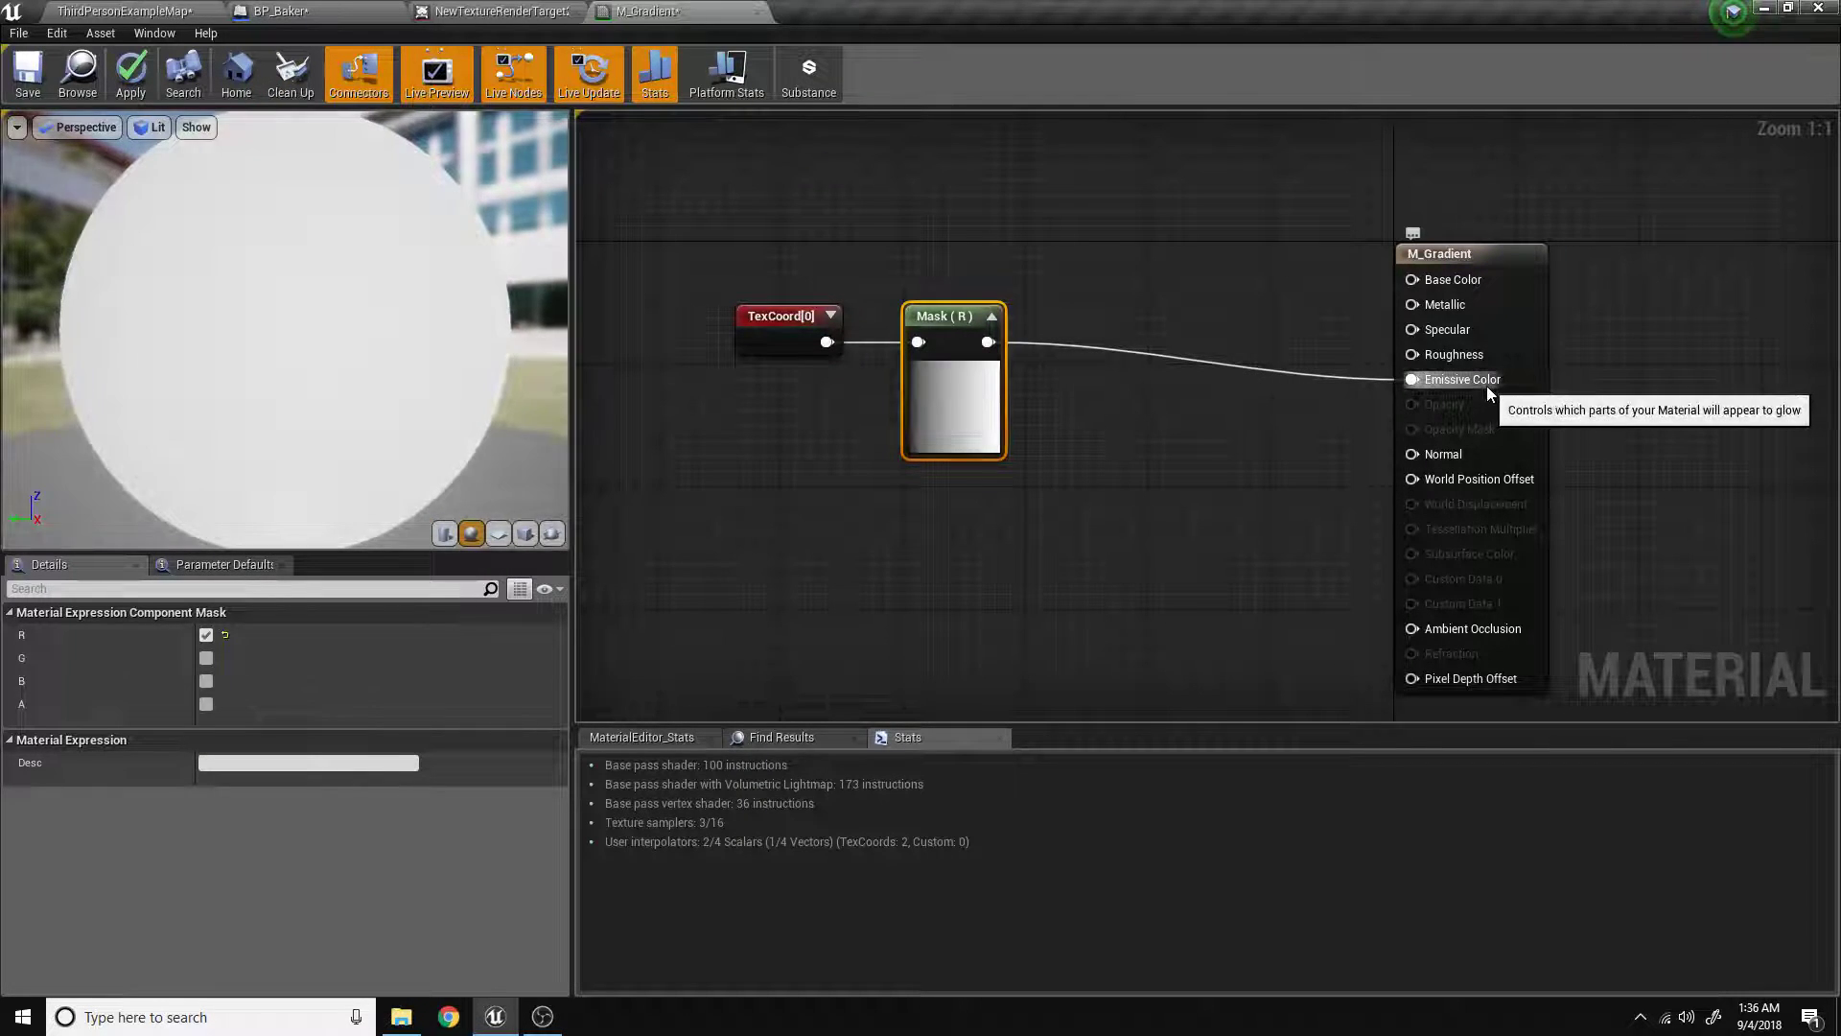
mouse_move(1406, 385)
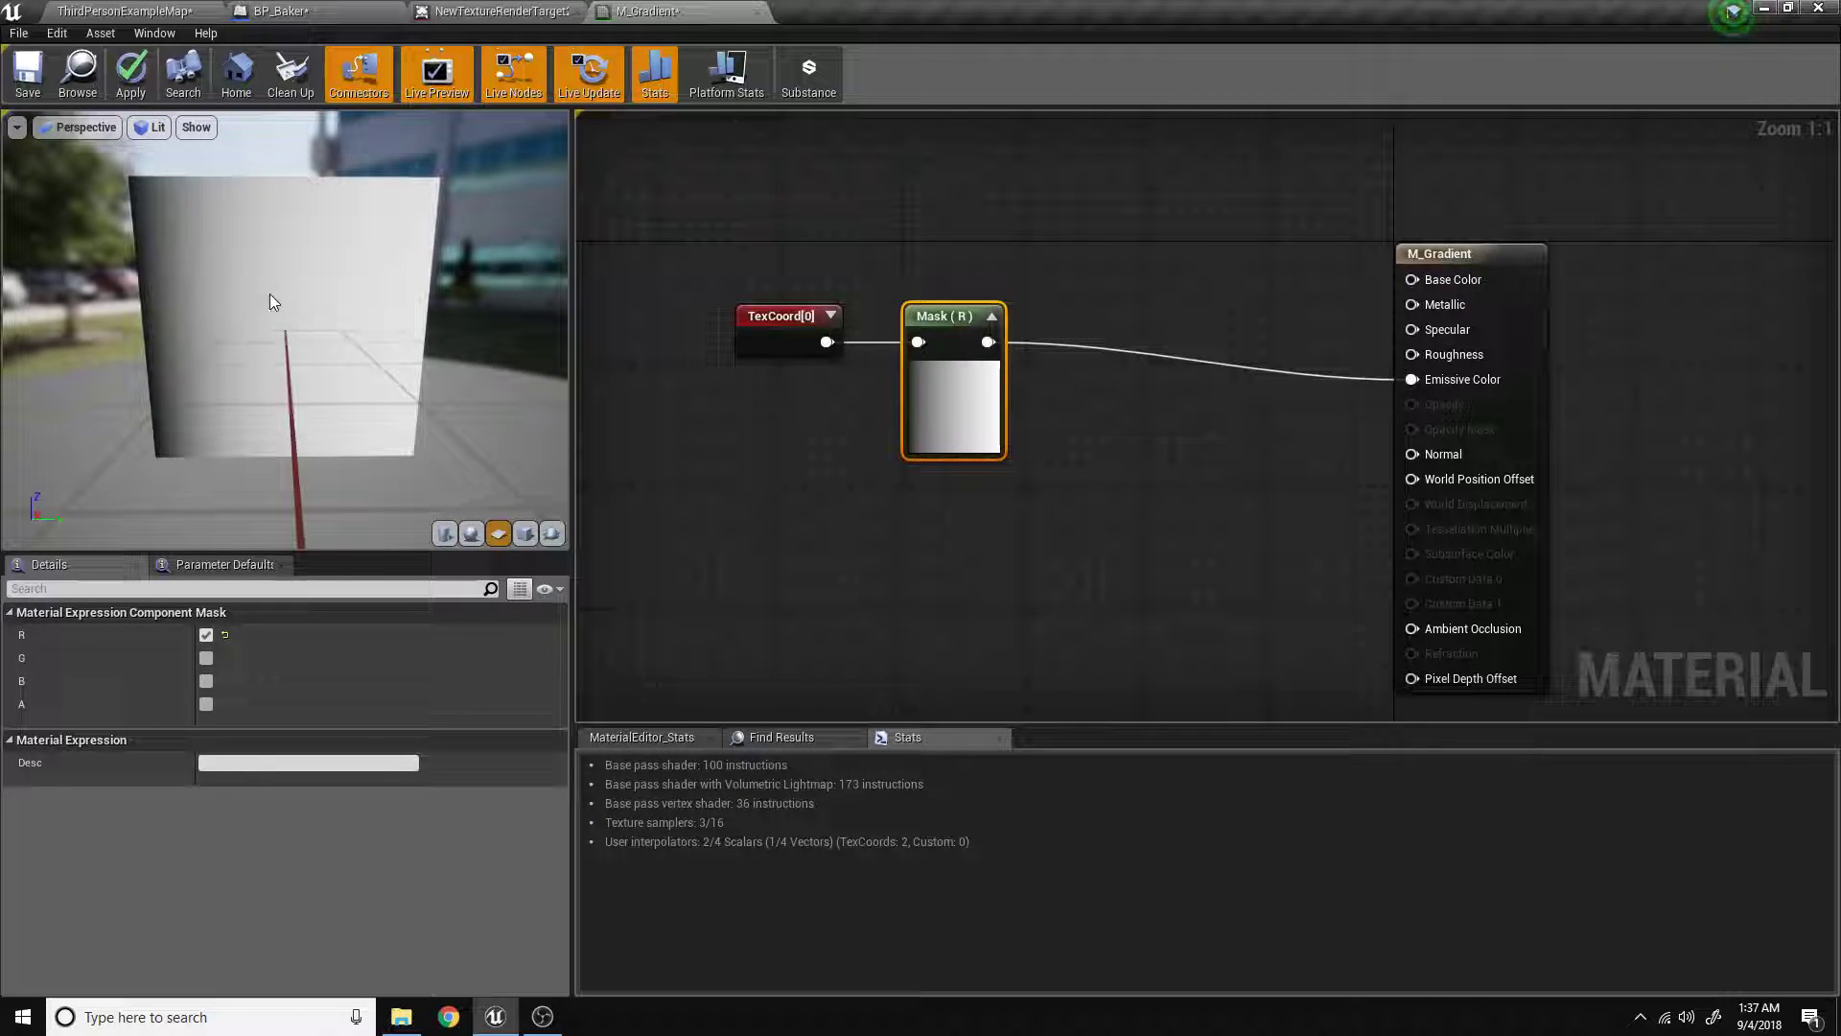
Apply and save M_Gradient, then return to the level editor.
left_click(131, 73)
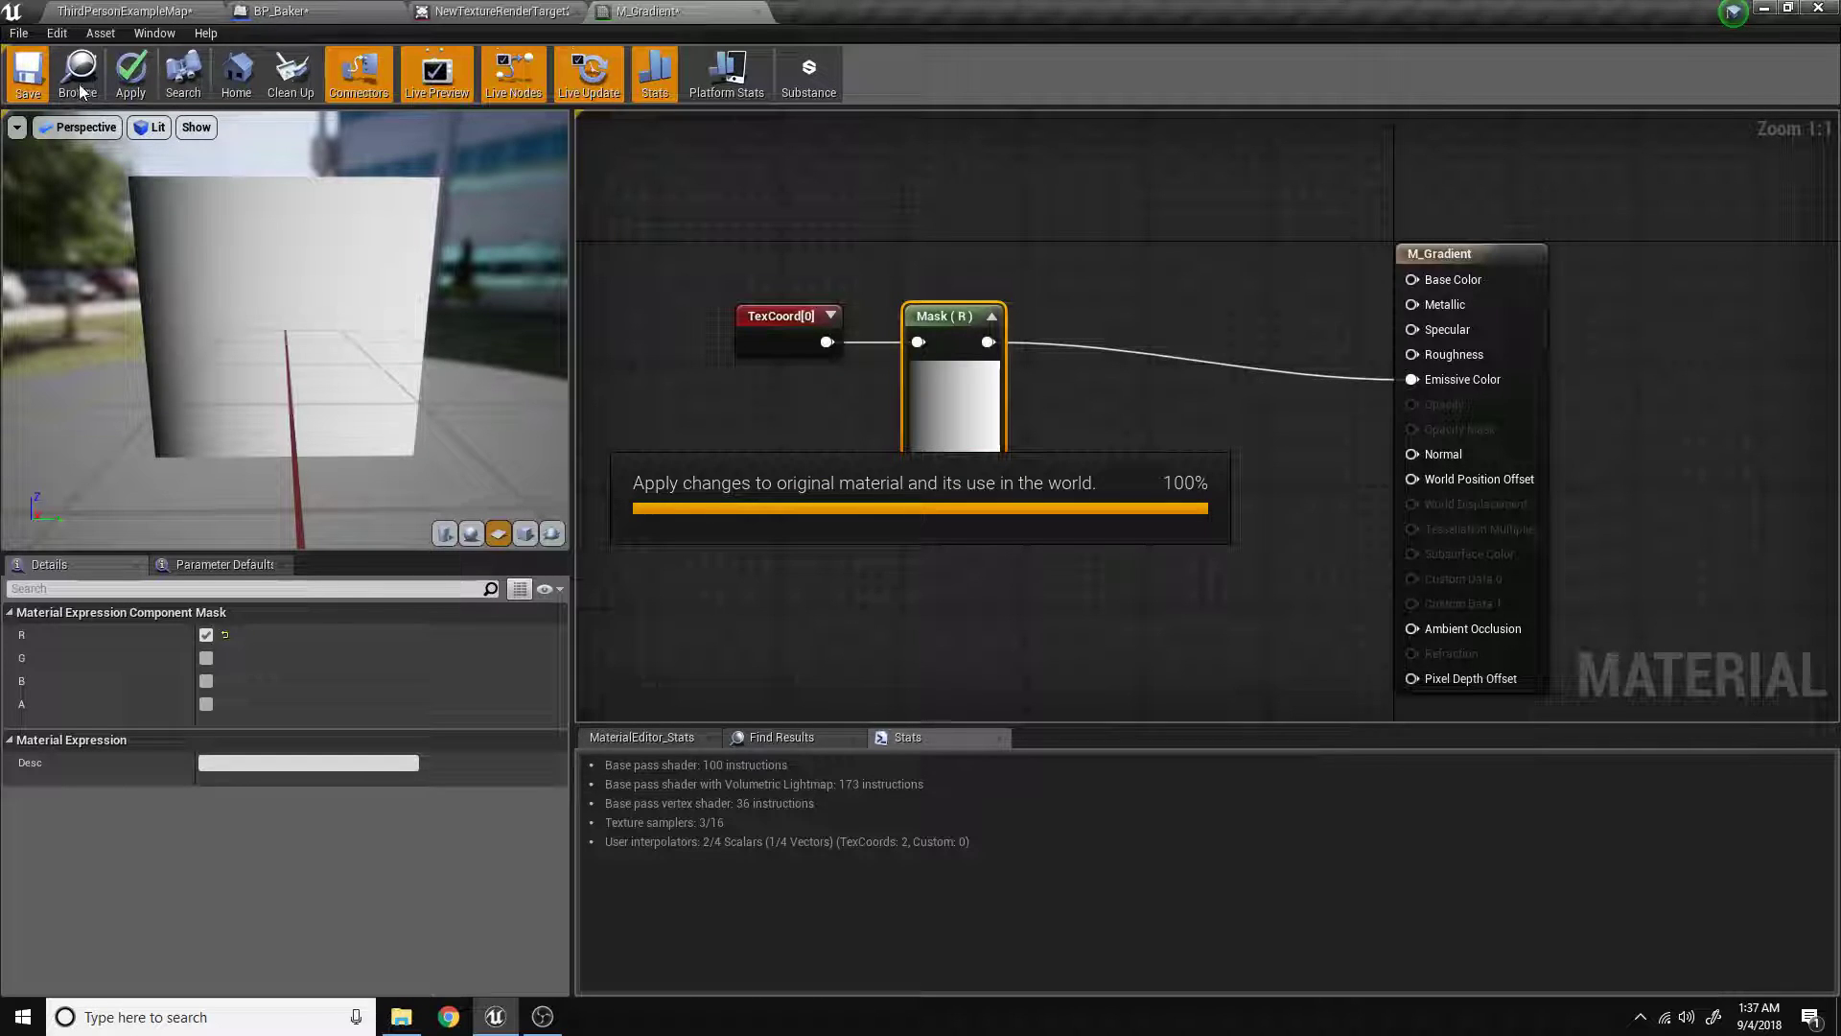
left_click(26, 72)
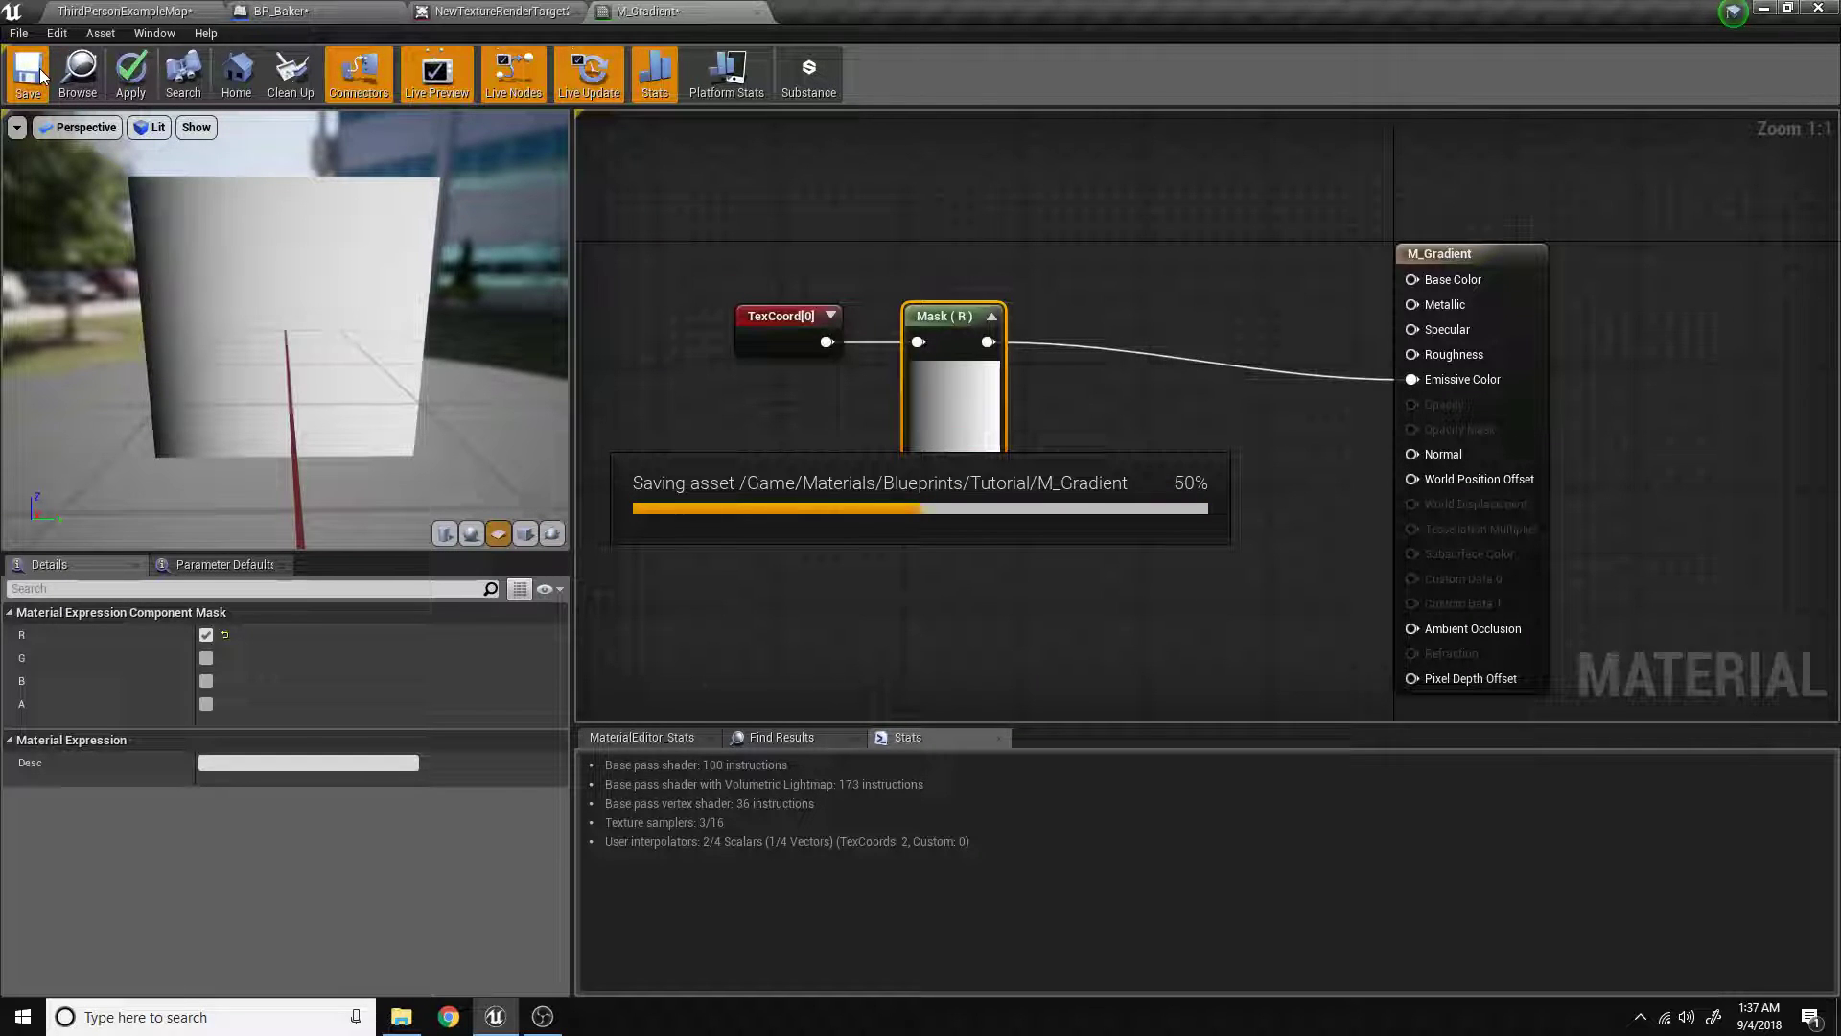
left_click(129, 11)
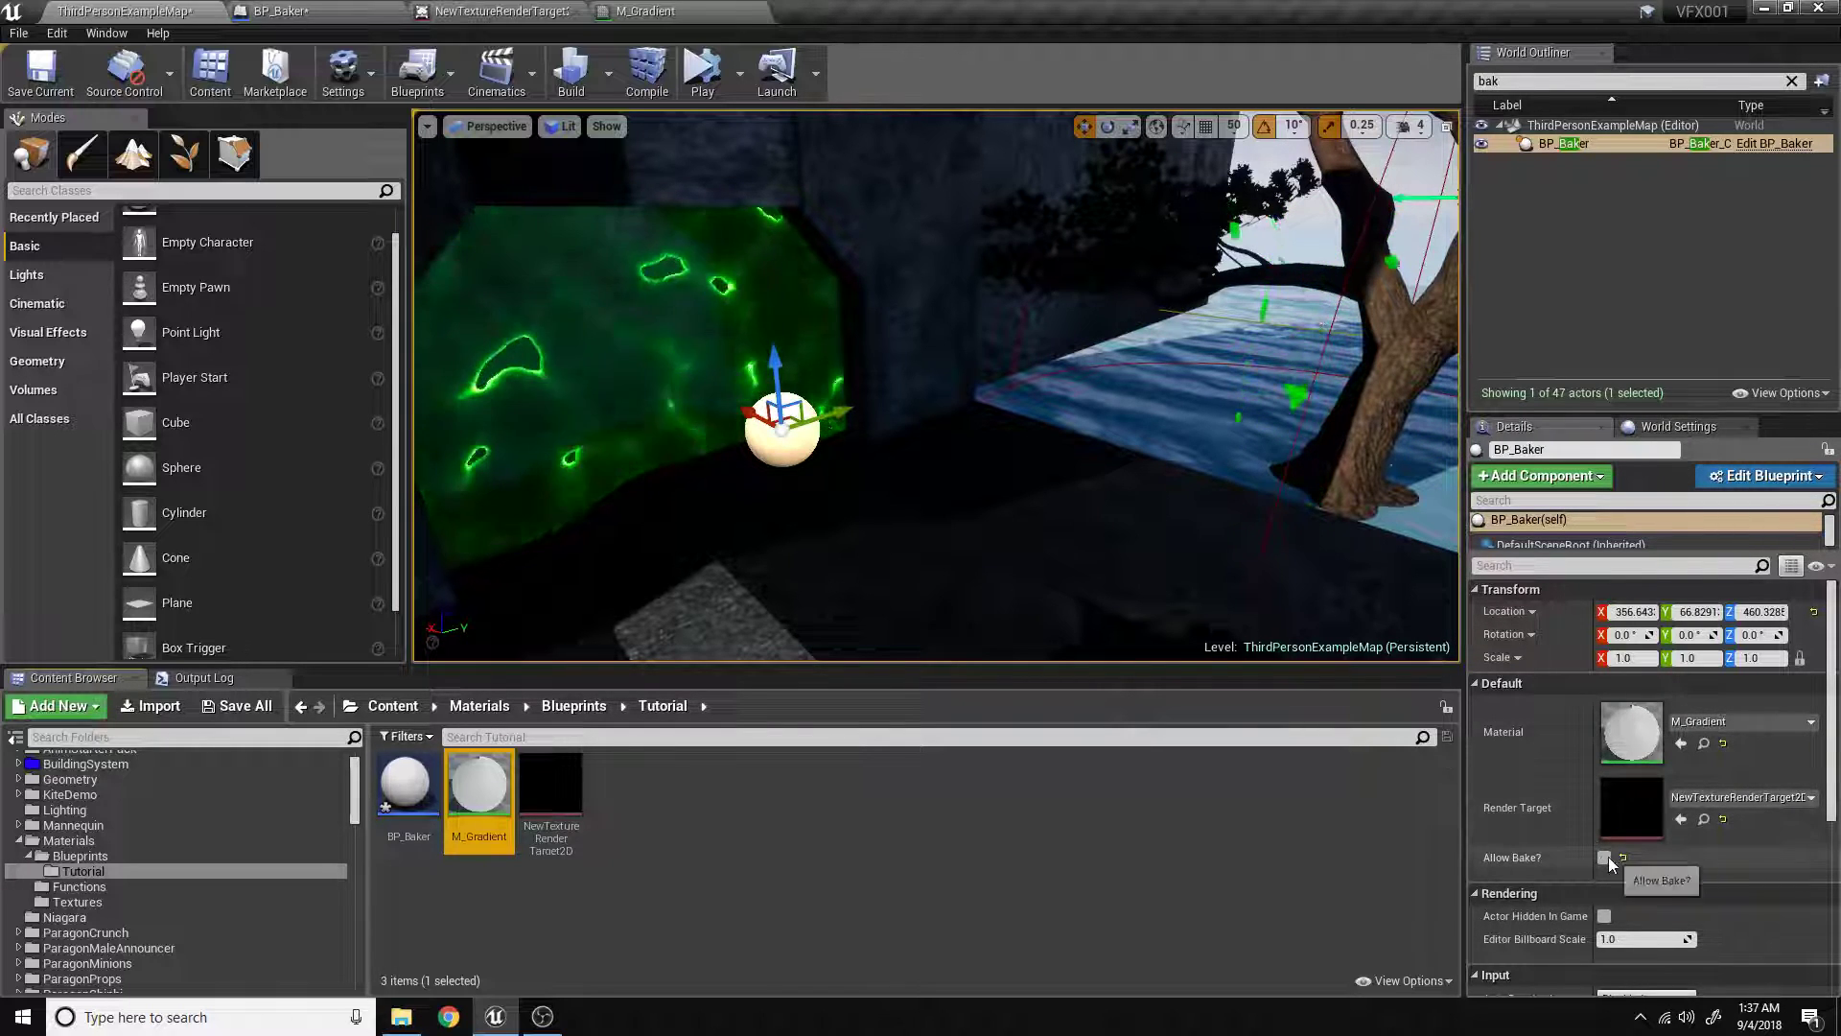
Tick Allow Bake? on the BP_Baker actor's Details panel.
left_click(1603, 857)
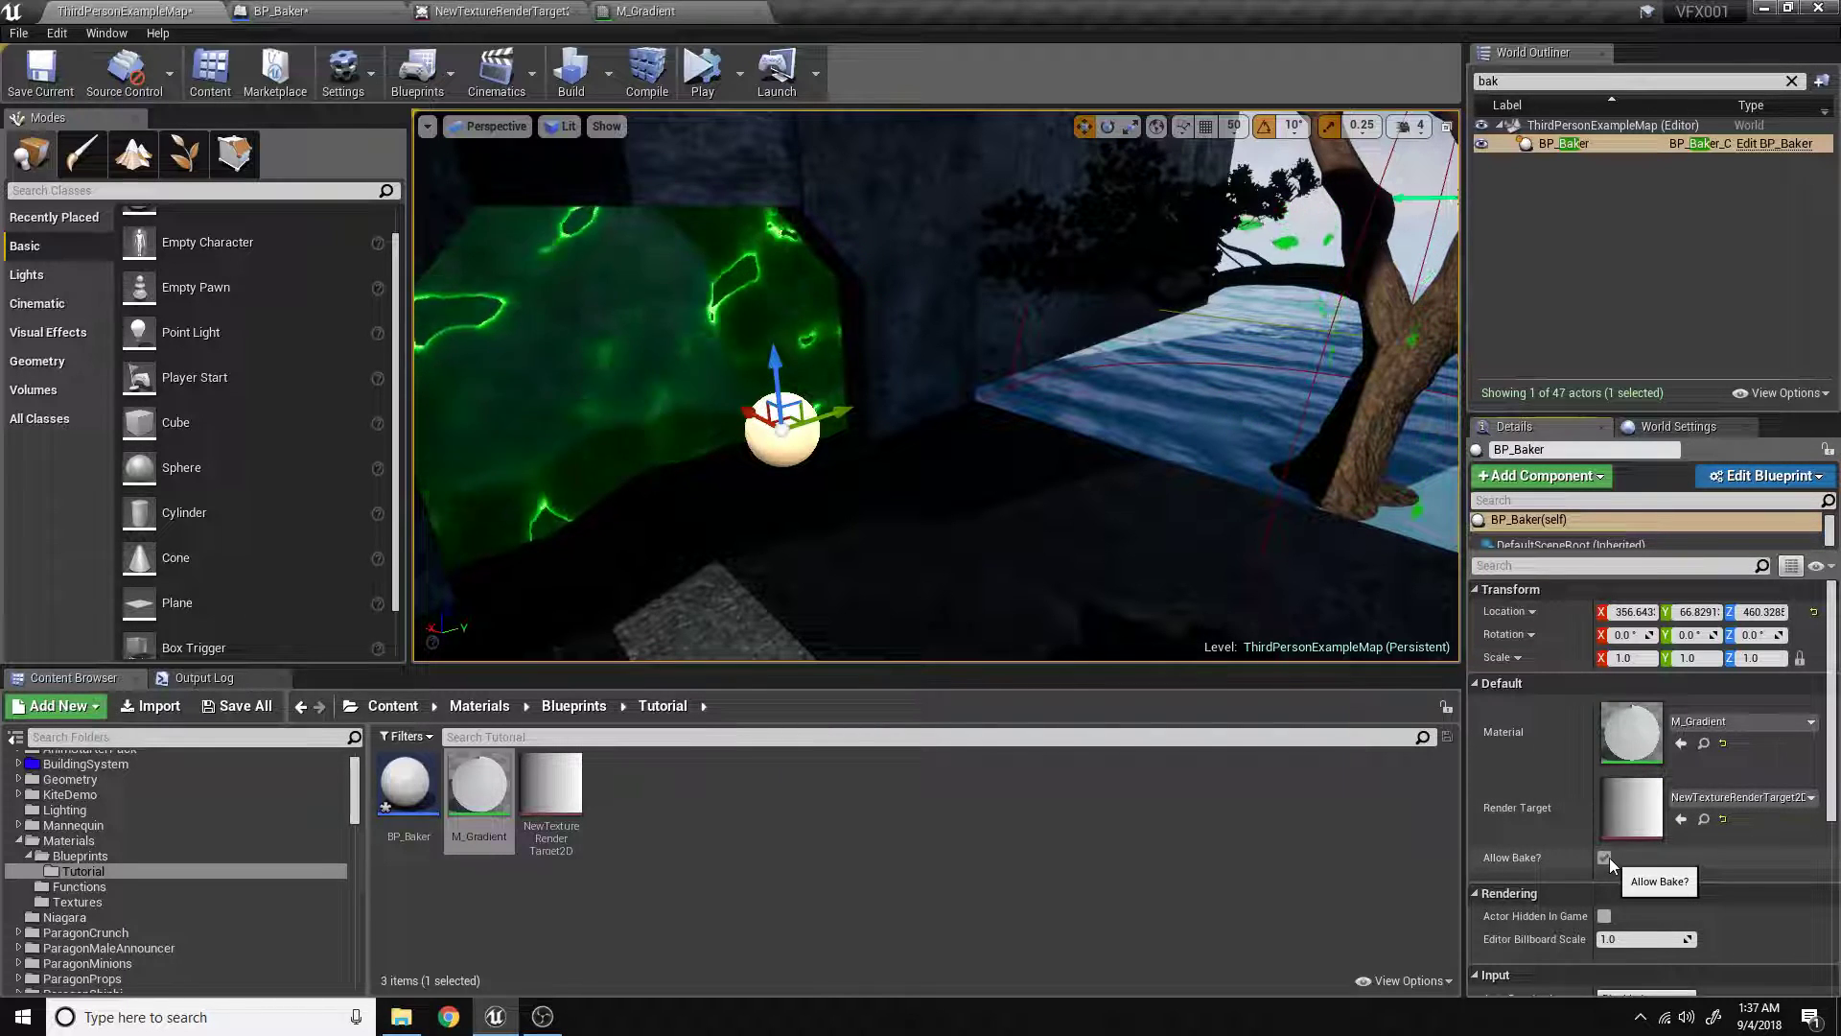
left_click(1604, 857)
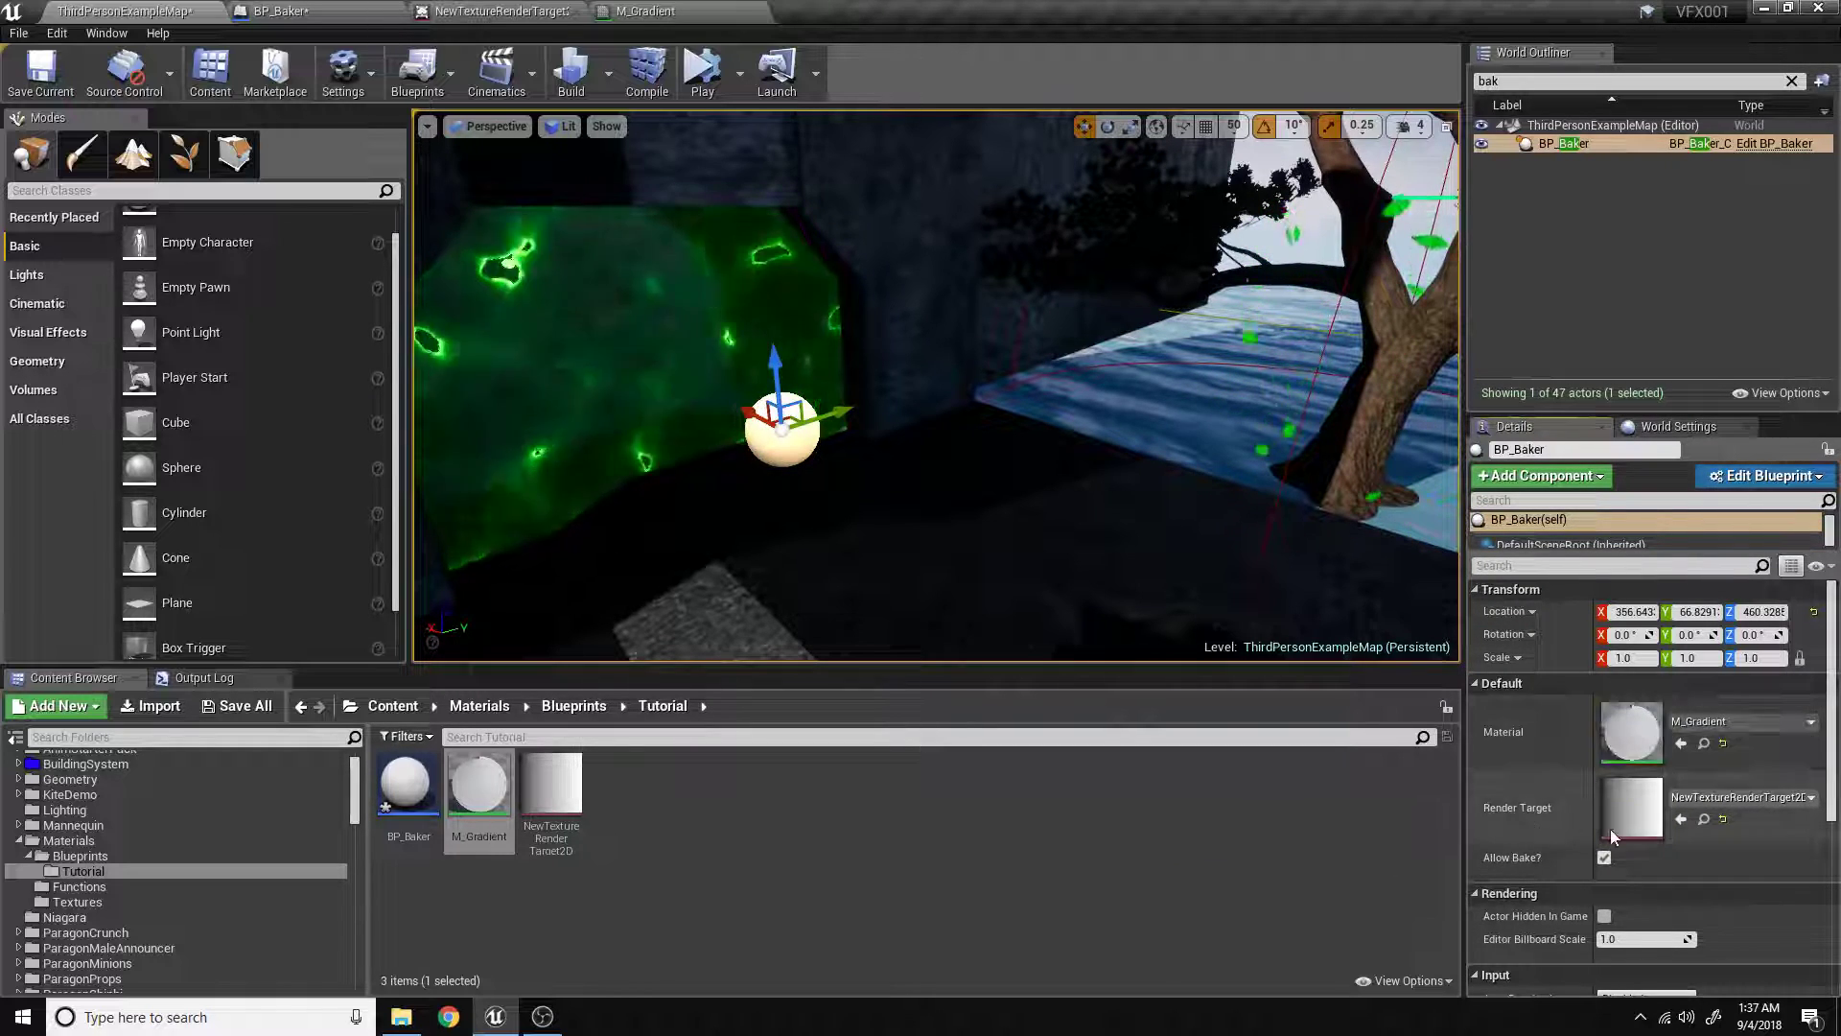
mouse_move(551, 781)
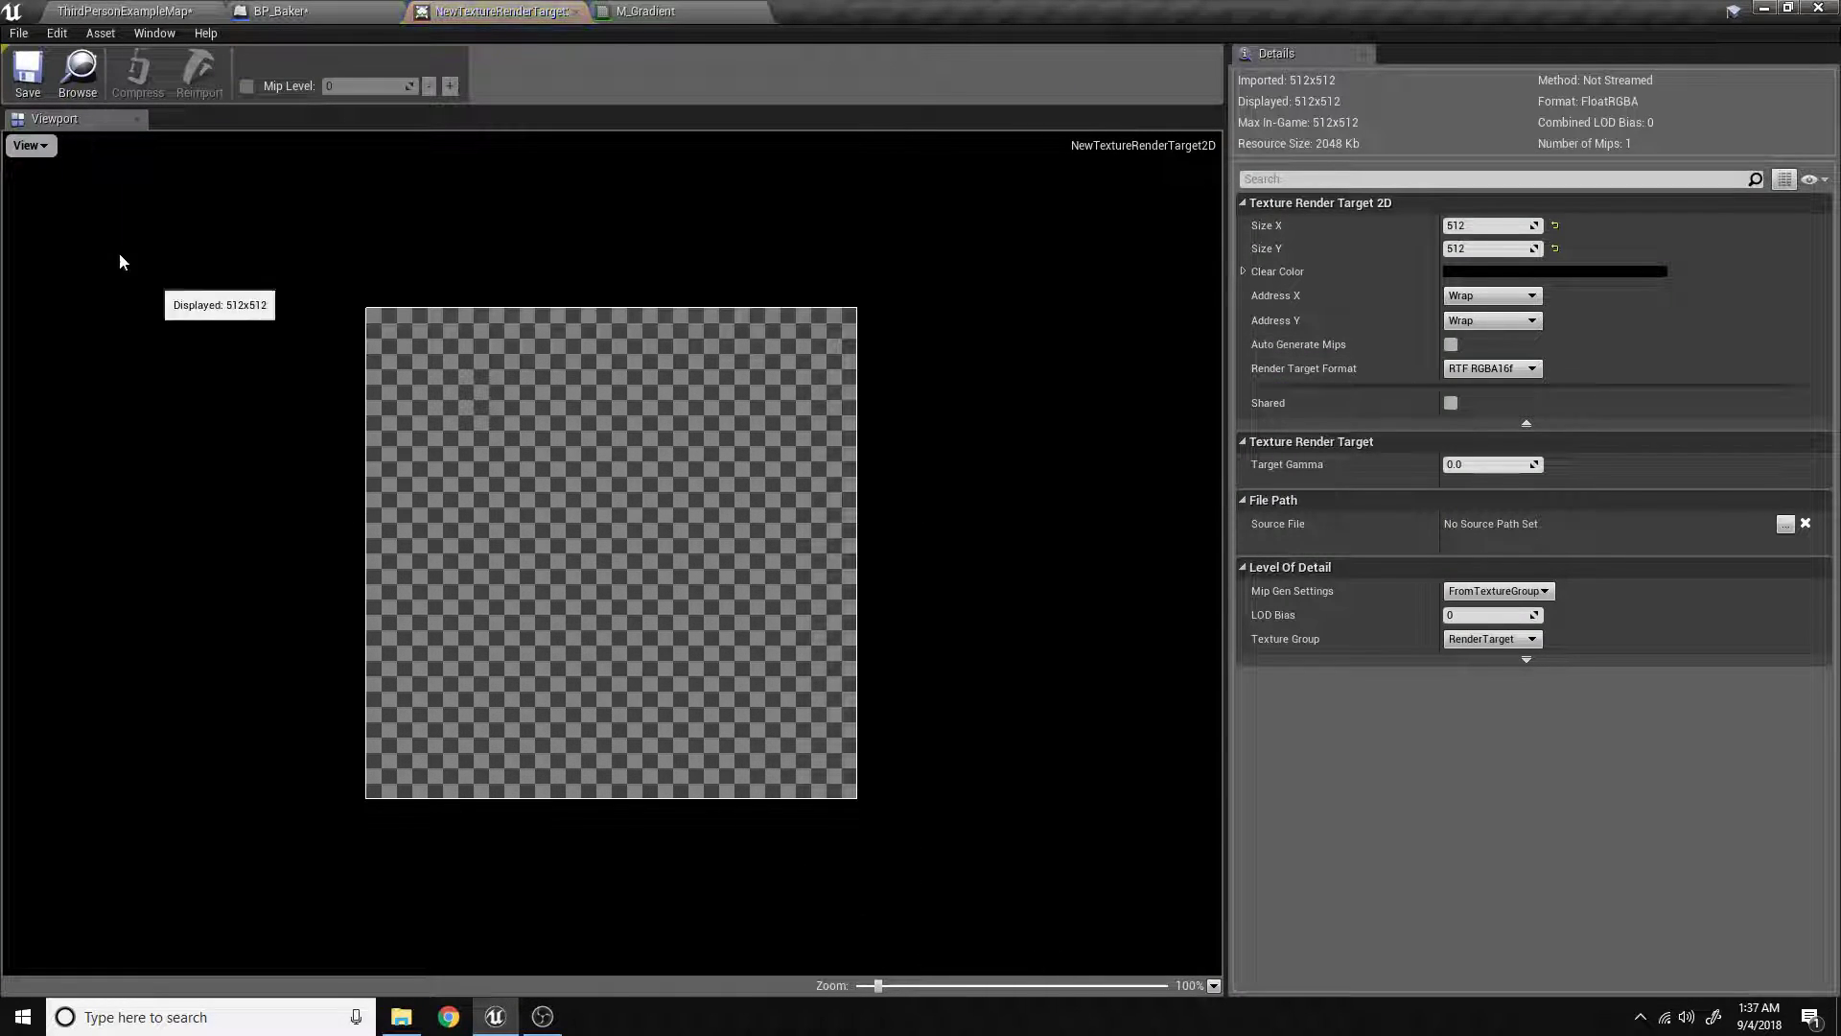
View the baked static texture with the alpha channel hidden, then close its tab.
left_click(27, 145)
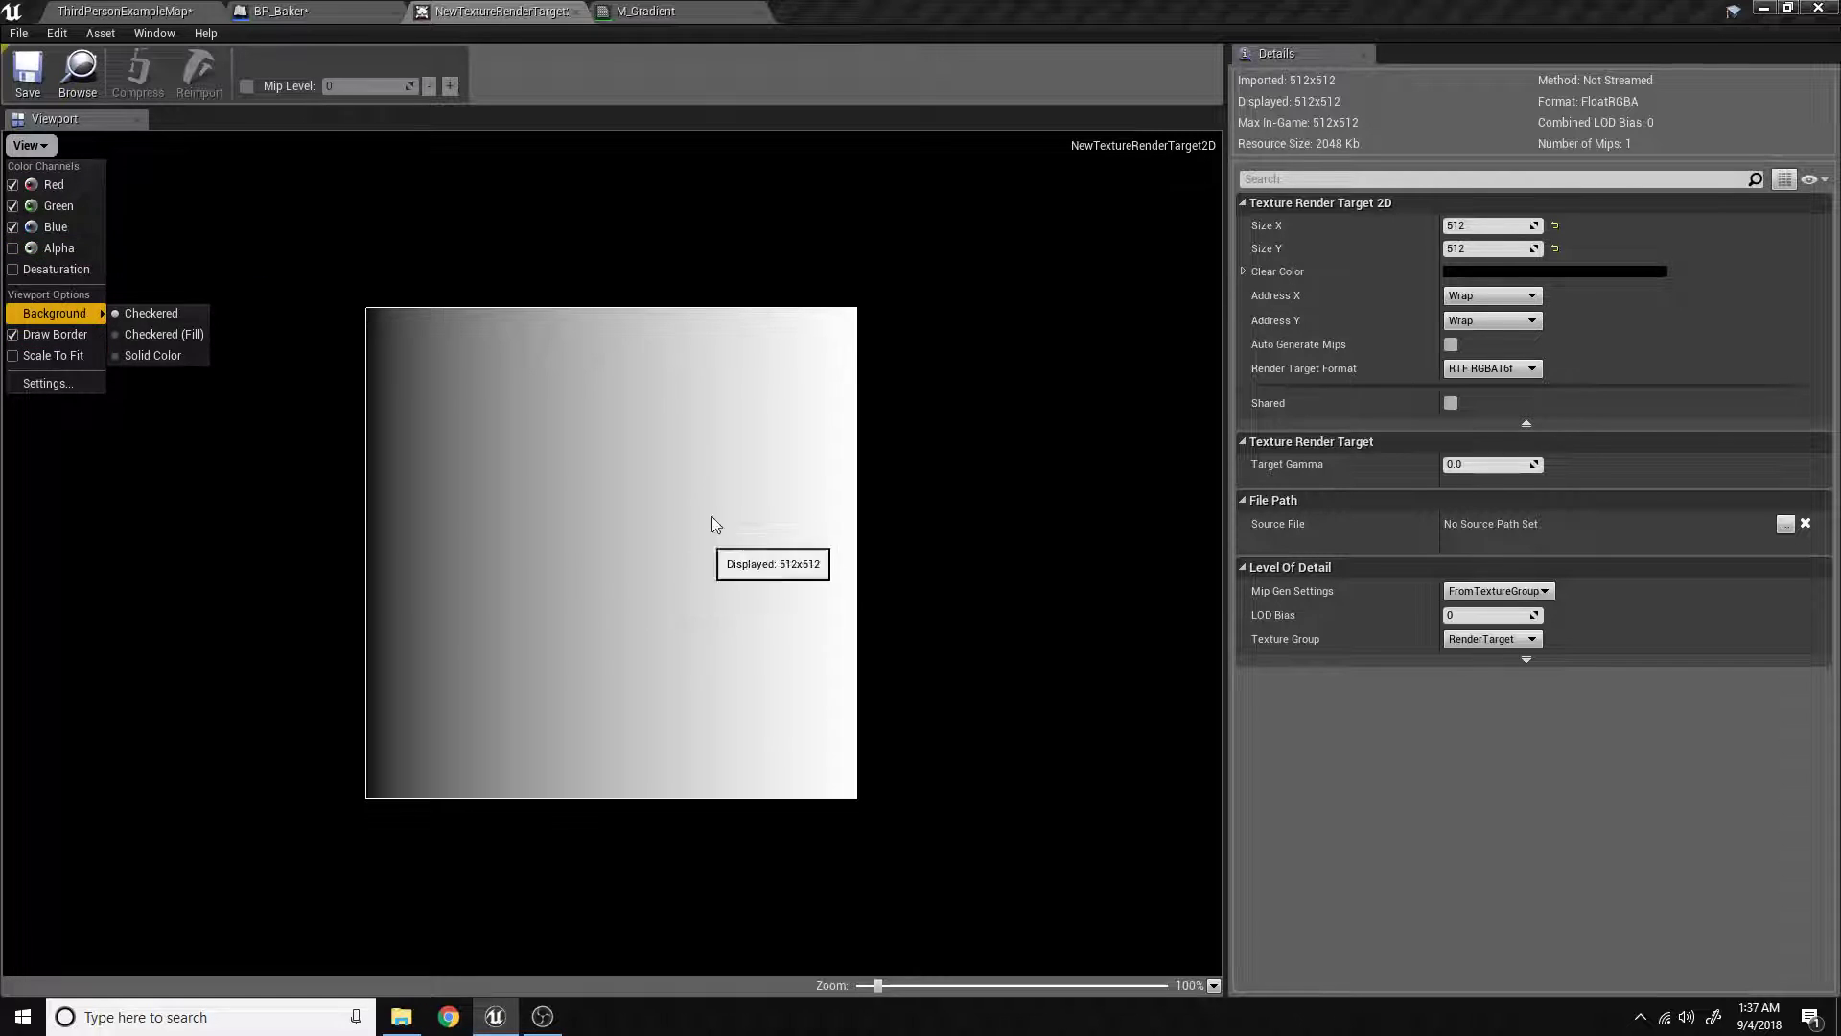
left_click(117, 10)
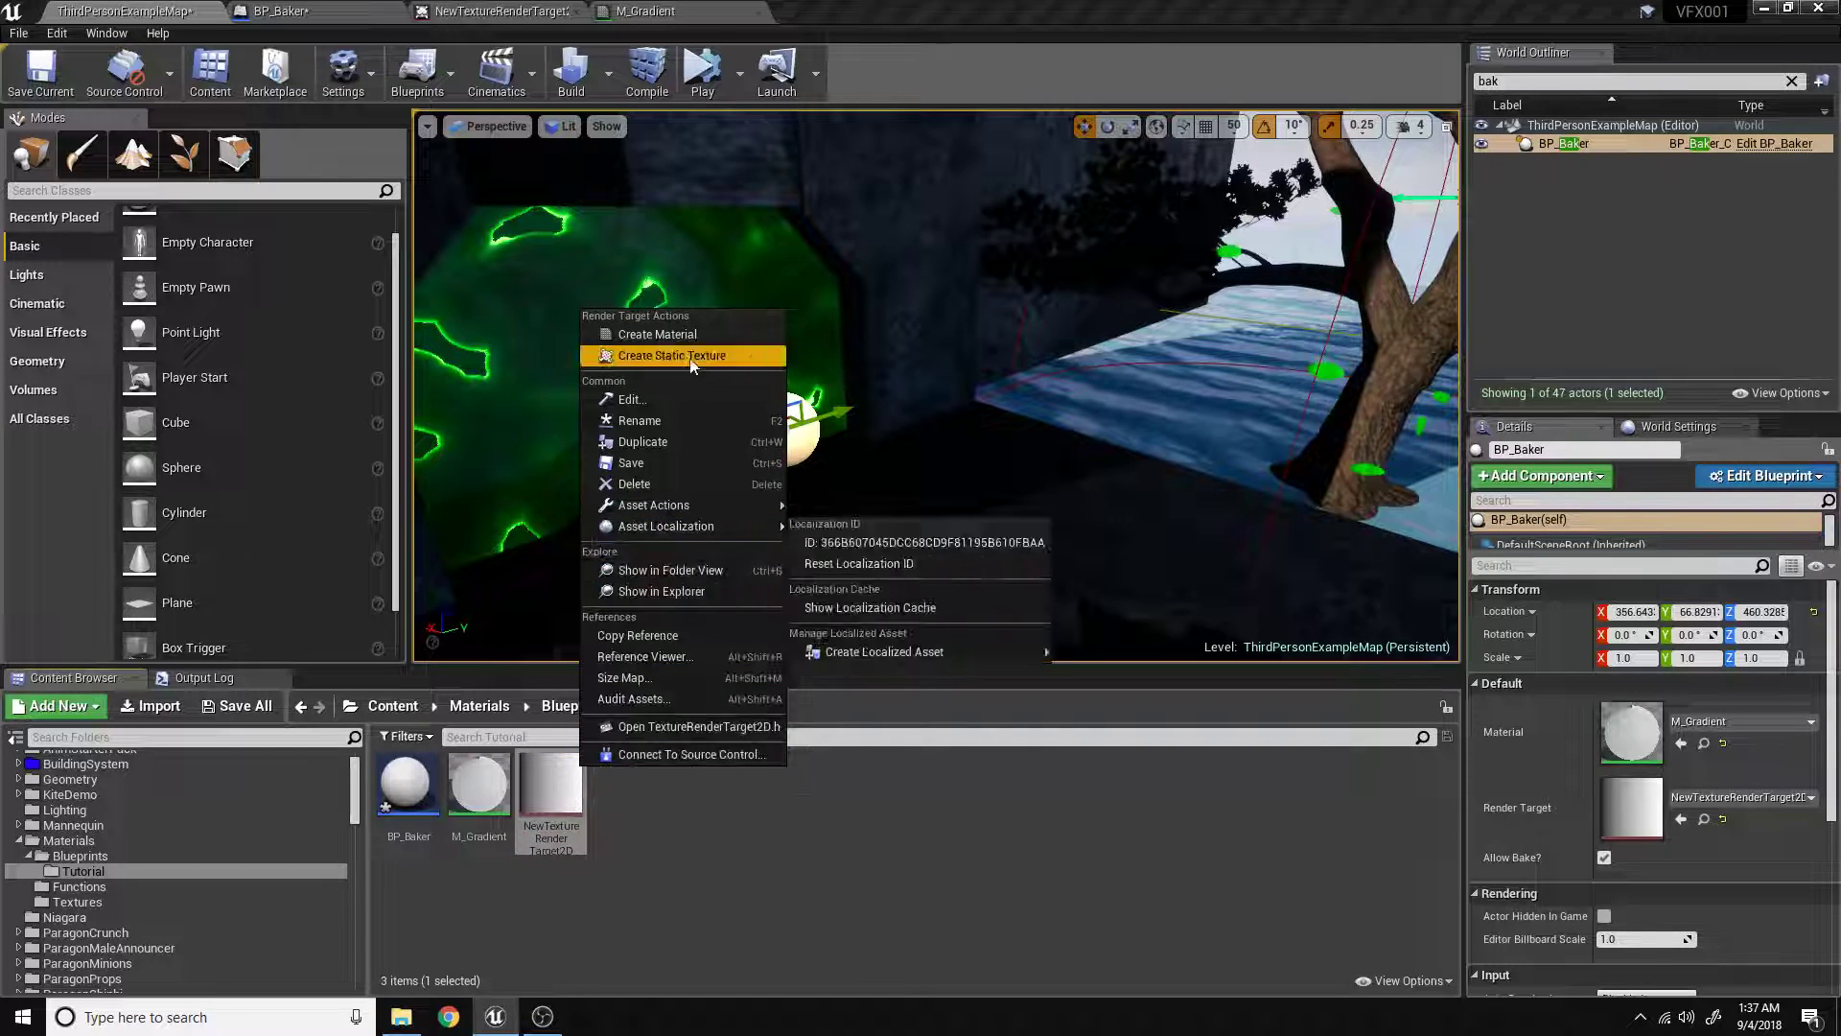
left_click(671, 354)
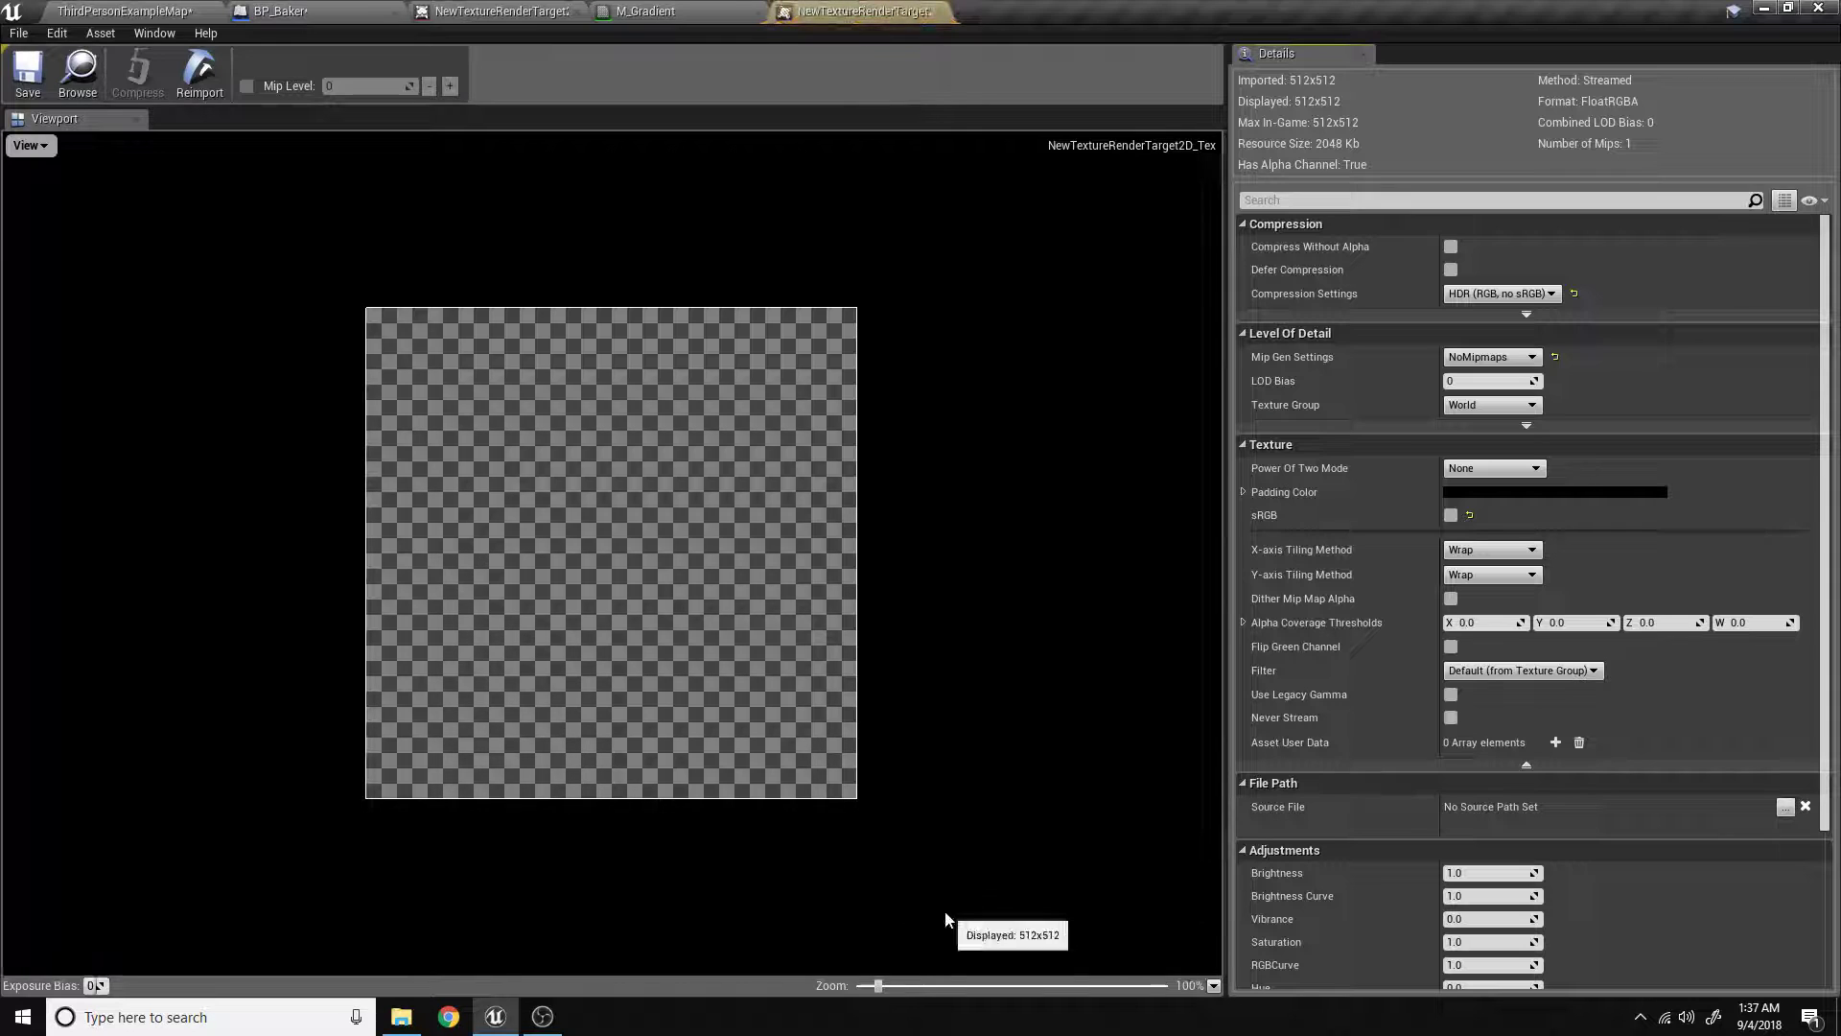
left_click(28, 144)
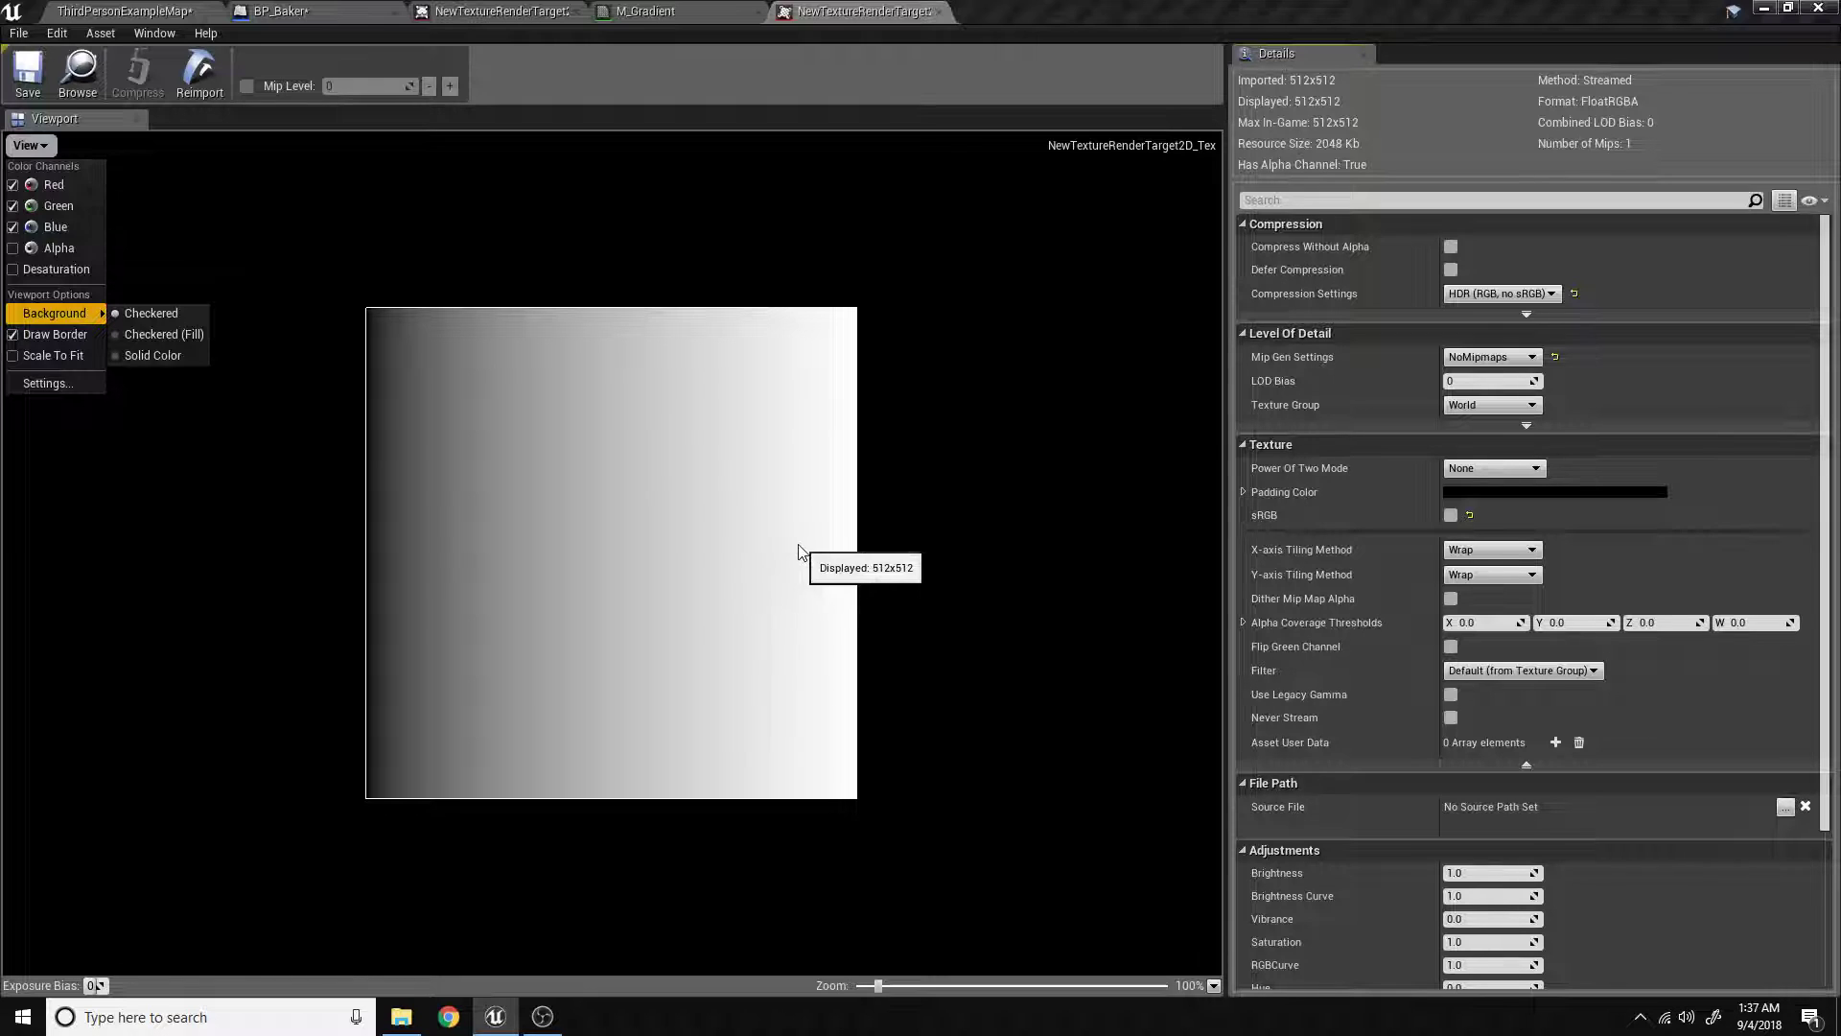
mouse_move(938, 12)
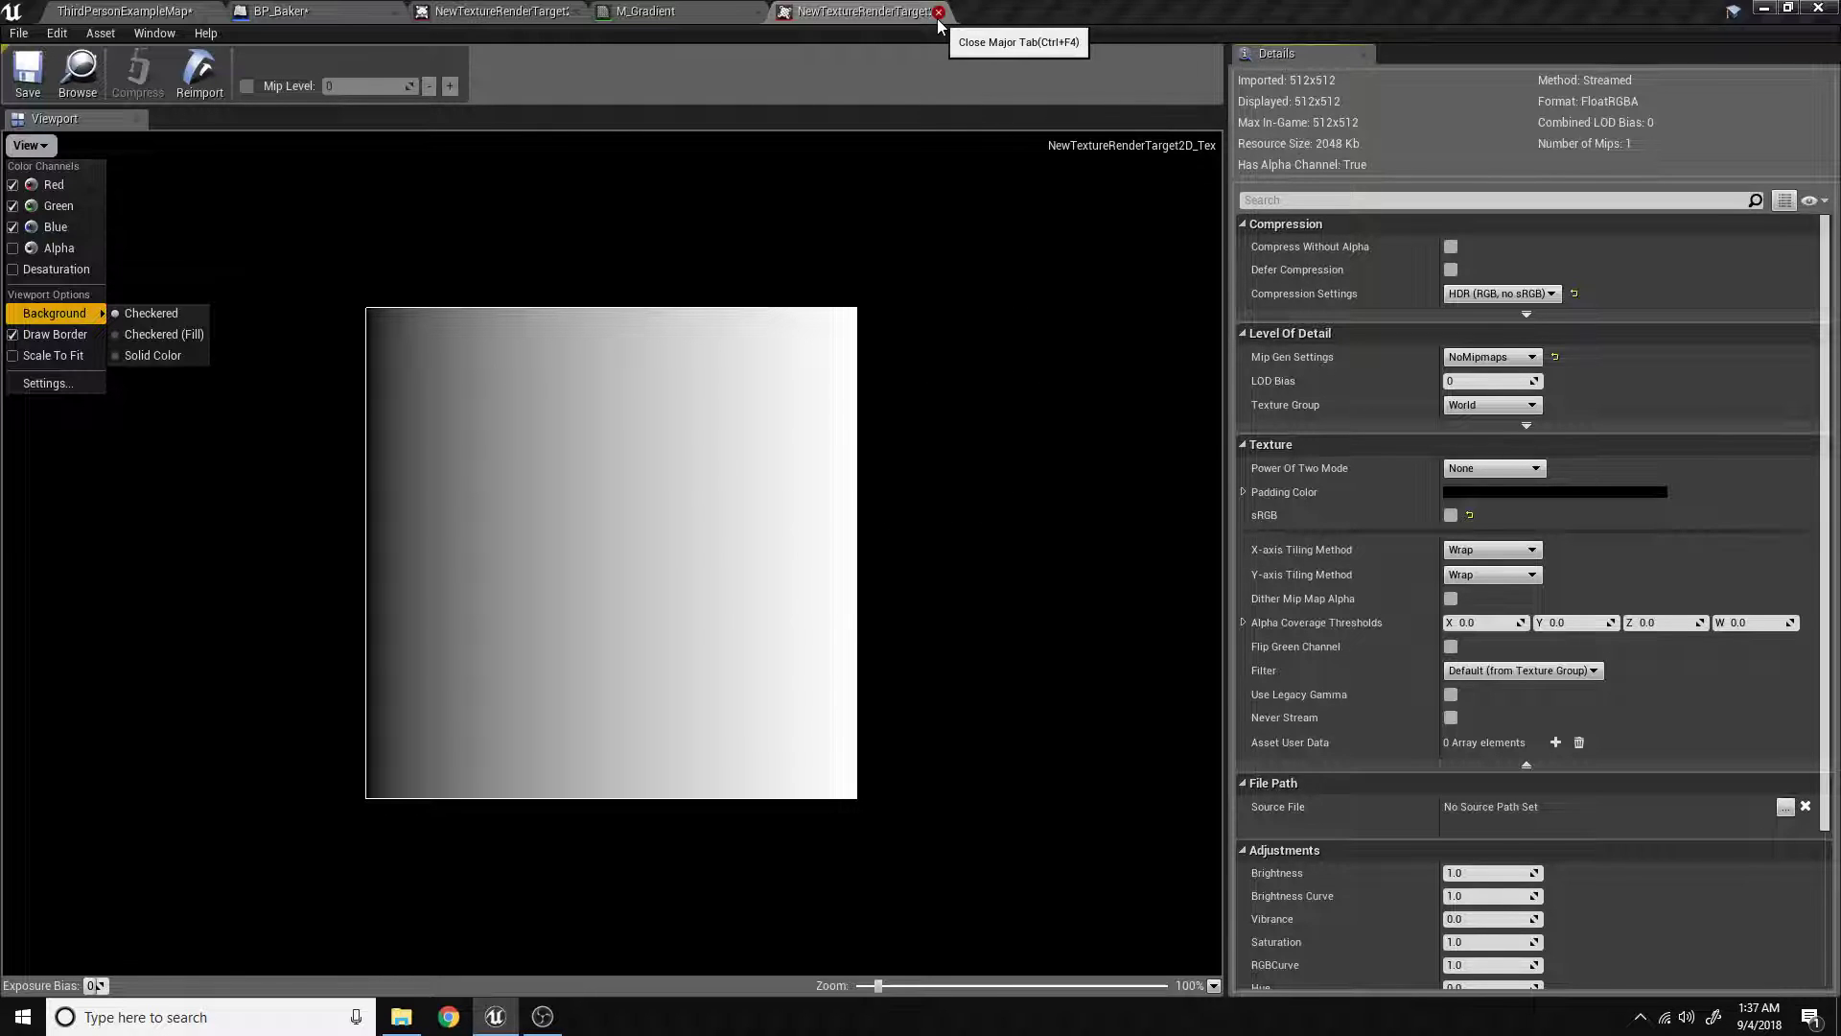
left_click(938, 10)
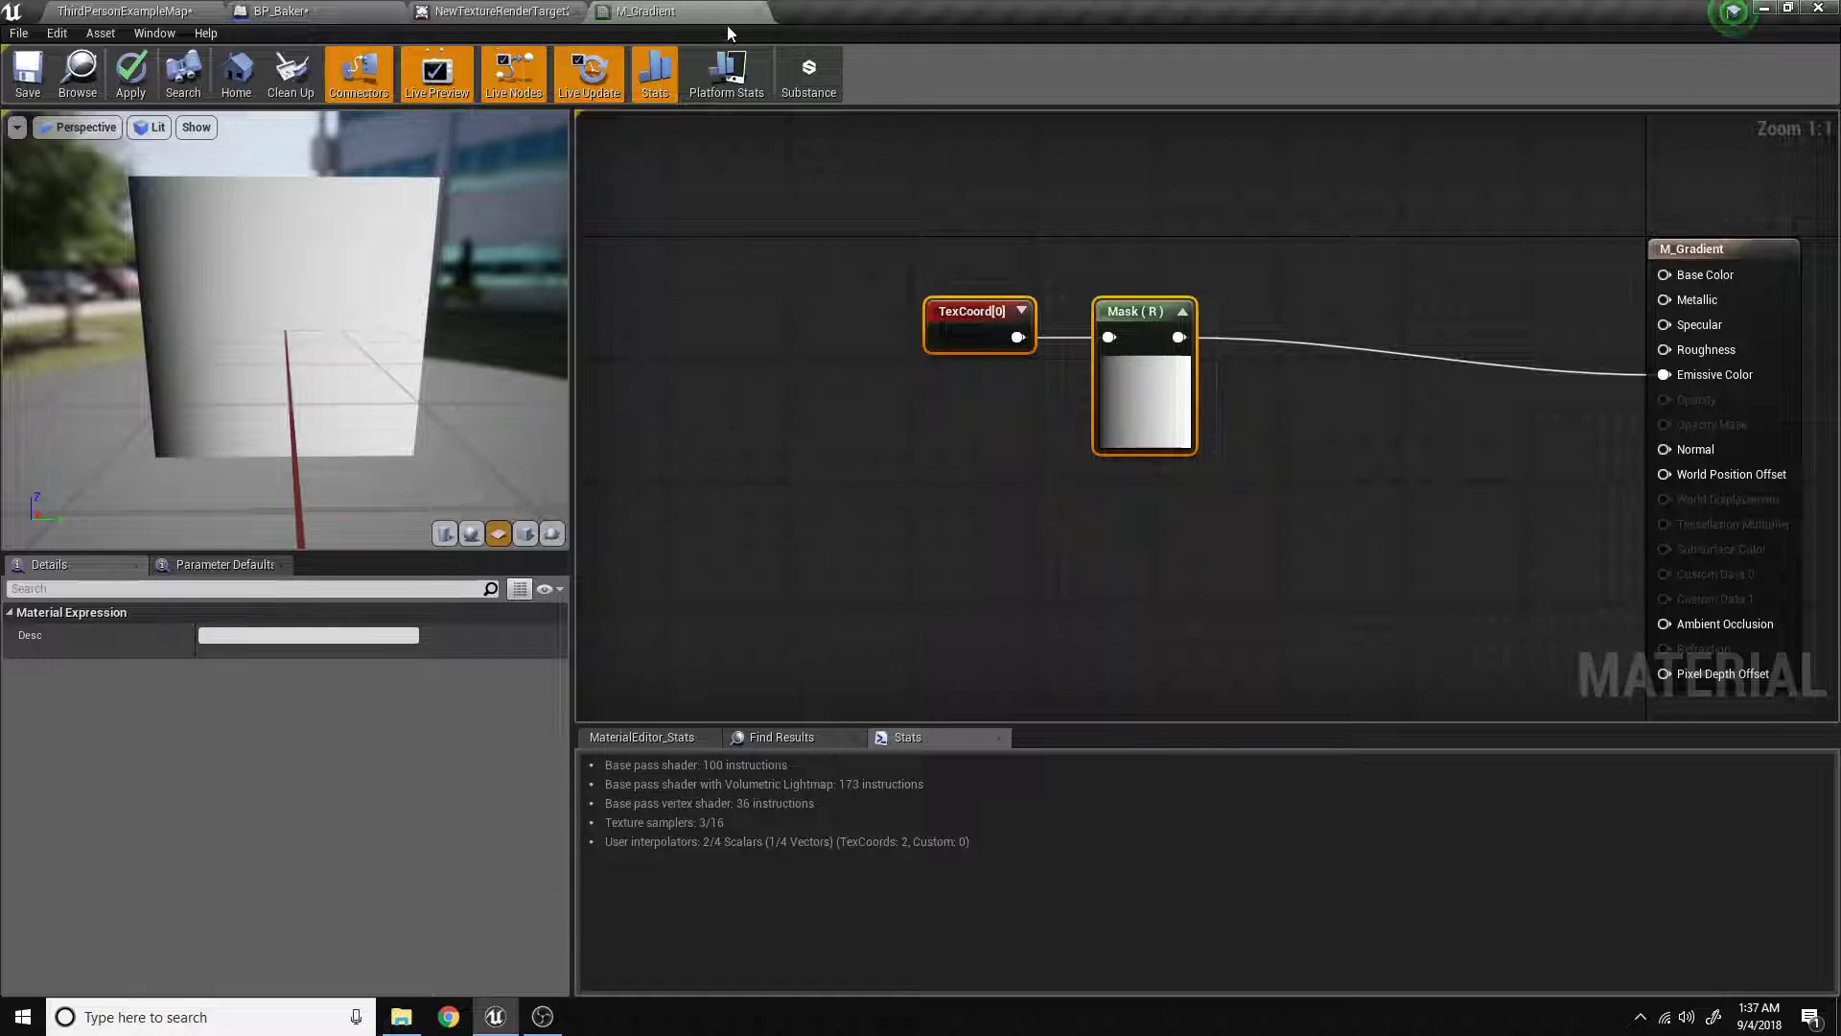
Close the render target editor and reopen M_Gradient from the Content Browser.
left_click(505, 11)
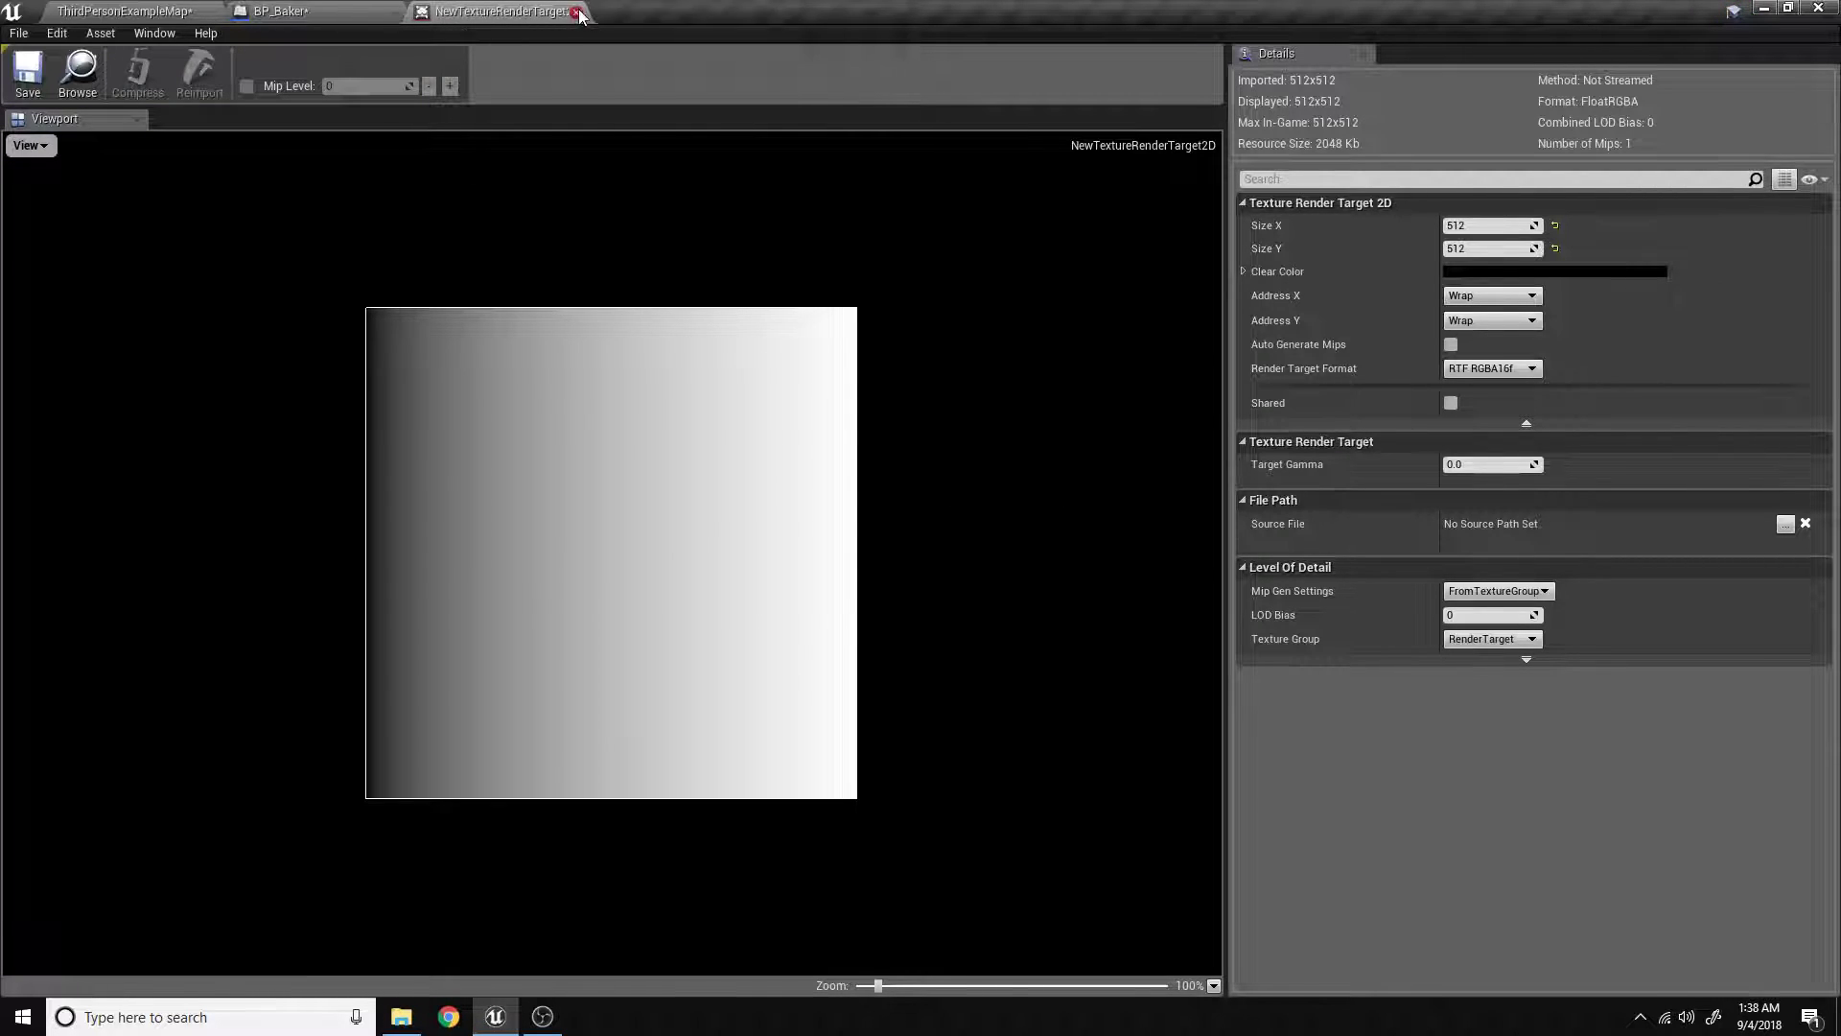
left_click(576, 11)
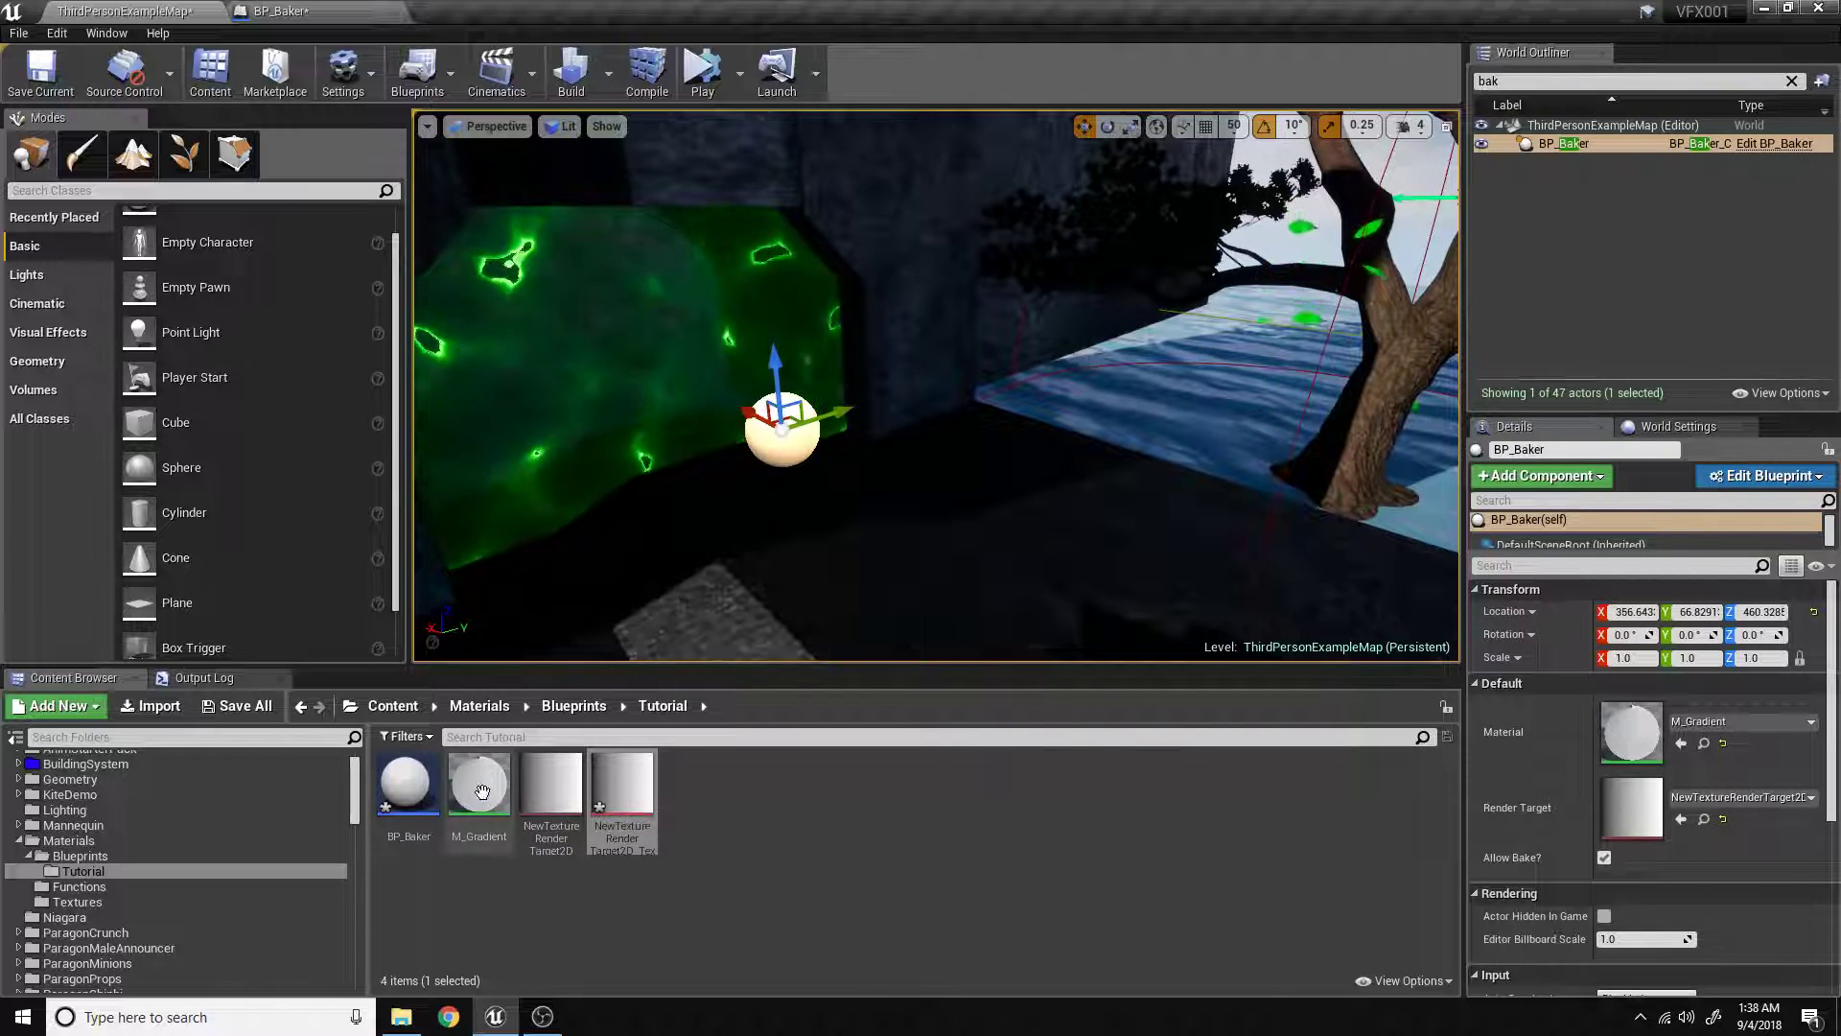
double_click(477, 781)
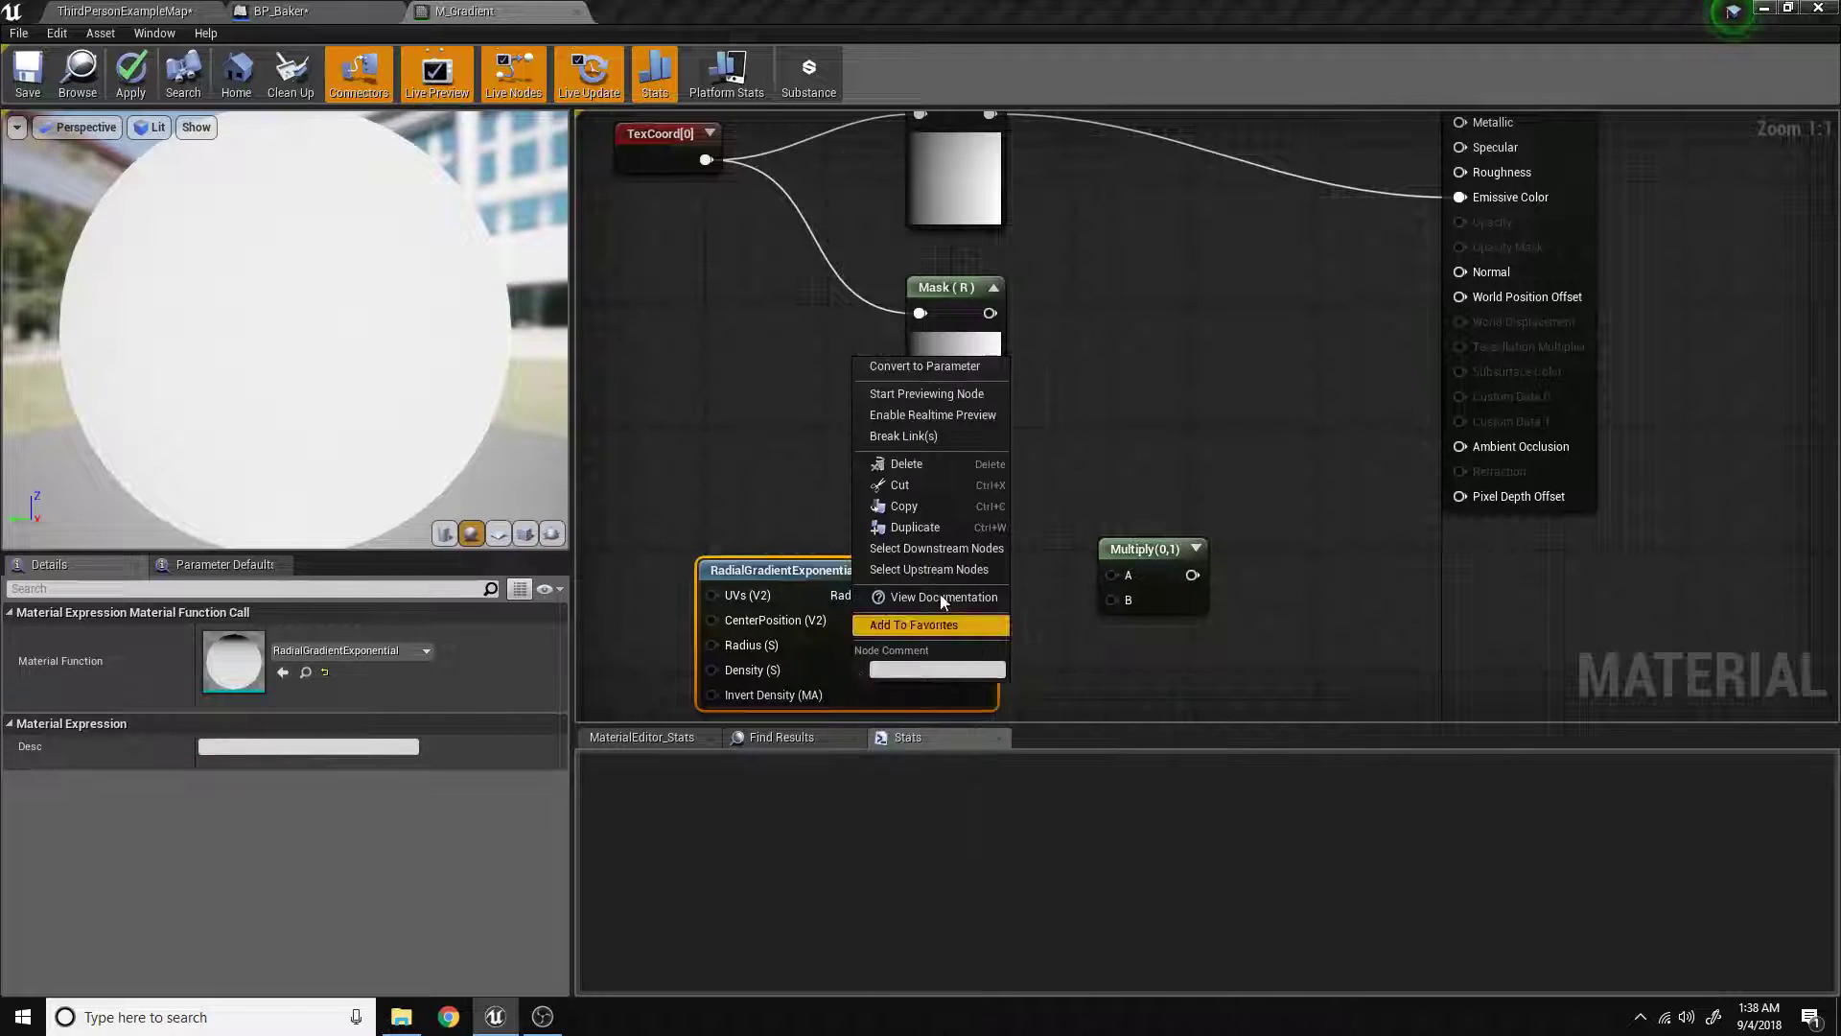
mouse_move(953, 393)
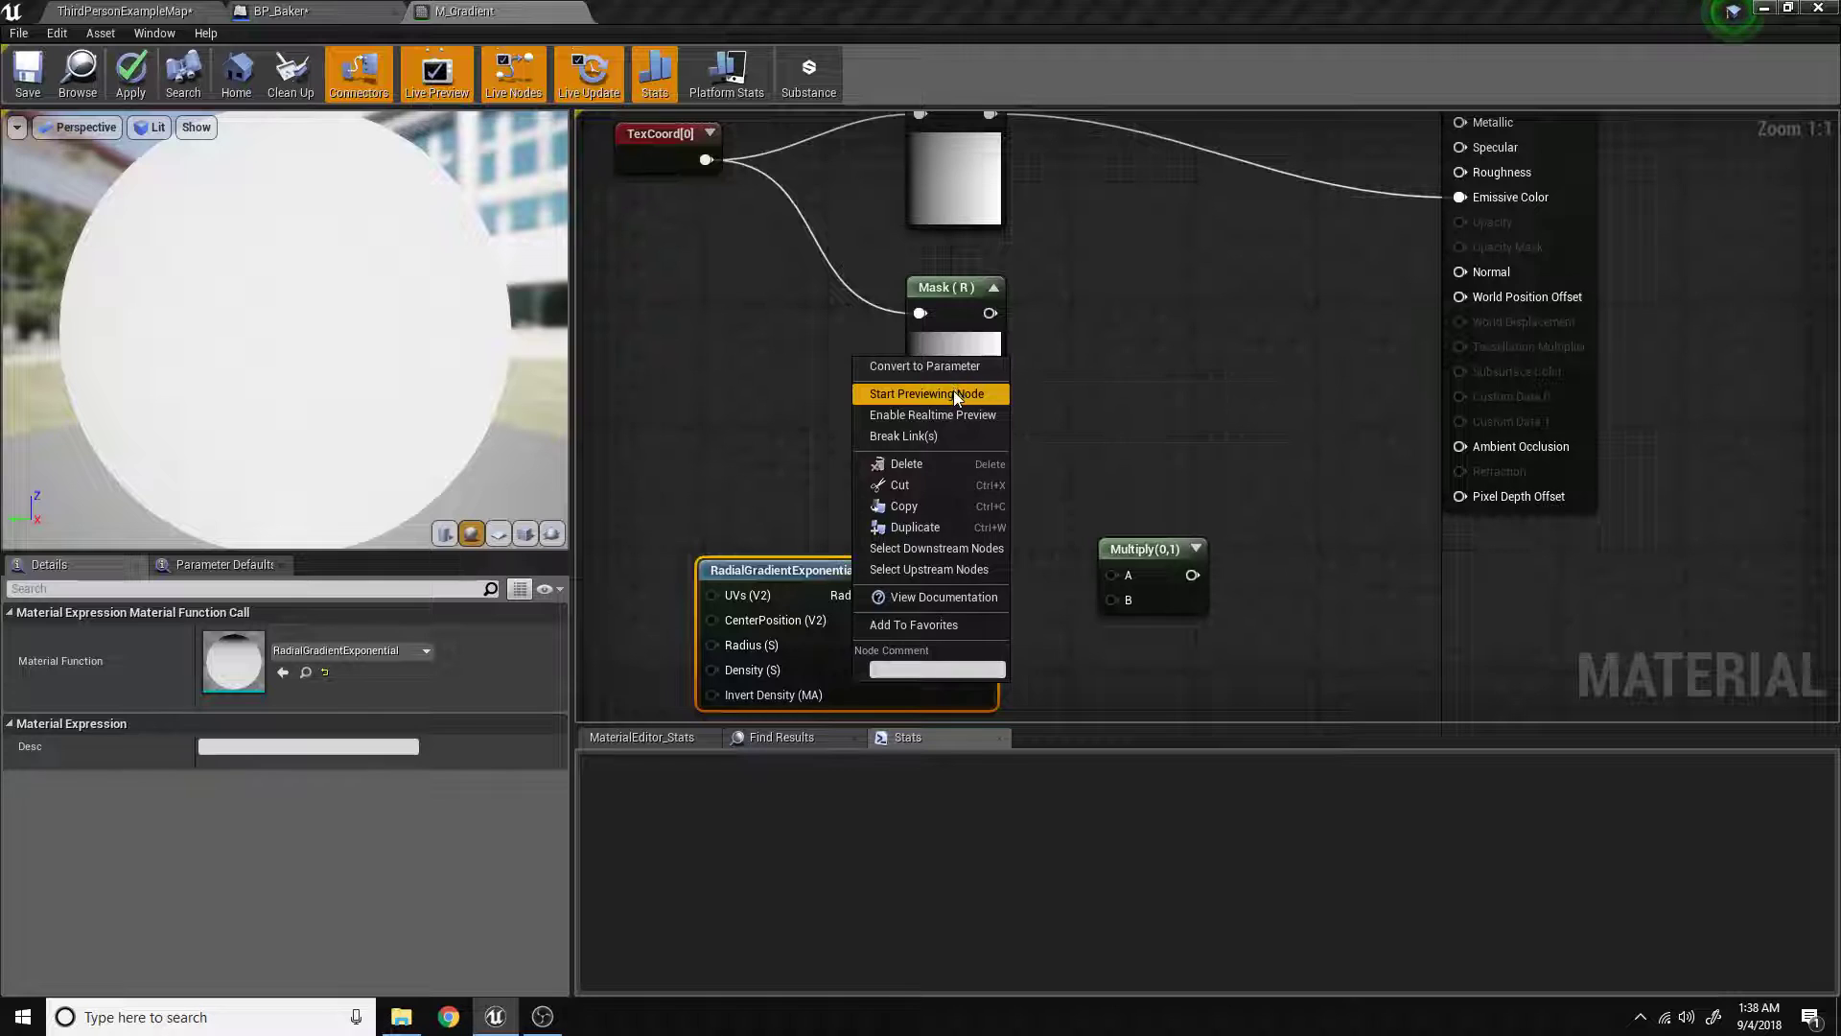
Preview the radial gradient, then add AppendVector nodes combining the masks and gradient.
left_click(927, 393)
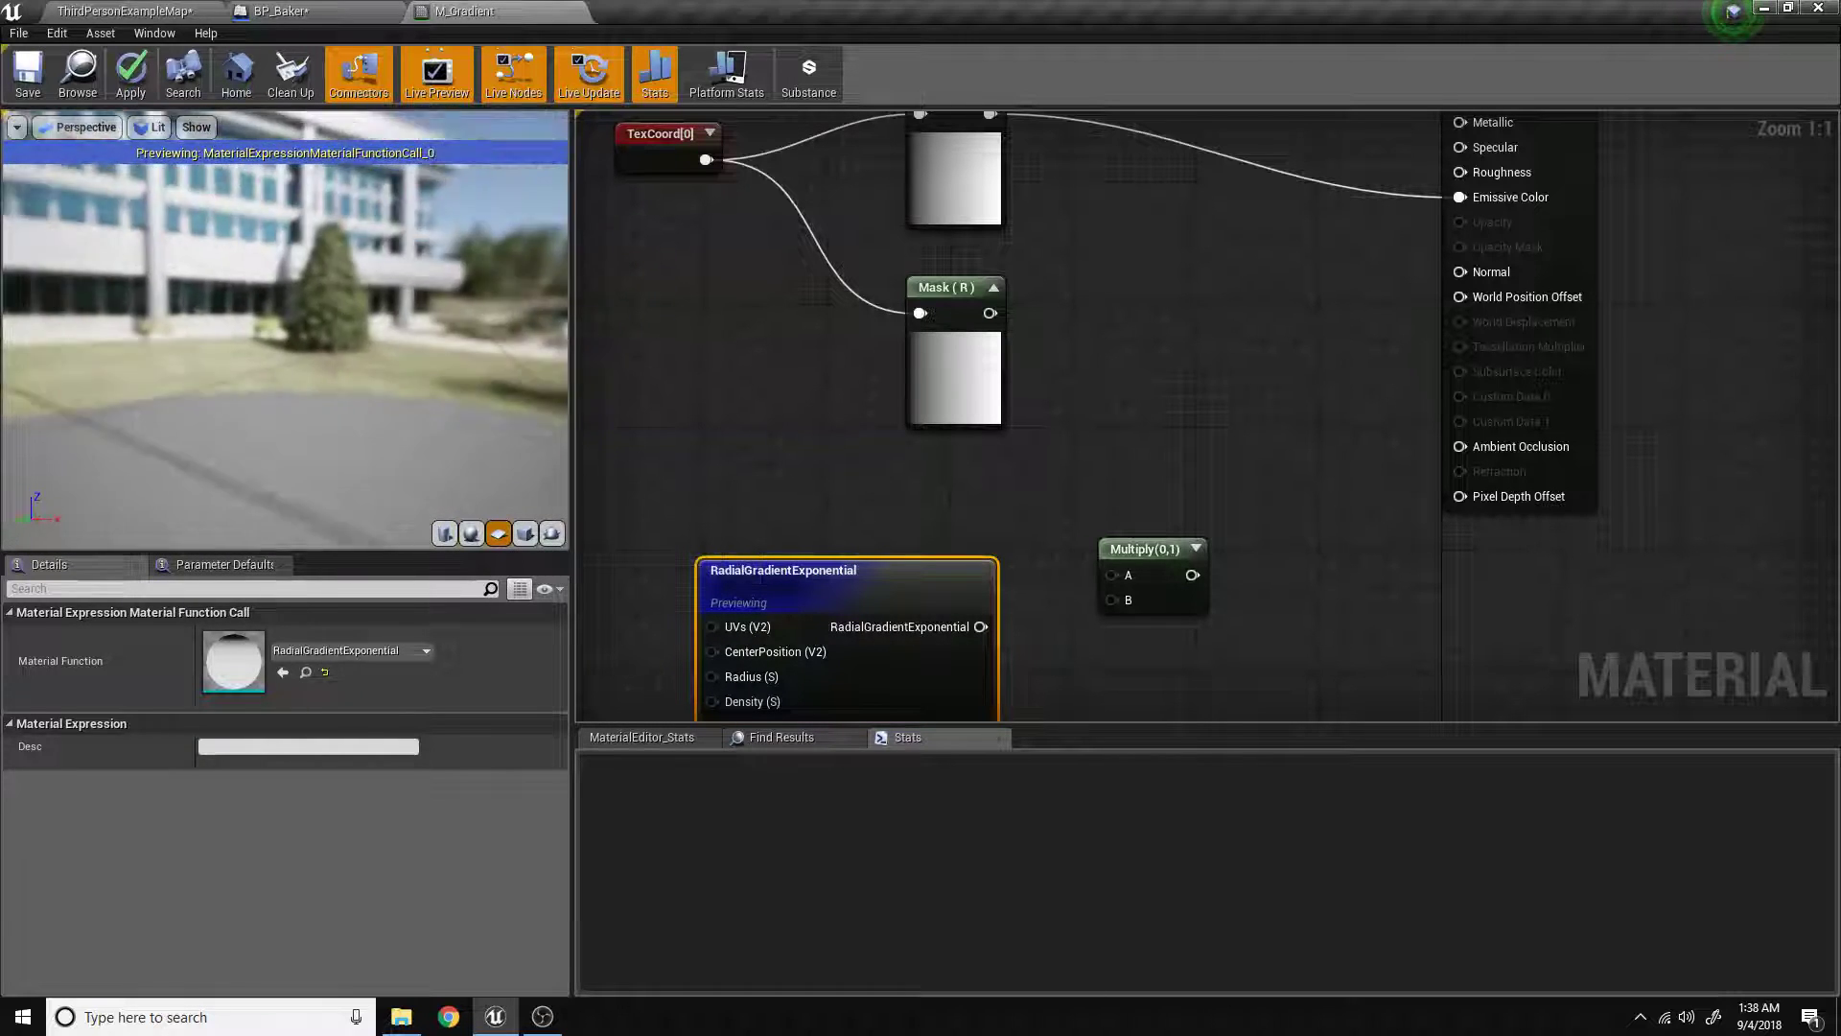
left_click(1145, 548)
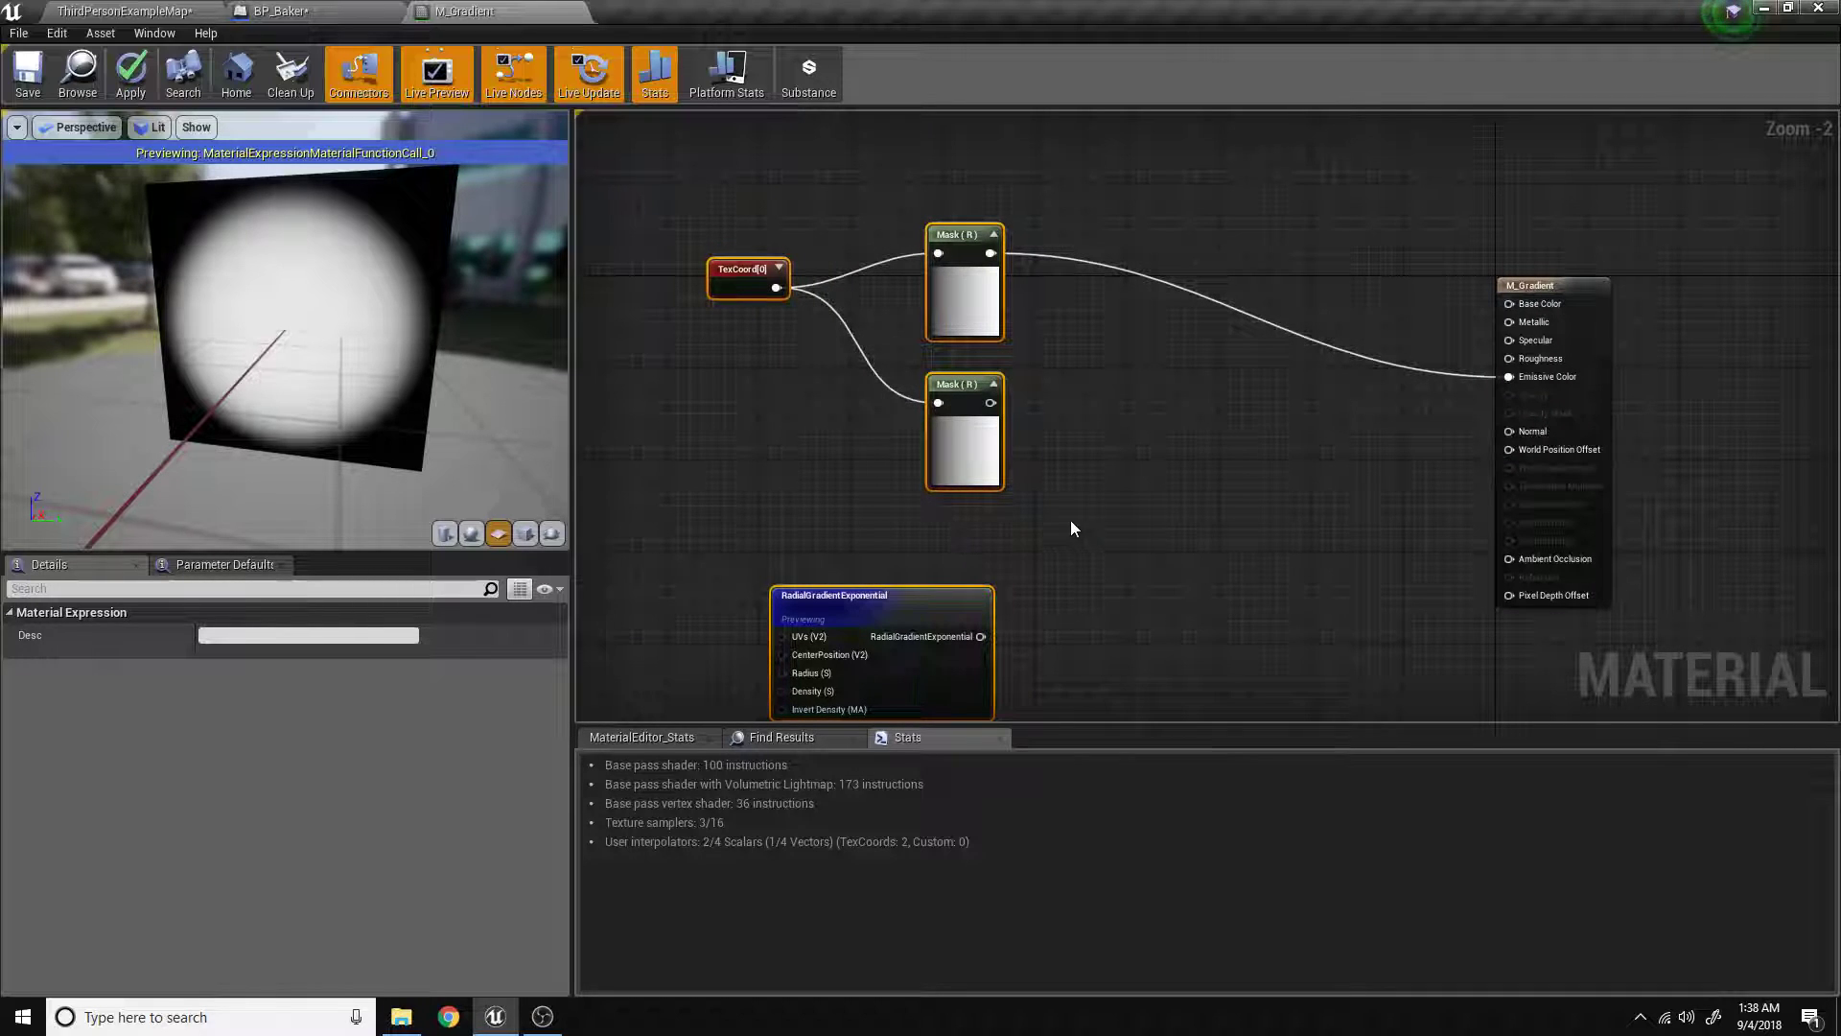
mouse_move(1172, 330)
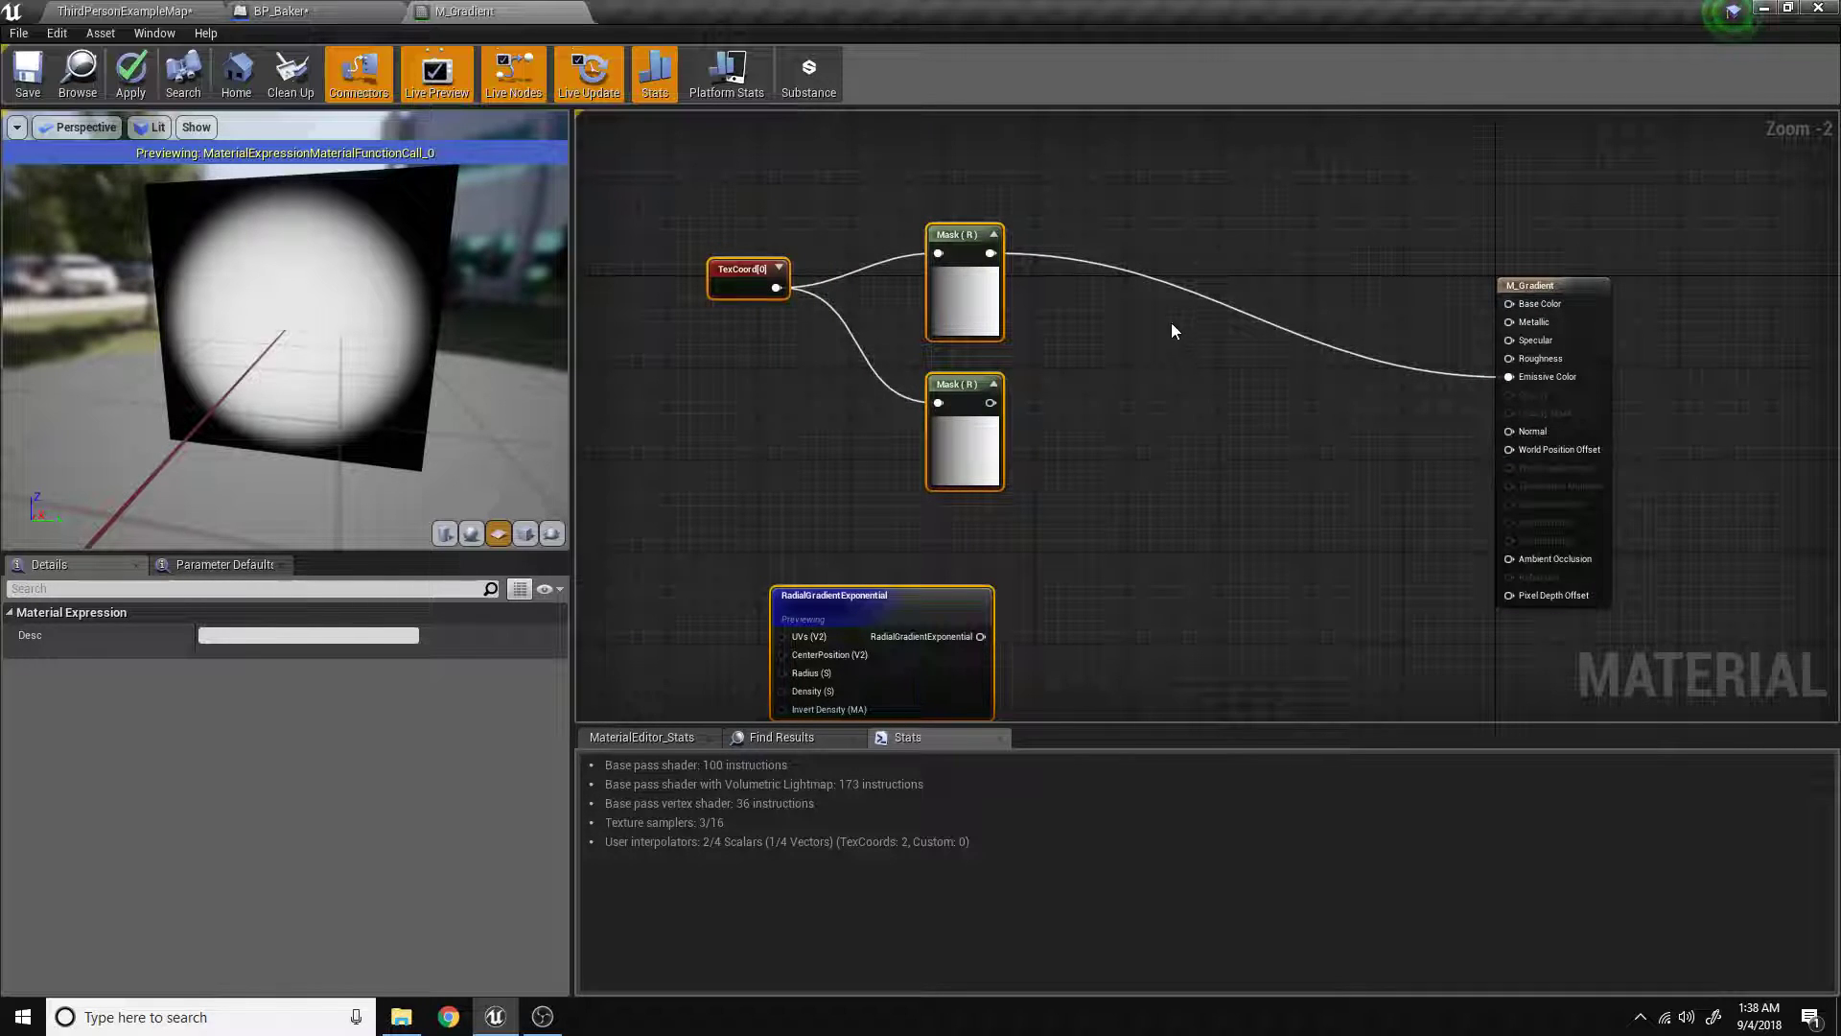
type("appl")
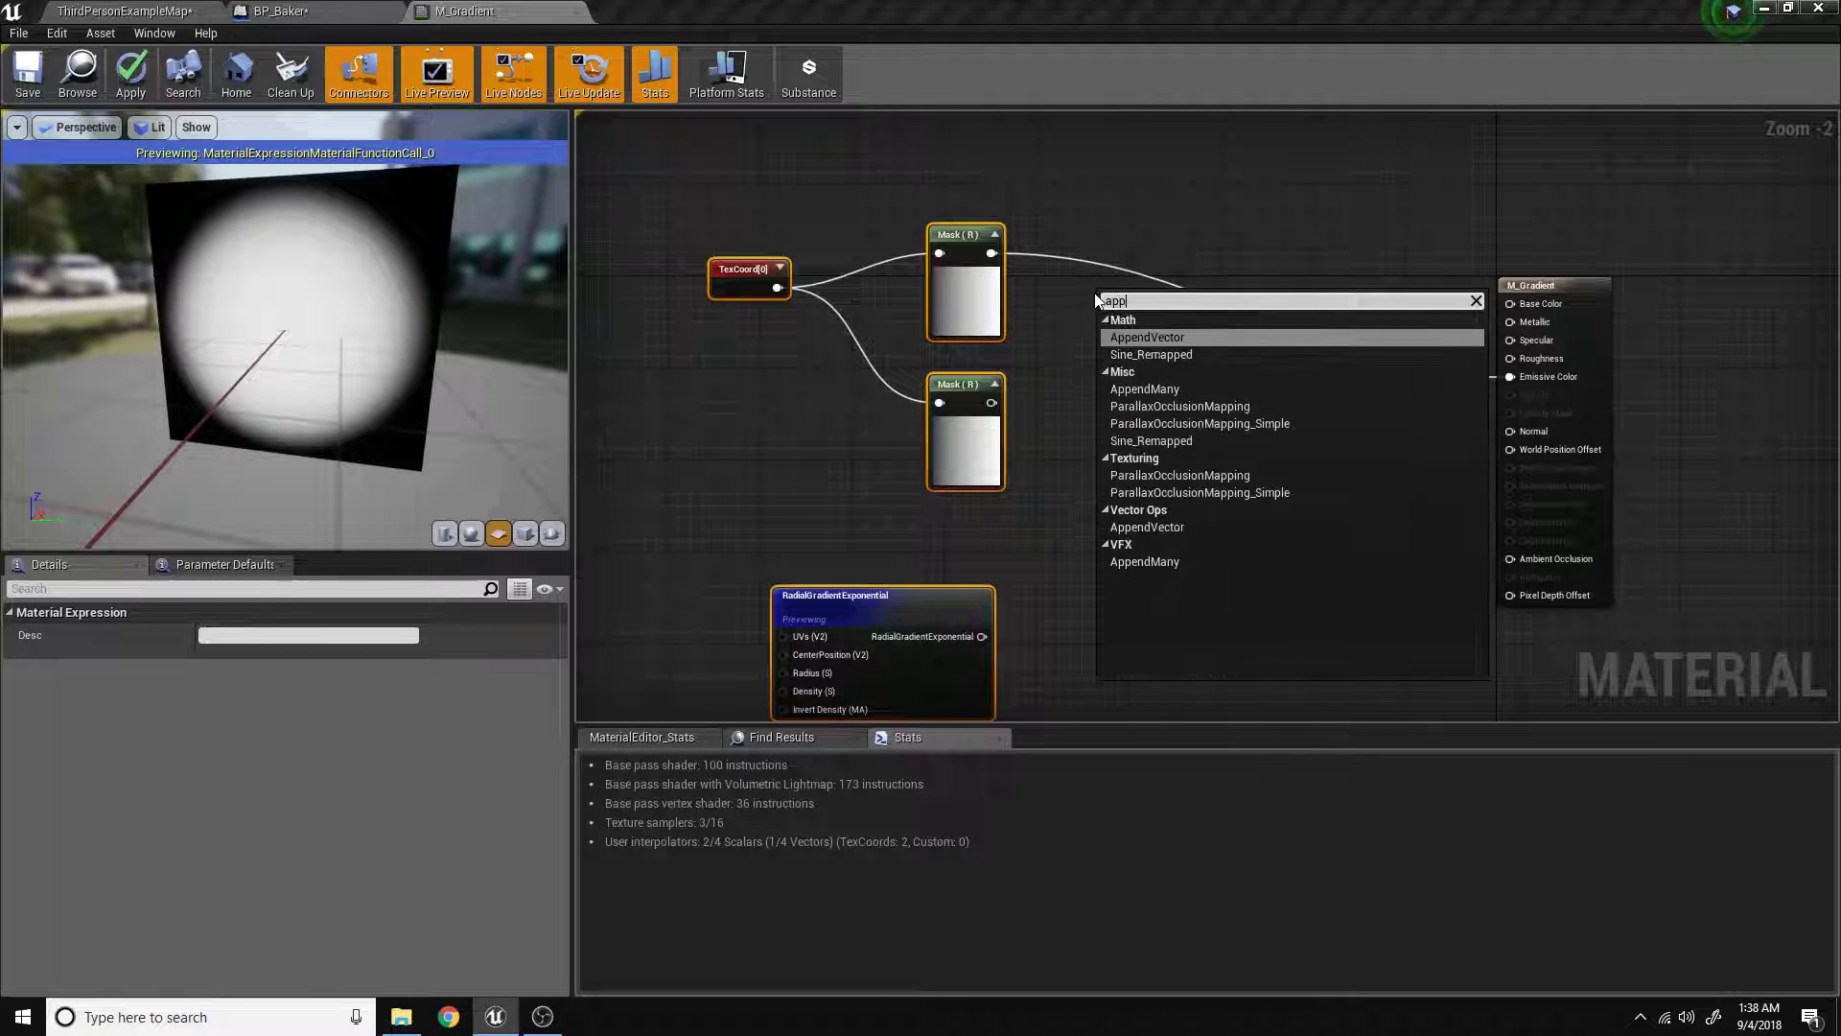
left_click(1145, 337)
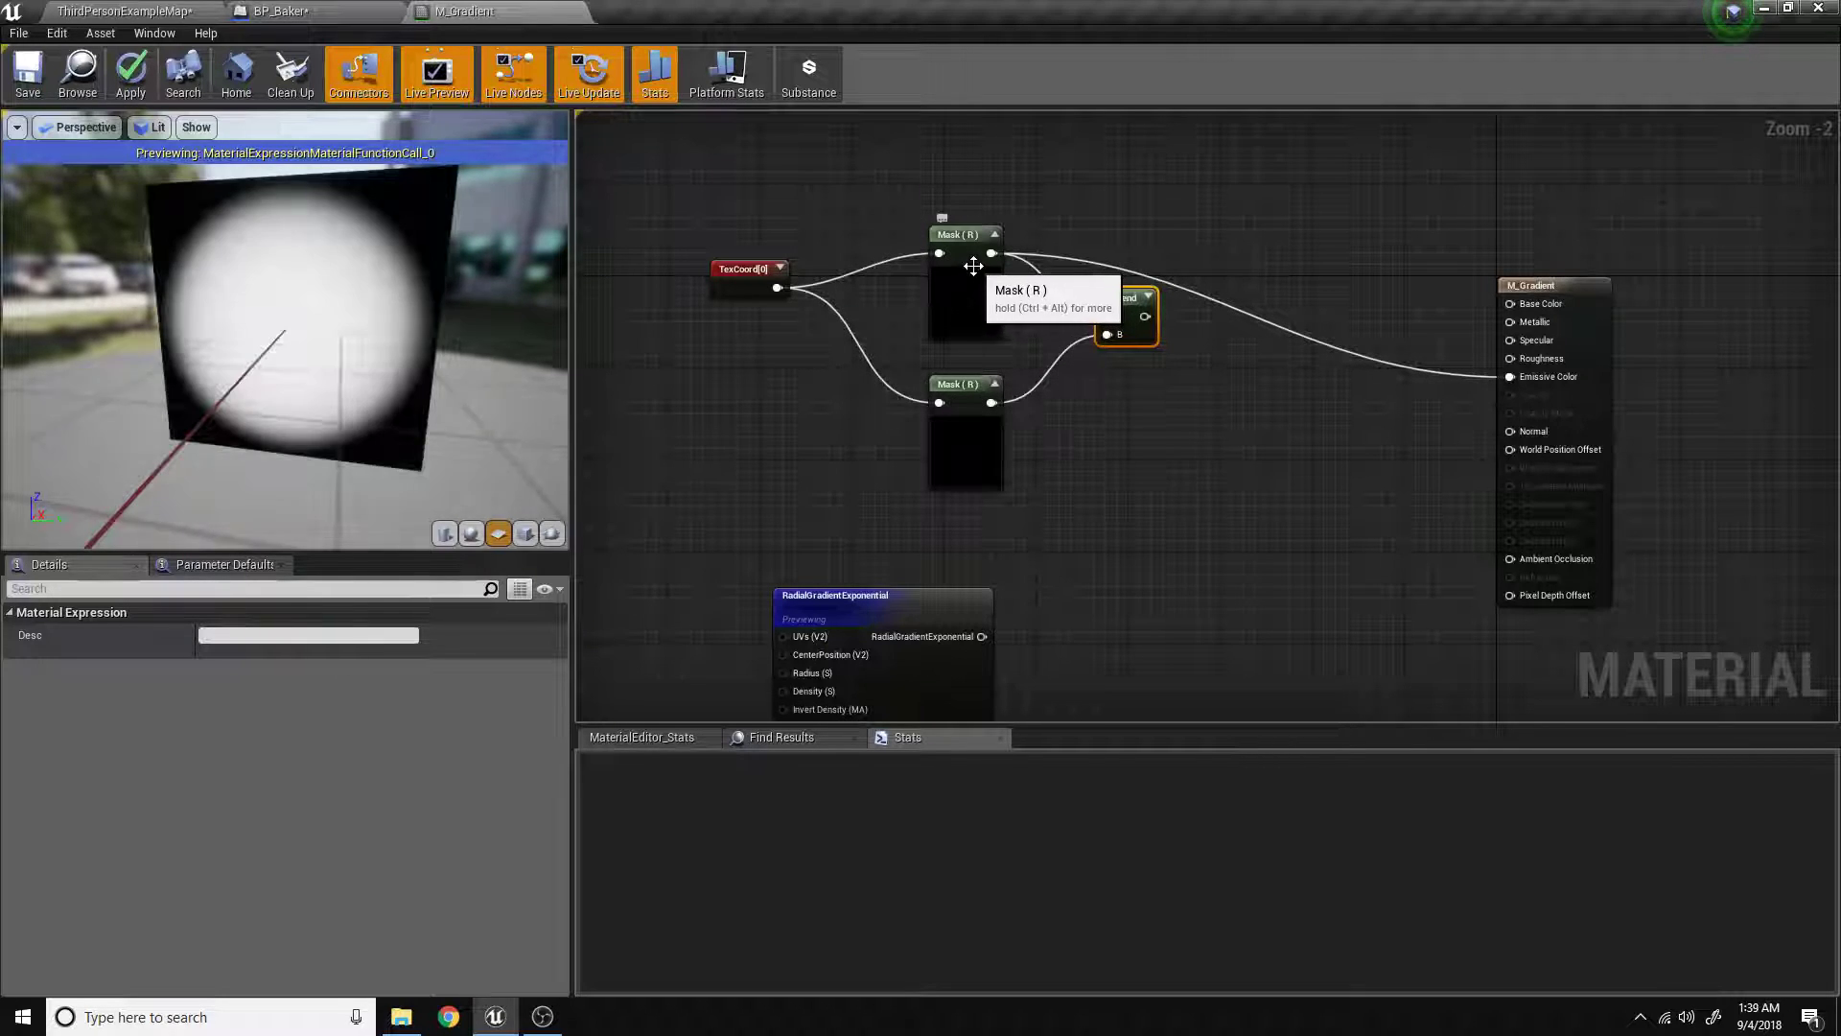
left_click(964, 383)
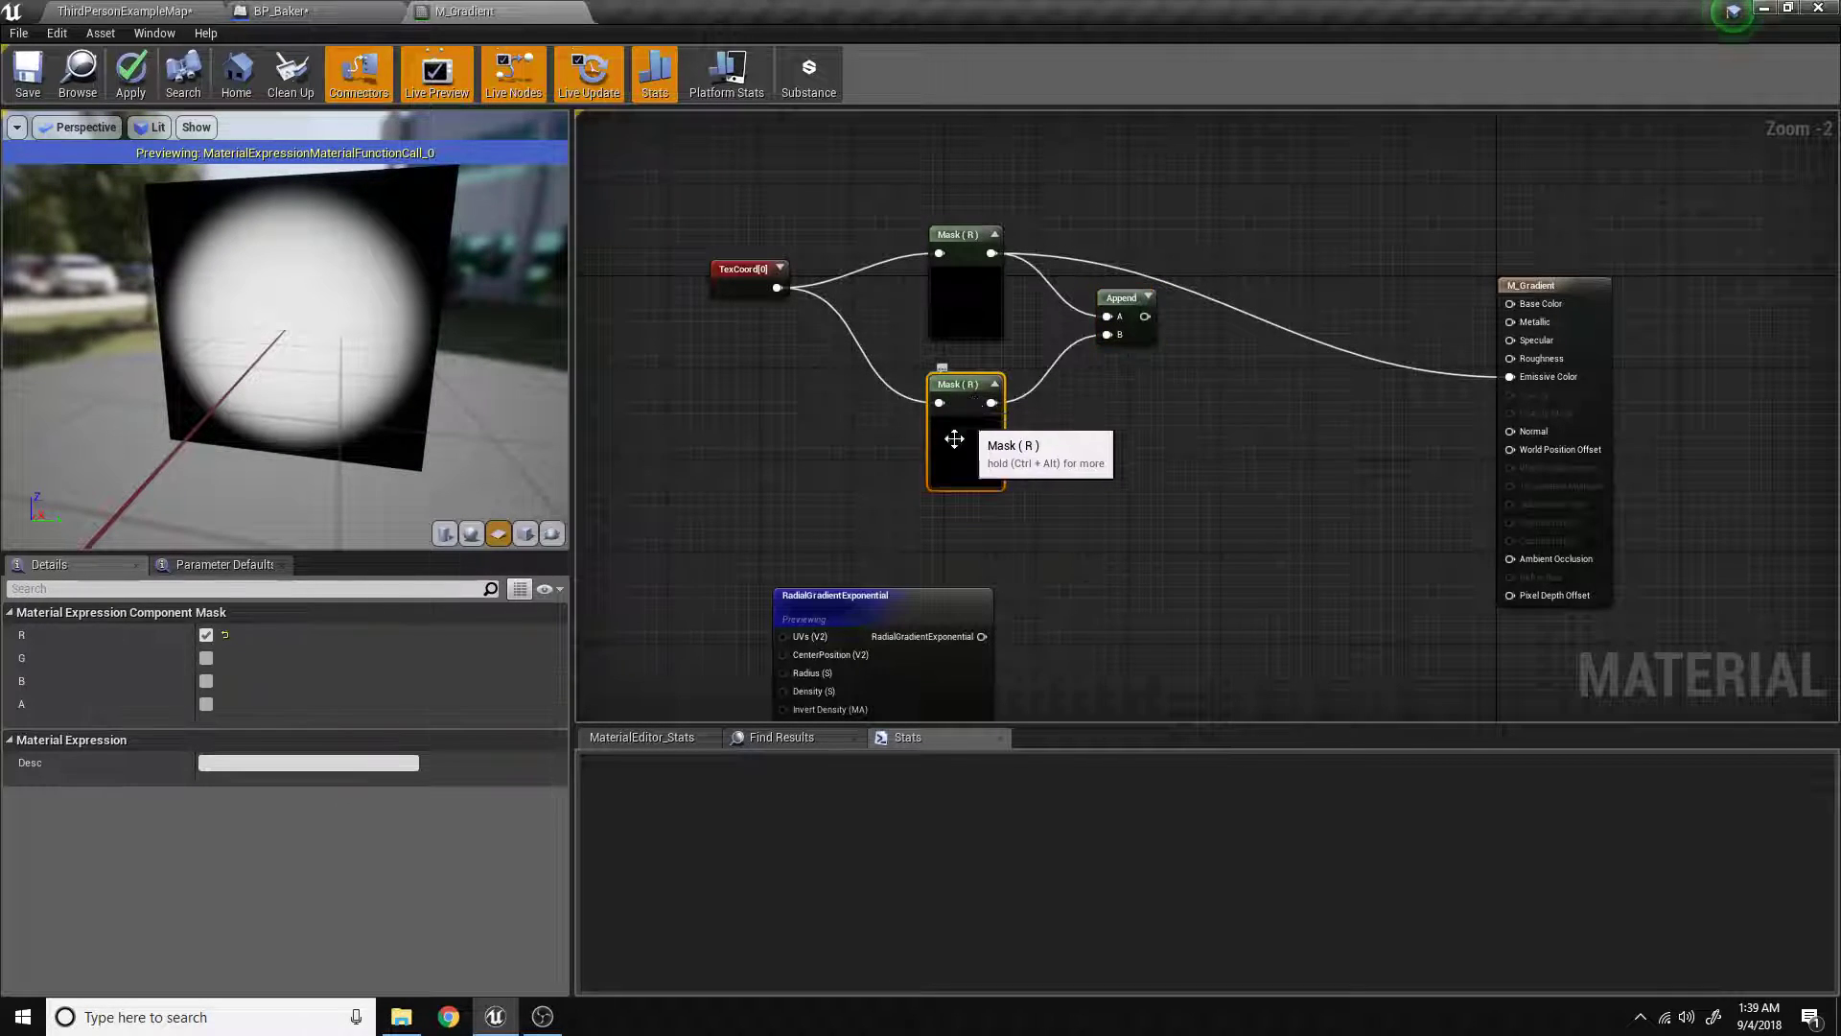
left_click(205, 634)
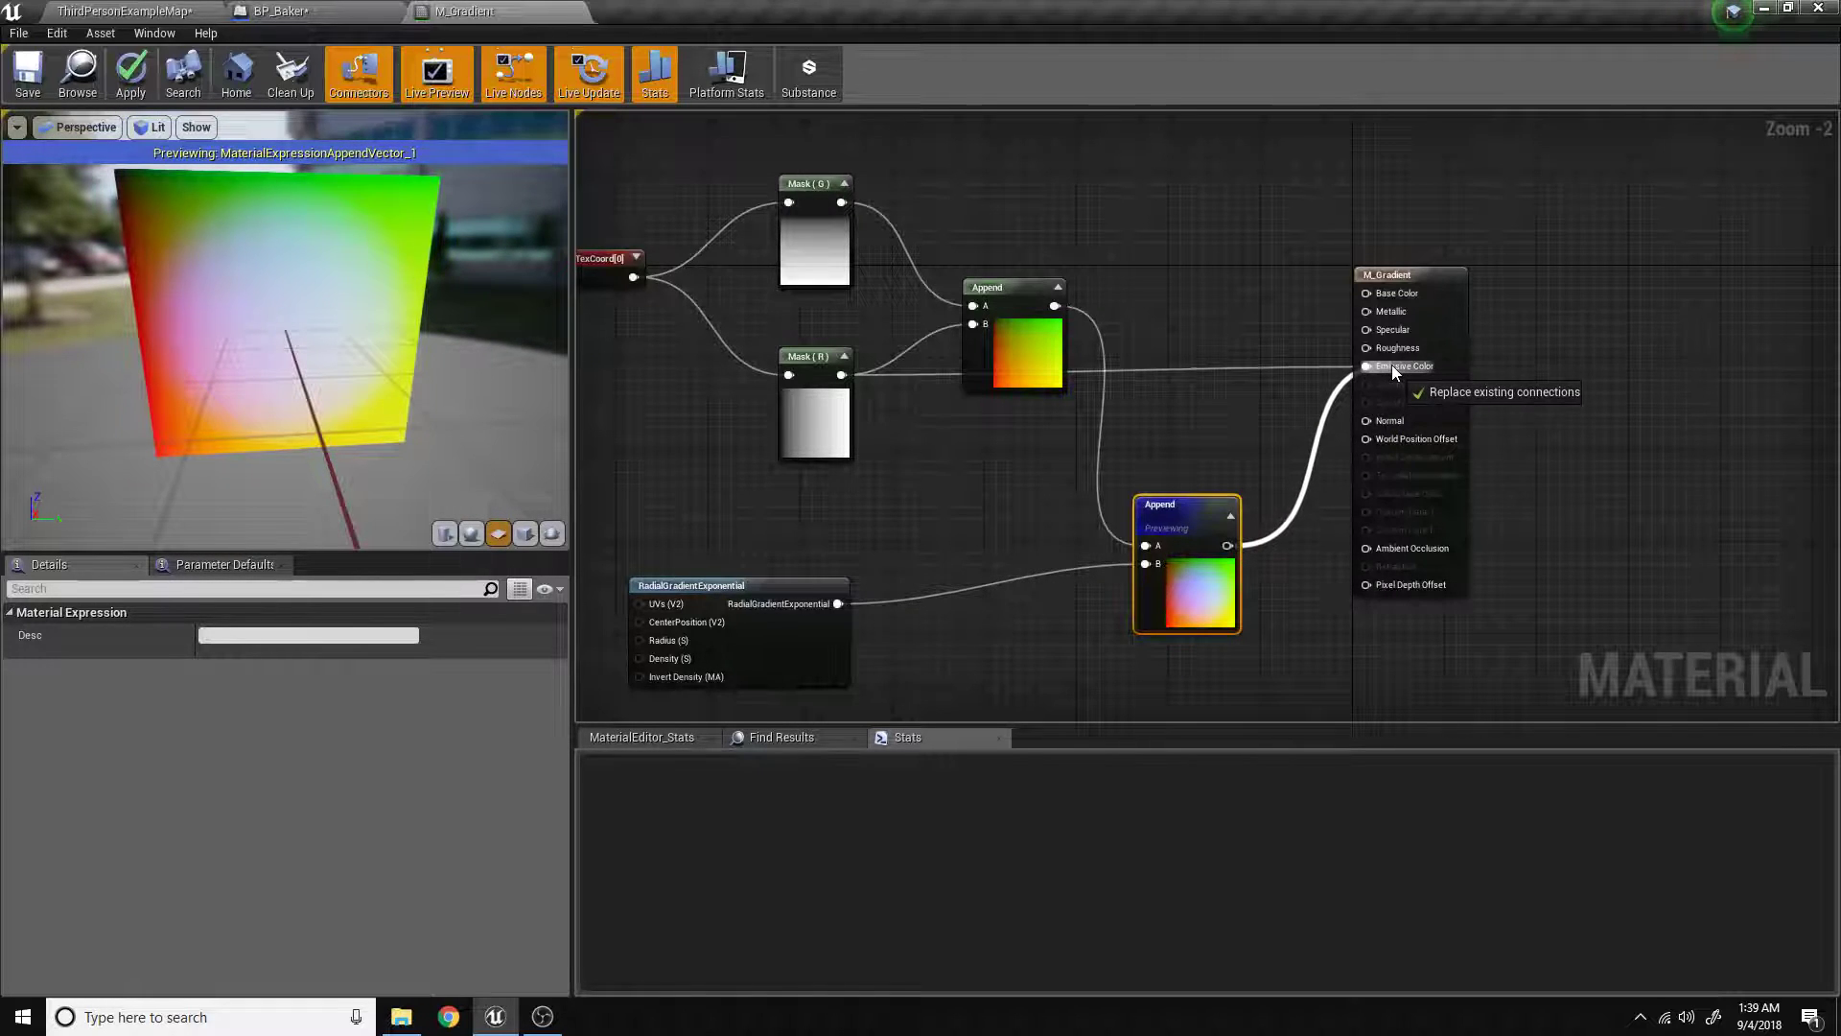
right_click(1187, 522)
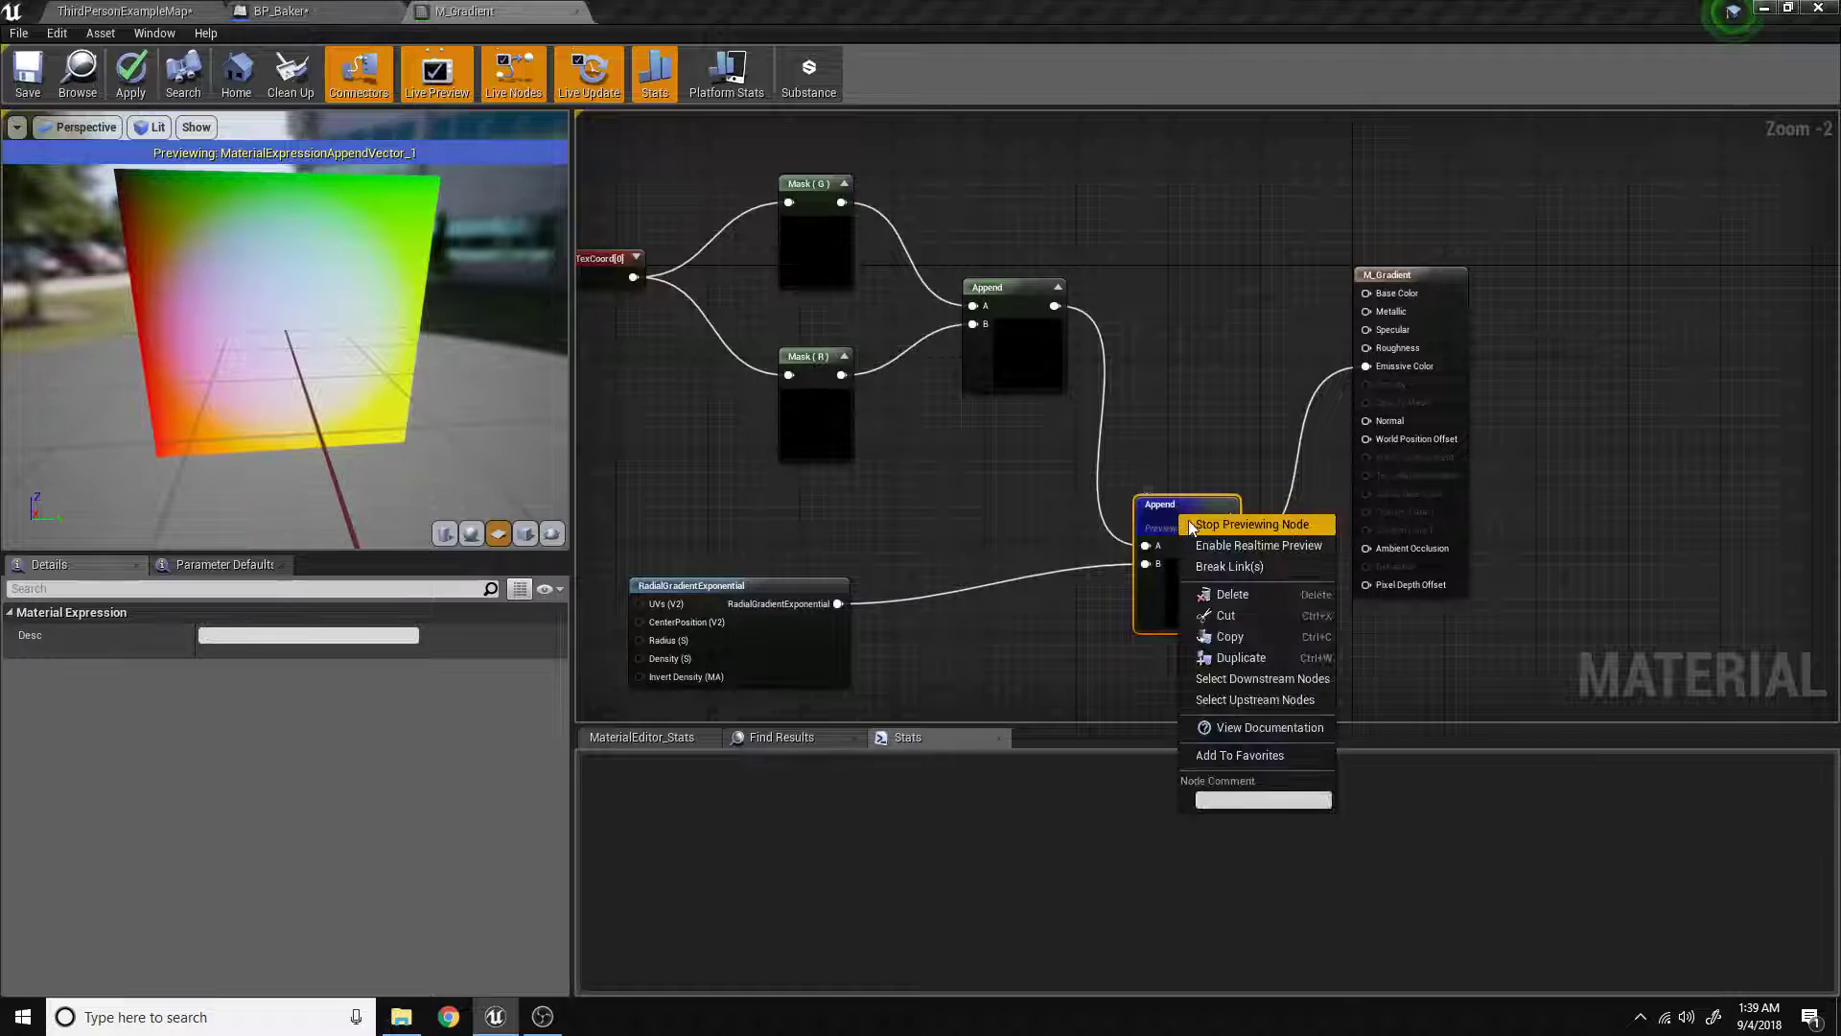
Stop previewing the Append node and save M_Gradient.
left_click(1251, 524)
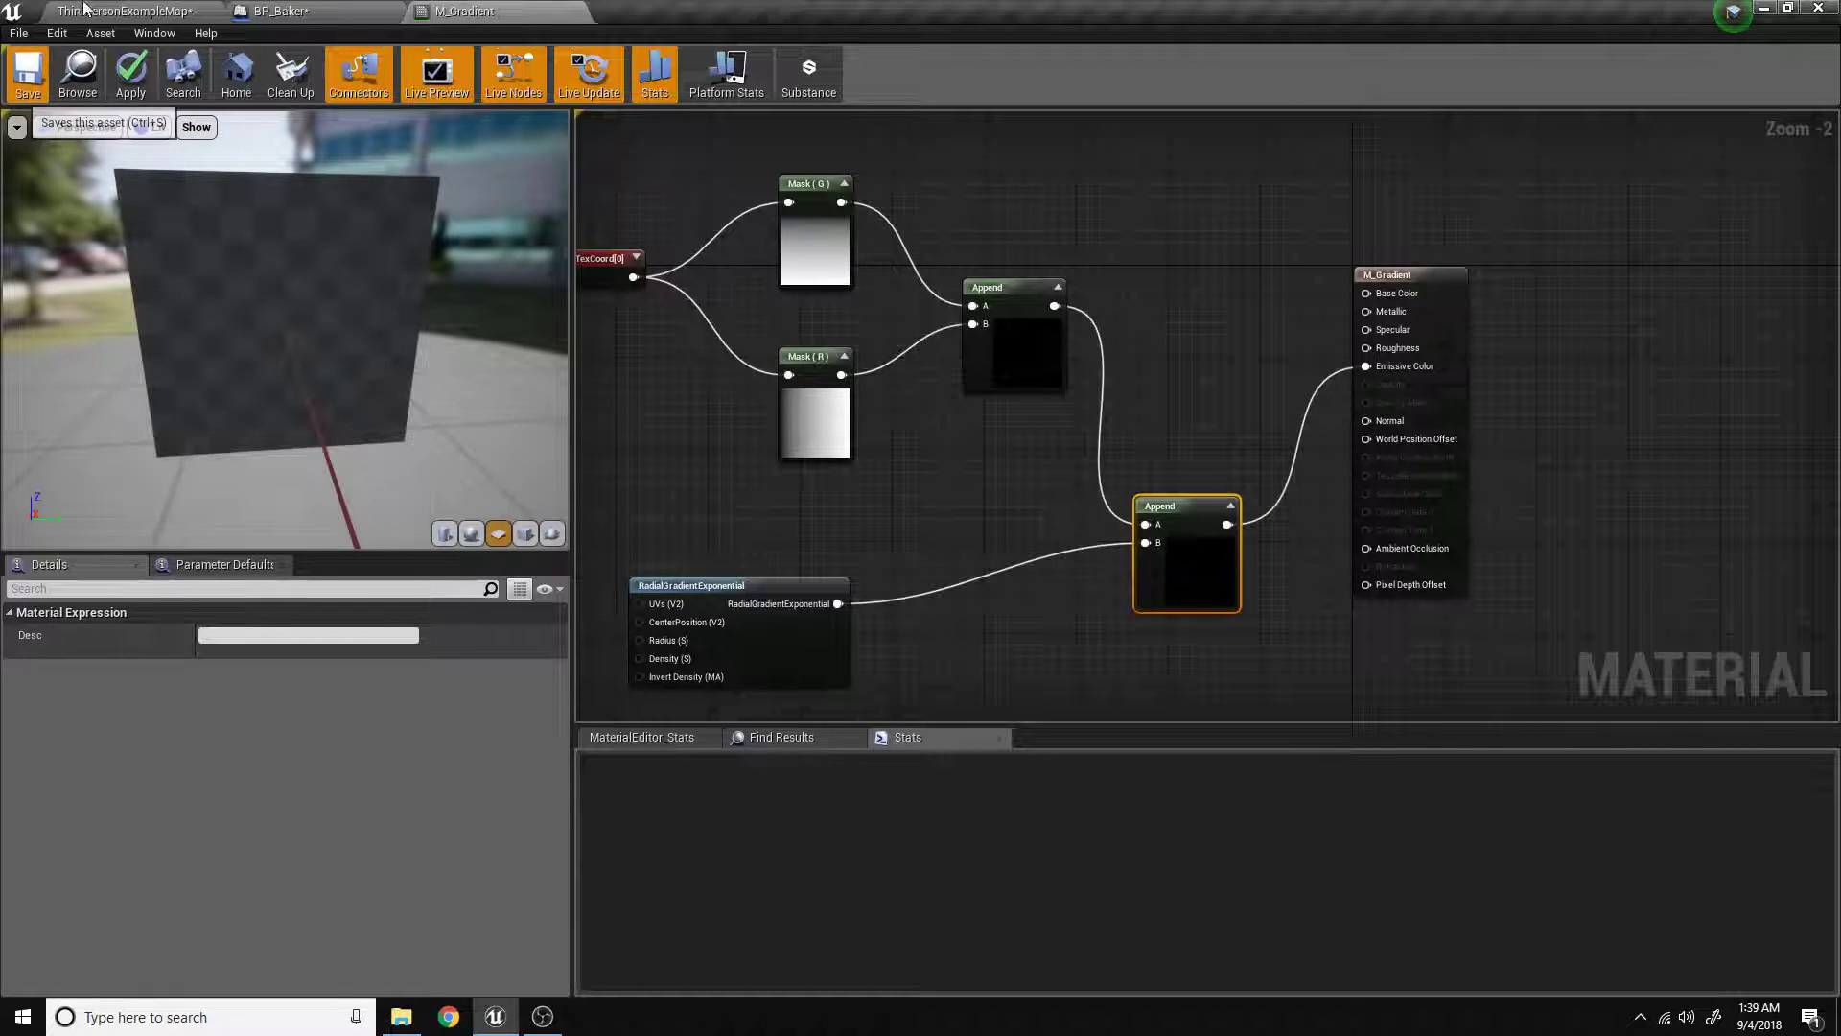
left_click(27, 73)
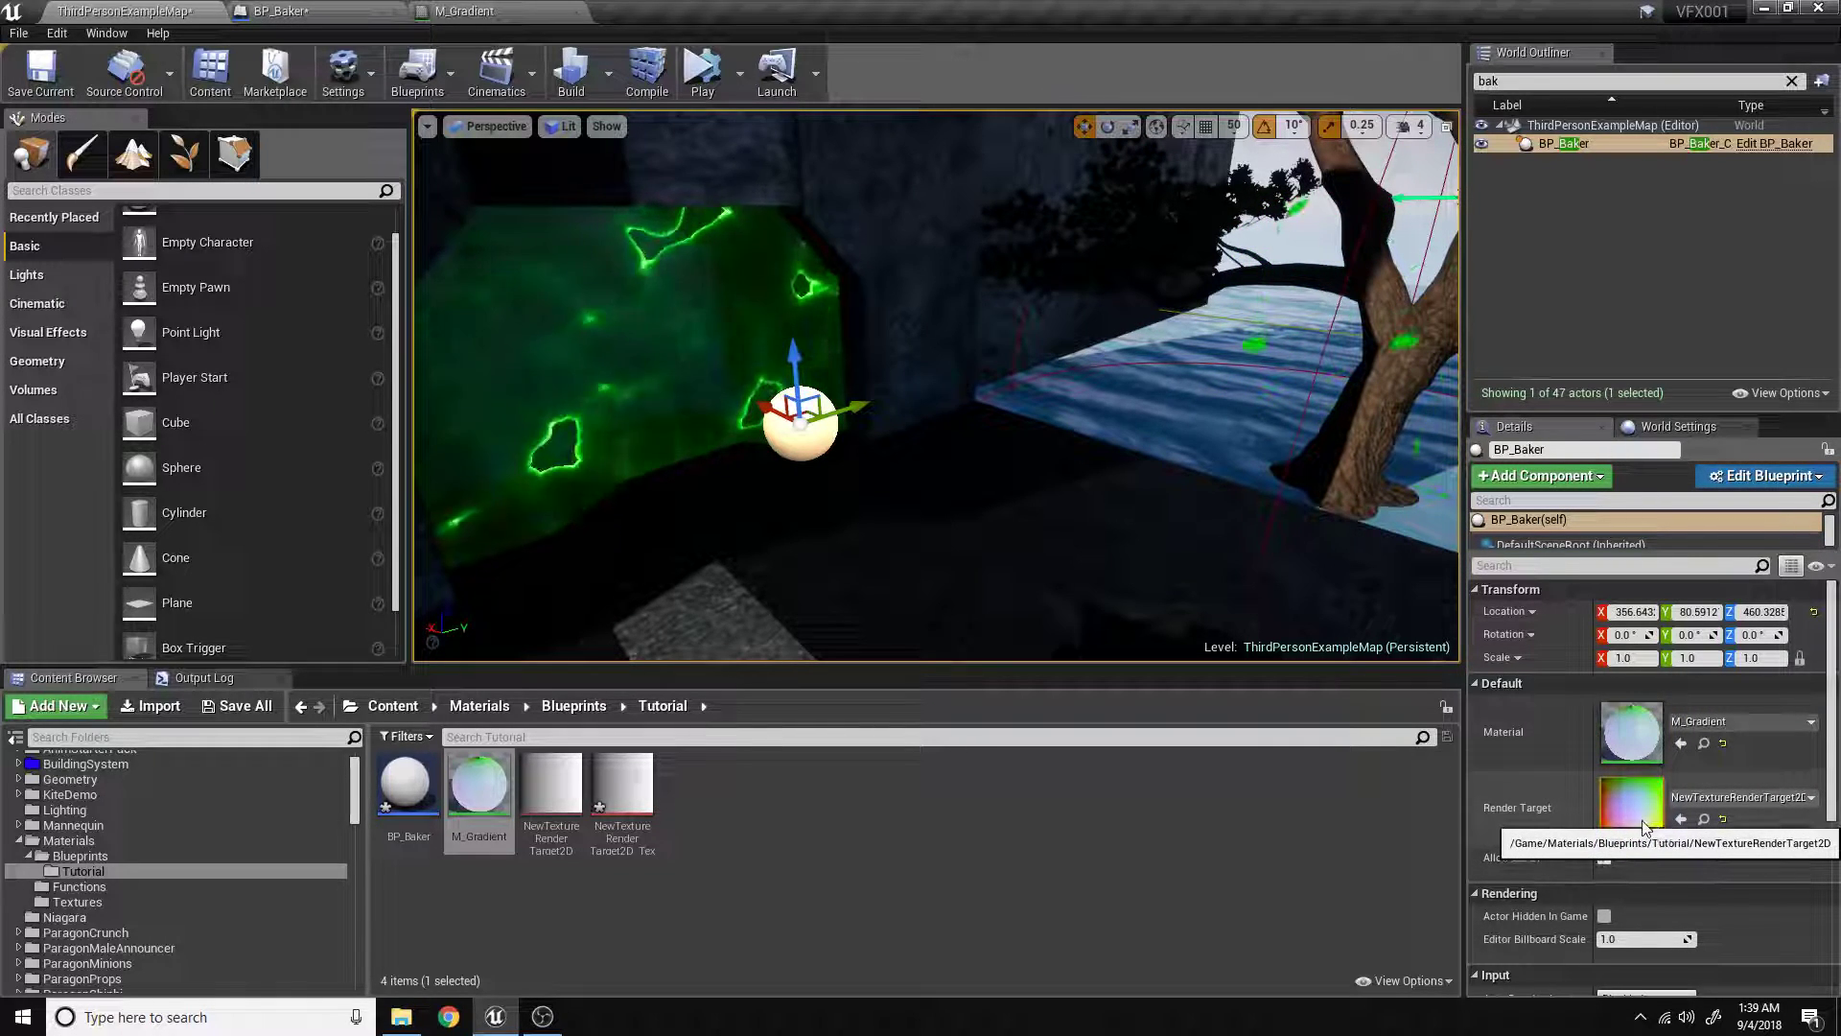
mouse_move(550, 781)
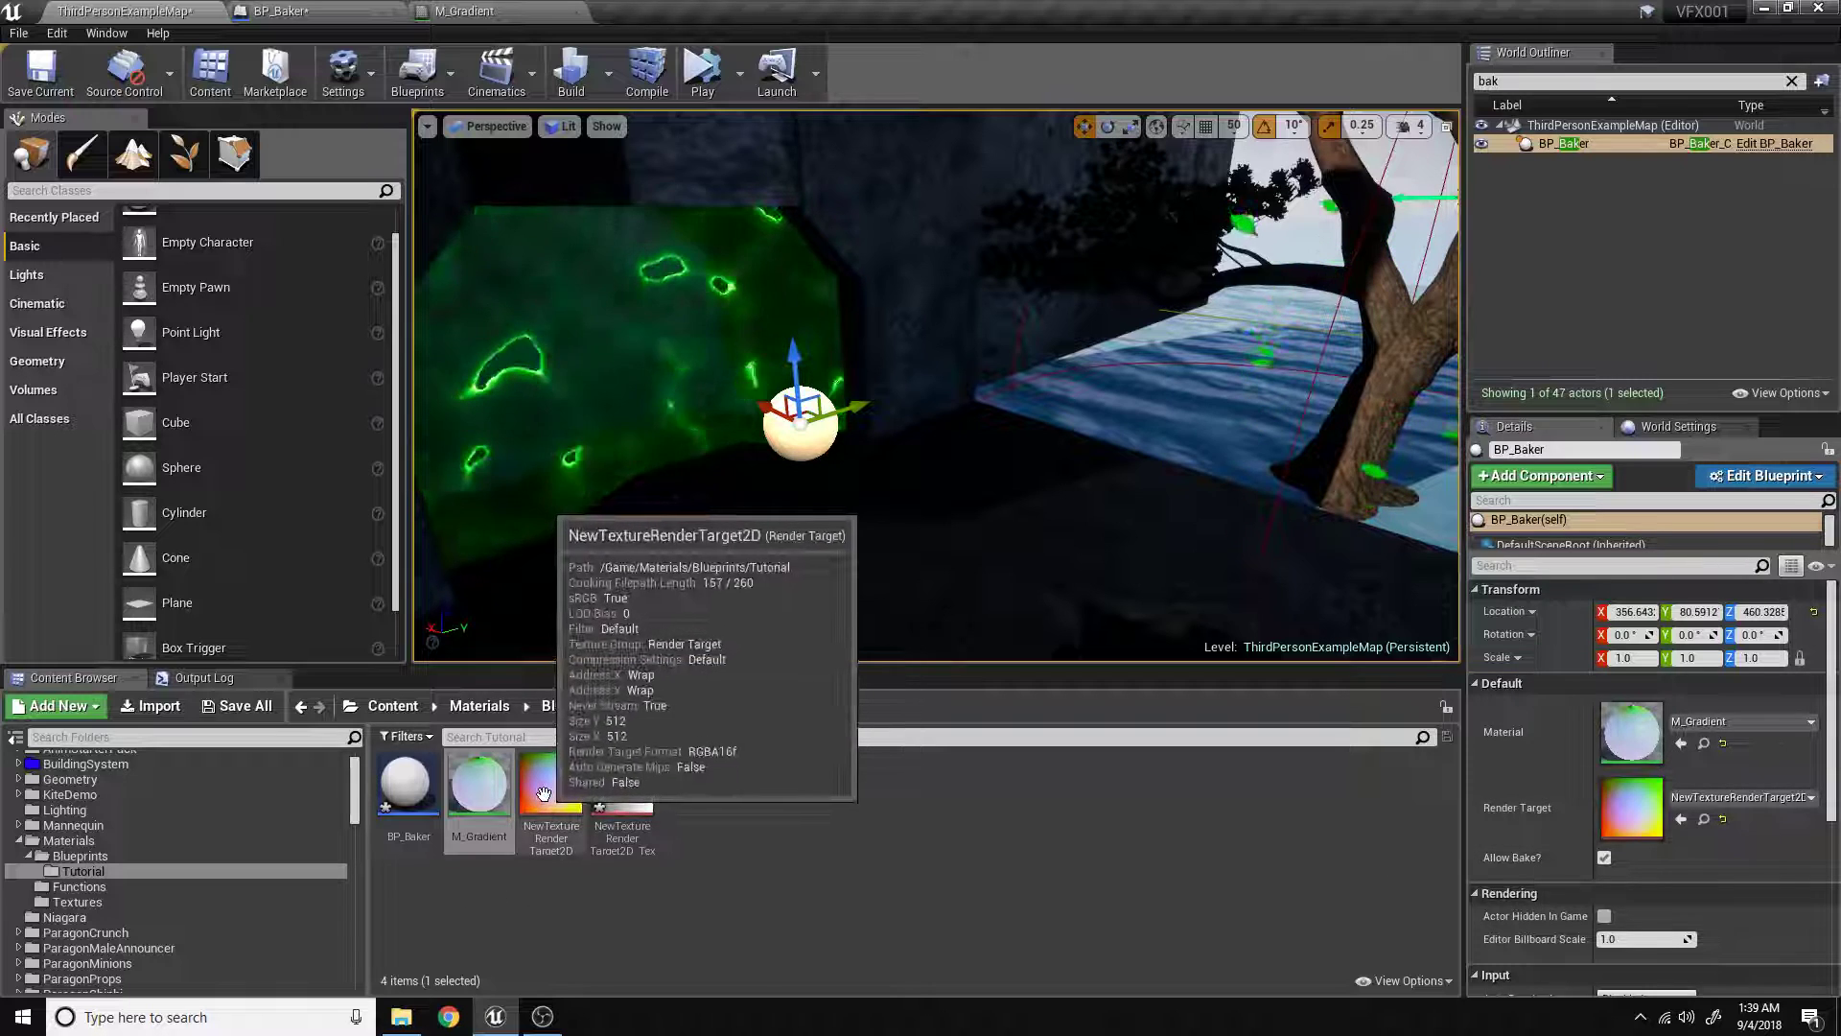
Create a static texture from the render target asset and open it.
right_click(550, 781)
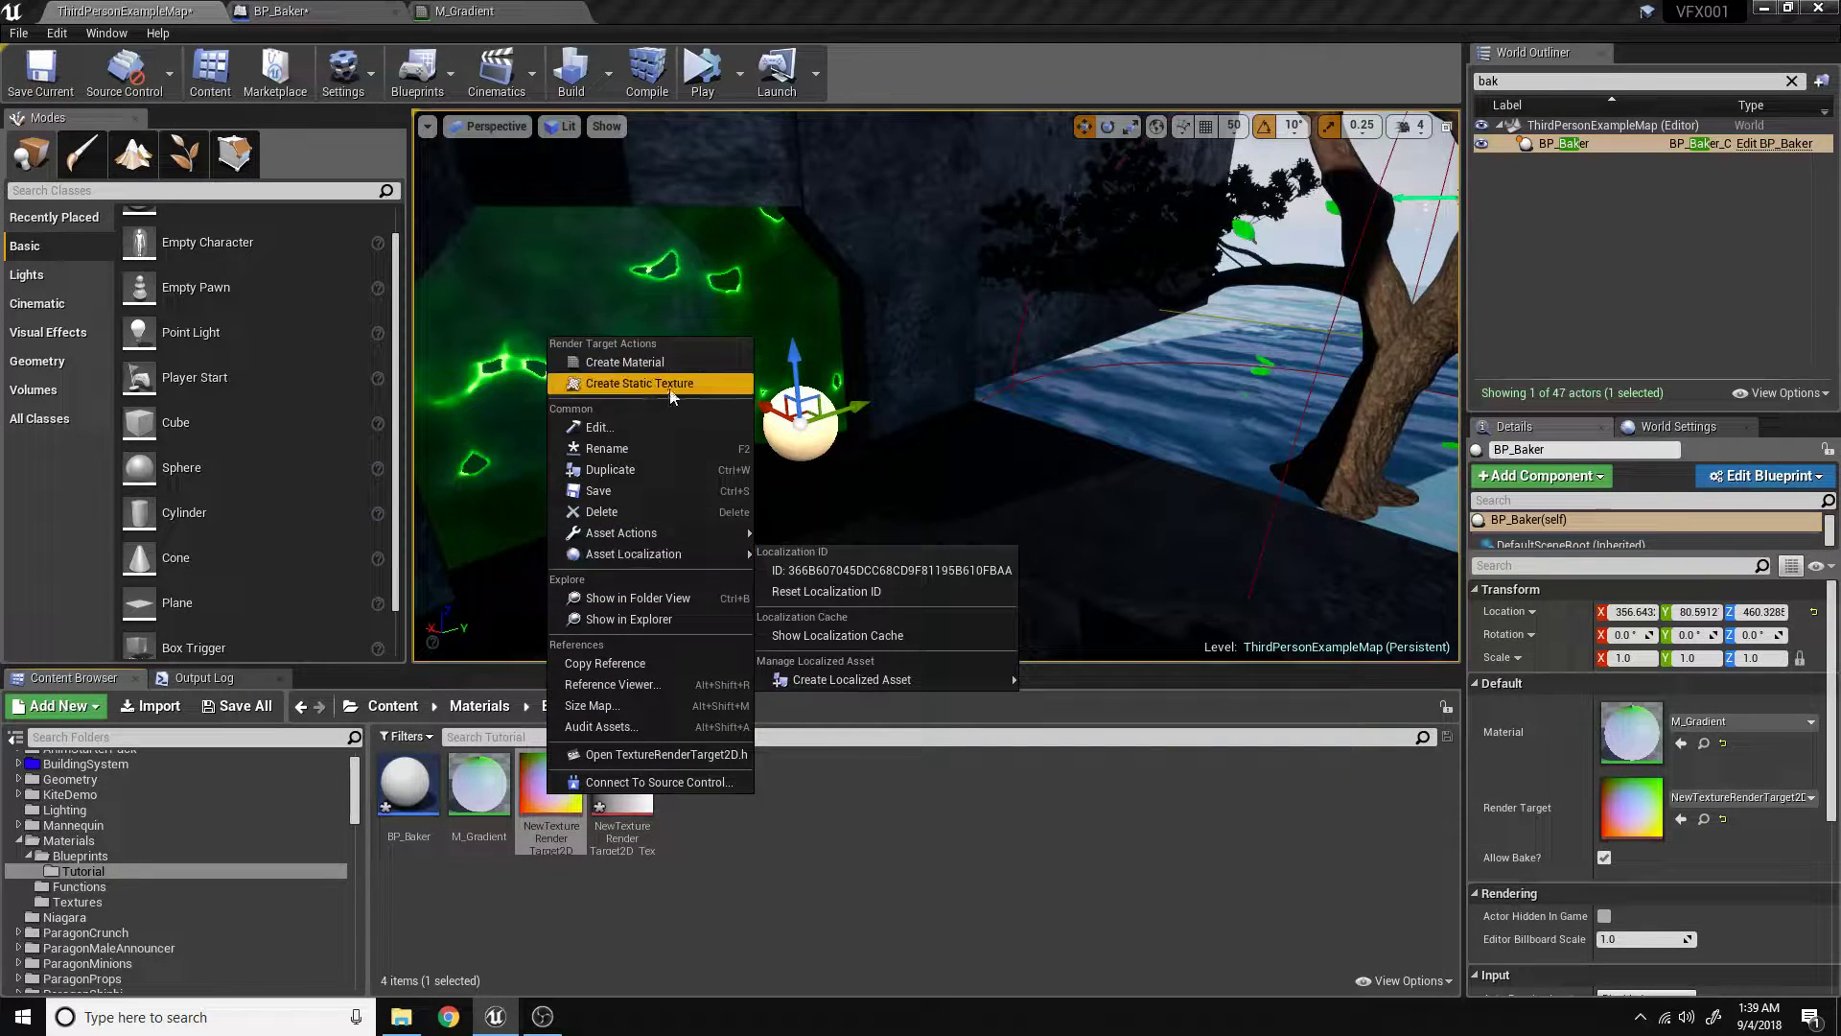
left_click(637, 383)
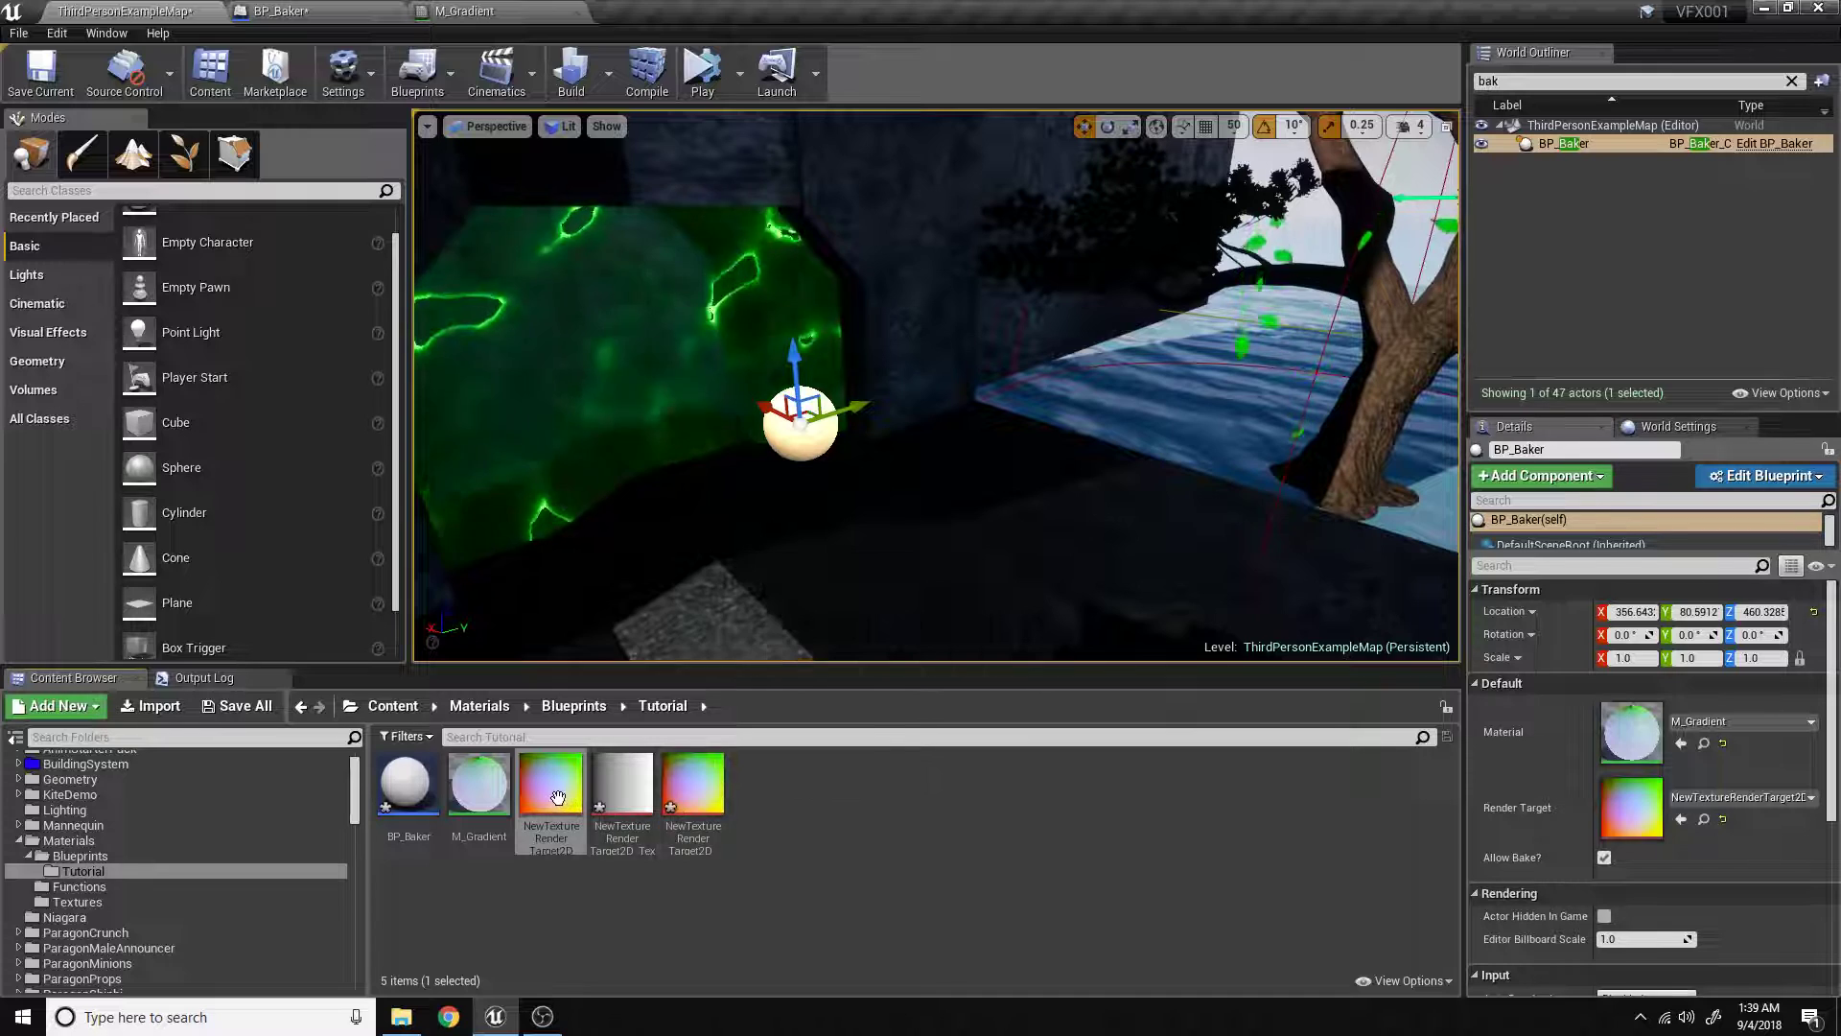
double_click(551, 780)
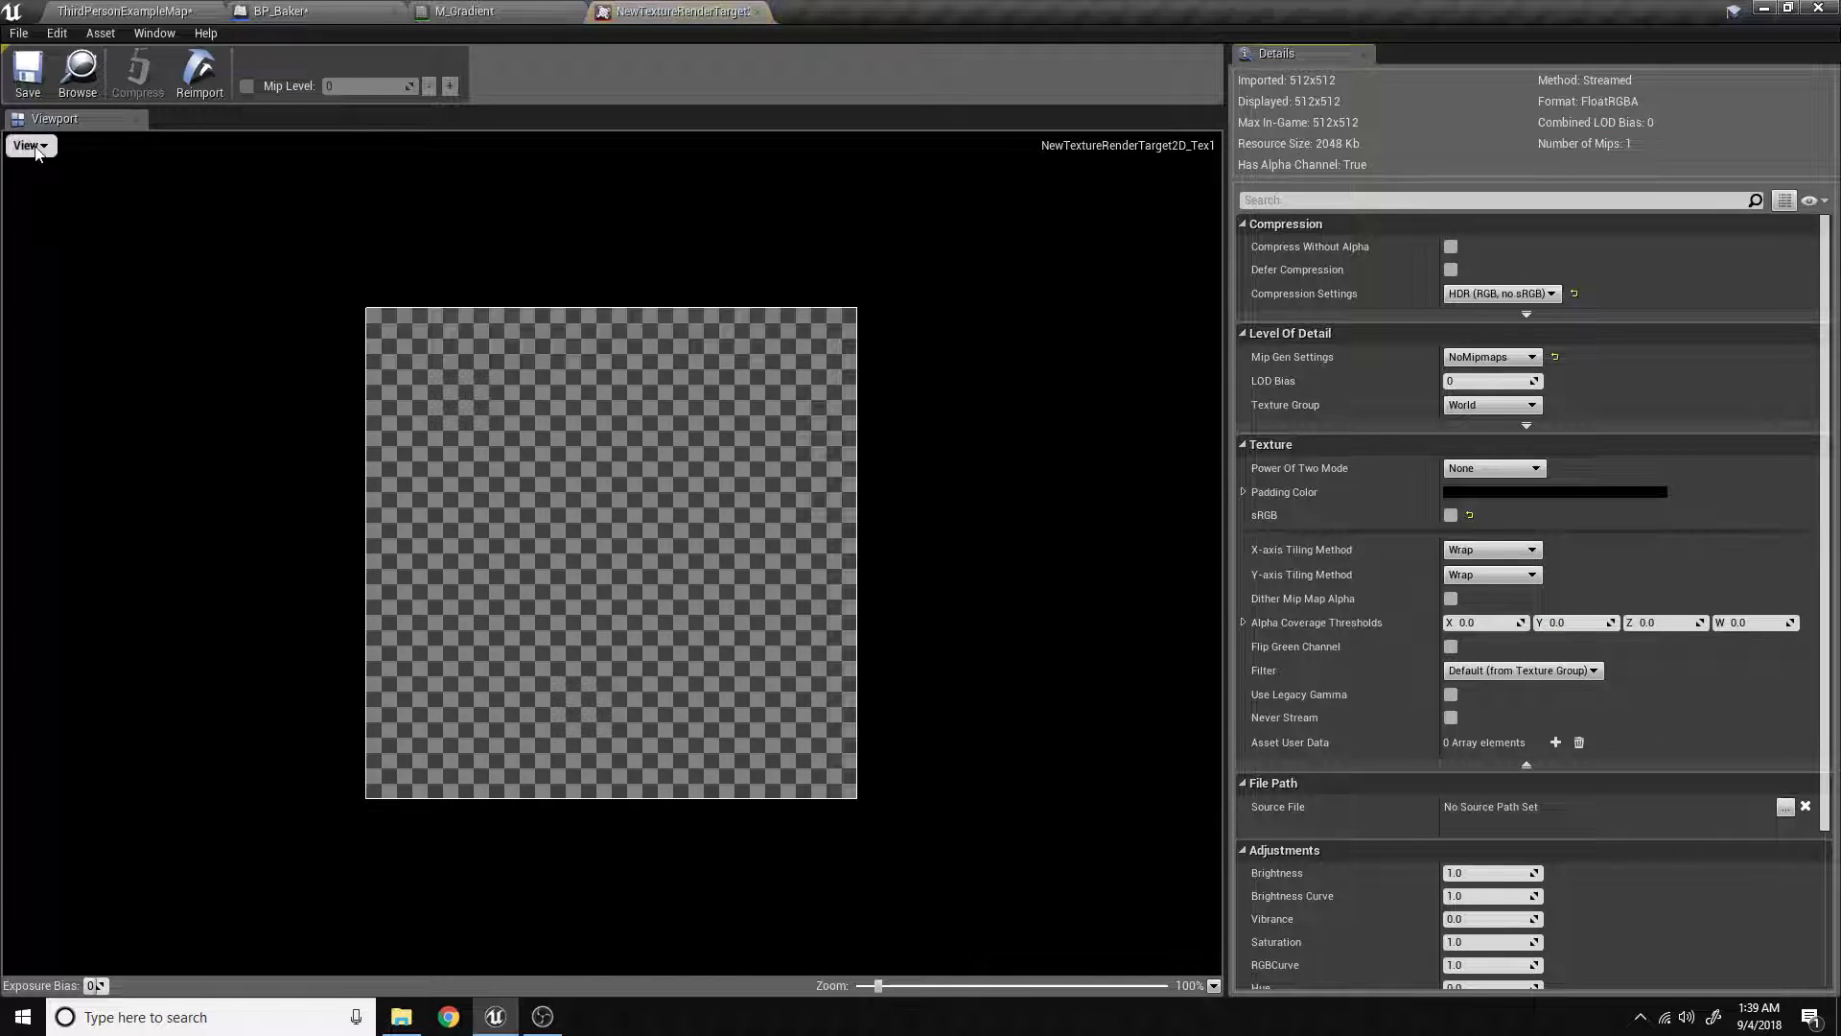
Set compression to Default (DXT1) with Compress Without Alpha, checking preview channels.
left_click(1500, 292)
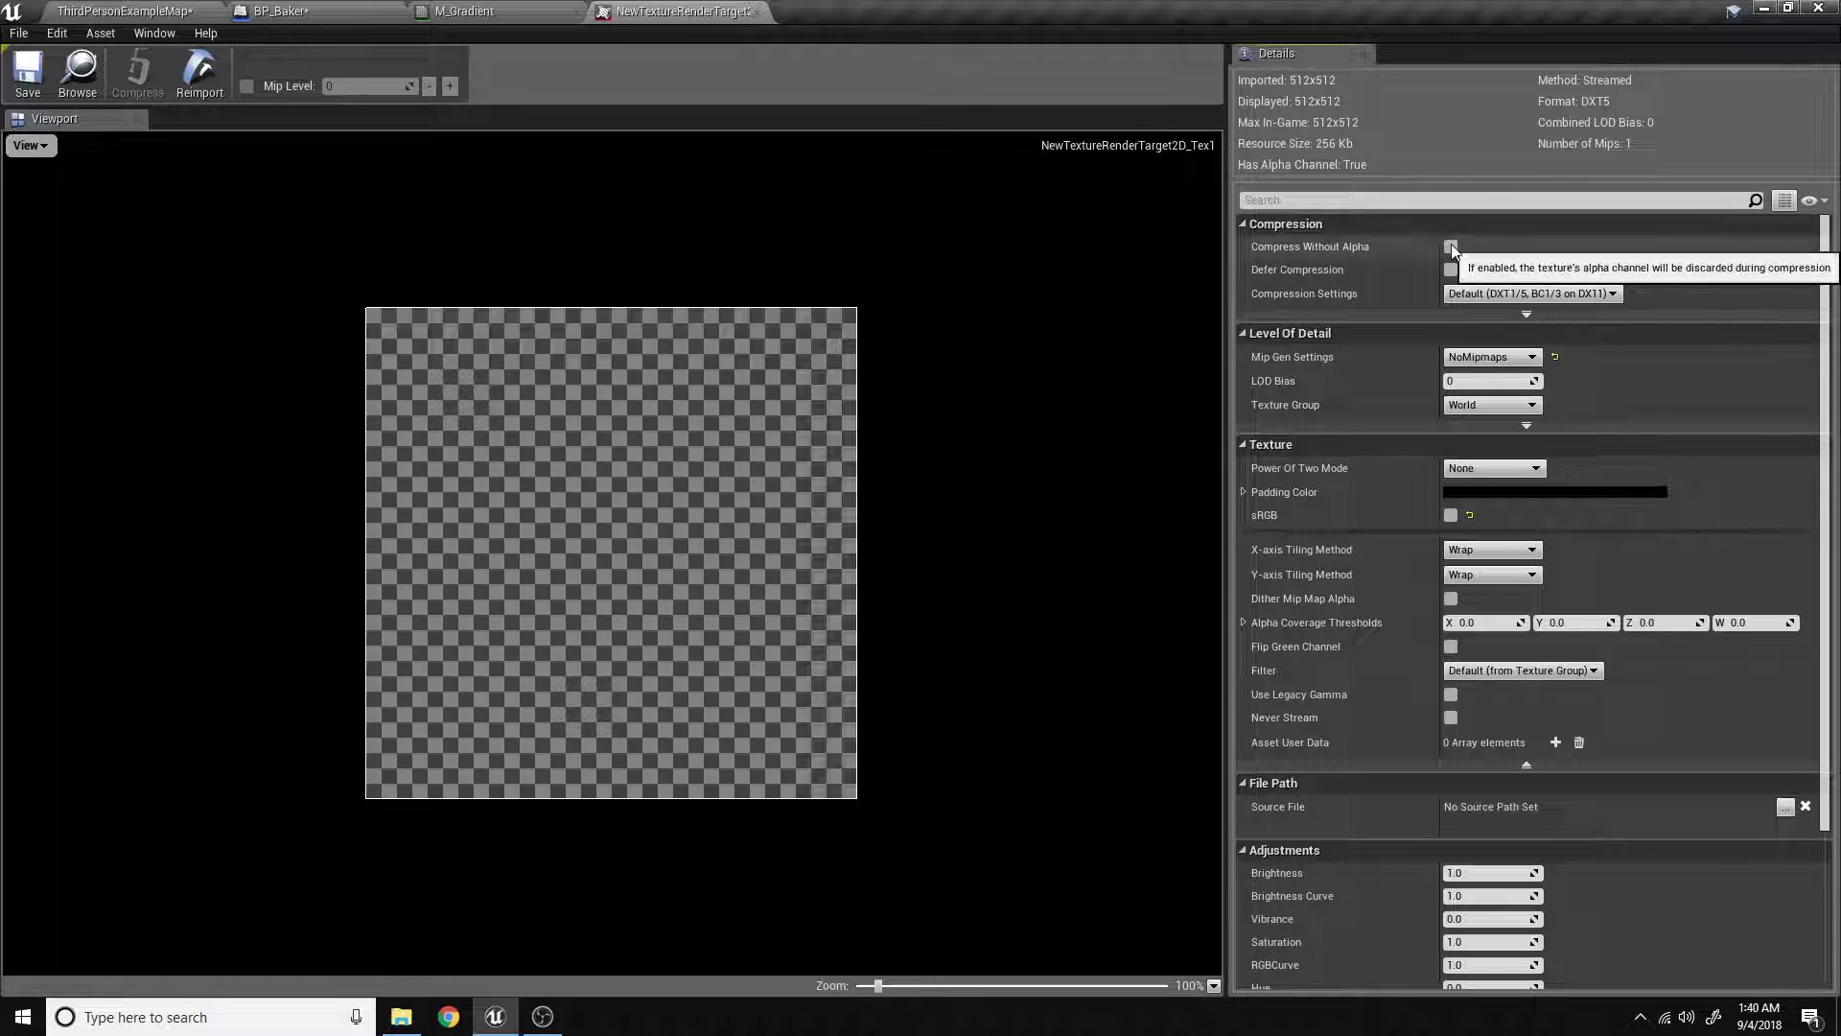
left_click(1451, 246)
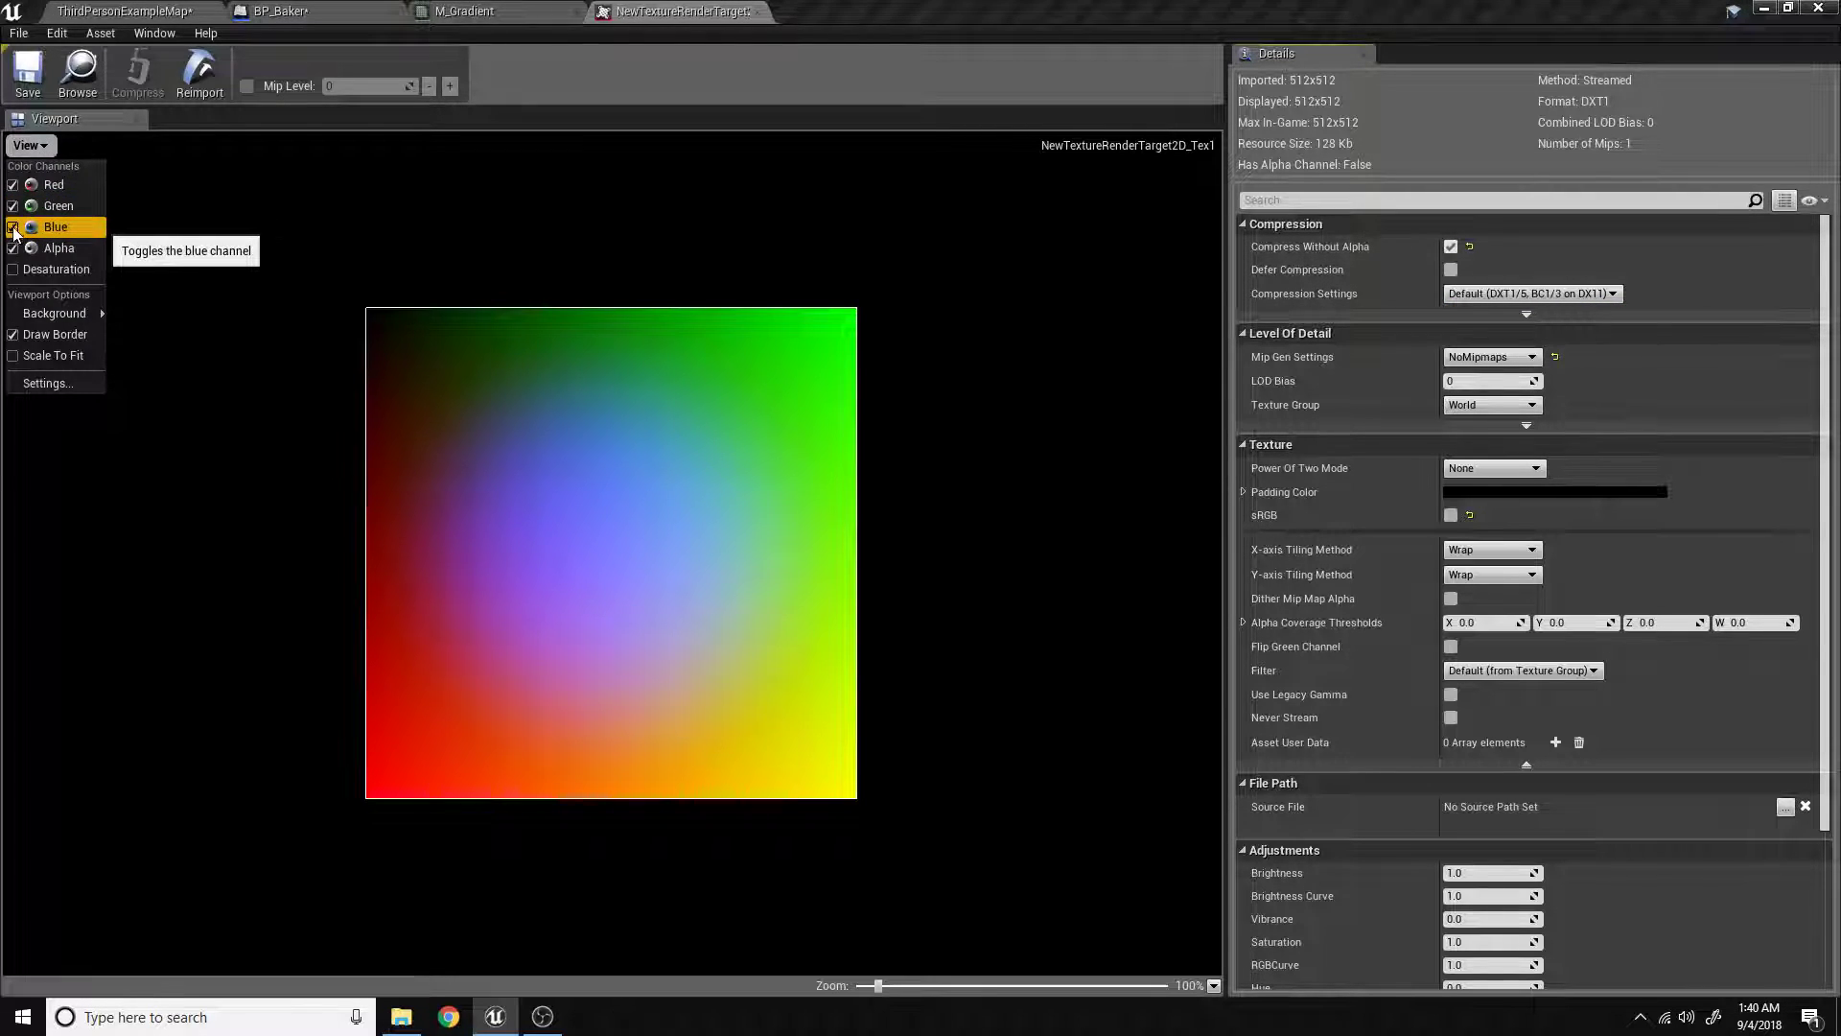
left_click(12, 205)
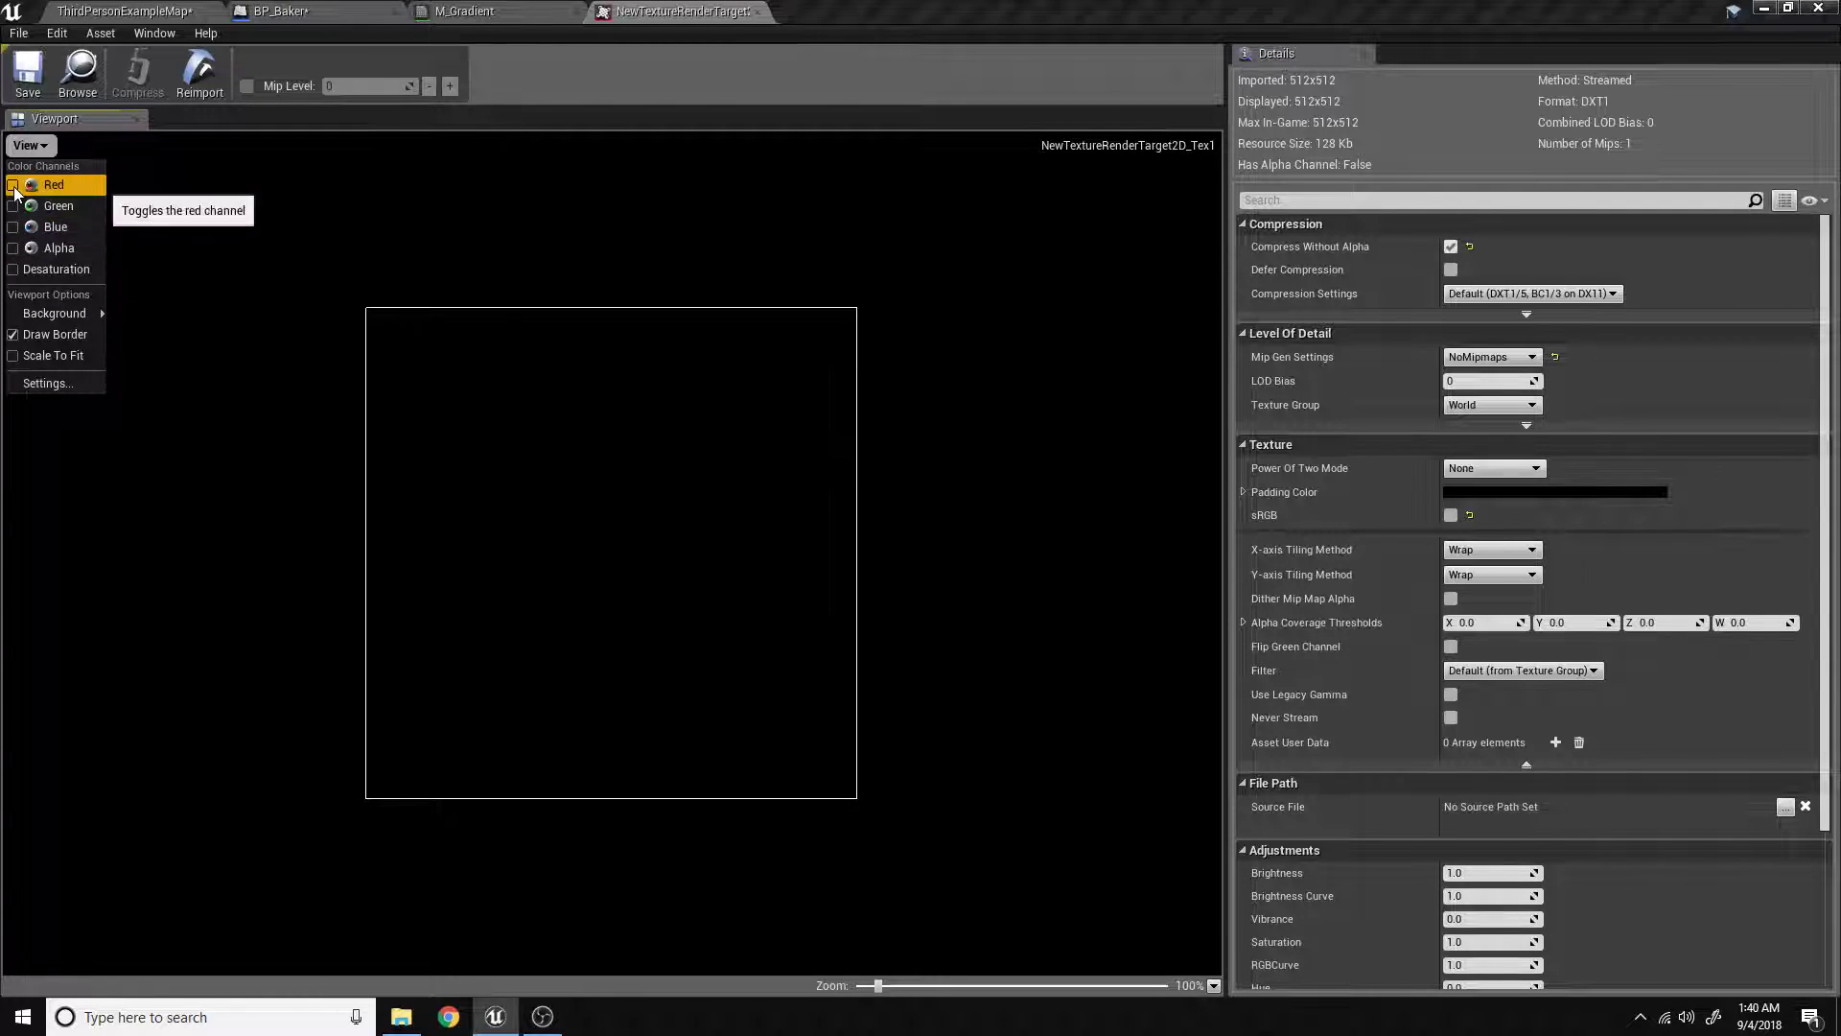
left_click(12, 185)
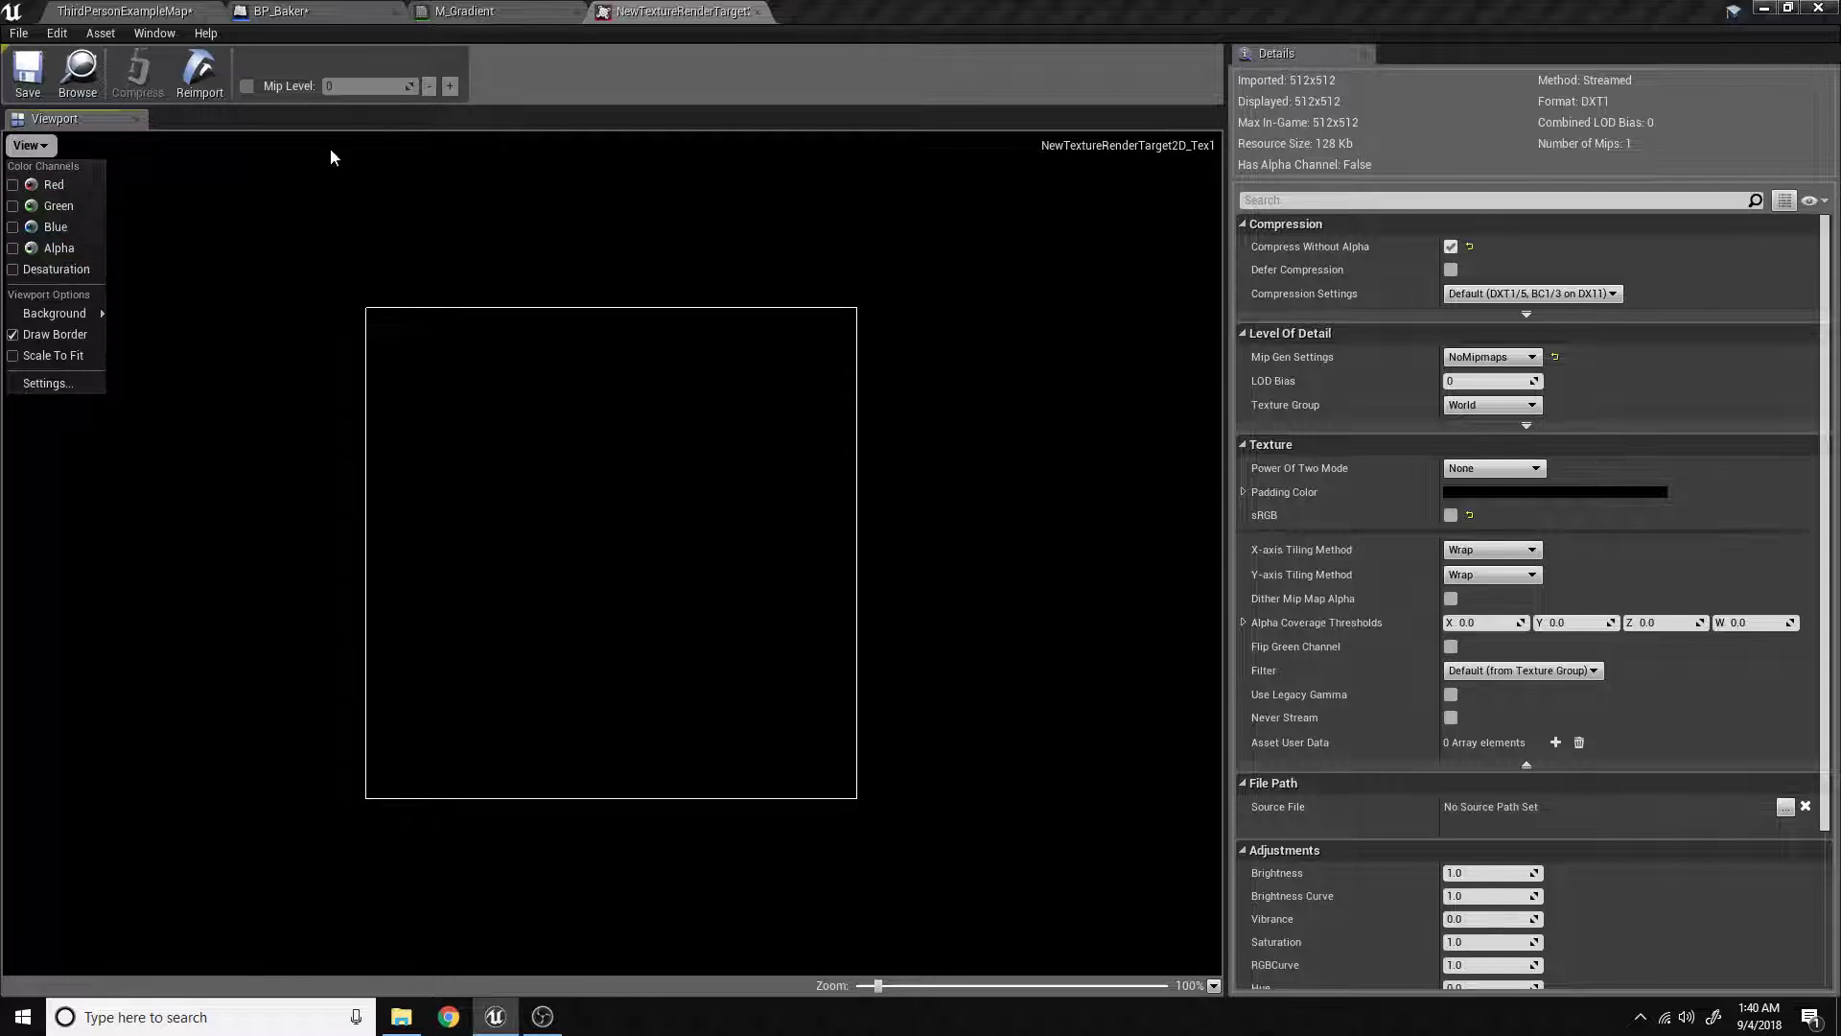
left_click(124, 11)
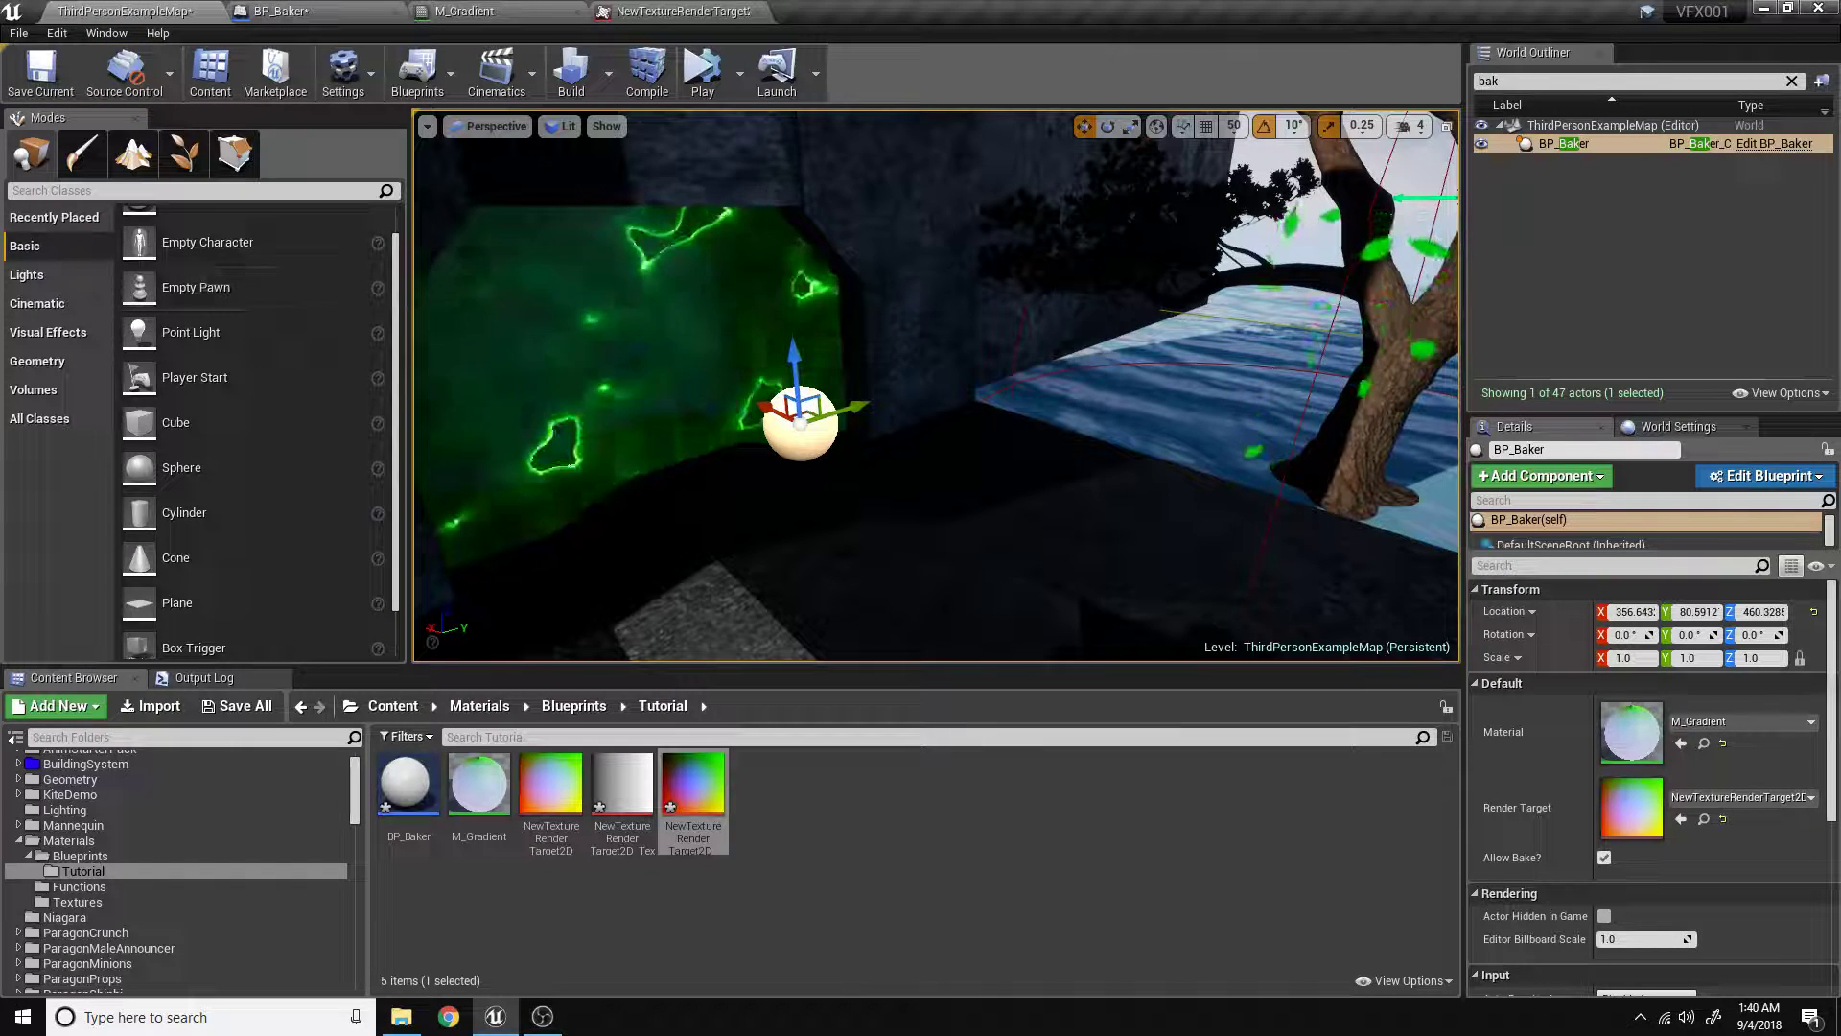